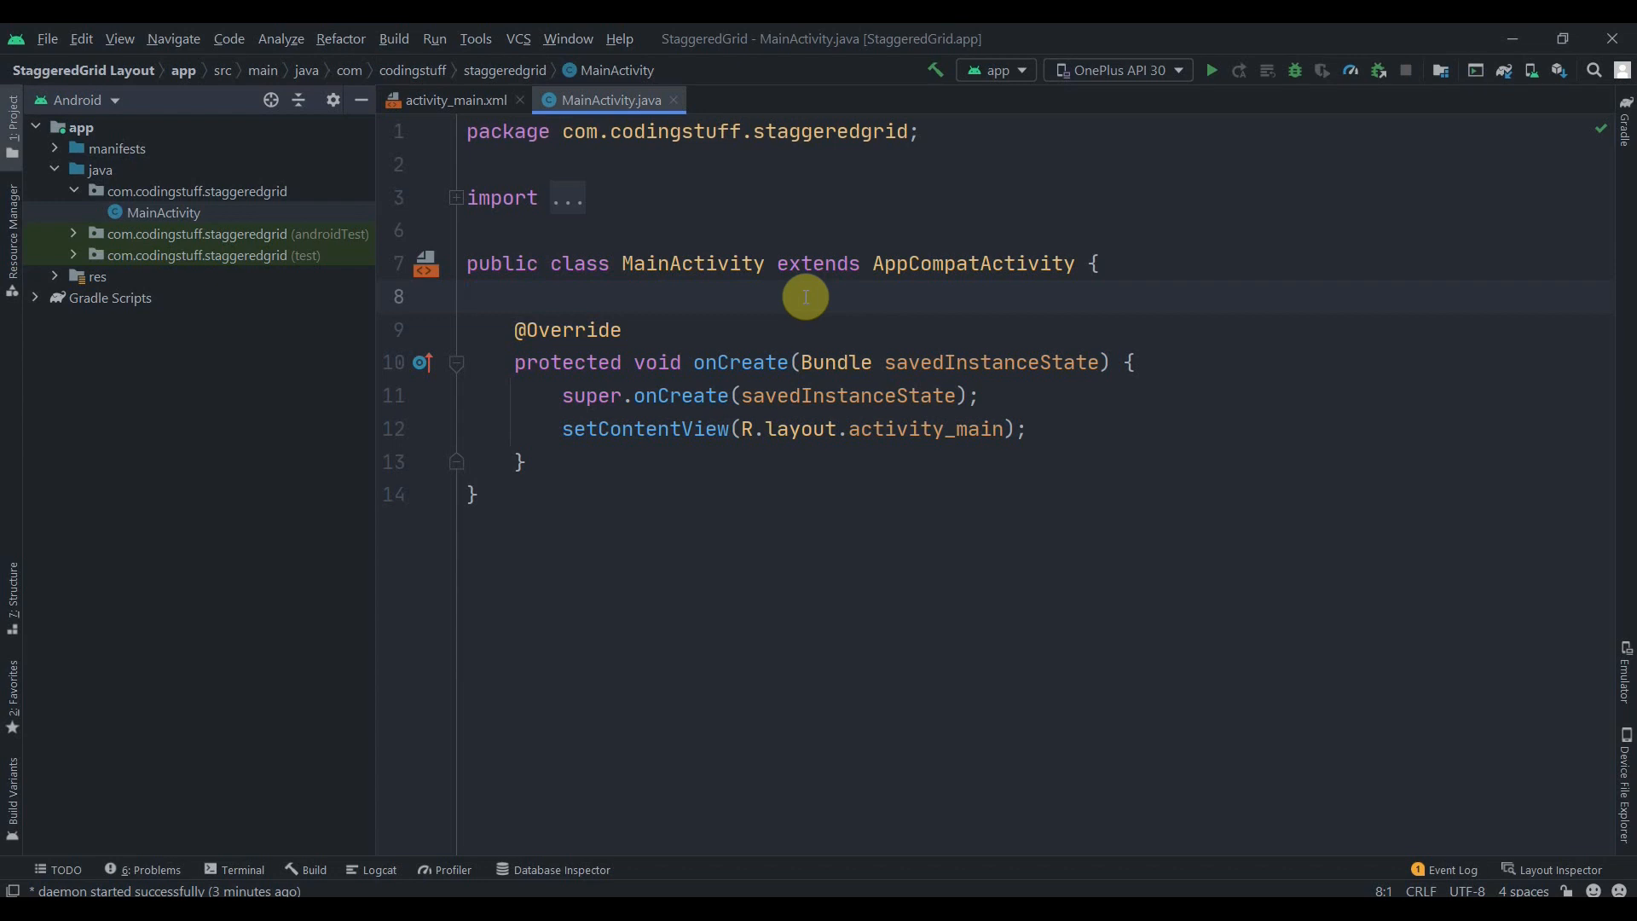
- Remove the Hello World TextView from activity_main.xml and drag in a RecyclerView from the Palette
{"action": "left_click", "coordinate": [471, 295]}
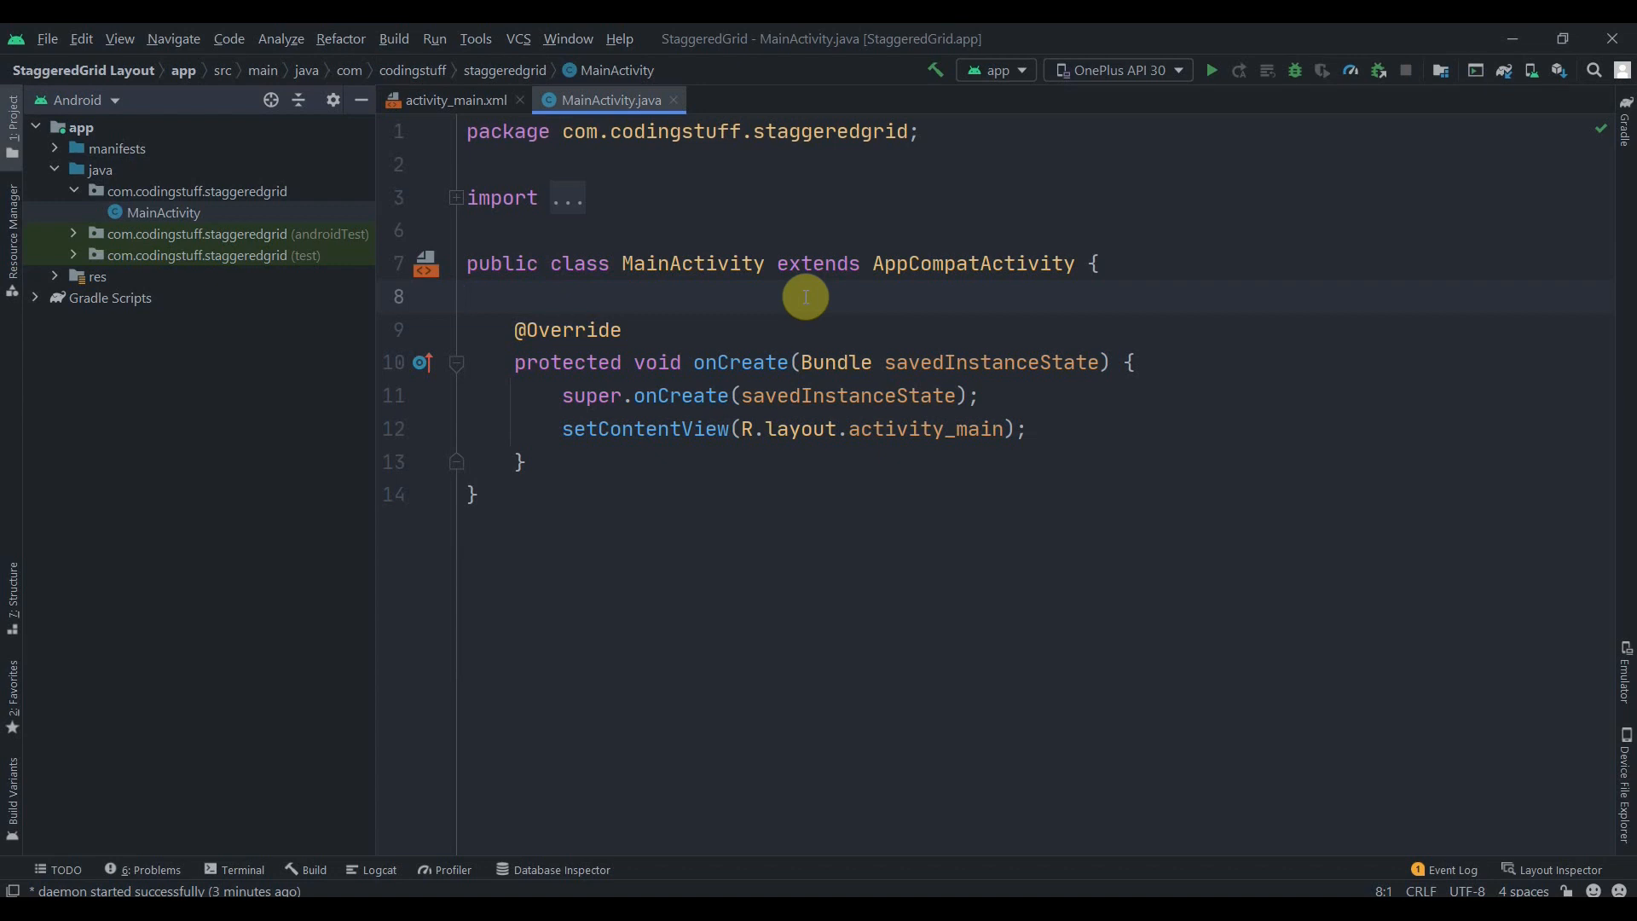
{"action": "mouse_move", "coordinate": [68, 29]}
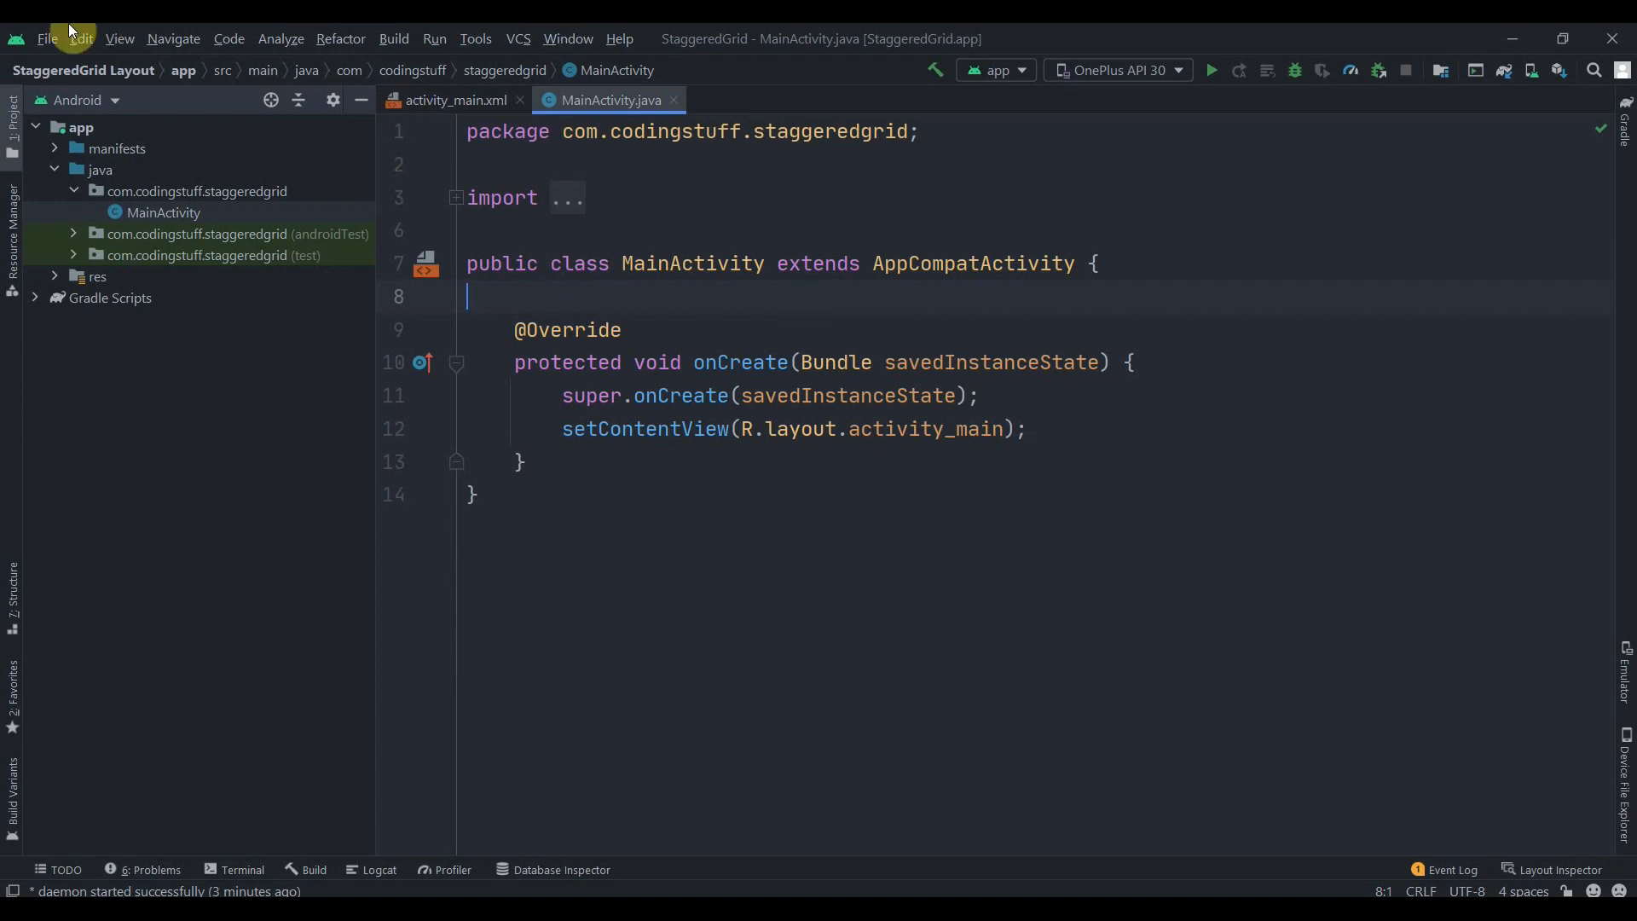
{"action": "left_click", "coordinate": [454, 101]}
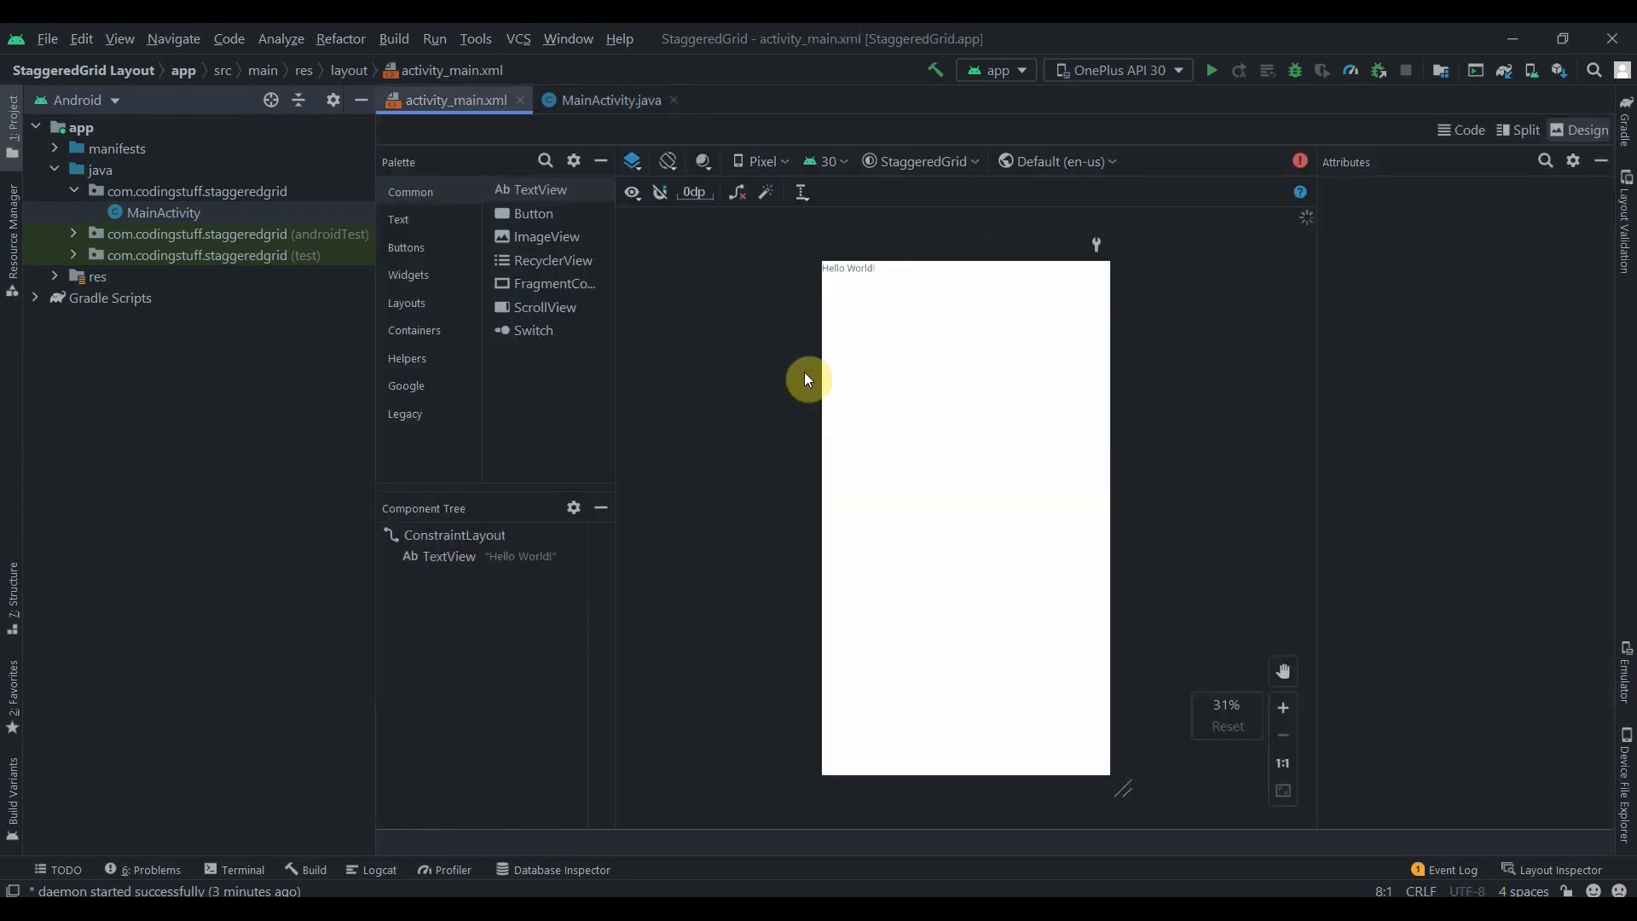
{"action": "left_click", "coordinate": [446, 556]}
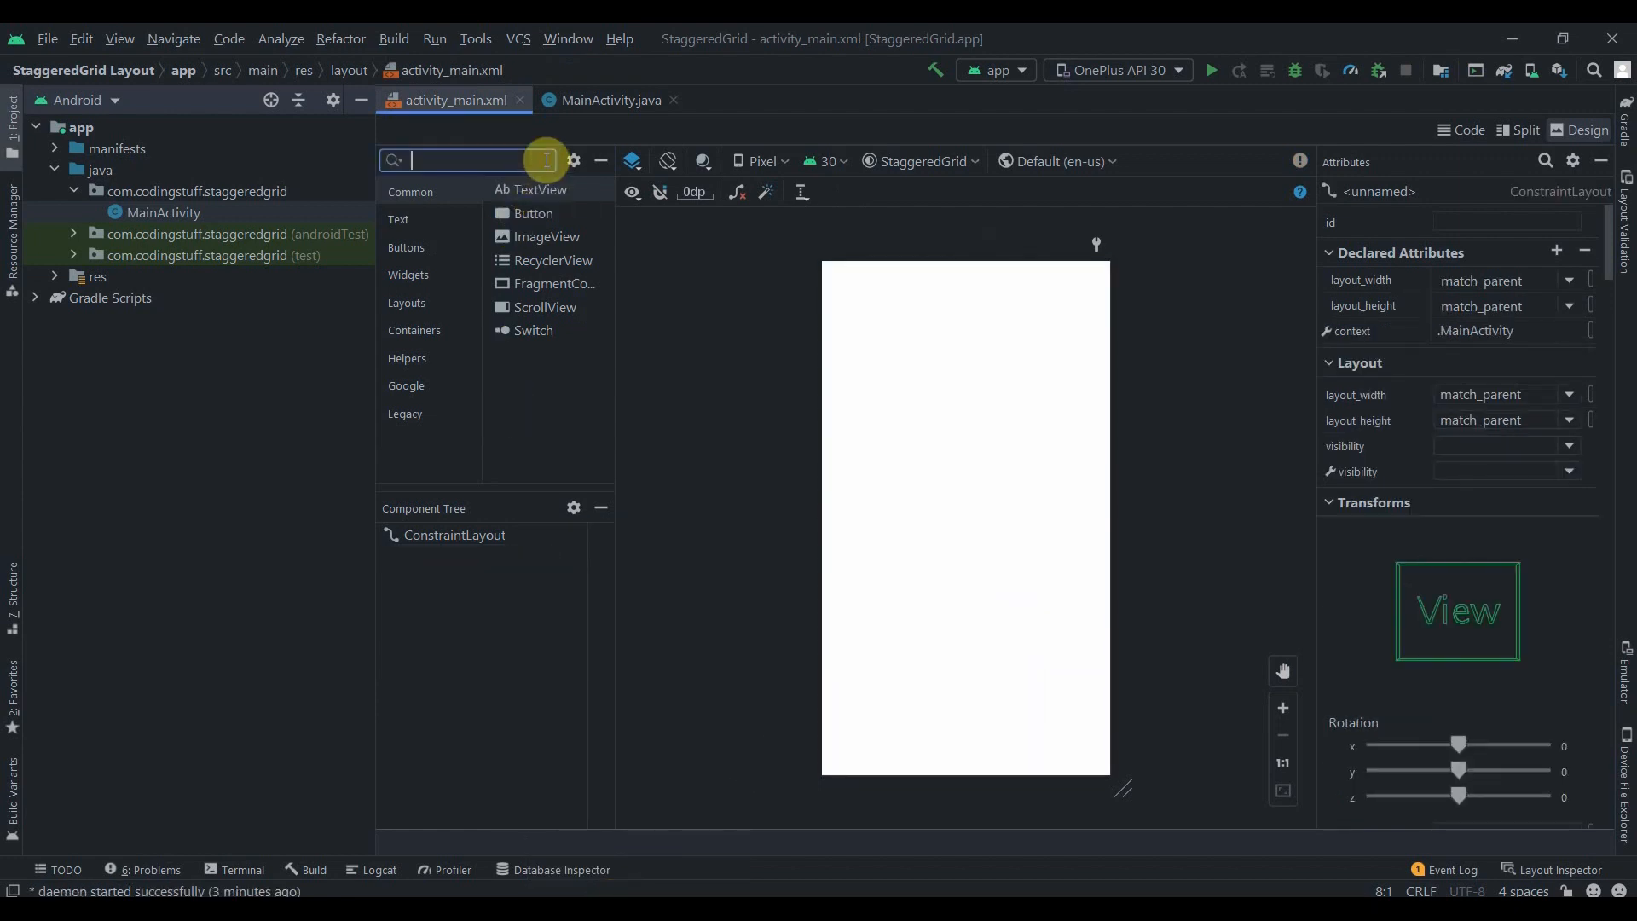
{"action": "type", "text": "rec"}
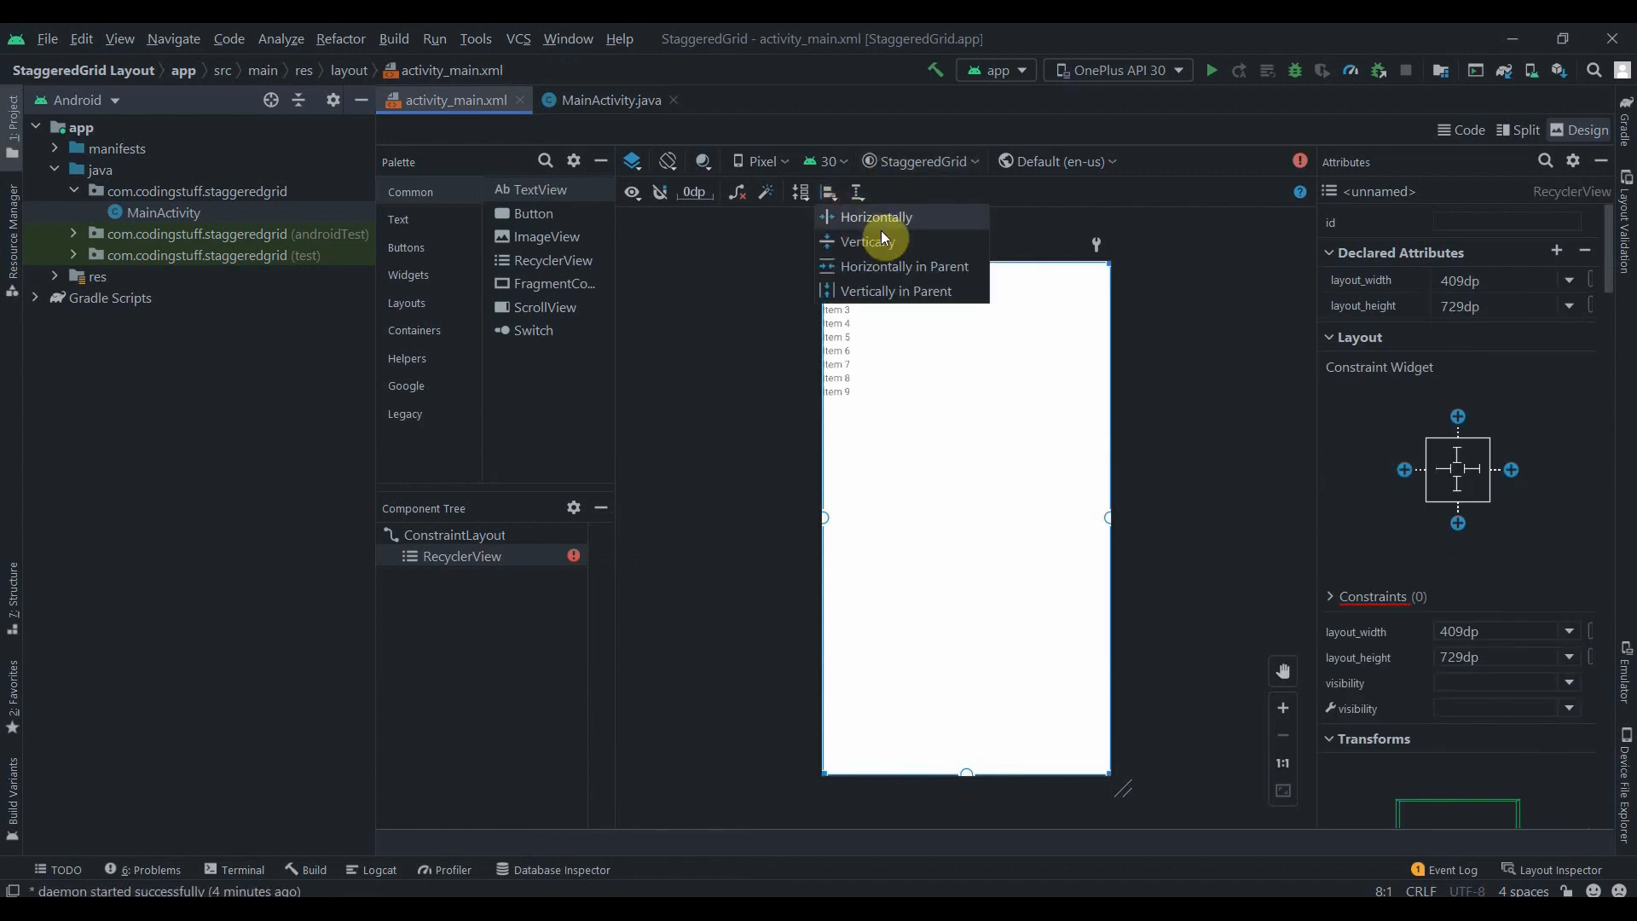
- Centre the RecyclerView in its parent both ways and set width and height to 0dp match constraint
{"action": "left_click", "coordinate": [904, 266]}
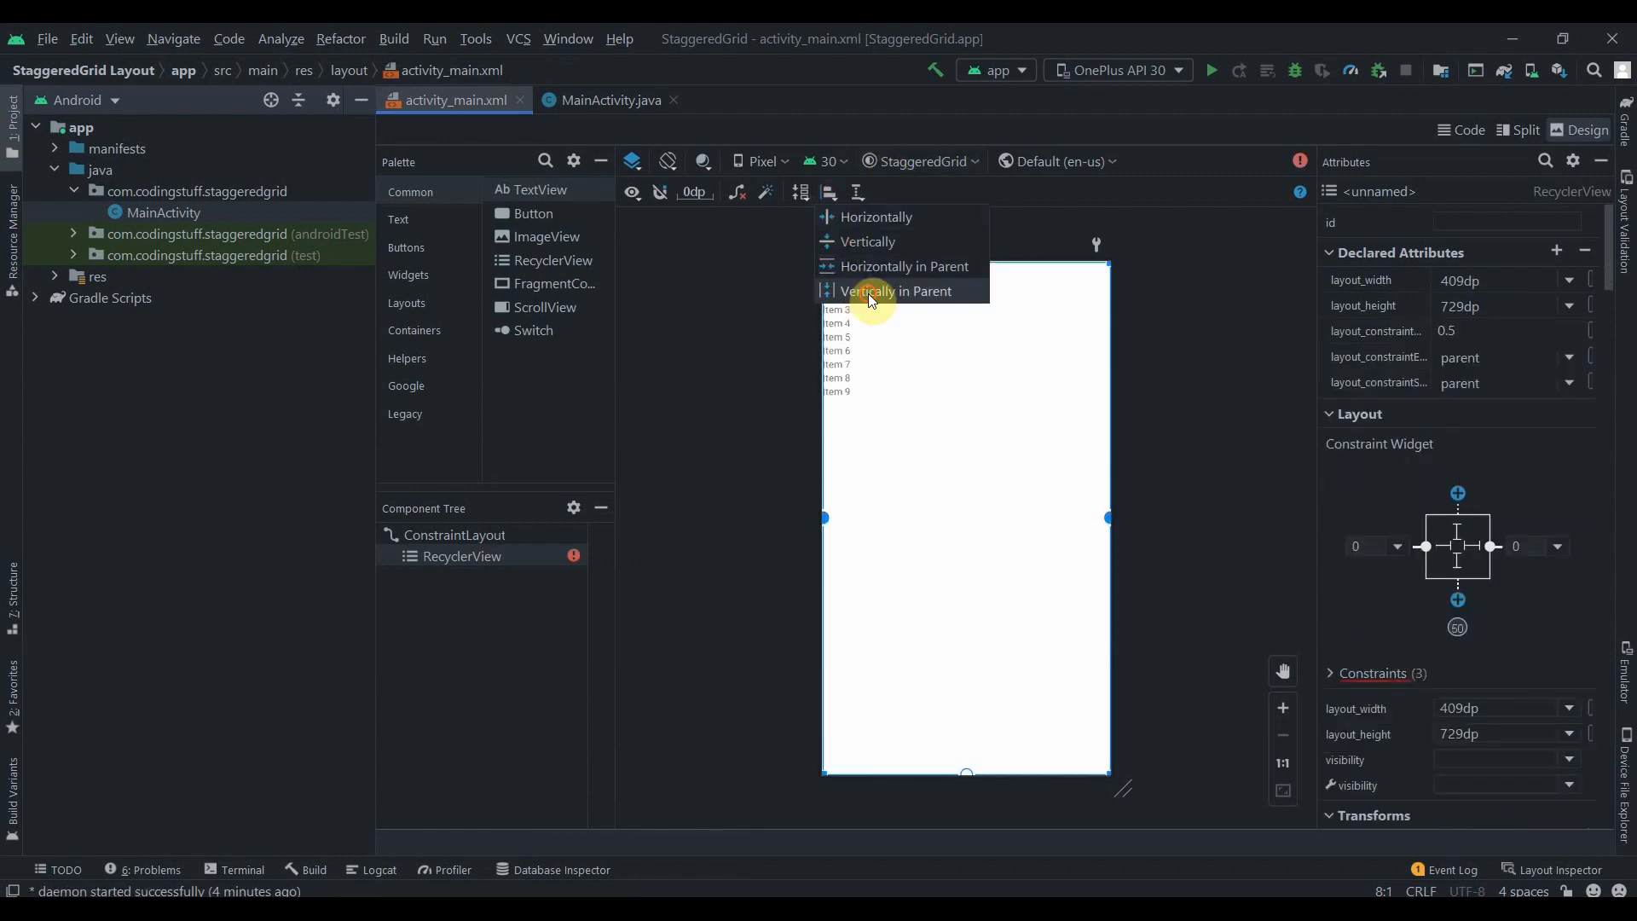
{"action": "left_click", "coordinate": [896, 290]}
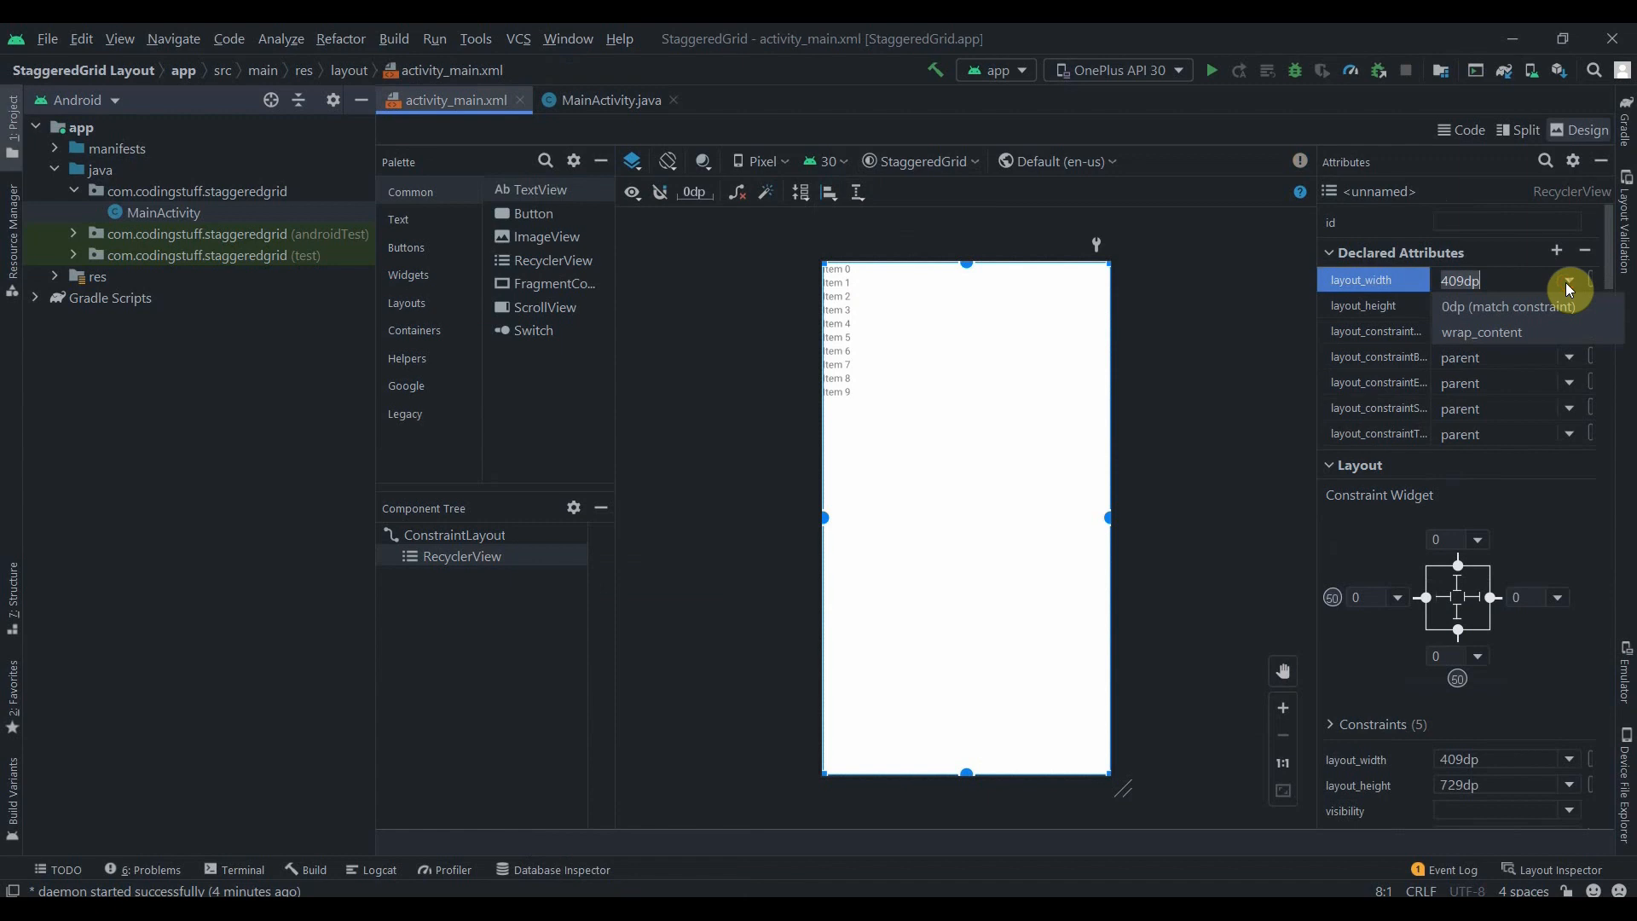
{"action": "left_click", "coordinate": [1505, 305]}
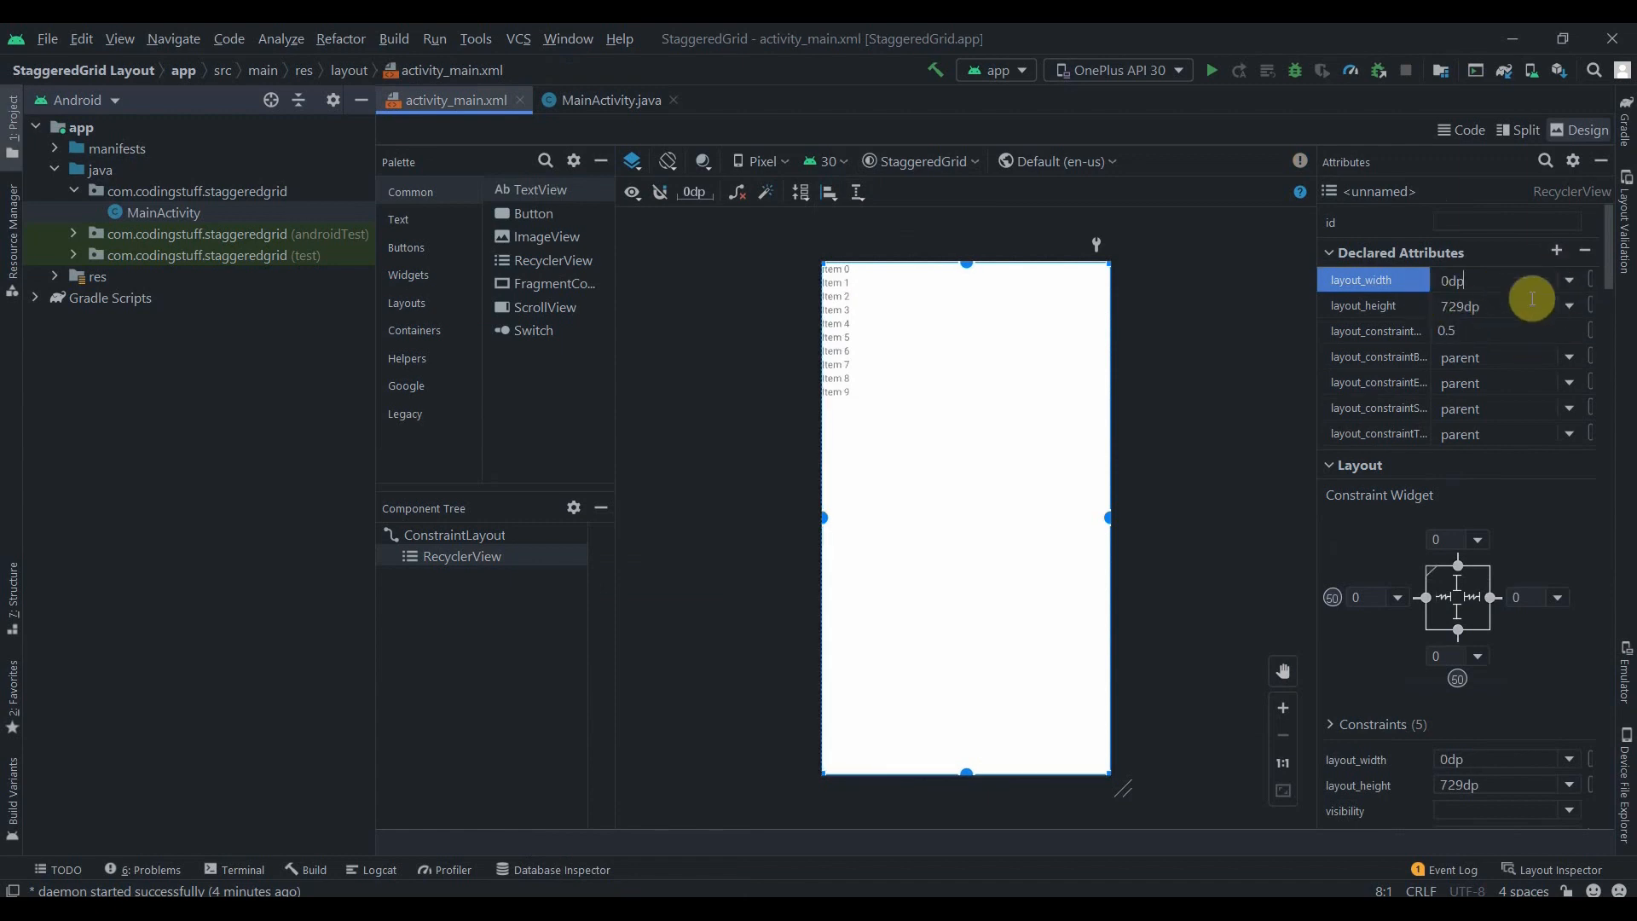
{"action": "left_click", "coordinate": [1566, 305]}
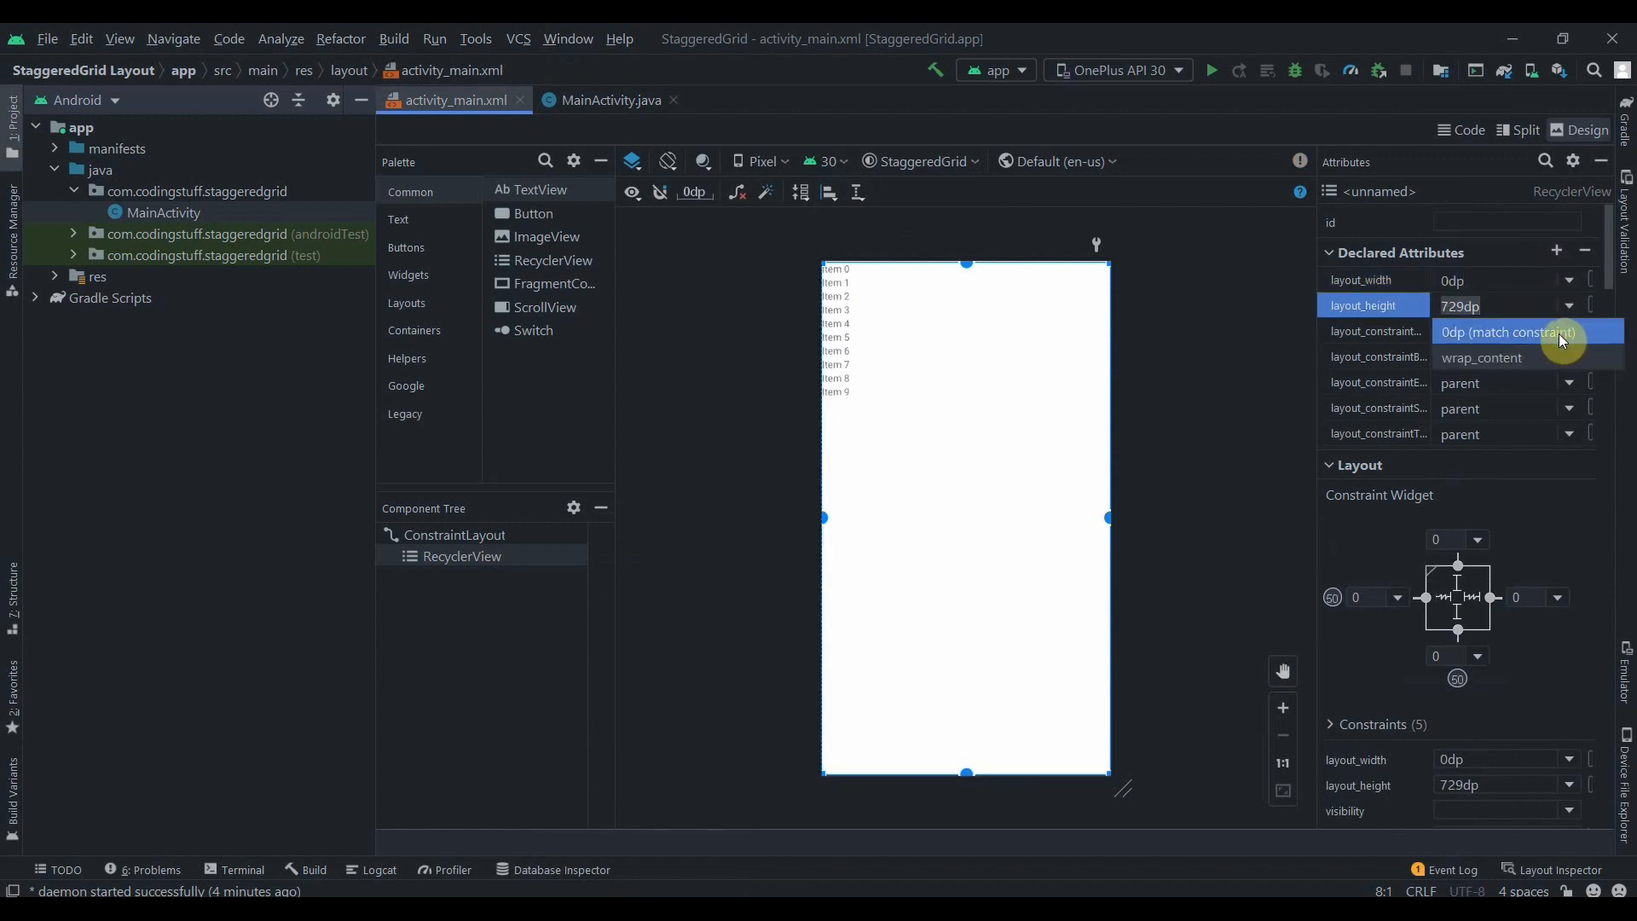
{"action": "left_click", "coordinate": [1518, 332]}
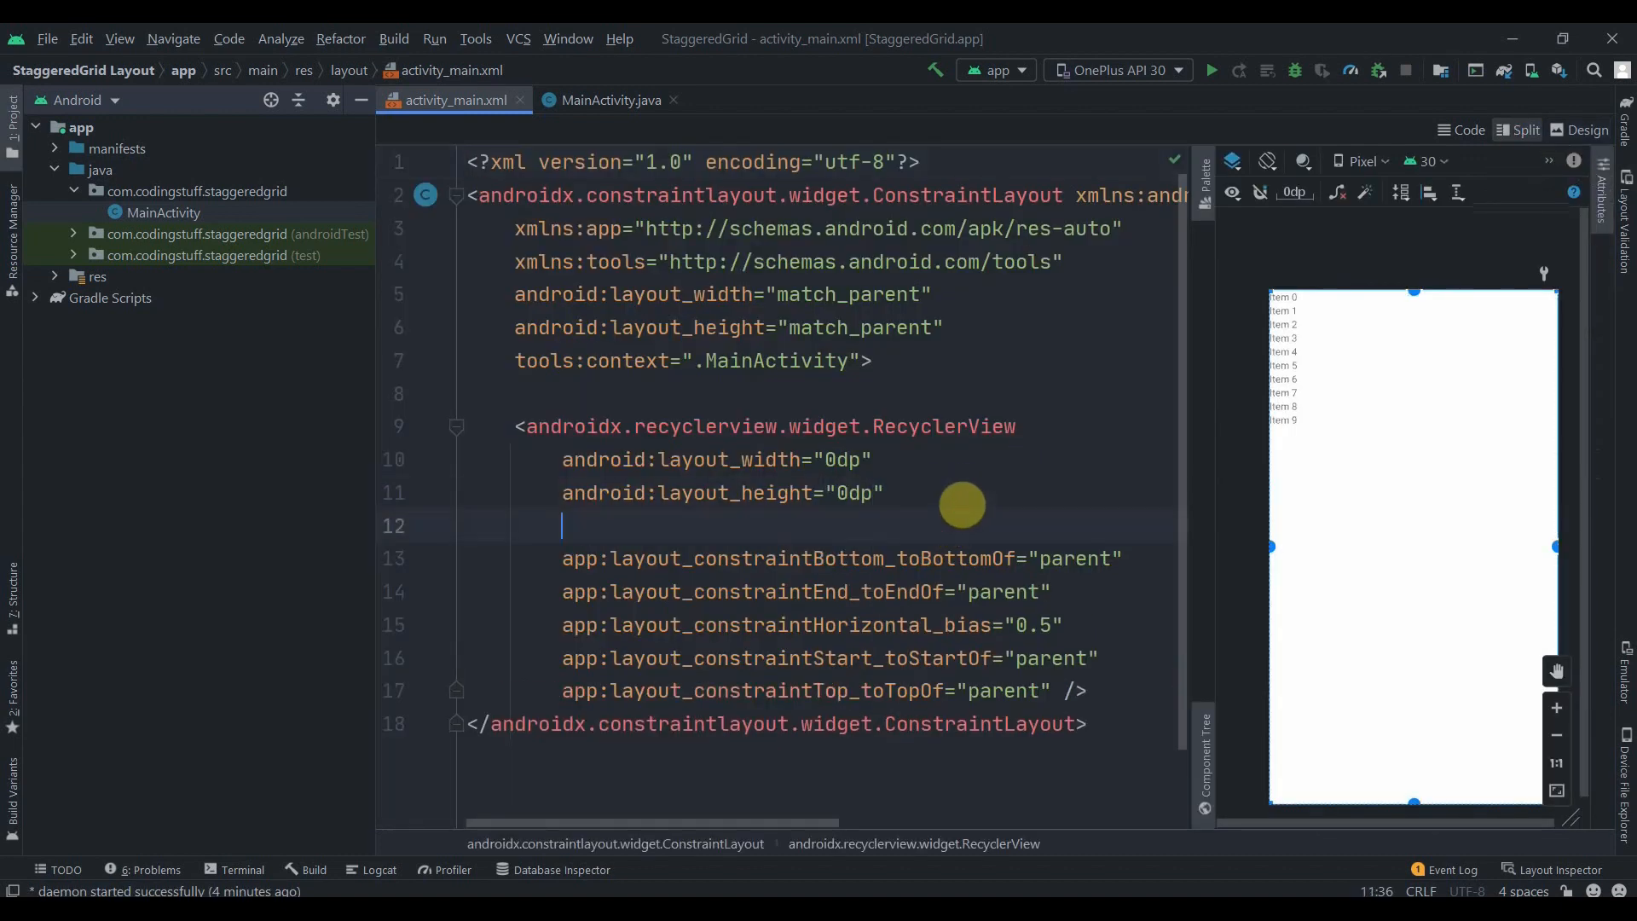
- Give the RecyclerView paddingBottom 15dp, paddingStart 10dp, paddingEnd 15dp and an android:id attribute
{"action": "type", "text": "paddingBottom=\""}
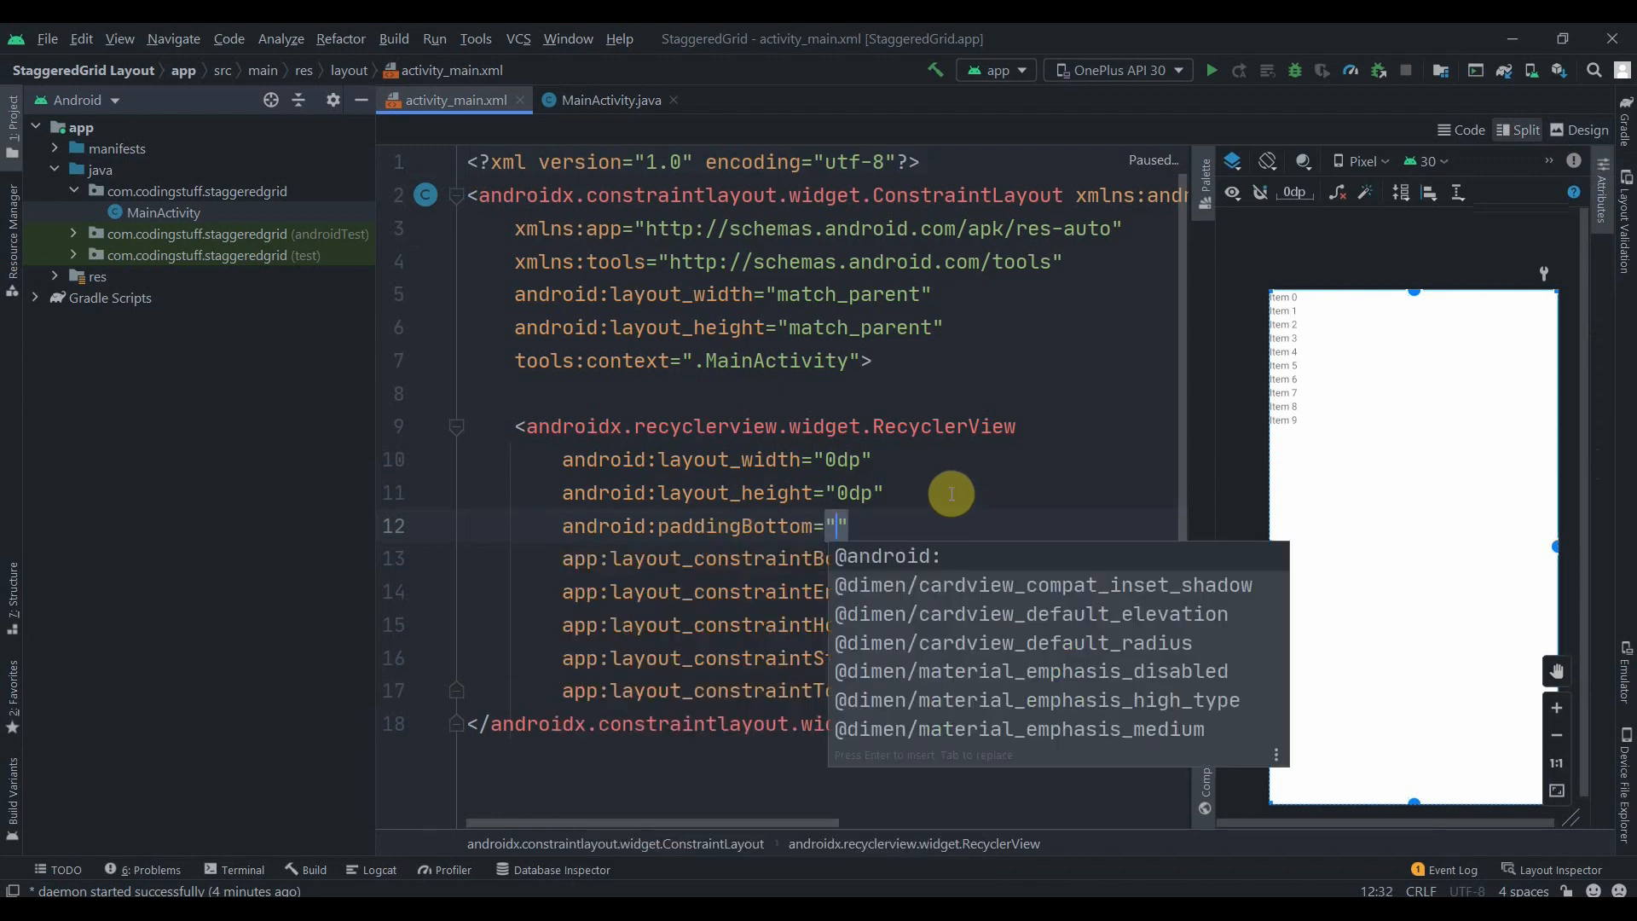
{"action": "type", "text": "15d"}
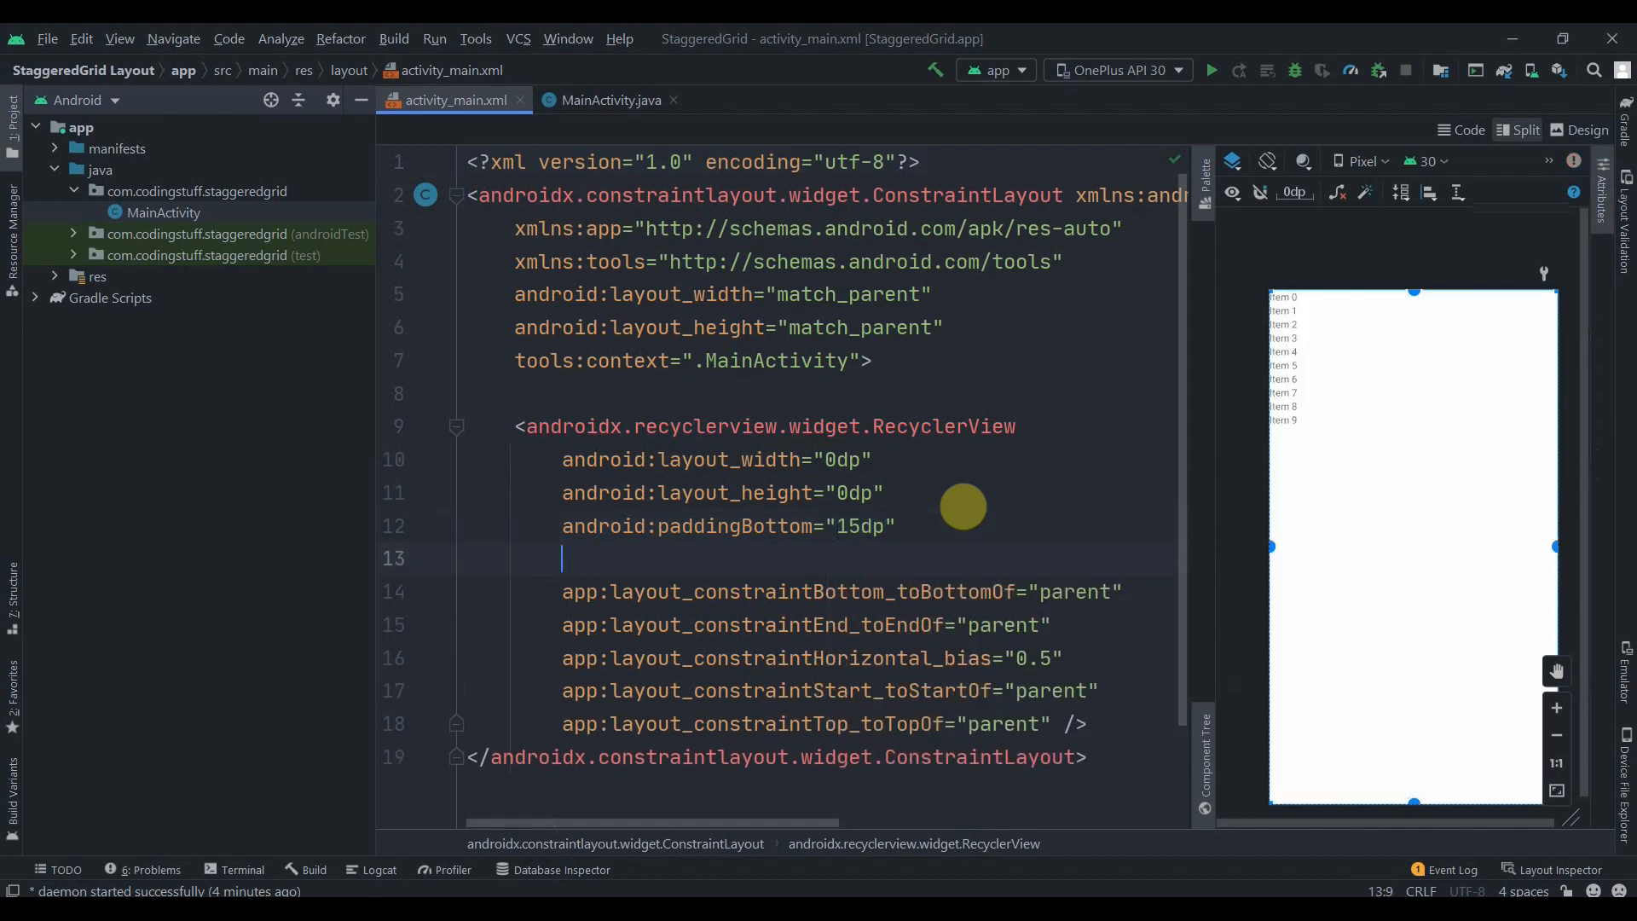
{"action": "type", "text": "paddingStart=\""}
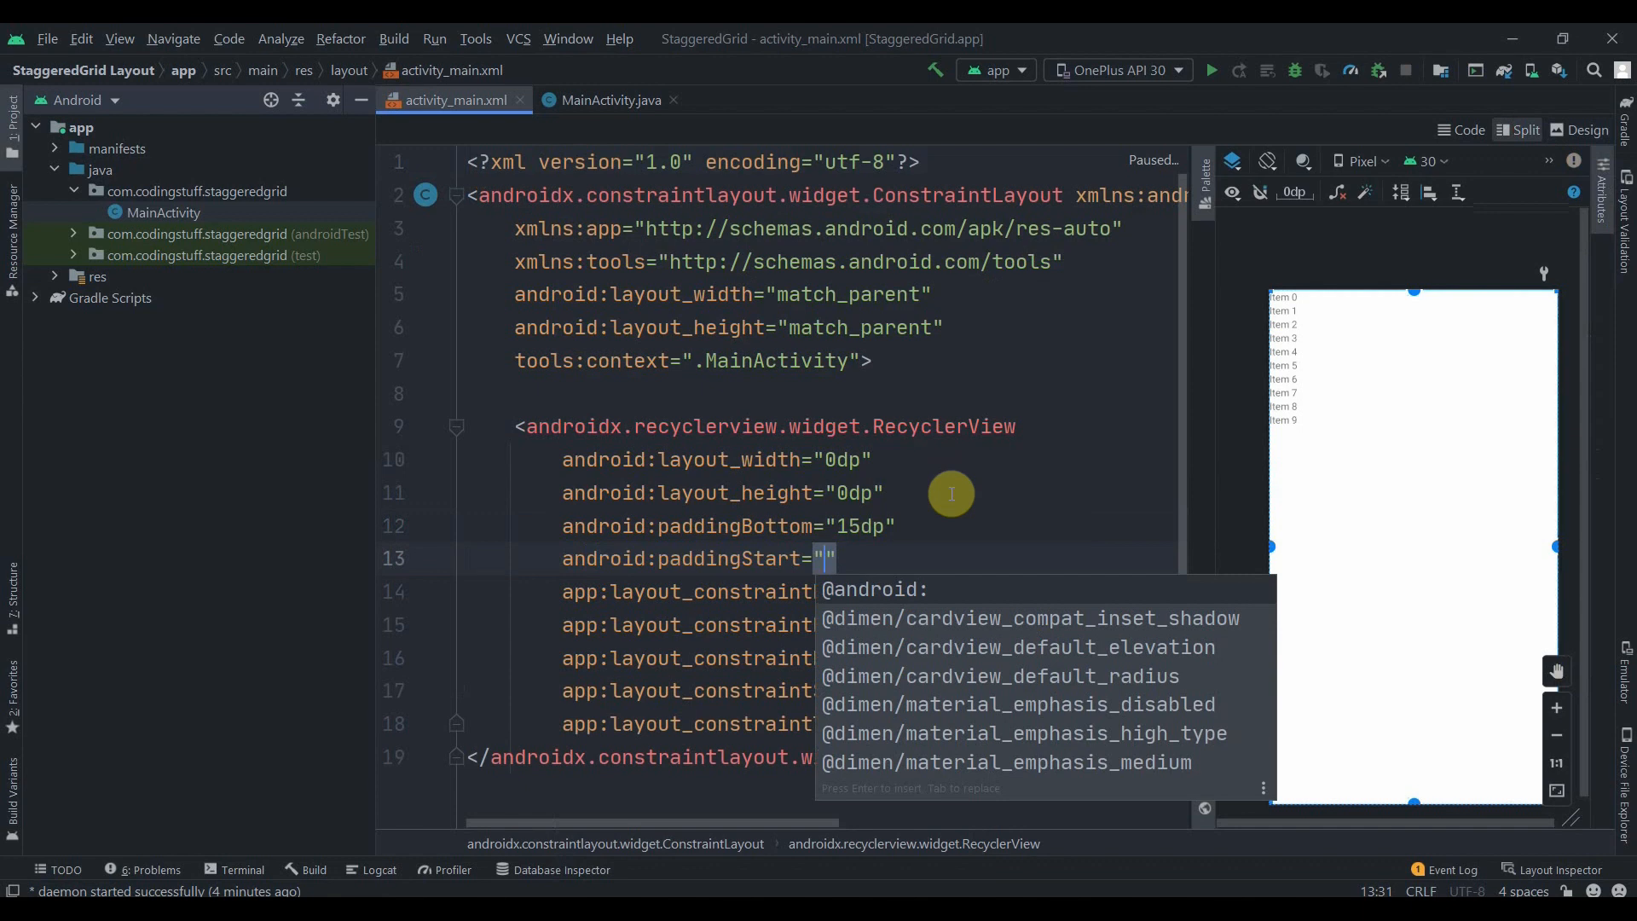
{"action": "type", "text": "10dp"}
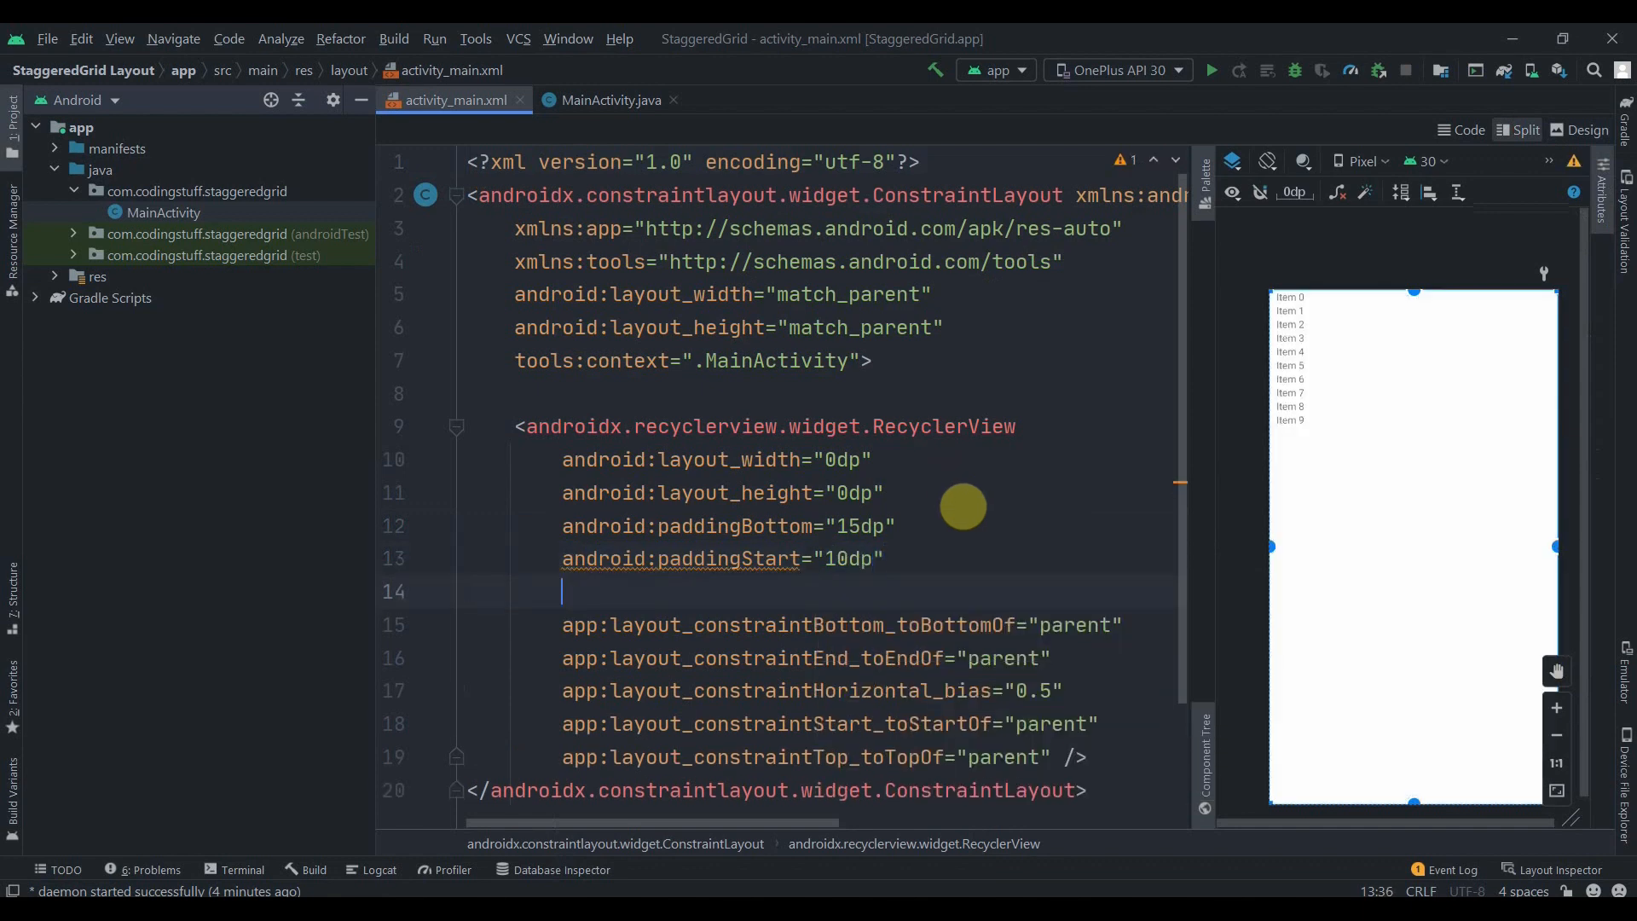
{"action": "type", "text": "android:paddingEnd=\""}
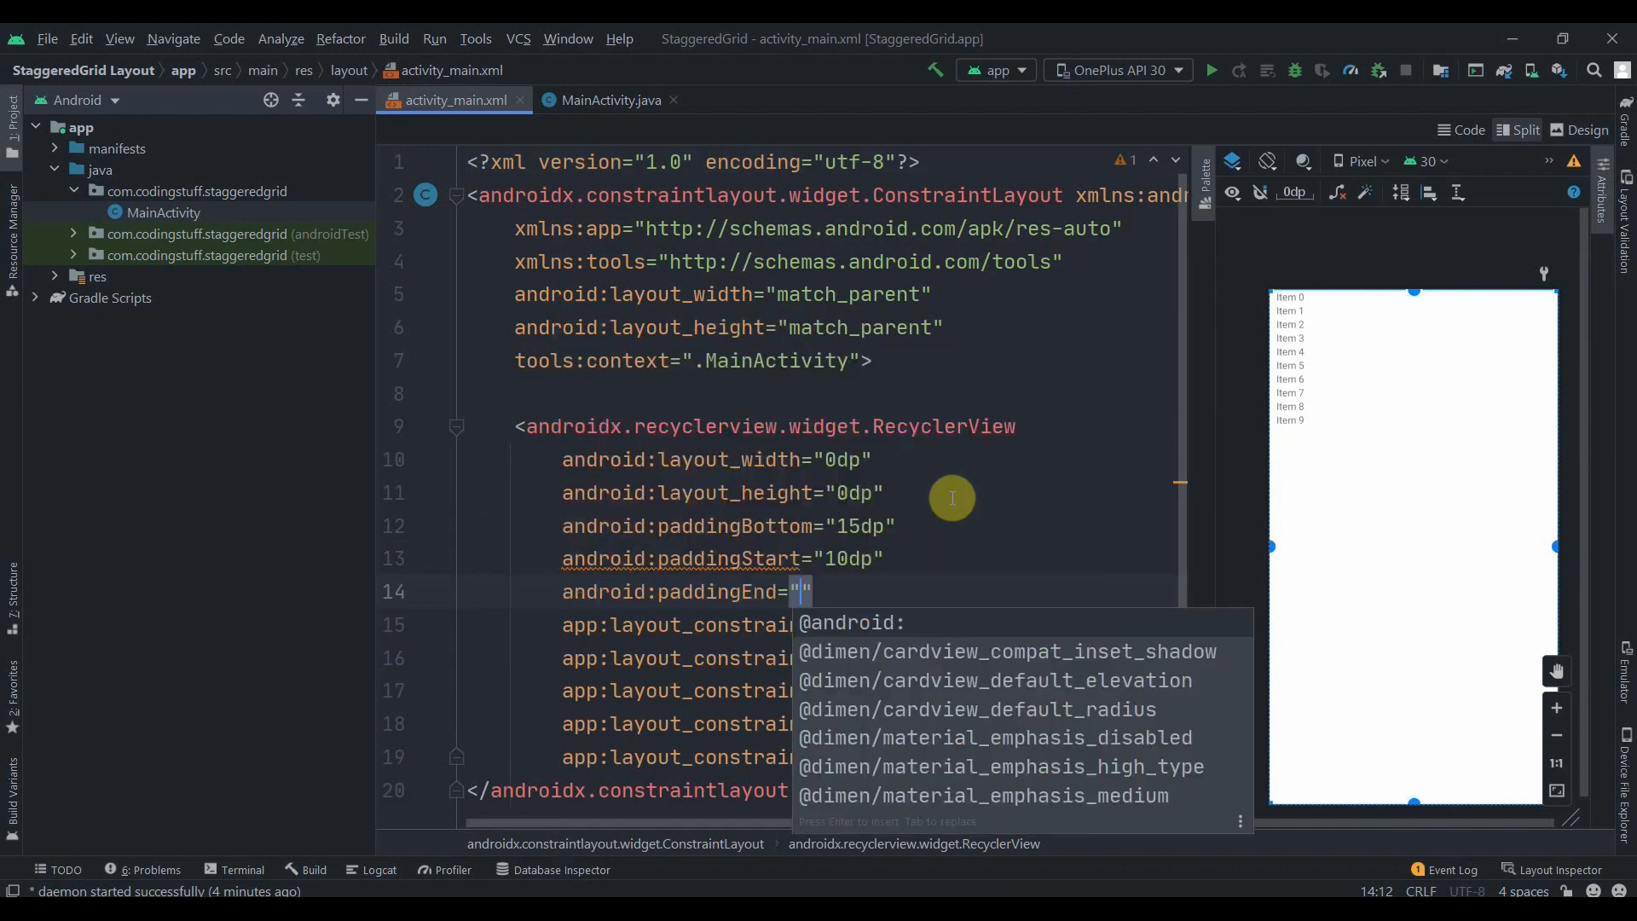
{"action": "type", "text": "15dp"}
{"action": "type", "text": "i"}
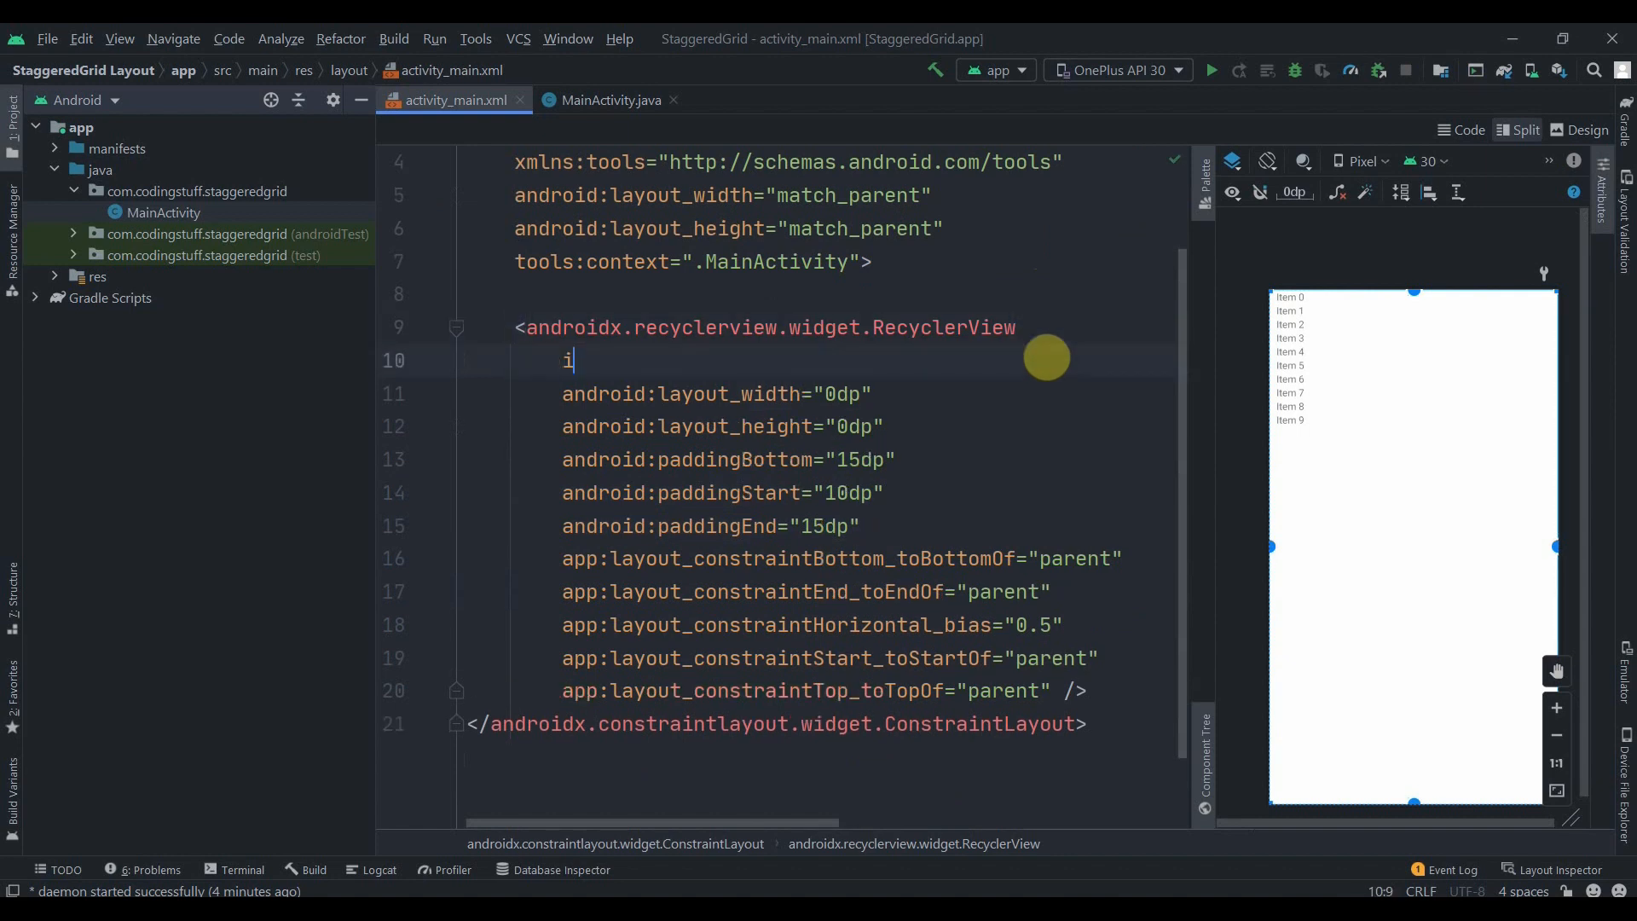
{"action": "type", "text": "android:id=\"@+id/mai"}
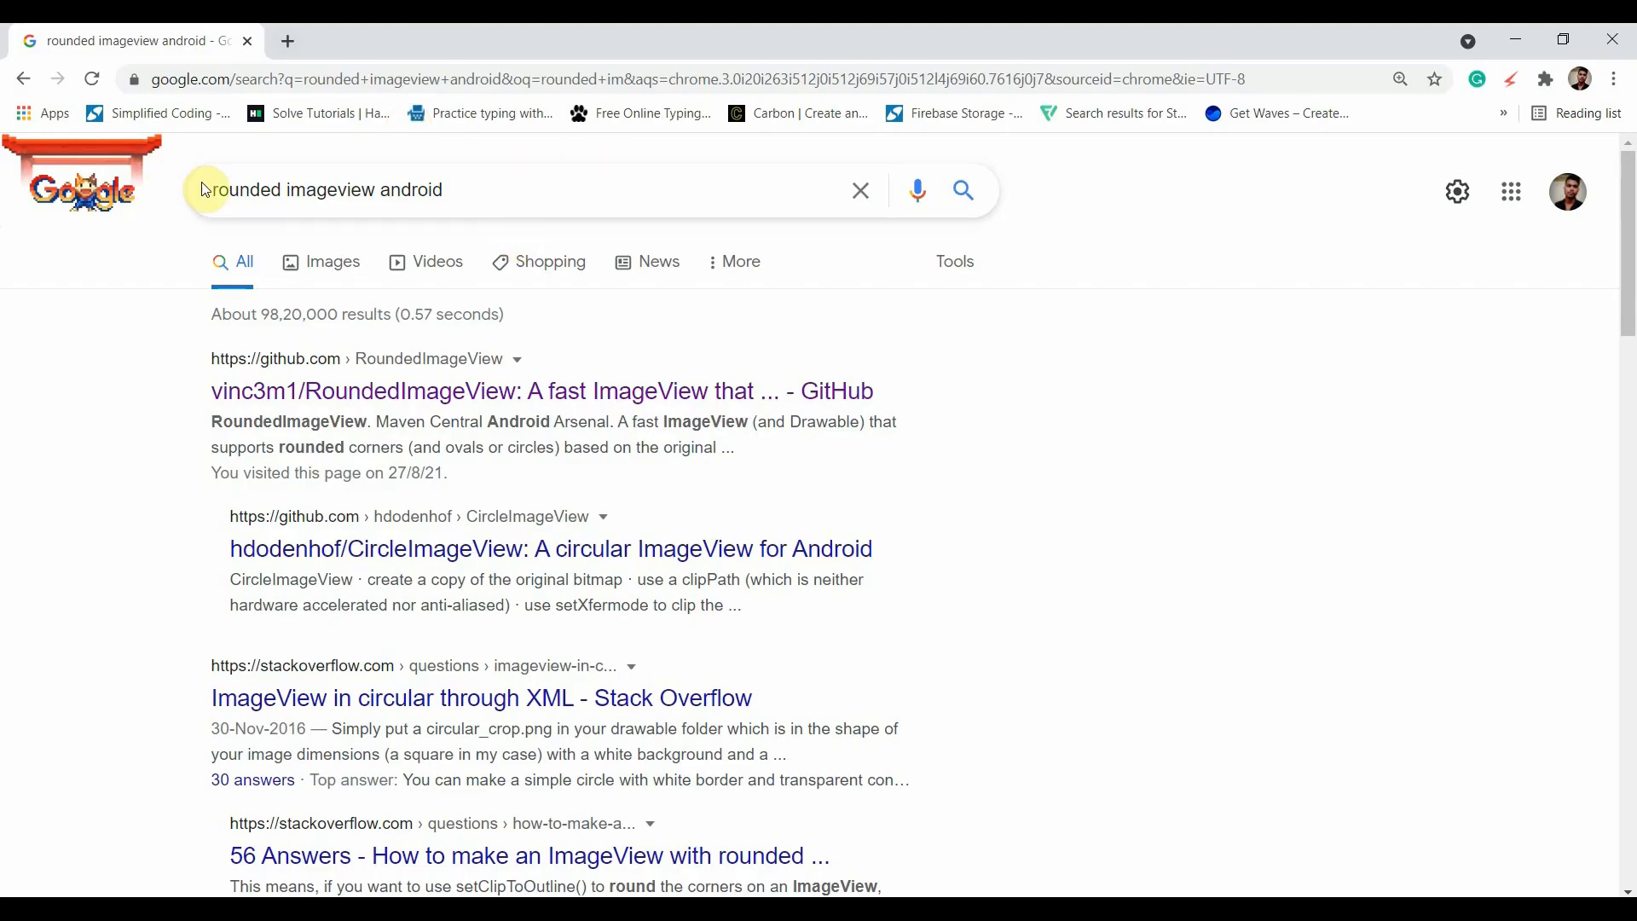
- From the search results reach the RoundedImageView GitHub Gradle section and select the 2.3.0 implementation line
{"action": "triple_click", "coordinate": [325, 189]}
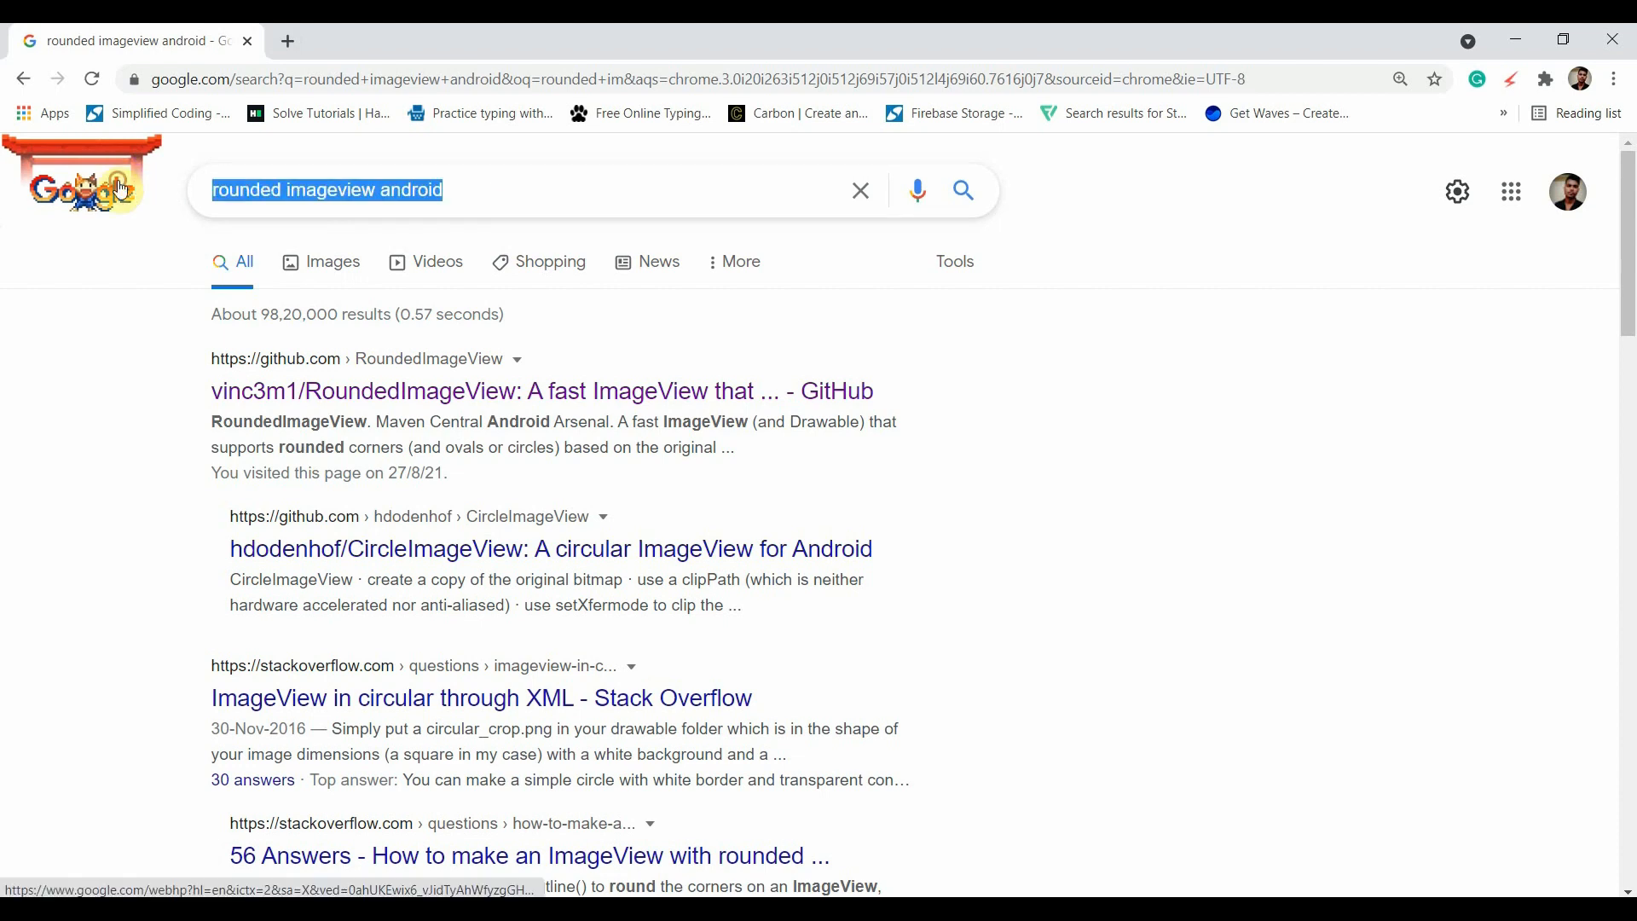
{"action": "mouse_move", "coordinate": [363, 394]}
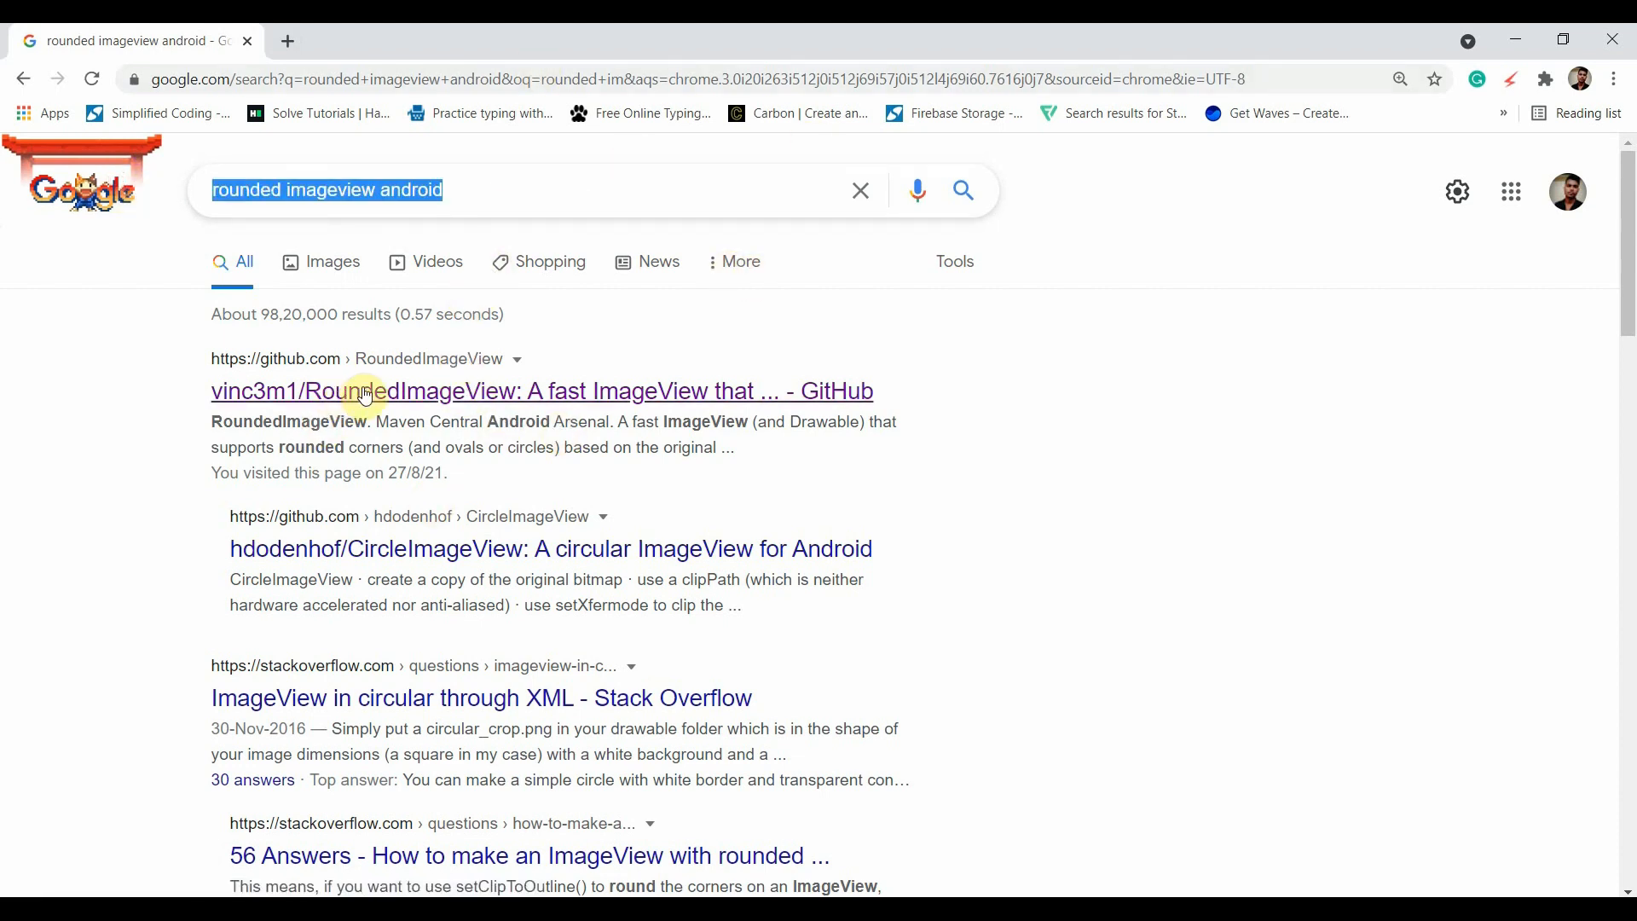
{"action": "left_click", "coordinate": [361, 391]}
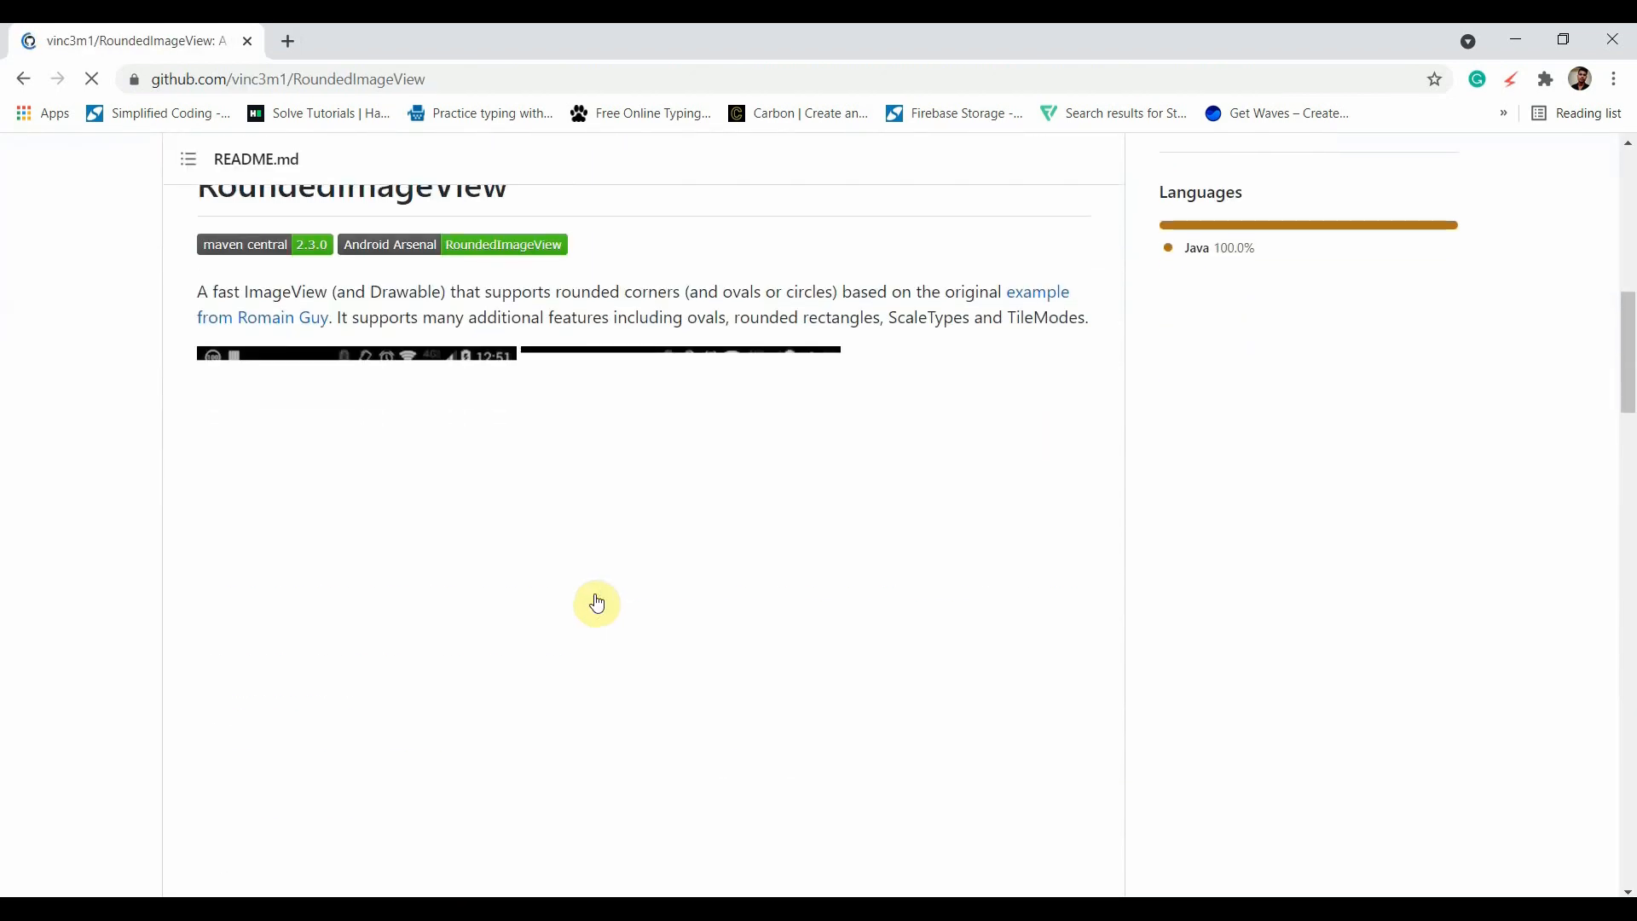
{"action": "scroll", "scroll_direction": "down", "scroll_amount": 3}
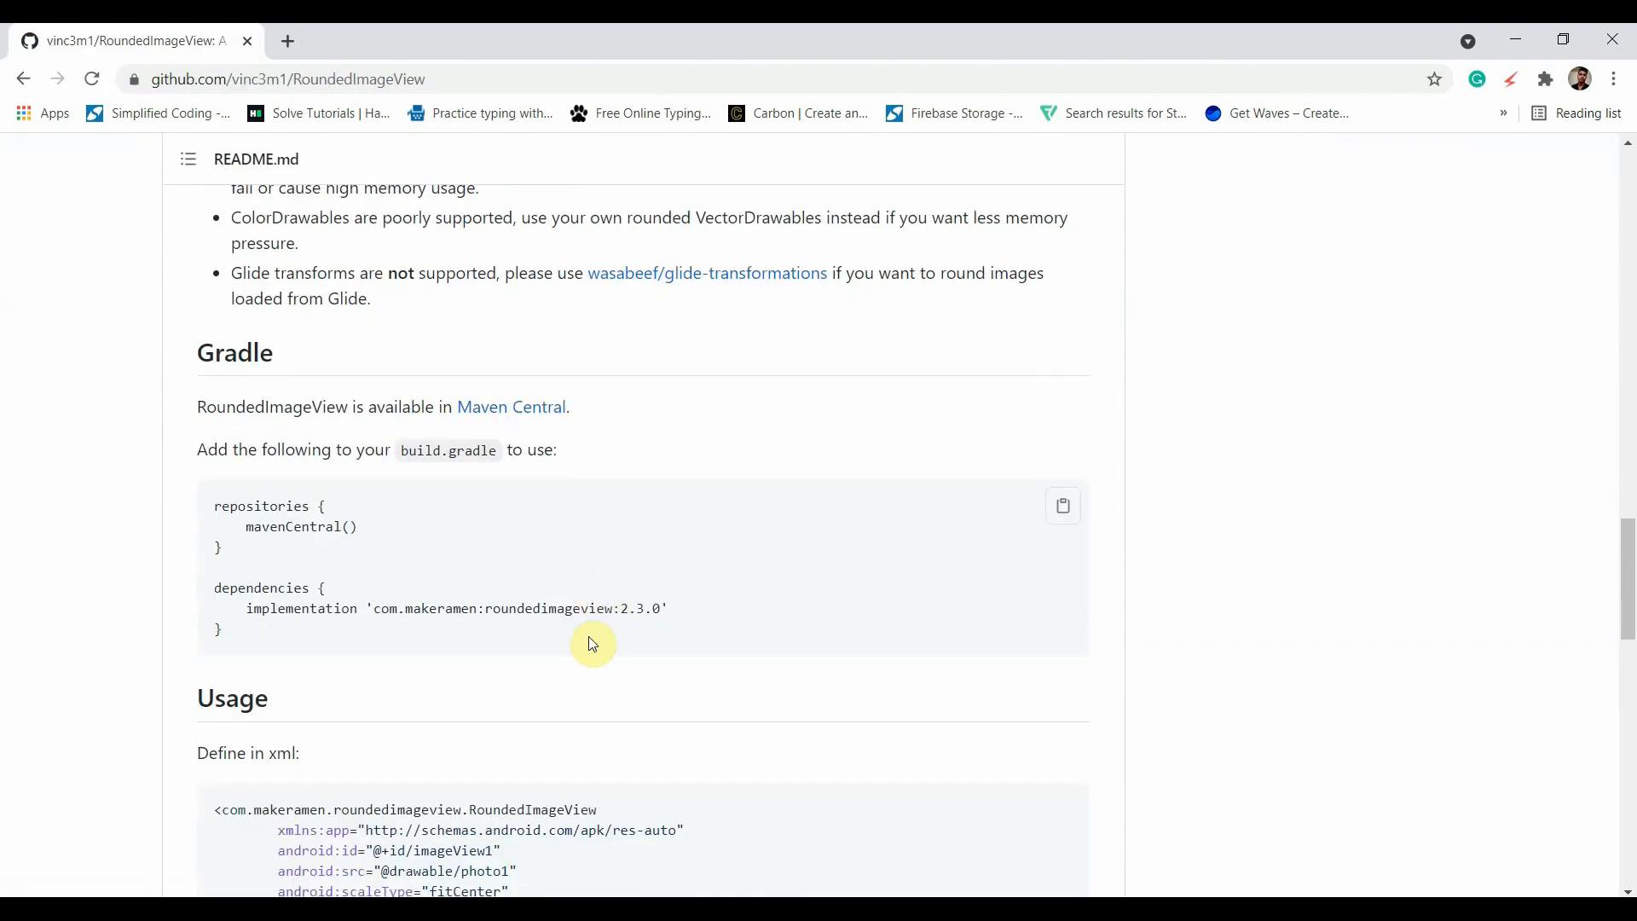
{"action": "triple_click", "coordinate": [439, 607]}
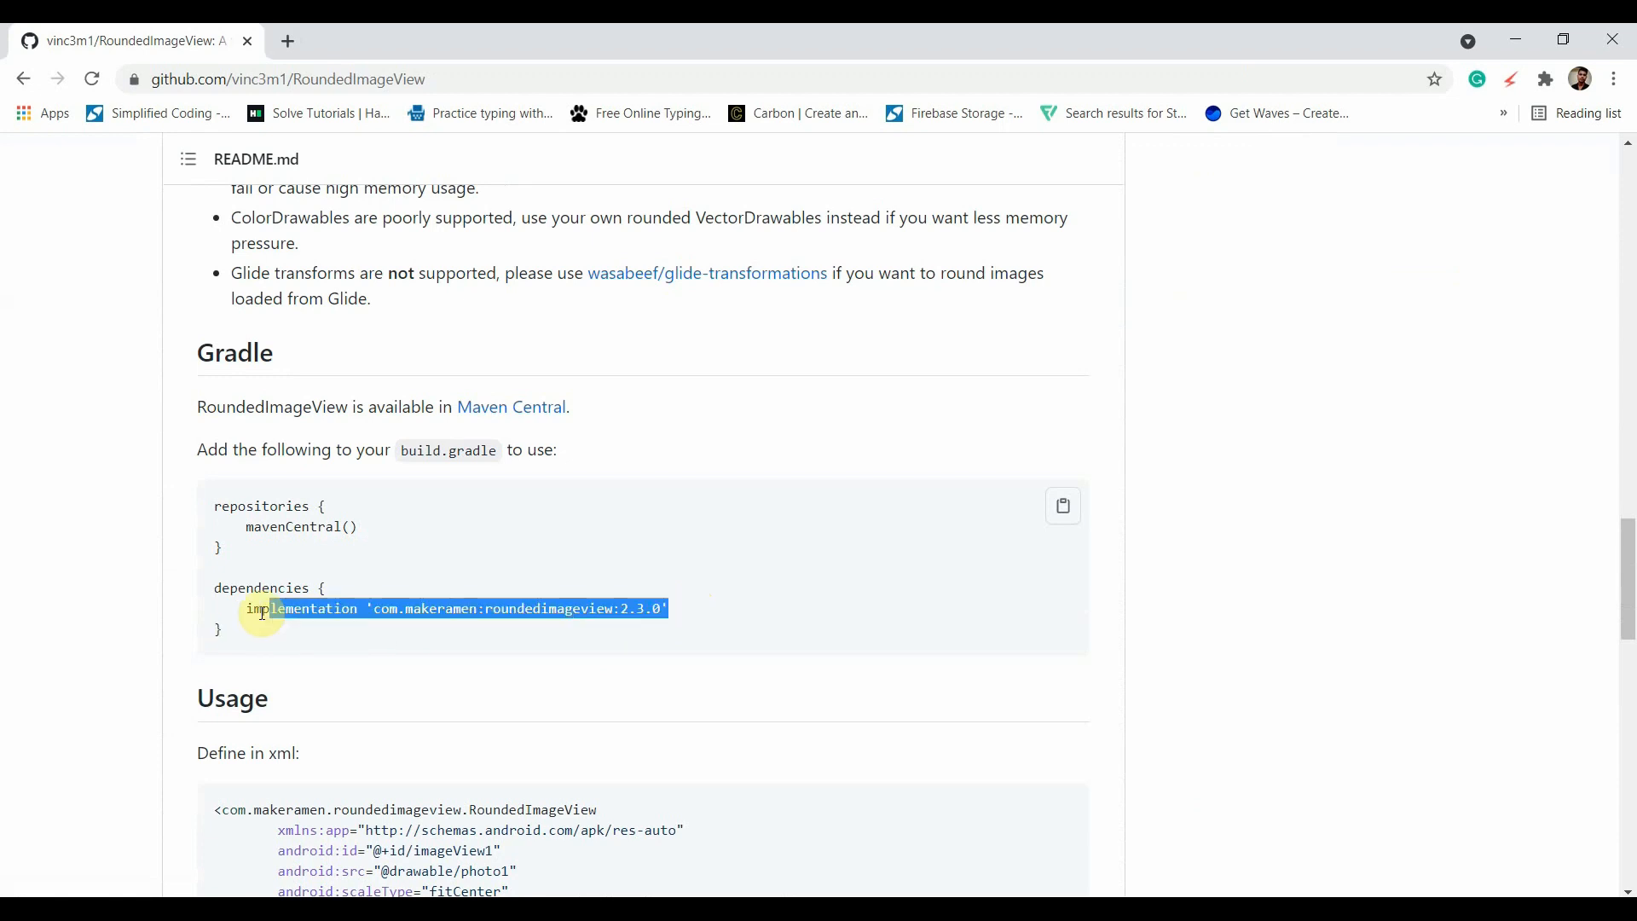
{"action": "mouse_move", "coordinate": [865, 757]}
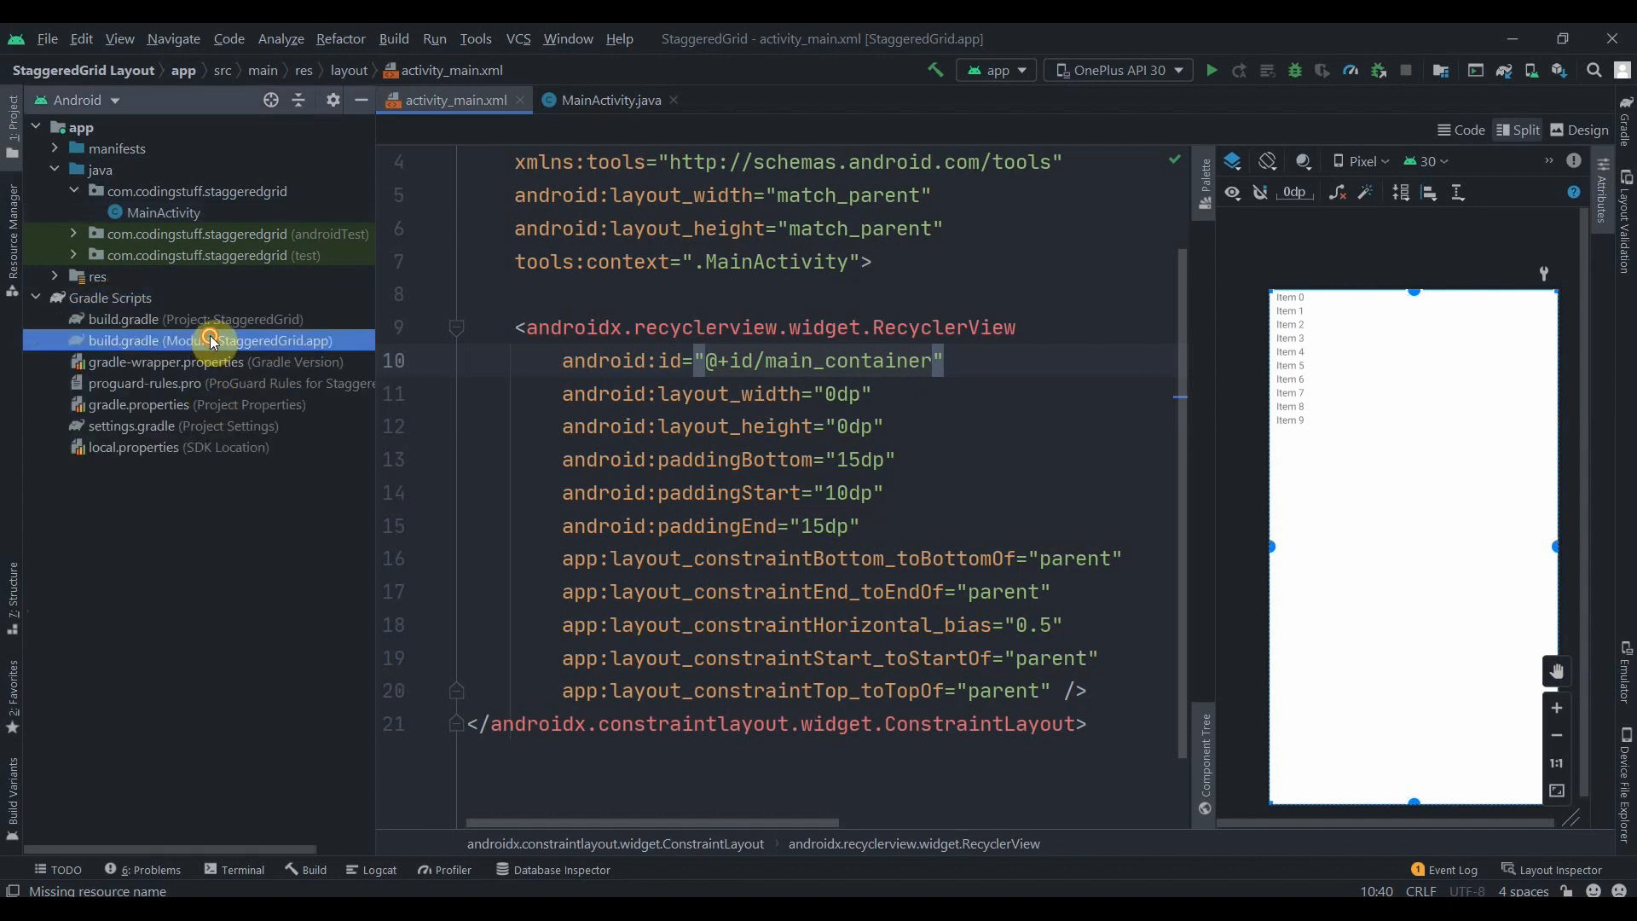
- Add implementation 'com.makeramen:roundedimageview:2.3.0' to the app build.gradle dependencies and sync
{"action": "double_click", "coordinate": [182, 341]}
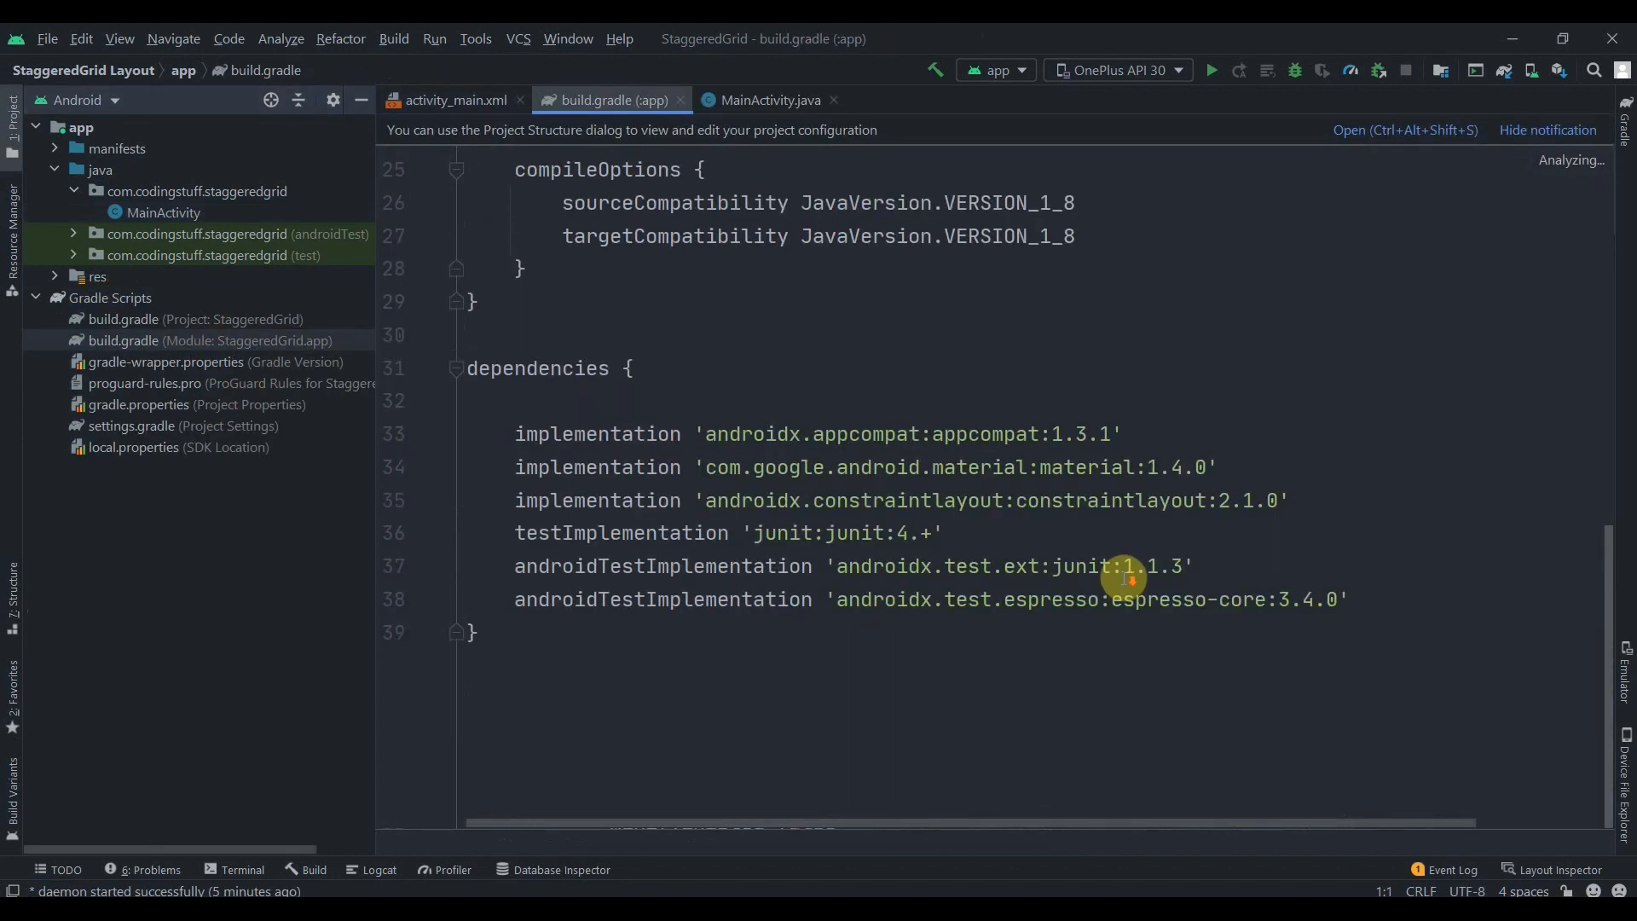
{"action": "left_click", "coordinate": [1347, 598]}
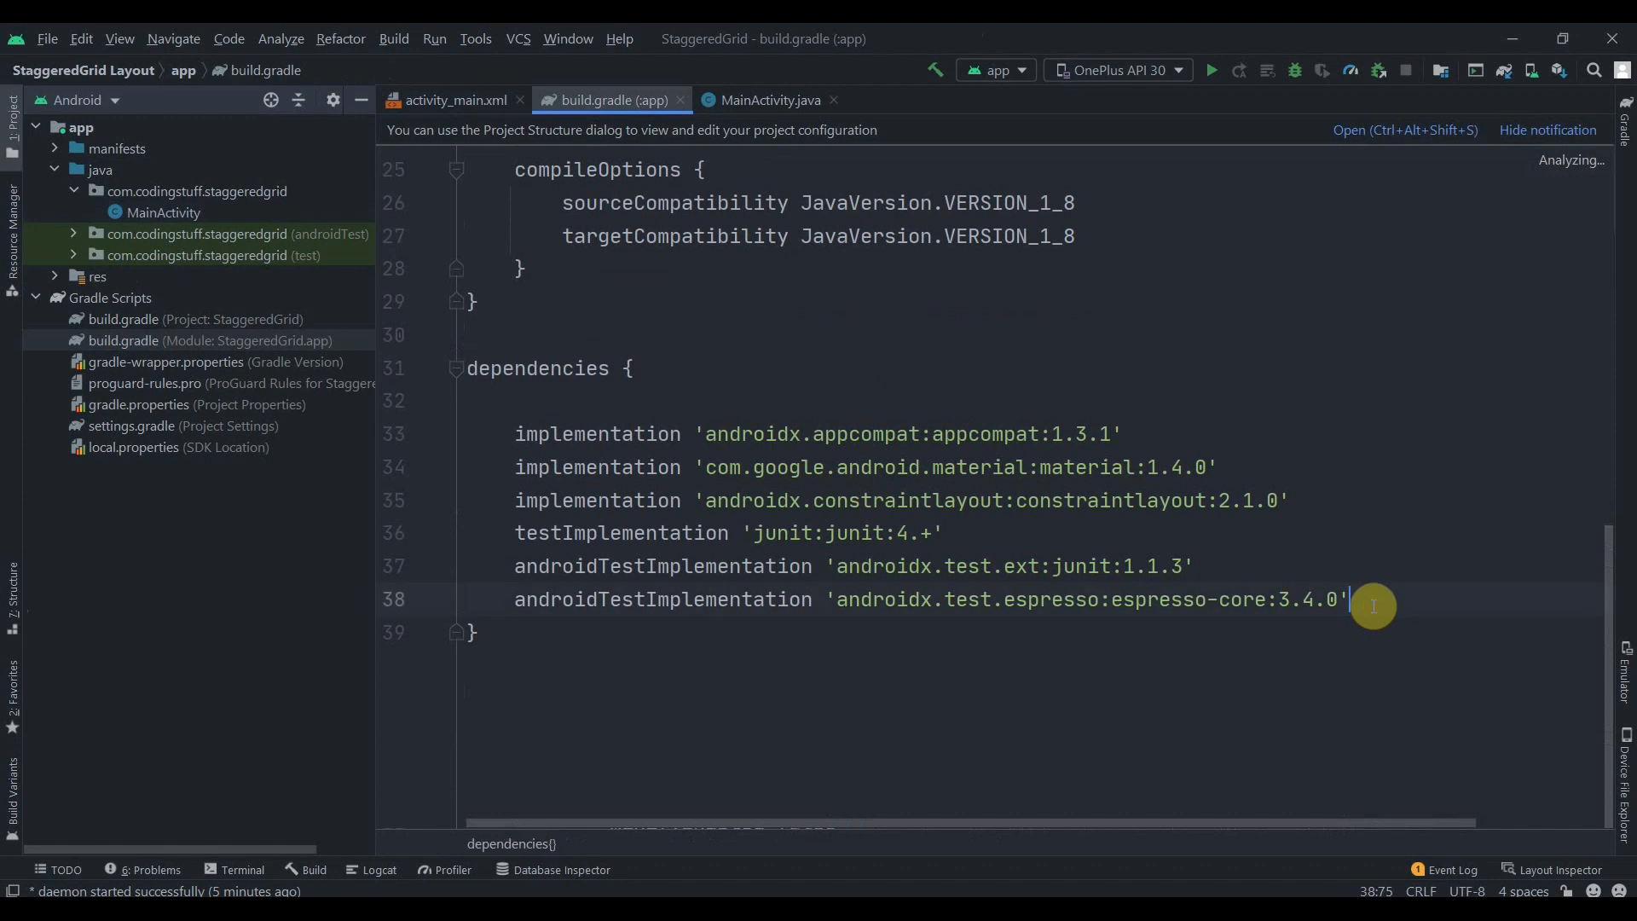
{"action": "type", "text": "implementation 'com.makeramen:roundedimageview:2.3.0'"}
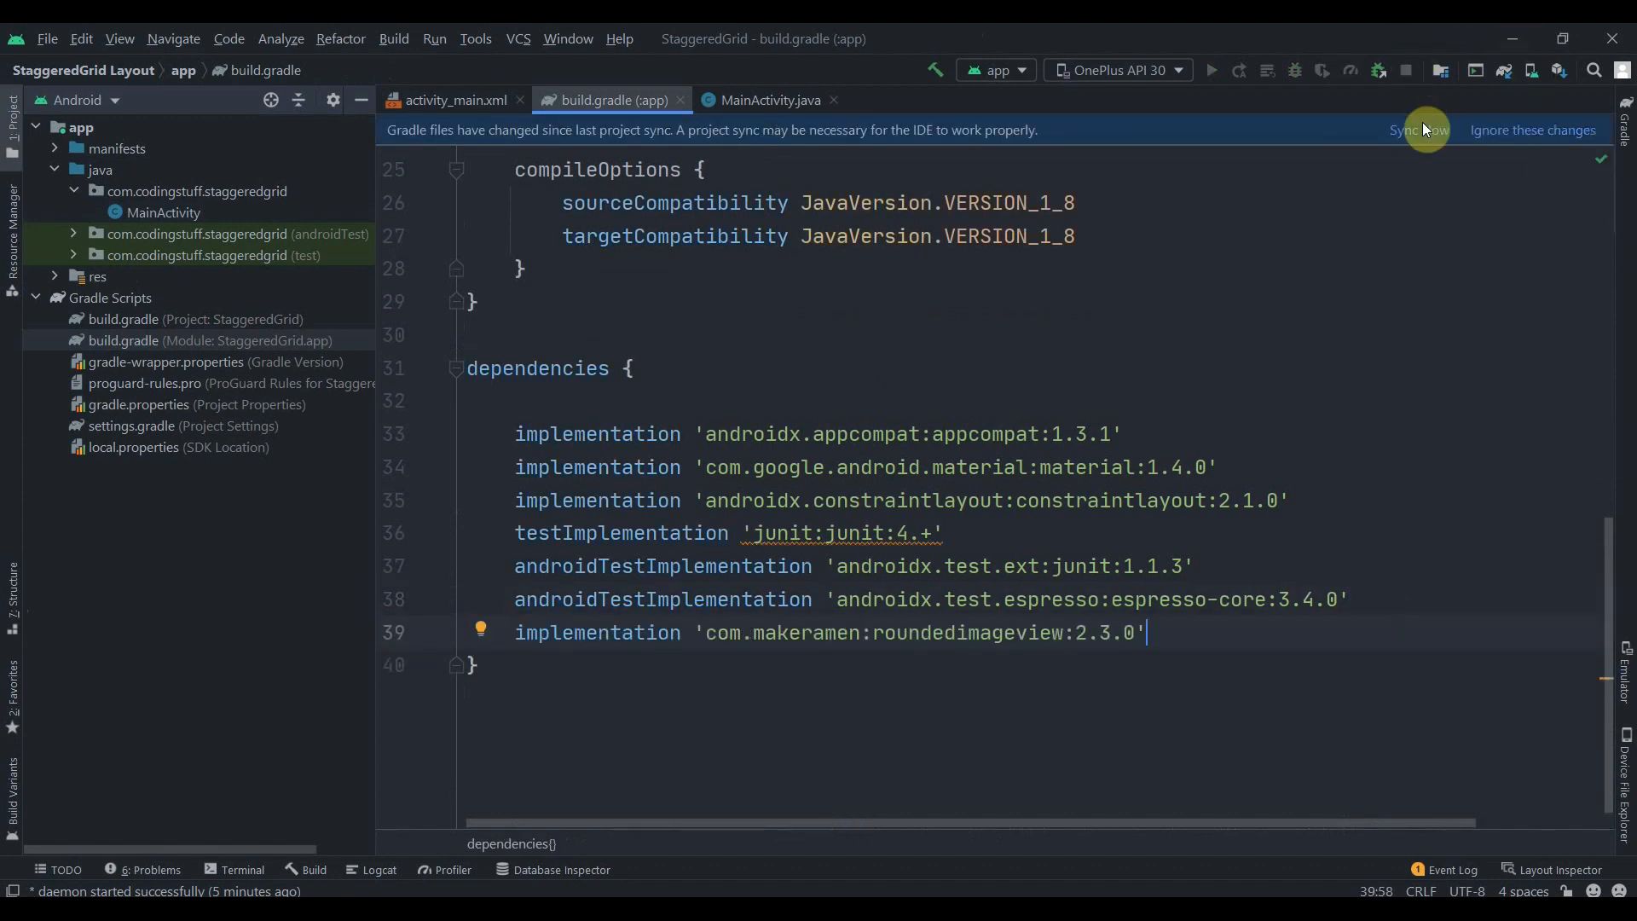
{"action": "left_click", "coordinate": [1412, 129]}
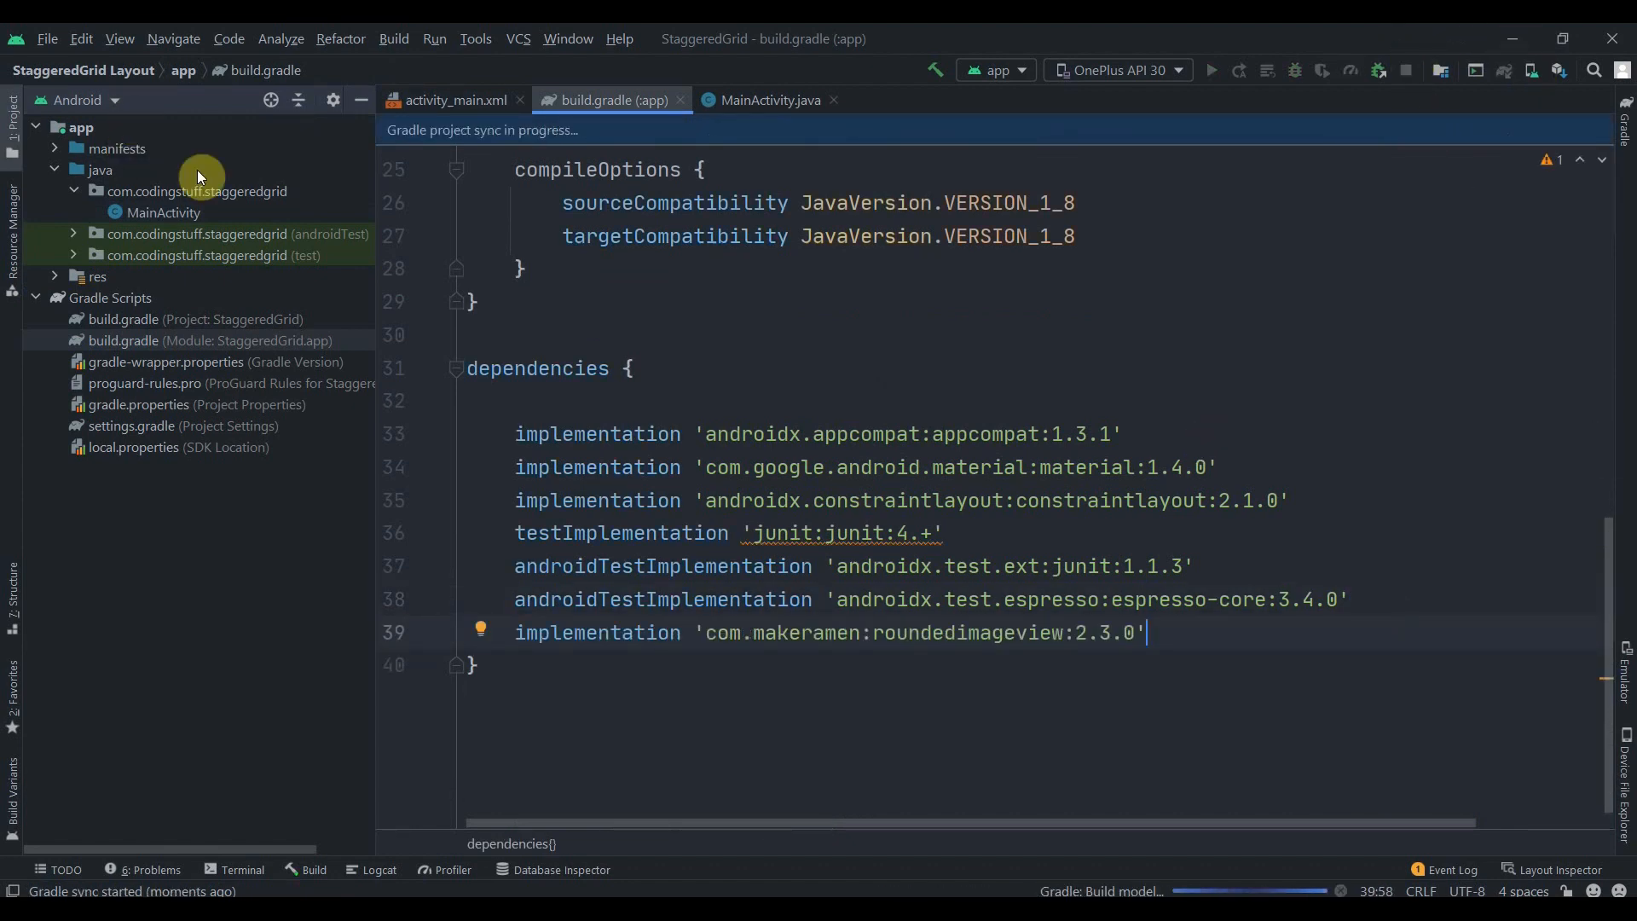
{"action": "left_click", "coordinate": [97, 276]}
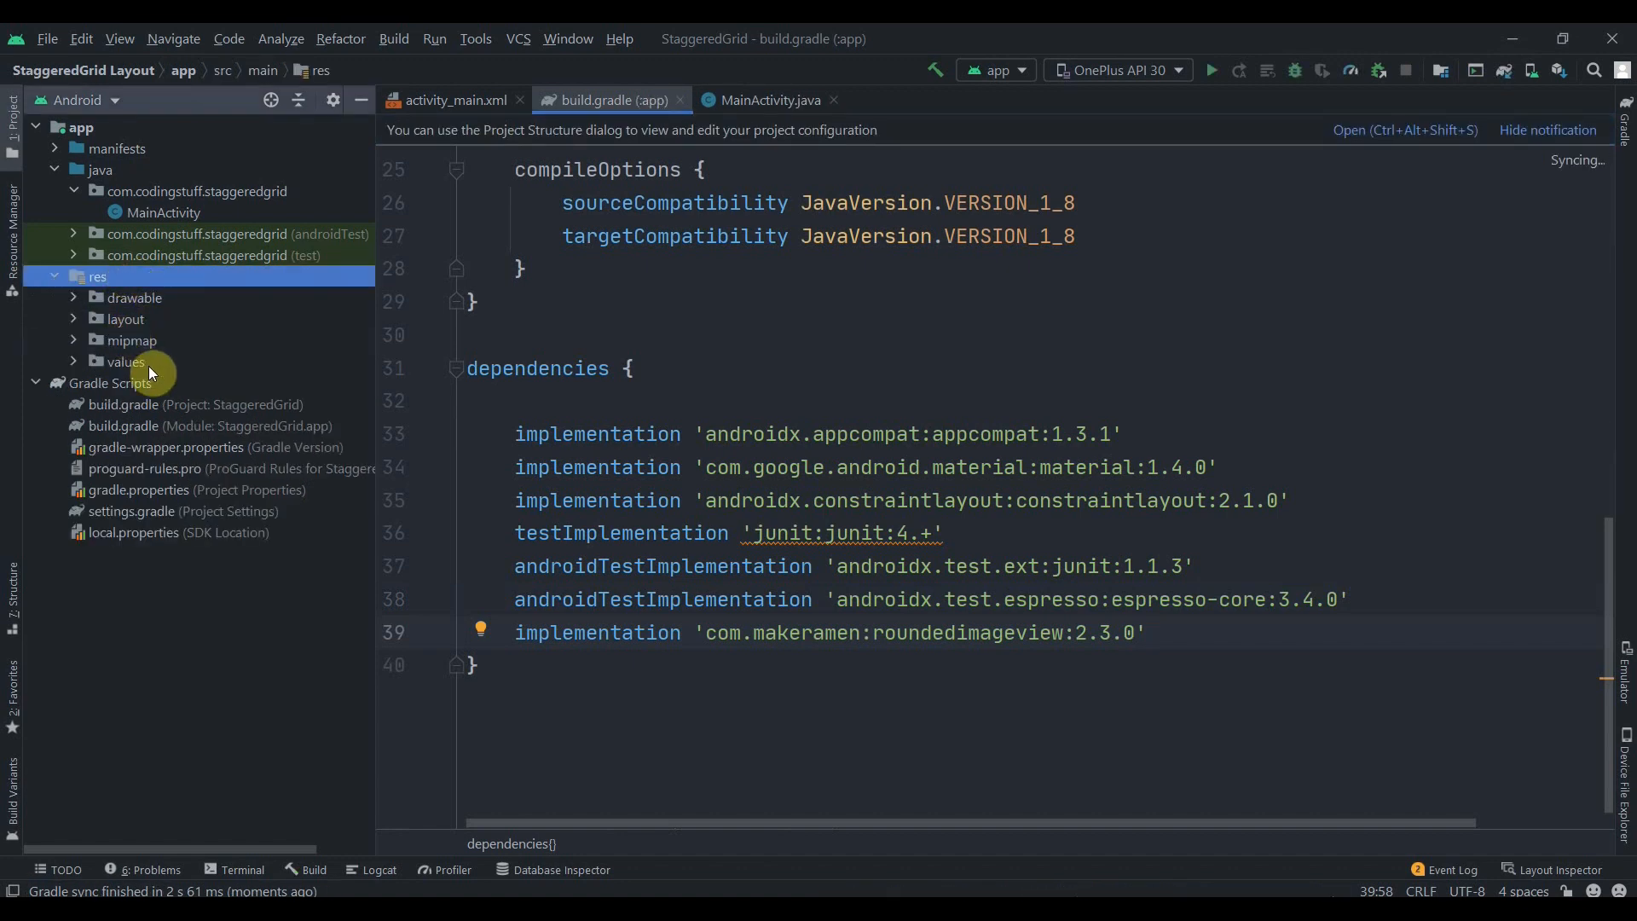
- Change the app theme parent in themes.xml to a NoActionBar variant and return to activity_main.xml
{"action": "left_click", "coordinate": [123, 362]}
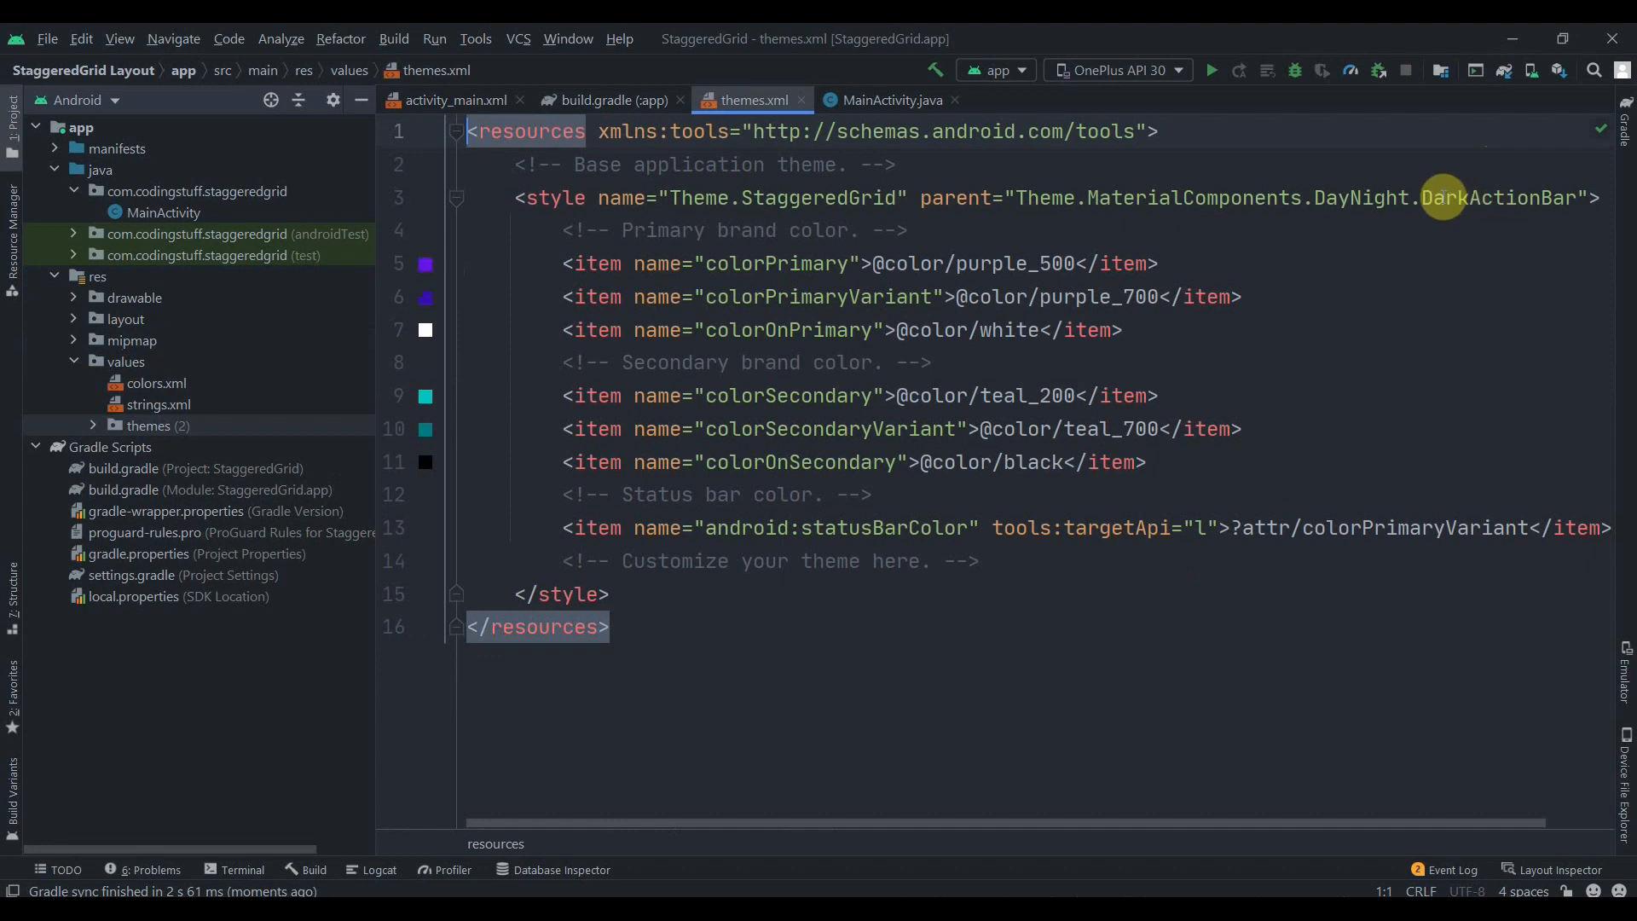
{"action": "type", "text": "No"}
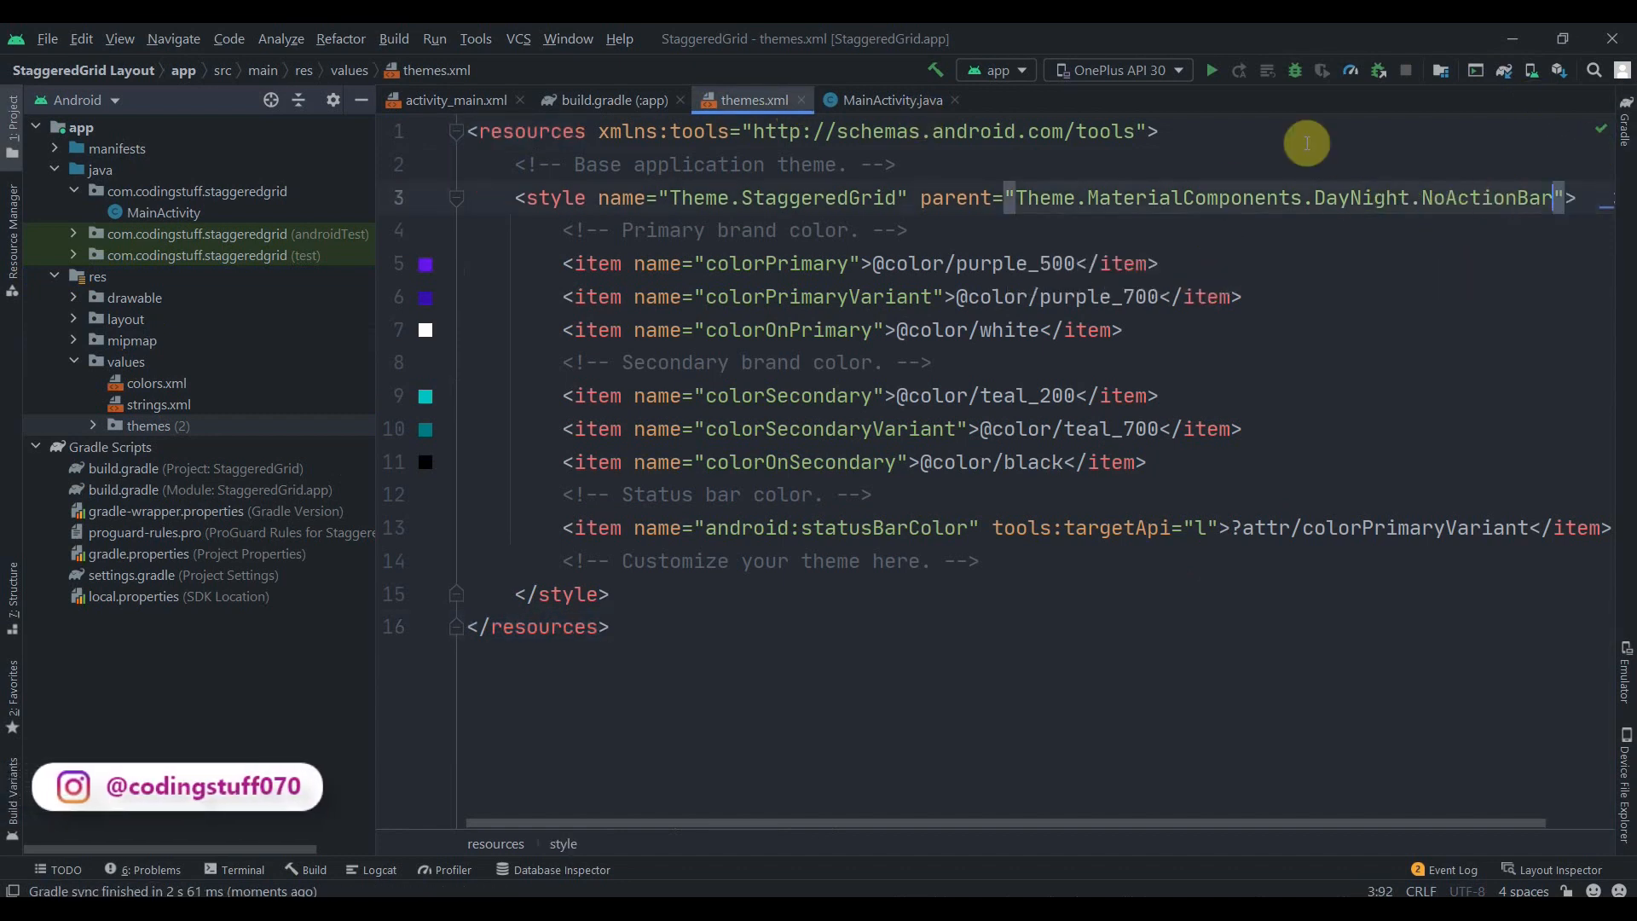
{"action": "left_click", "coordinate": [611, 101]}
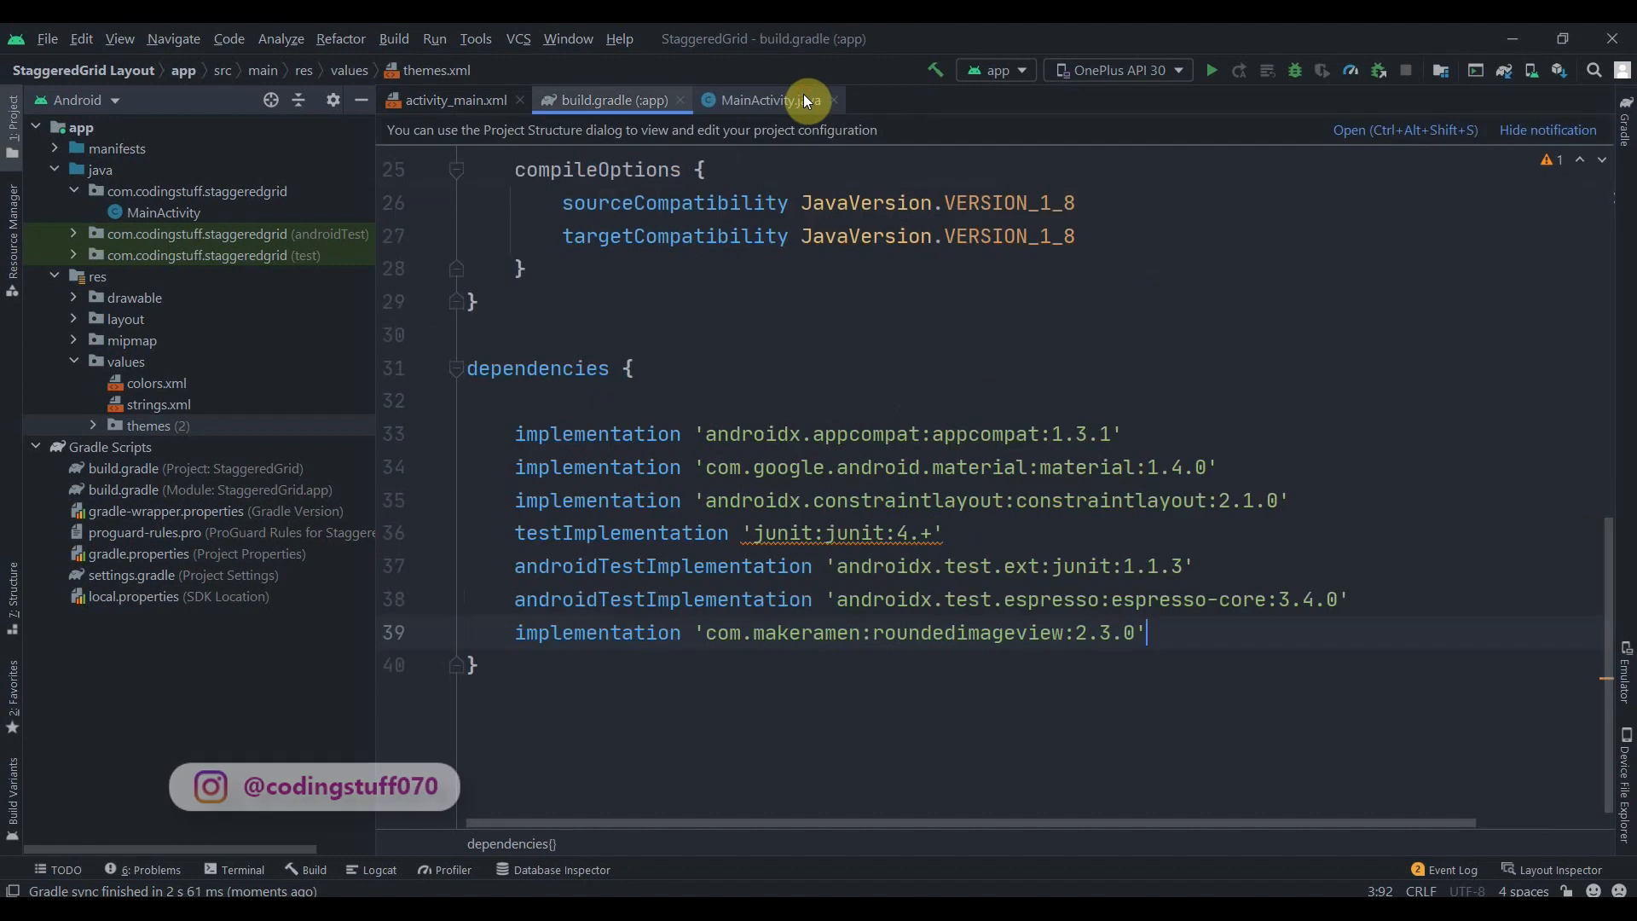
{"action": "left_click", "coordinate": [452, 99]}
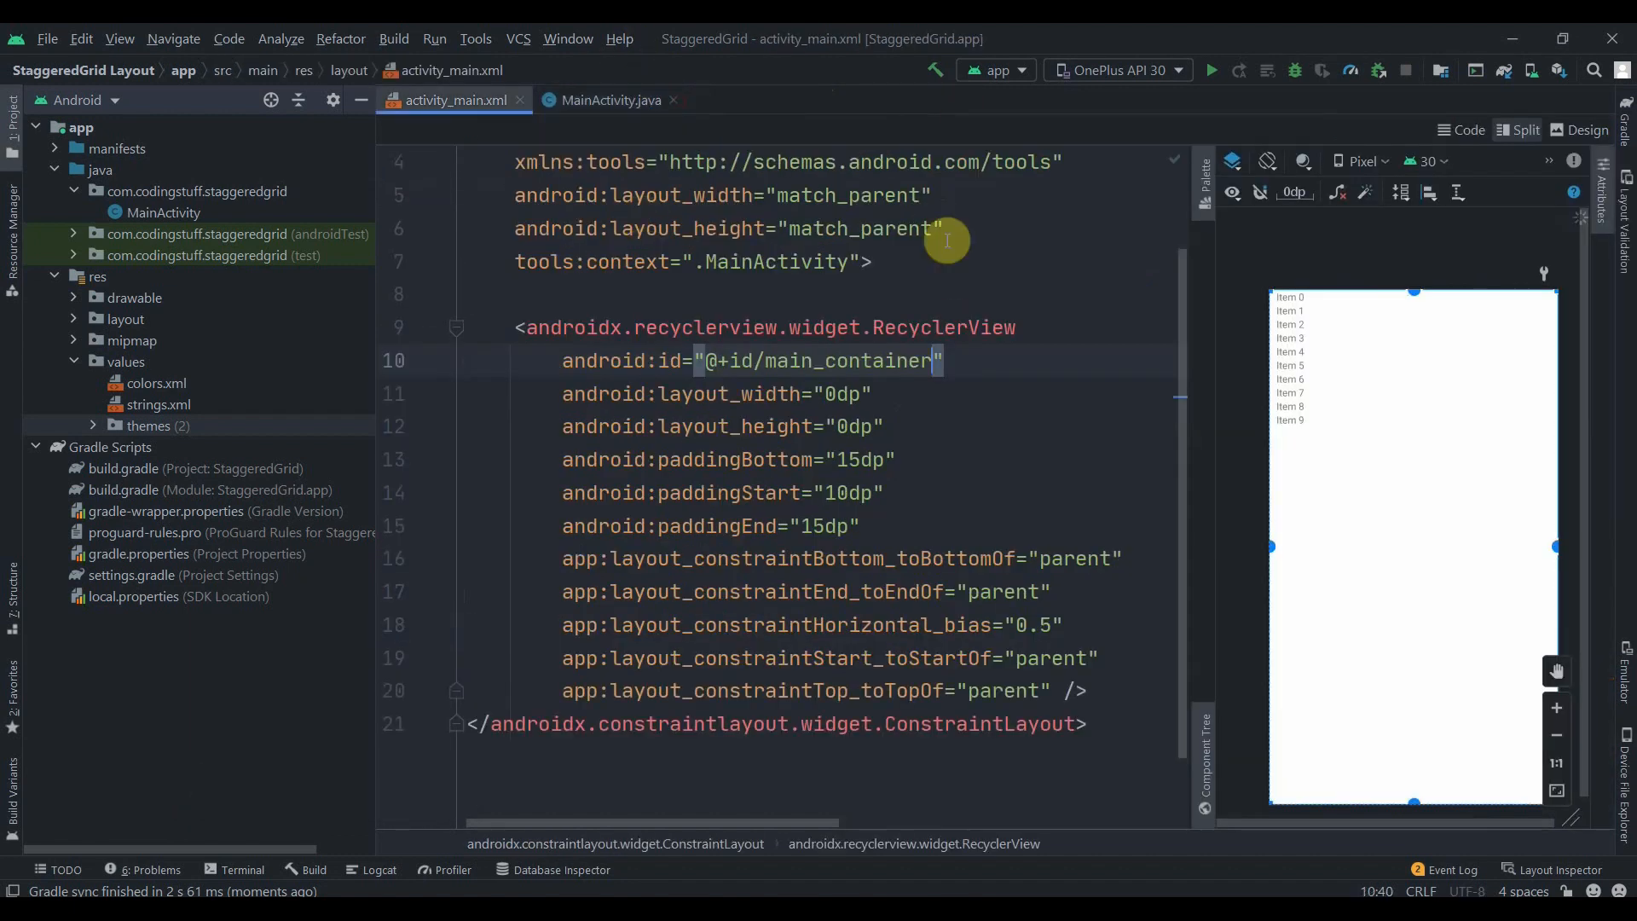
- In MainActivity onCreate, find the RecyclerView by R.id.main_container and call setHasFixedSize(true)
{"action": "left_click", "coordinate": [609, 99]}
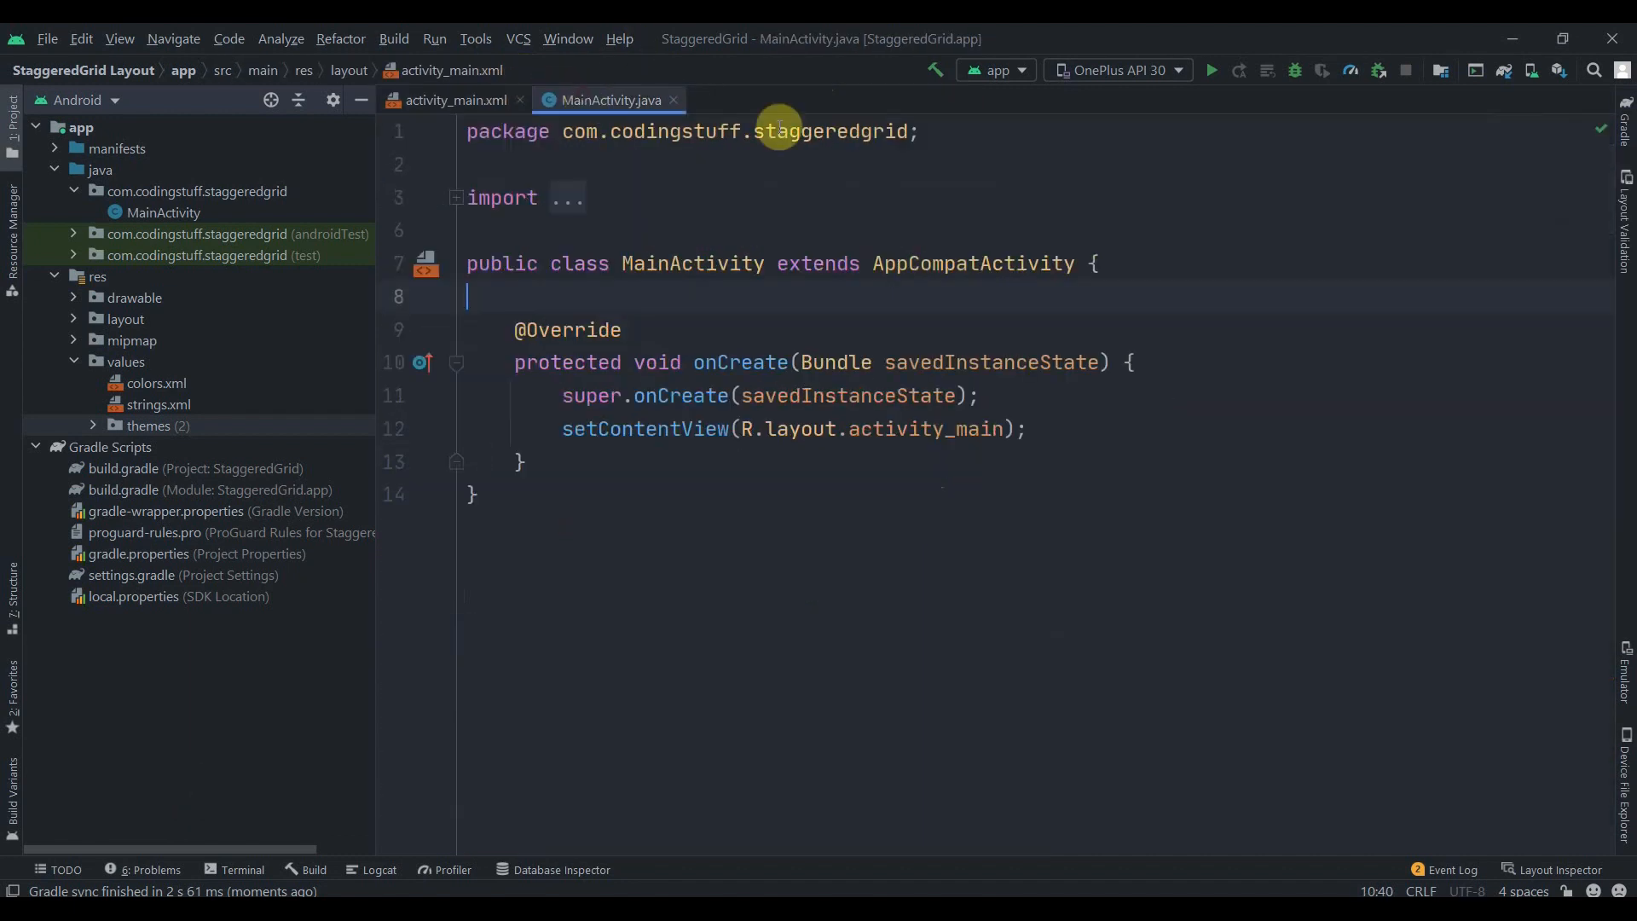
{"action": "left_click", "coordinate": [1044, 428]}
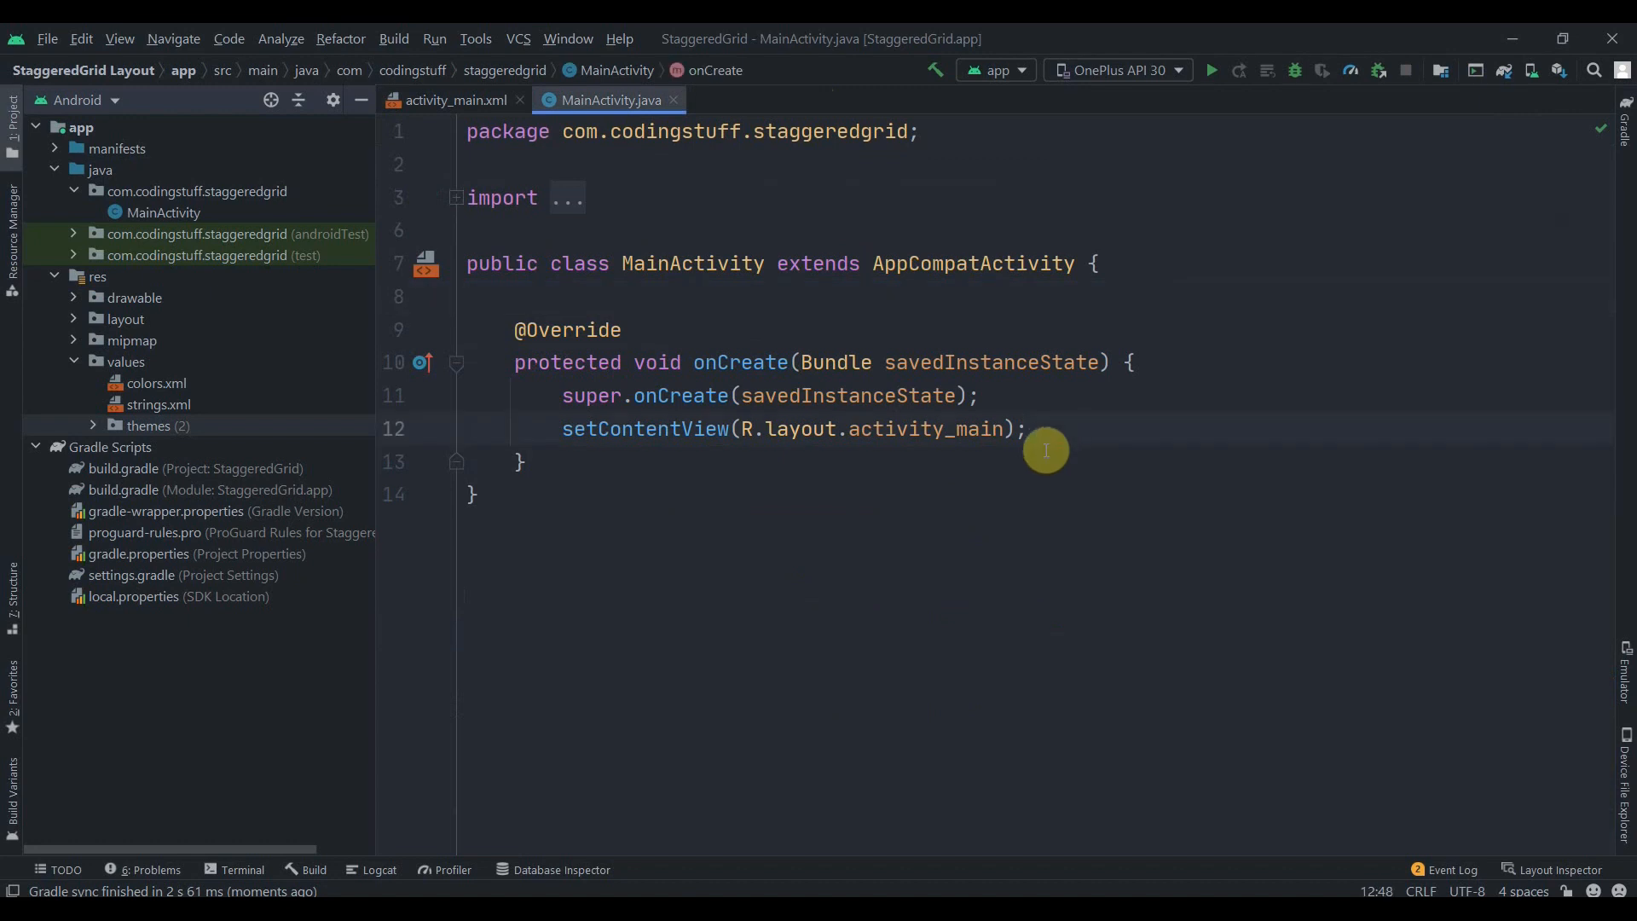
{"action": "type", "text": "RecyclerView recyclerView"}
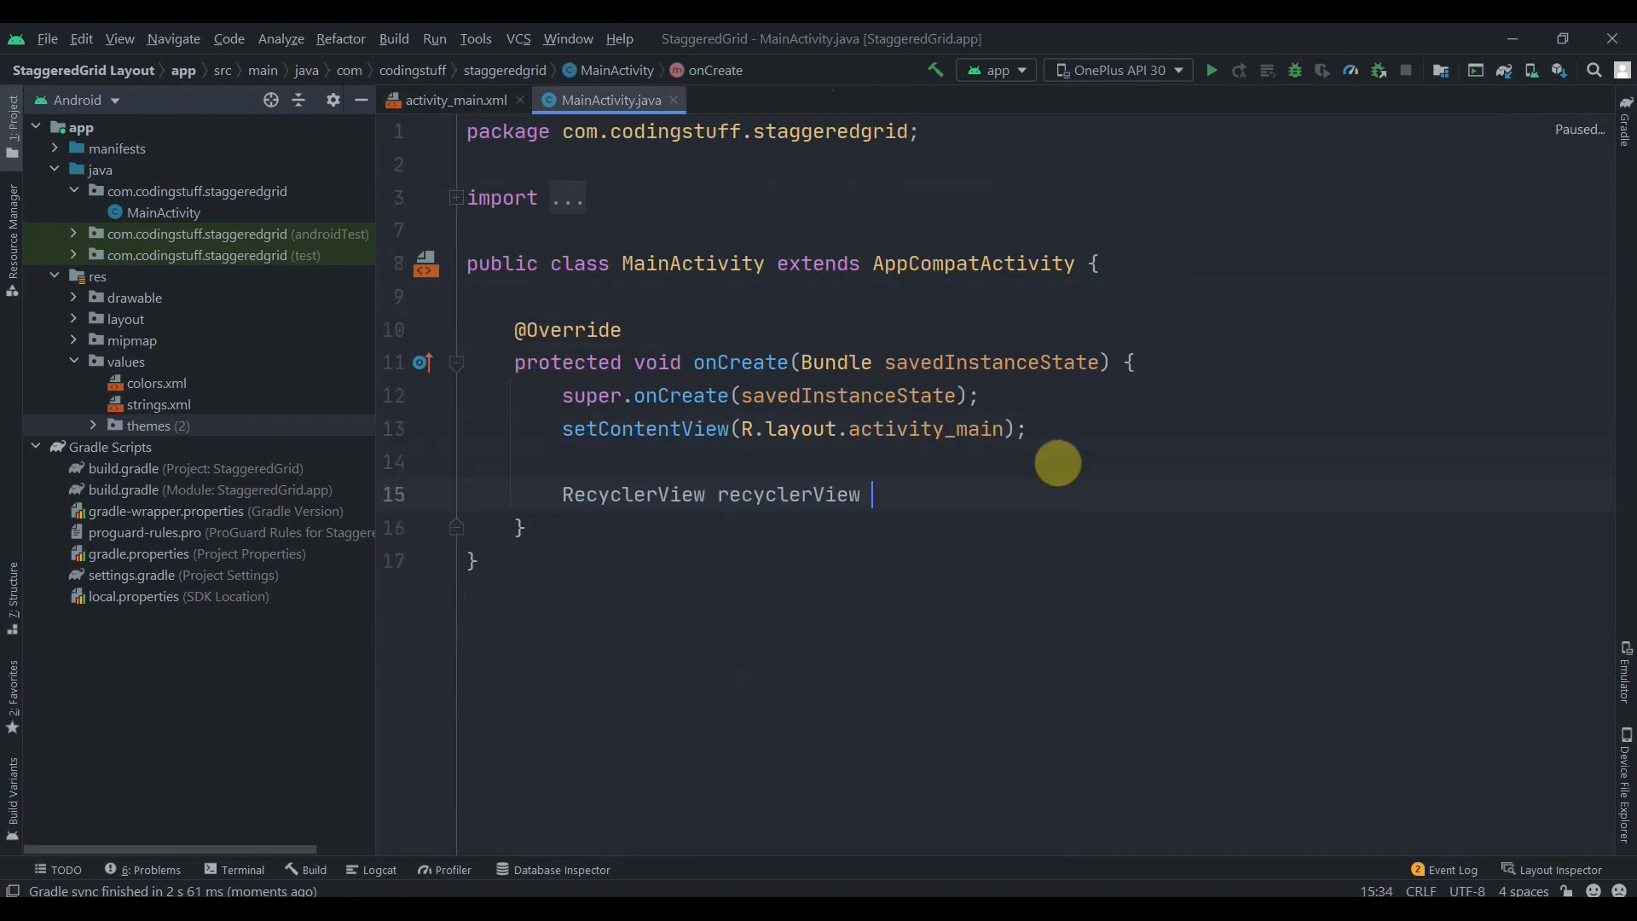
{"action": "type", "text": "= findViewById(R.id.main_container);"}
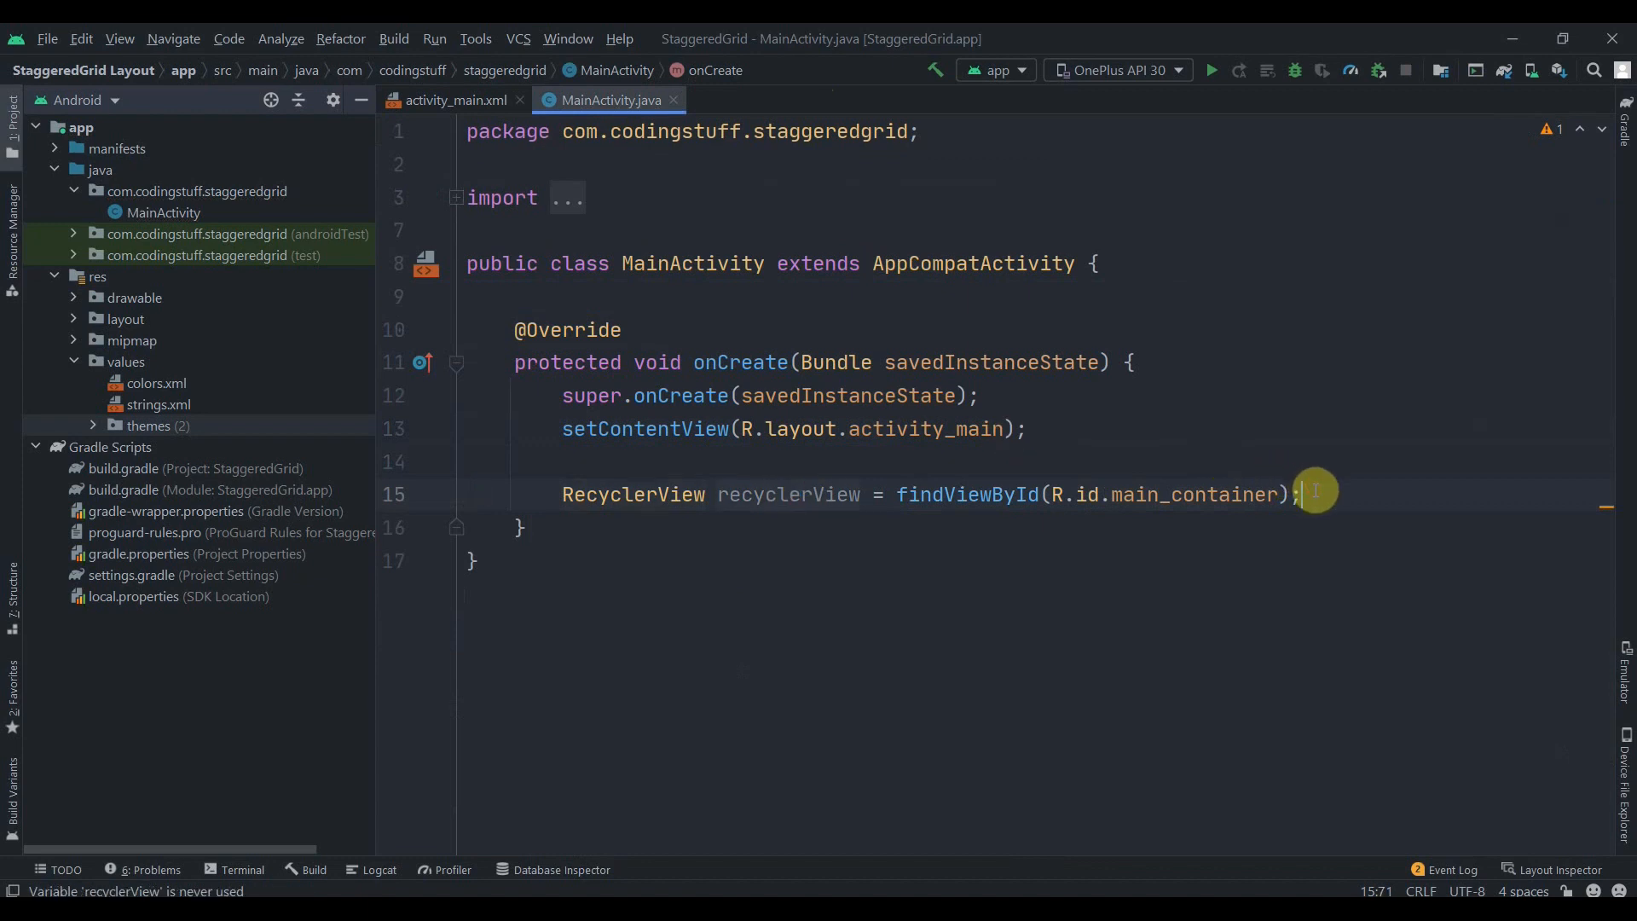
{"action": "type", "text": "re"}
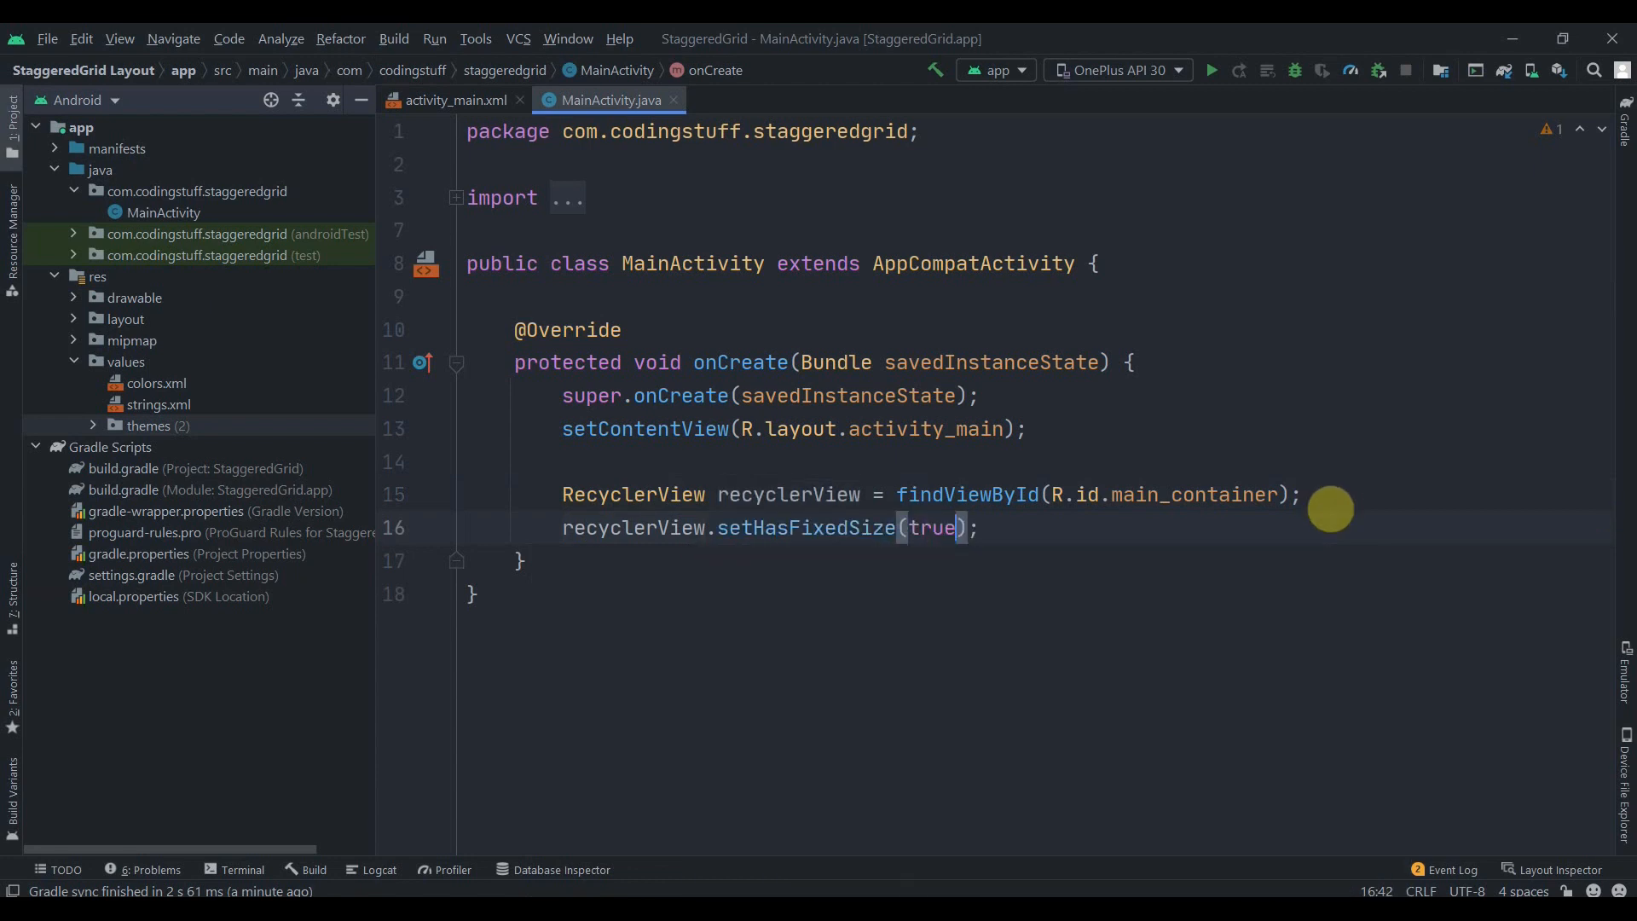
{"action": "key", "text": "Enter"}
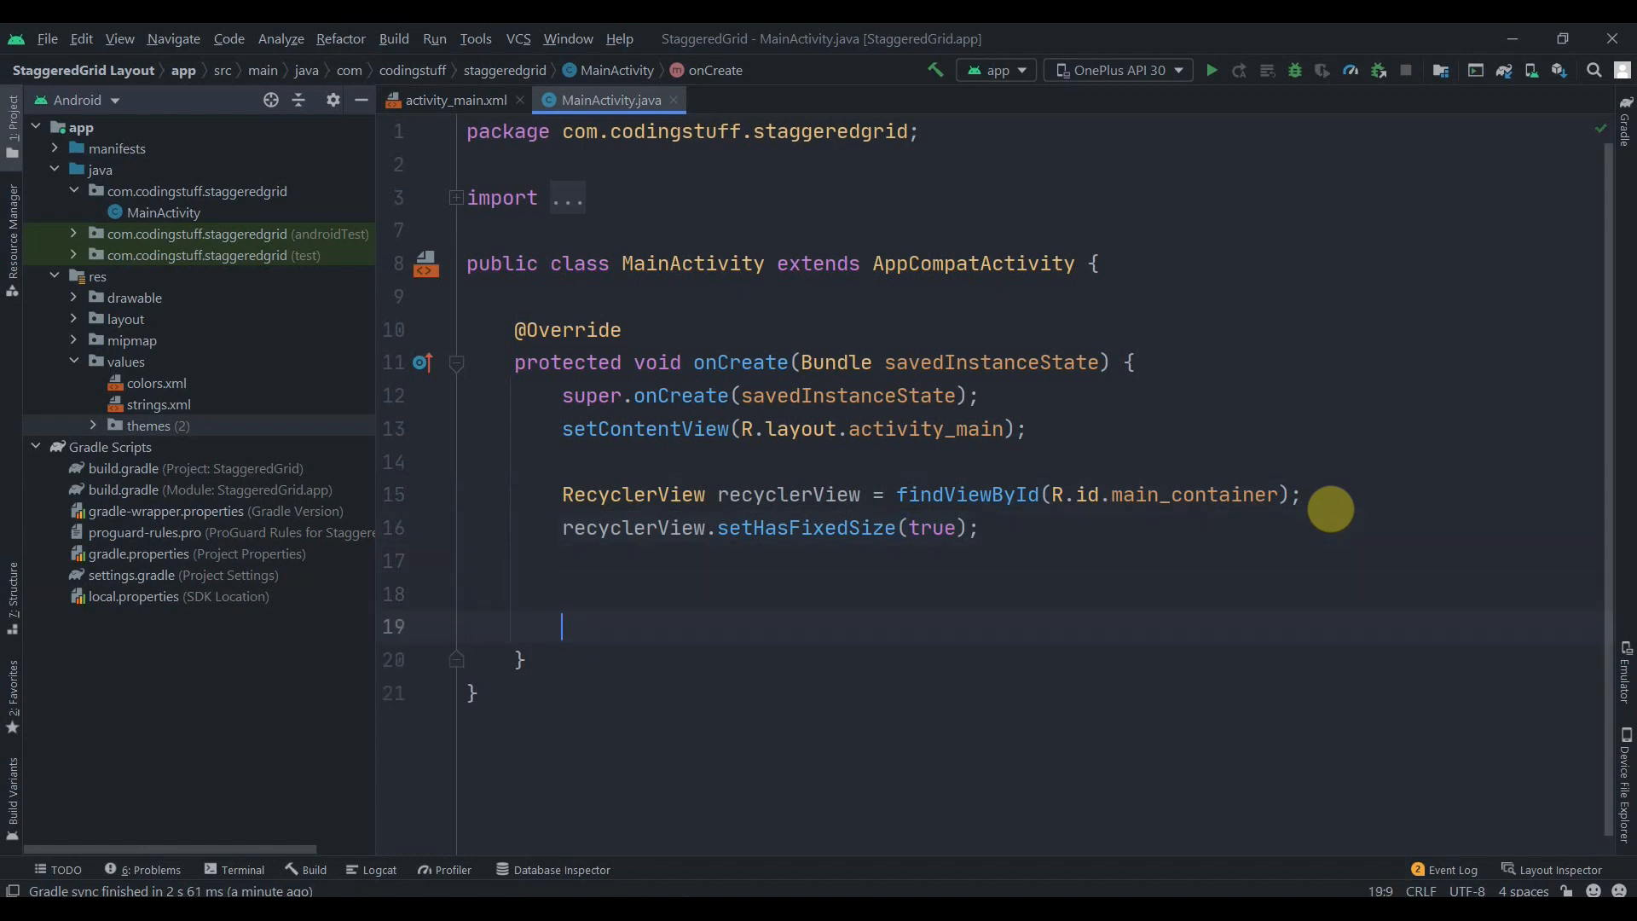
{"action": "mouse_move", "coordinate": [142, 271]}
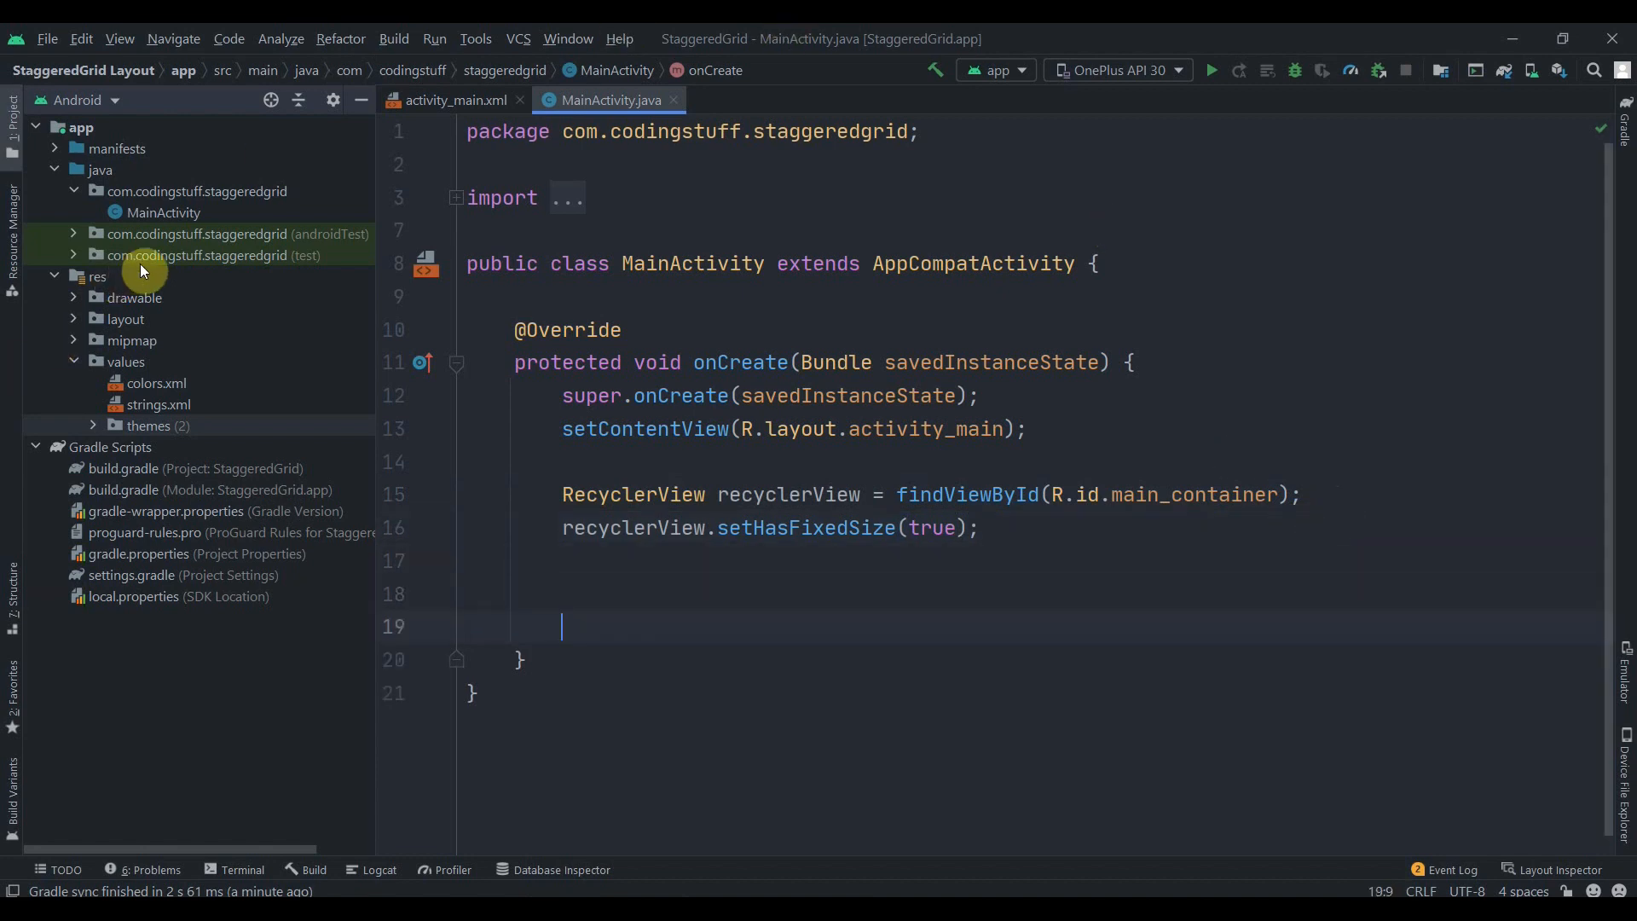
{"action": "mouse_move", "coordinate": [696, 588]}
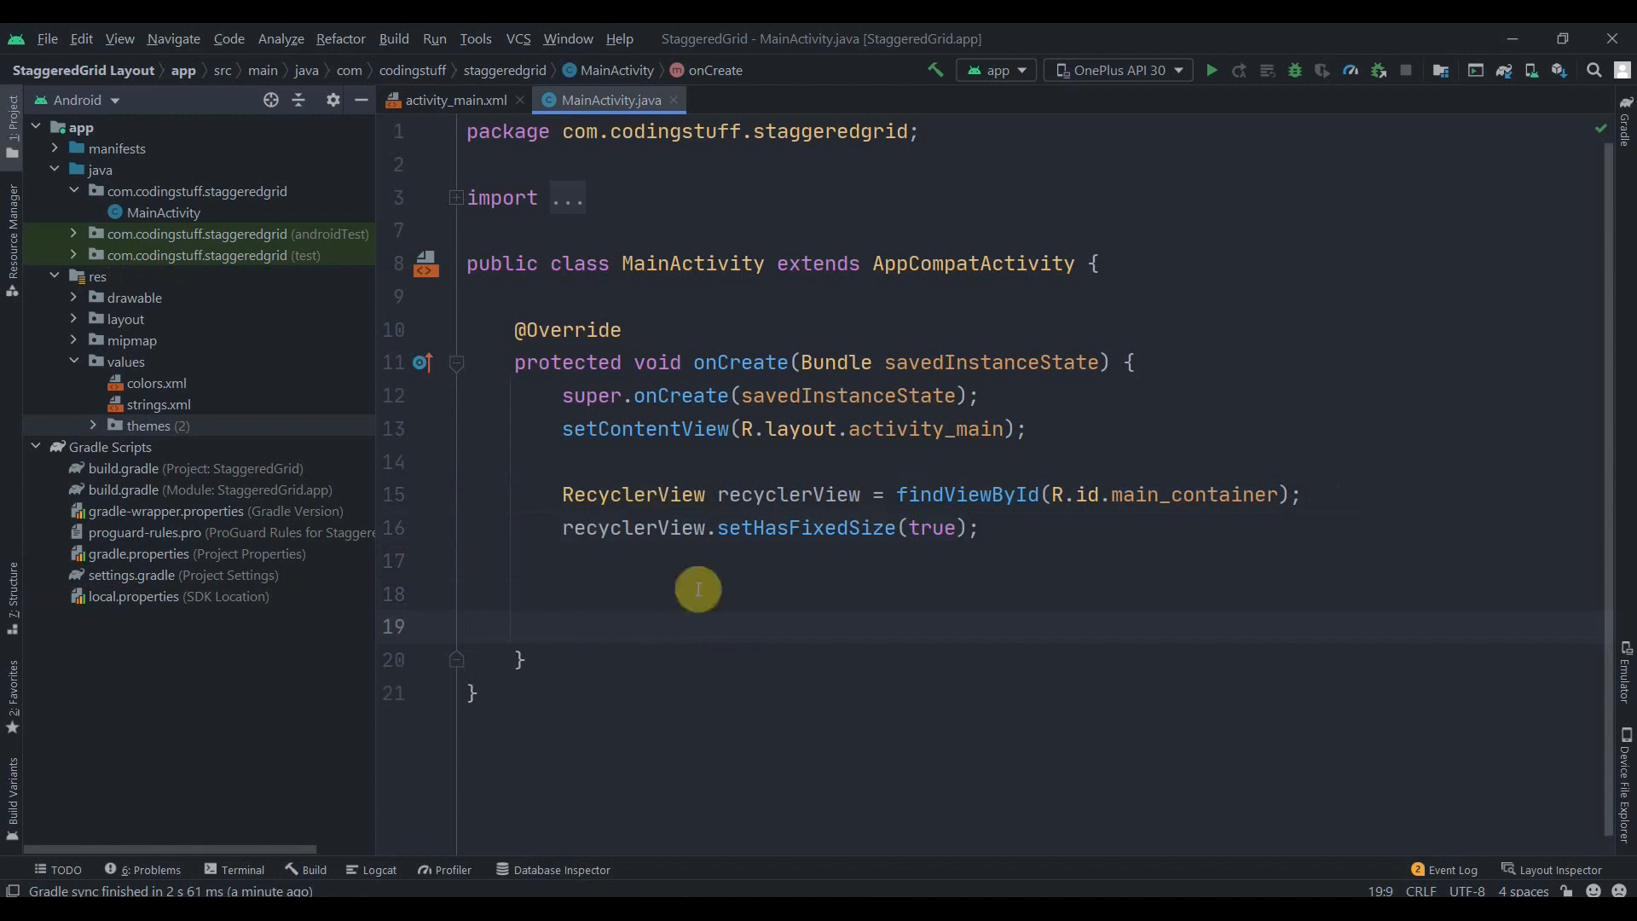
{"action": "mouse_move", "coordinate": [175, 227]}
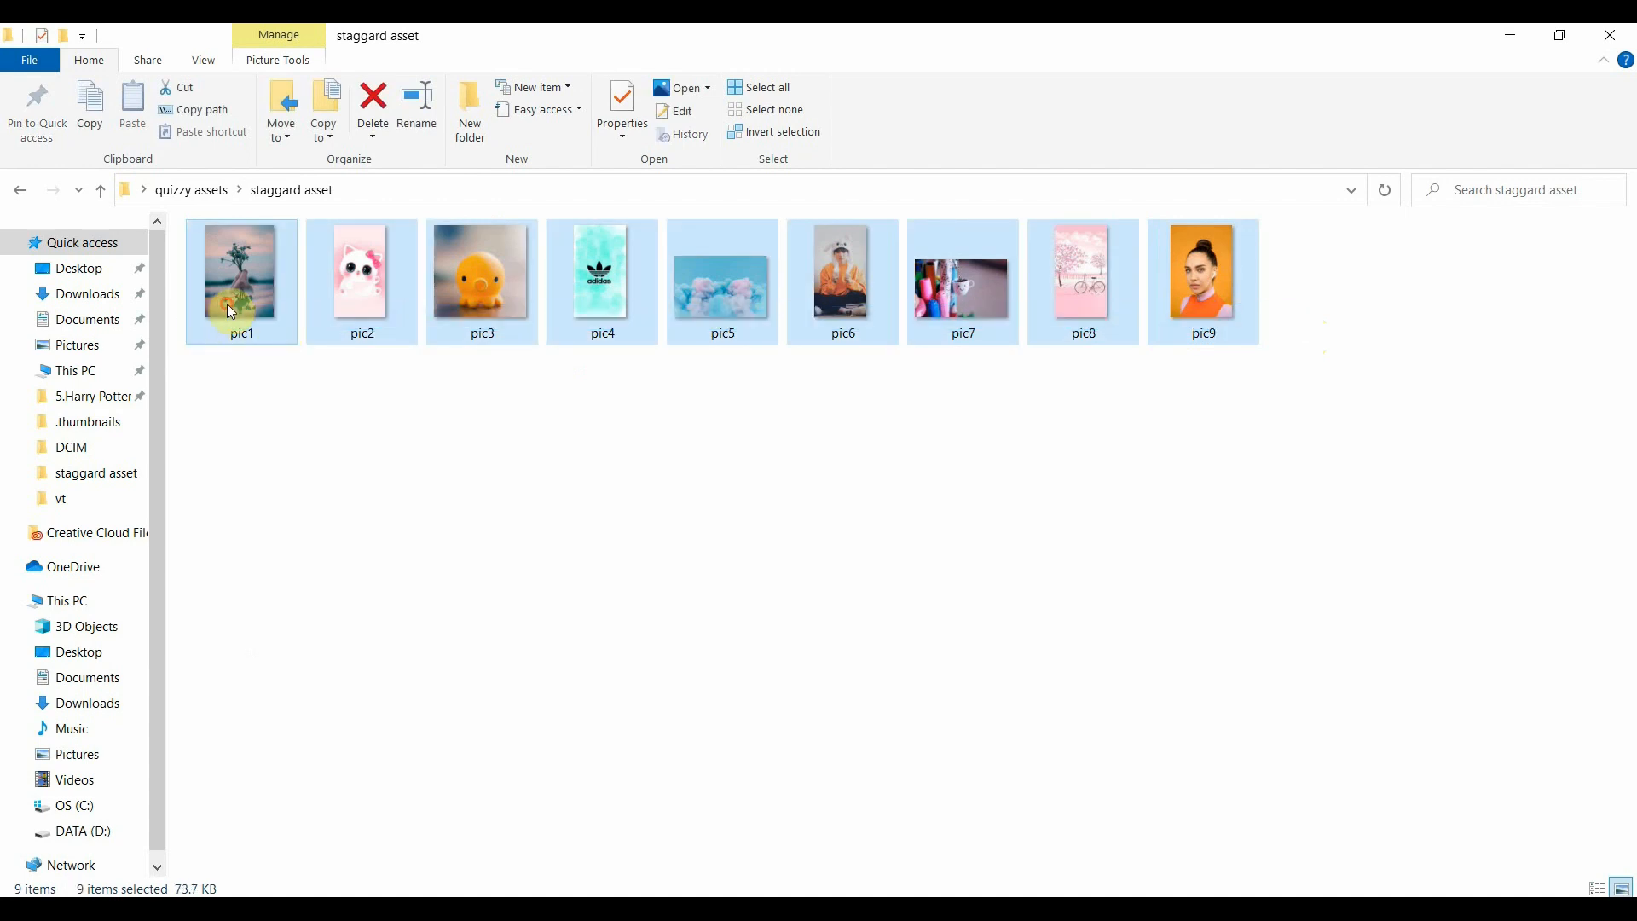
- Paste the nine copied photos pic1–pic9 into the project's drawable directory
{"action": "right_click", "coordinate": [481, 276]}
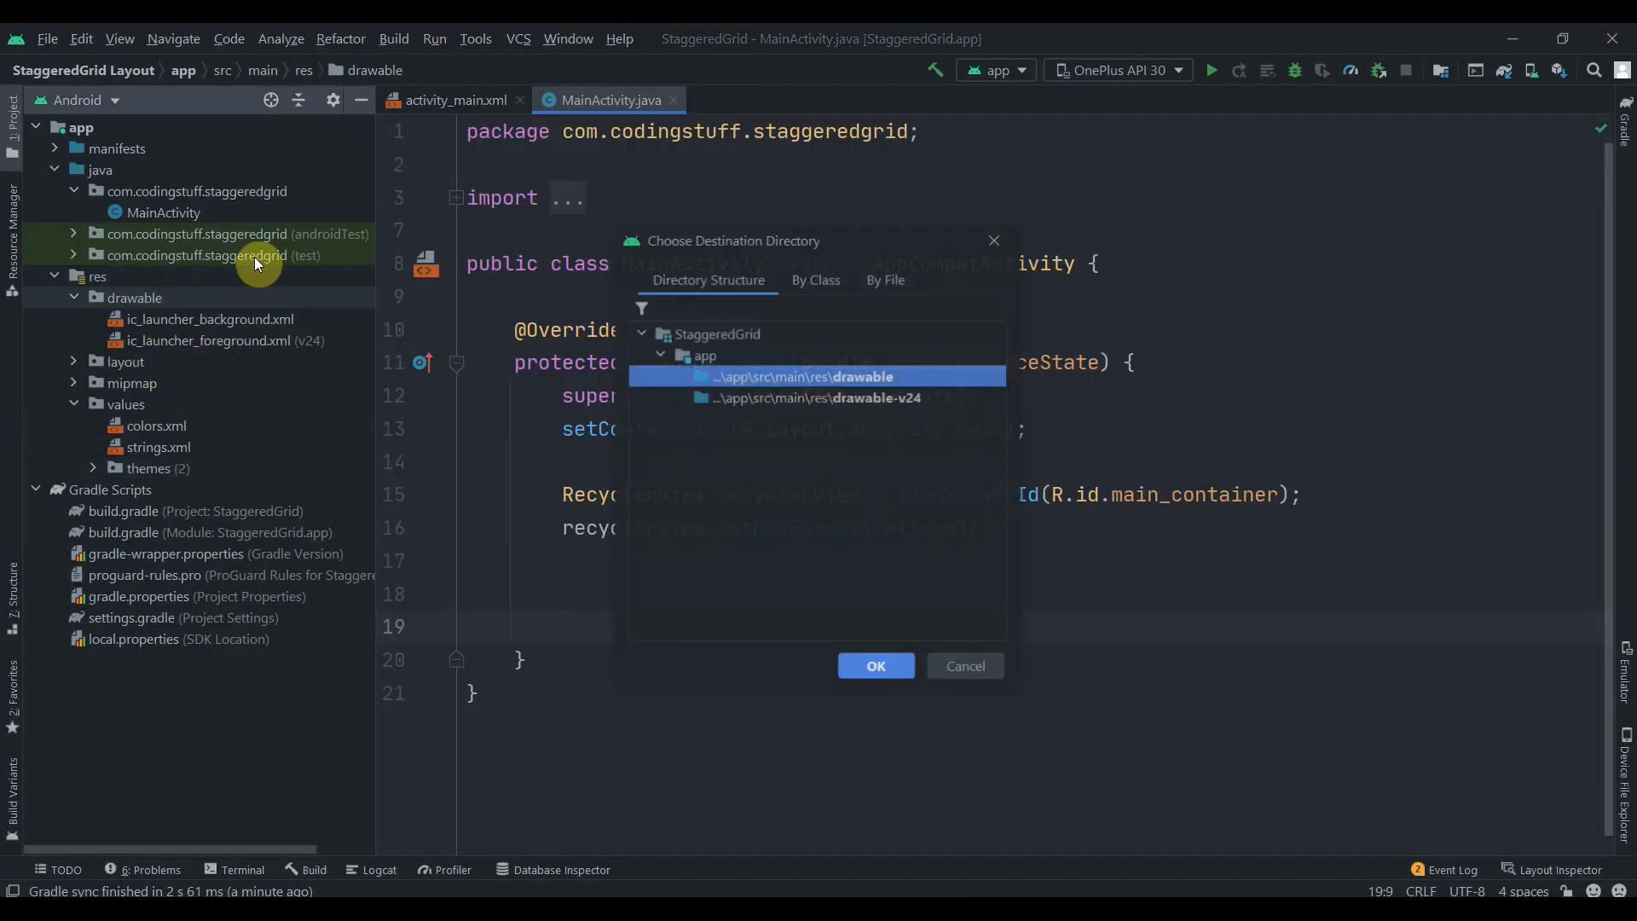
{"action": "left_click", "coordinate": [875, 665]}
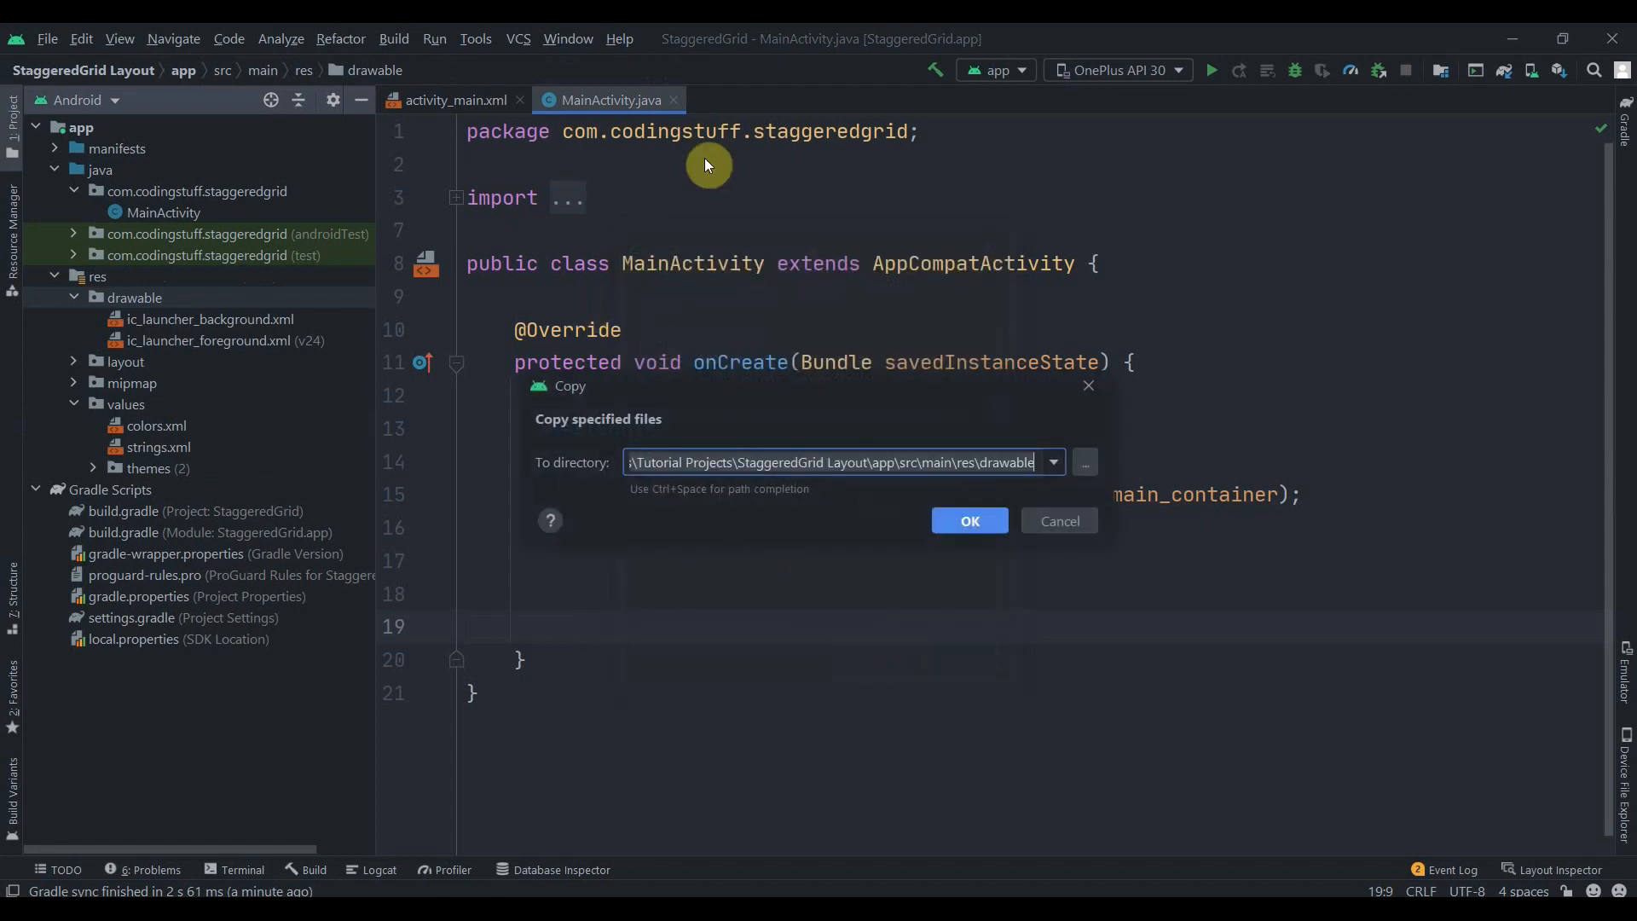
{"action": "left_click", "coordinate": [968, 522]}
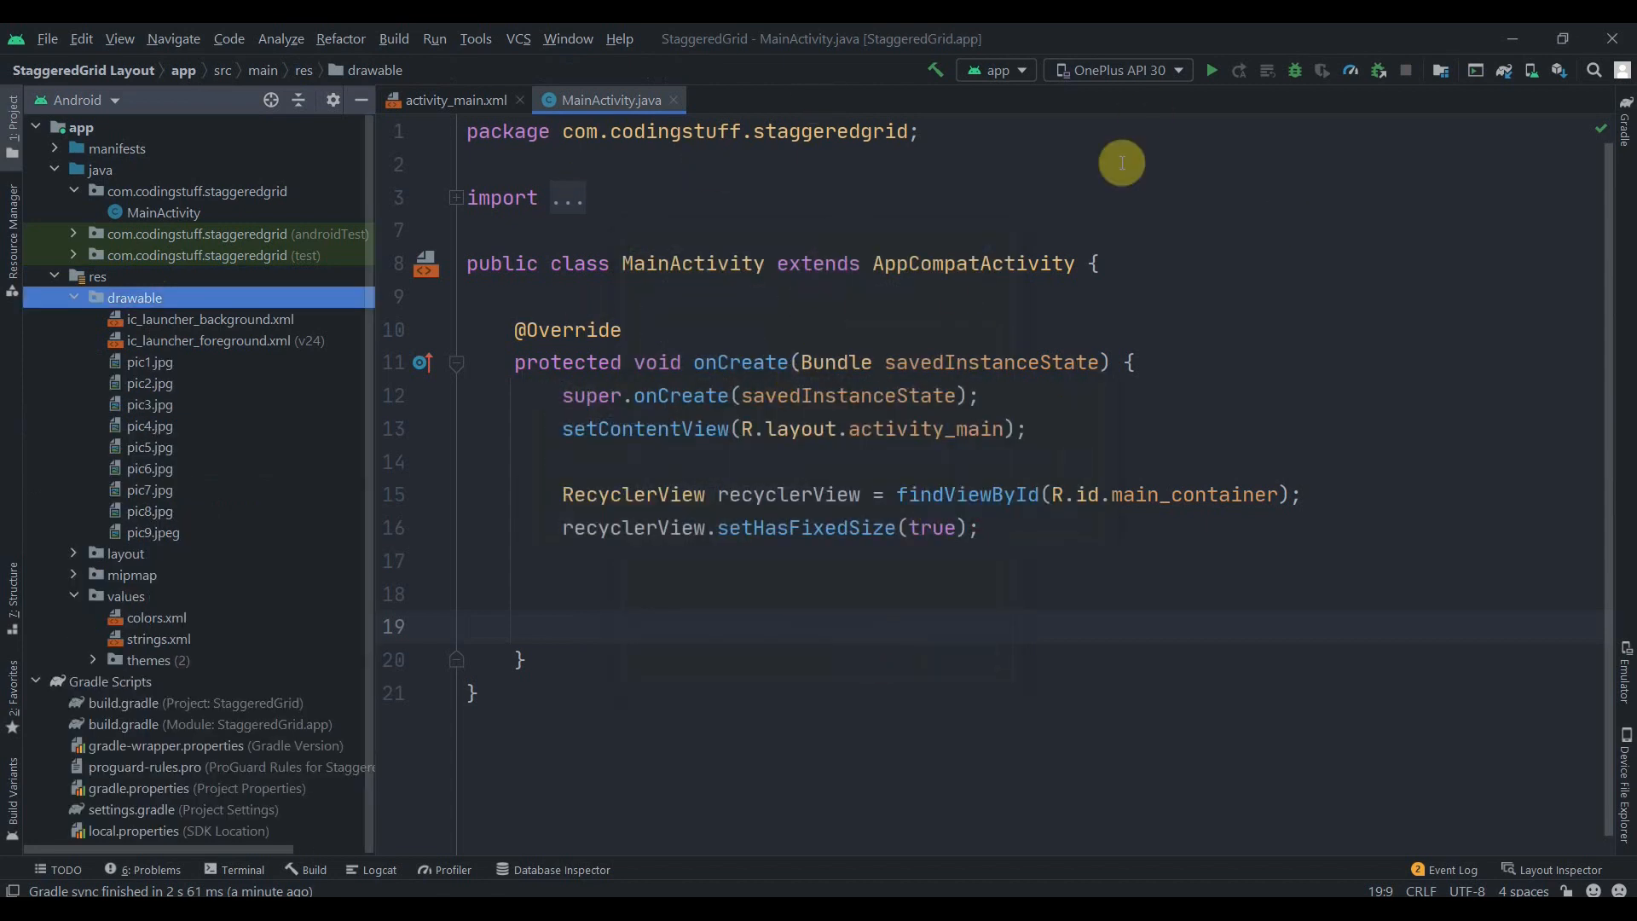
{"action": "mouse_move", "coordinate": [817, 252]}
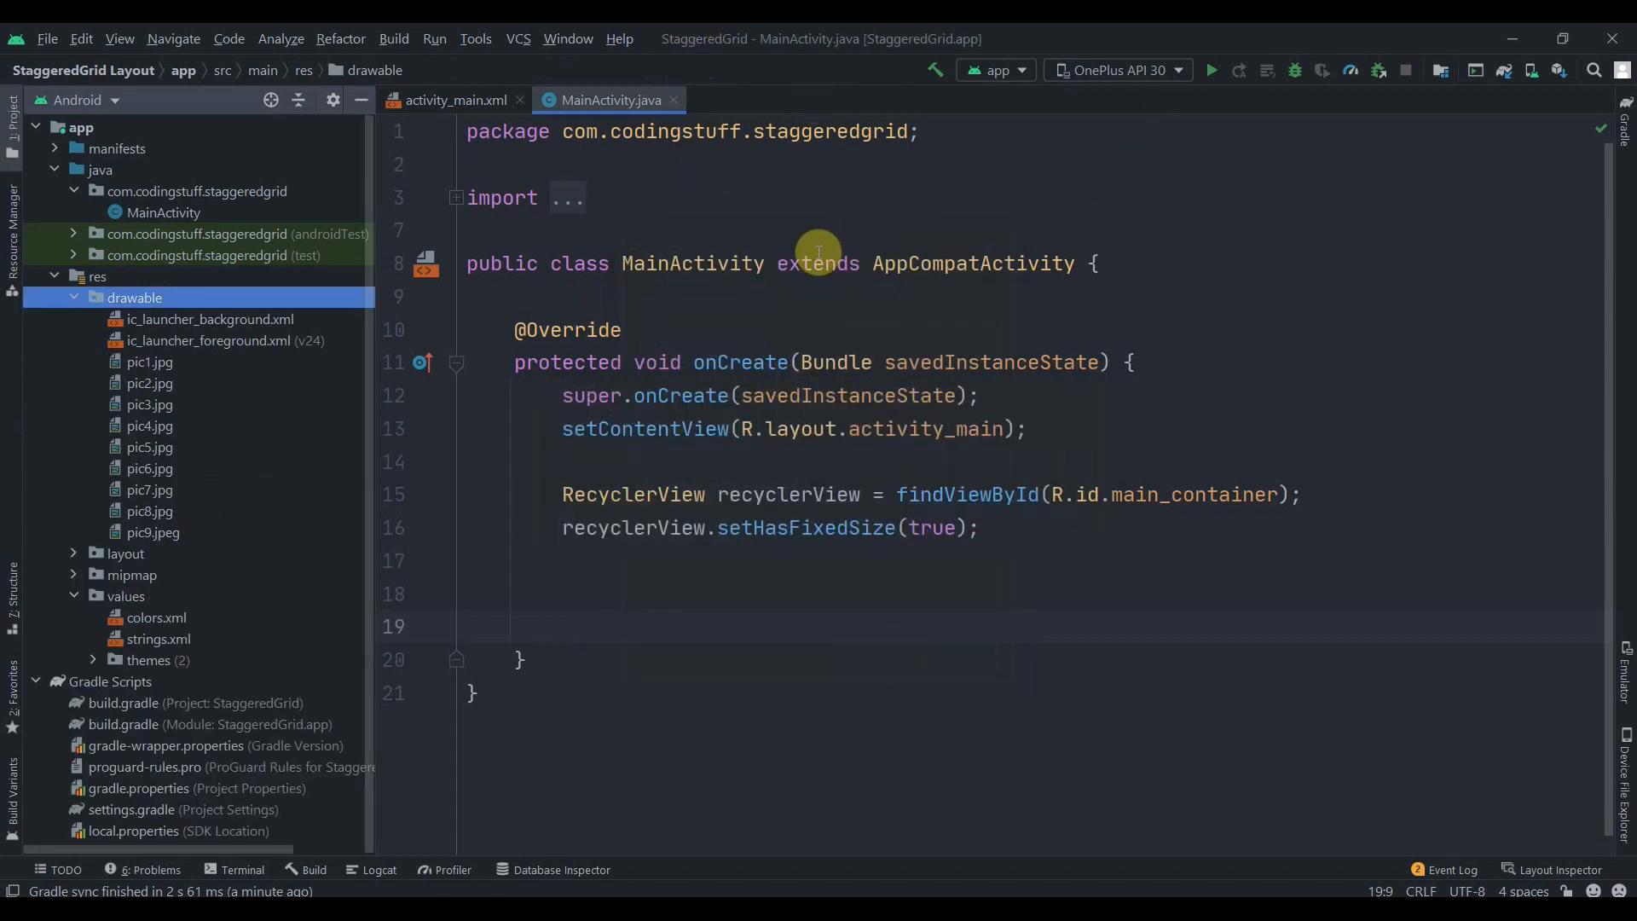
{"action": "mouse_move", "coordinate": [770, 499]}
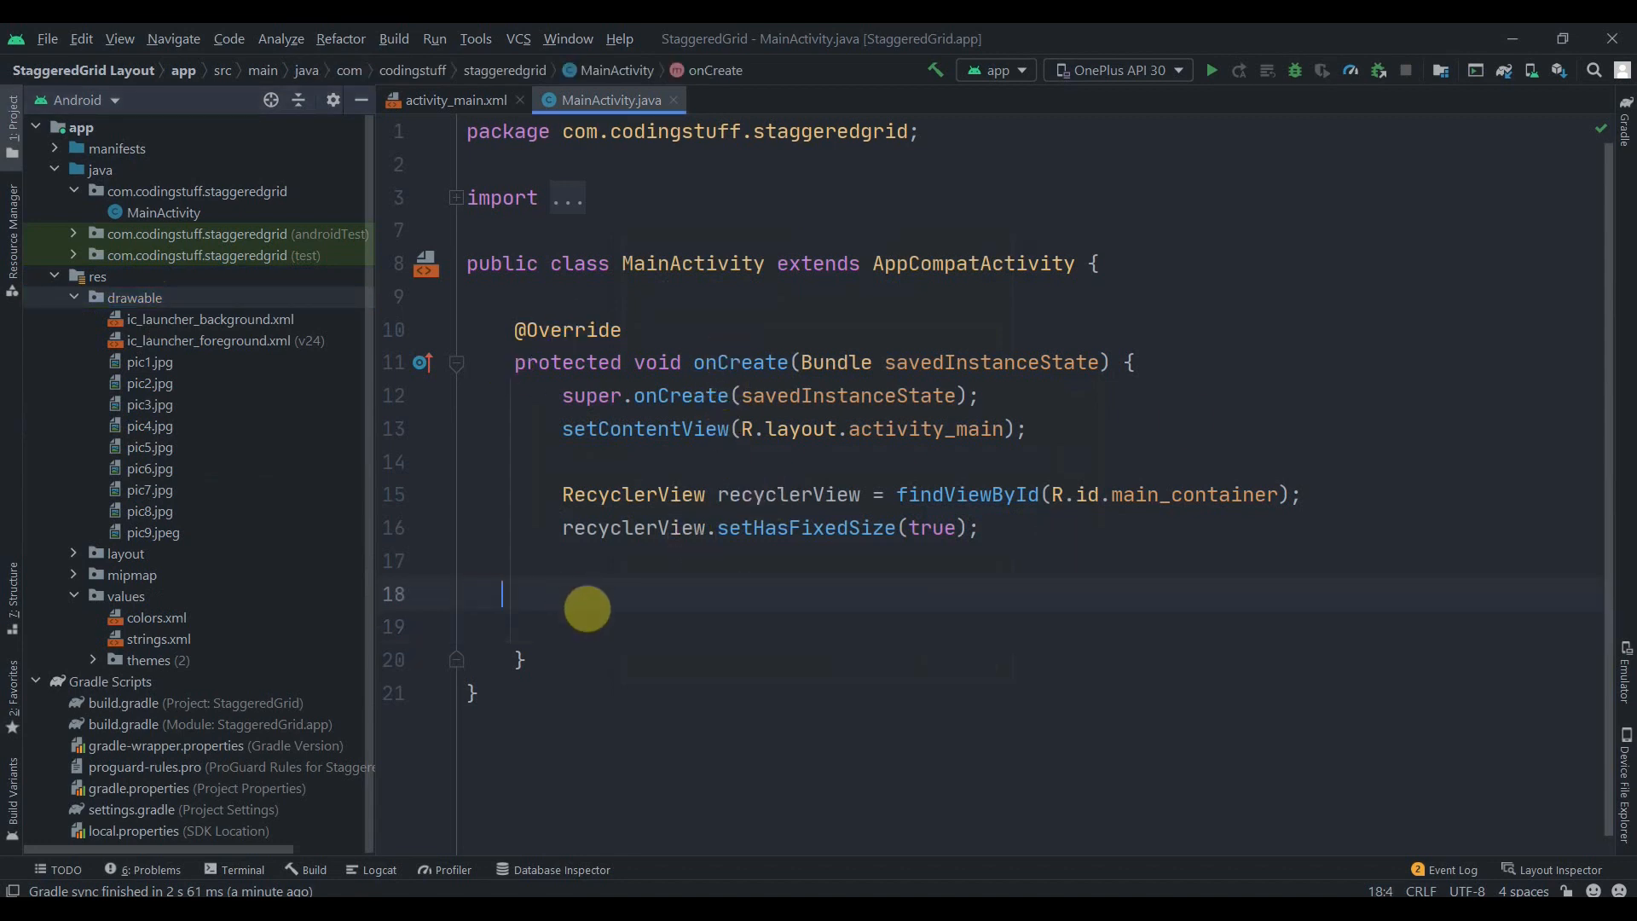
{"action": "mouse_move", "coordinate": [151, 319]}
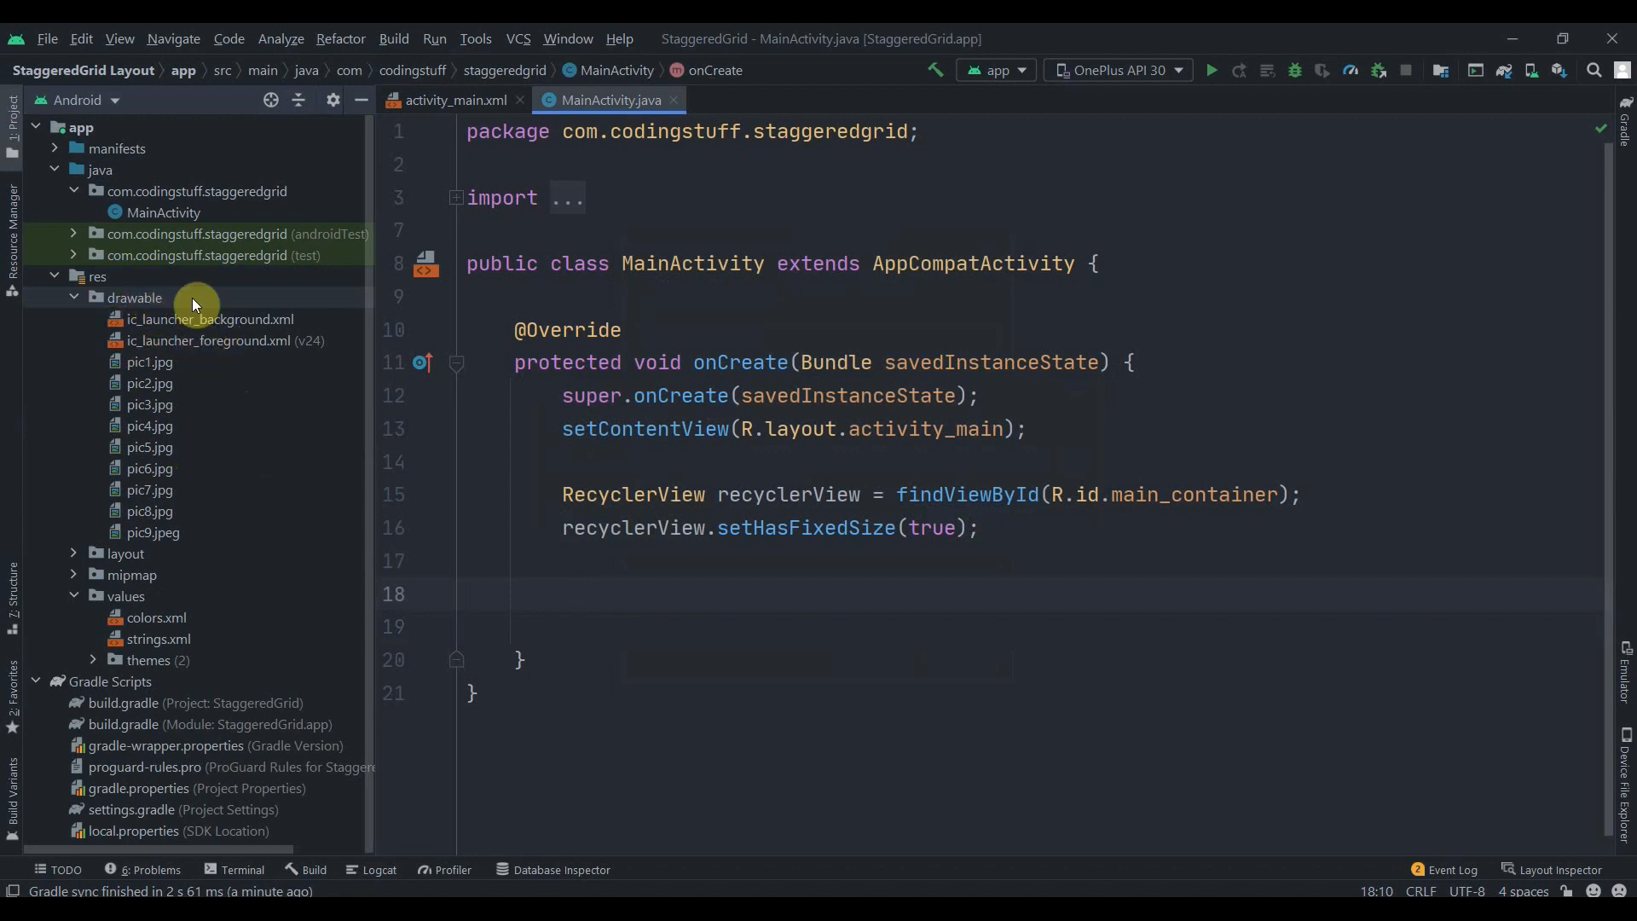
{"action": "mouse_move", "coordinate": [157, 329]}
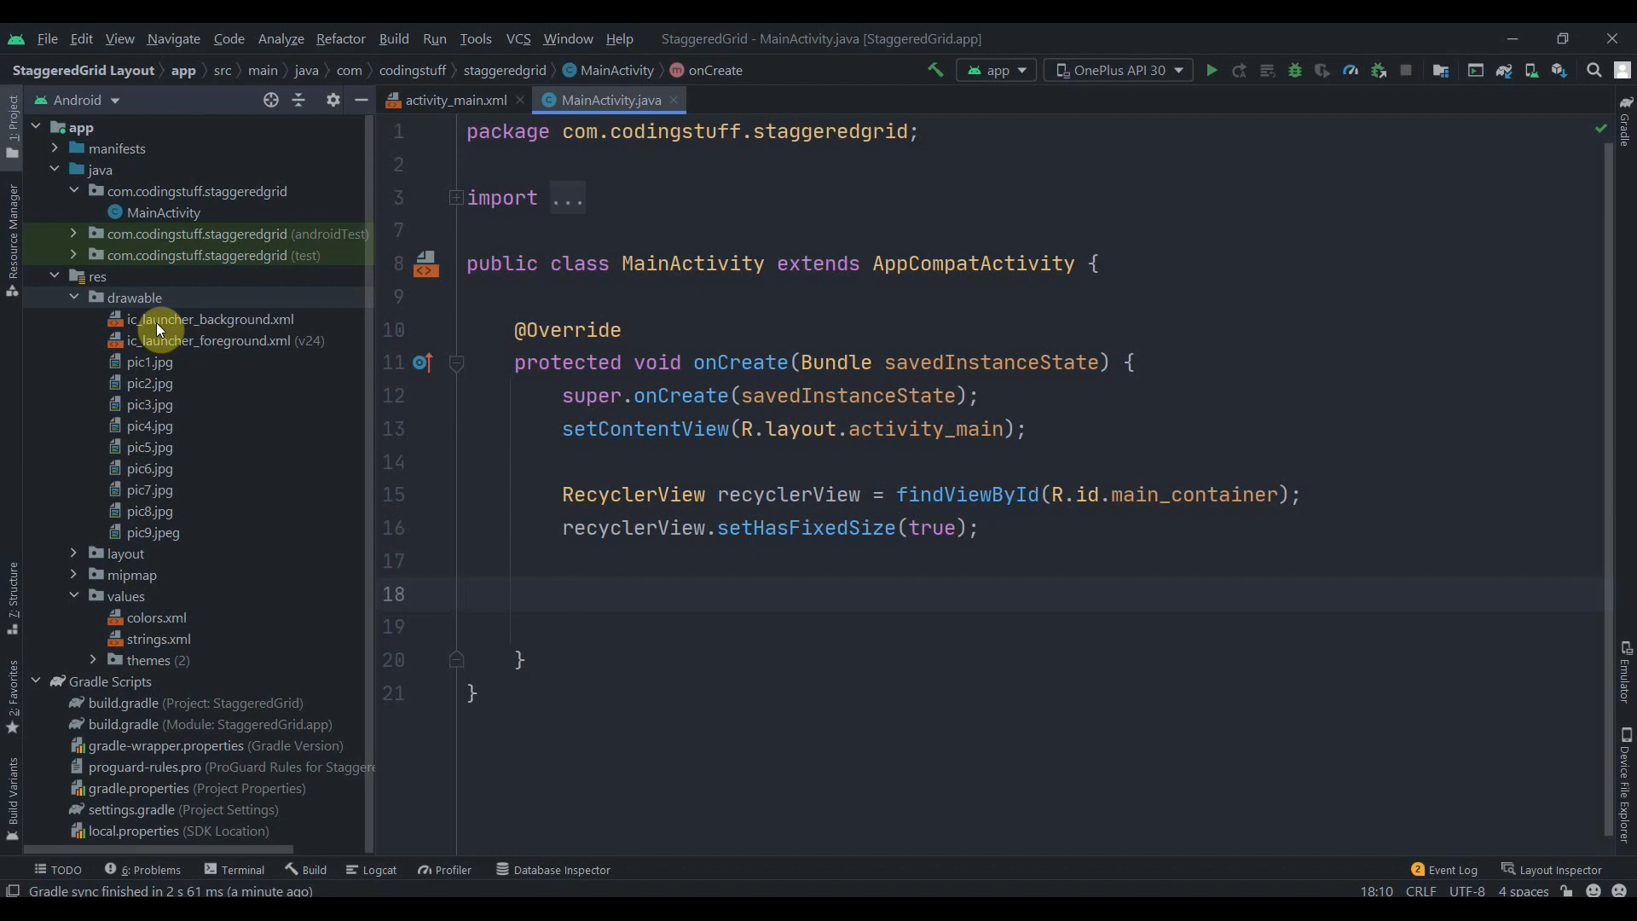
{"action": "mouse_move", "coordinate": [12, 362]}
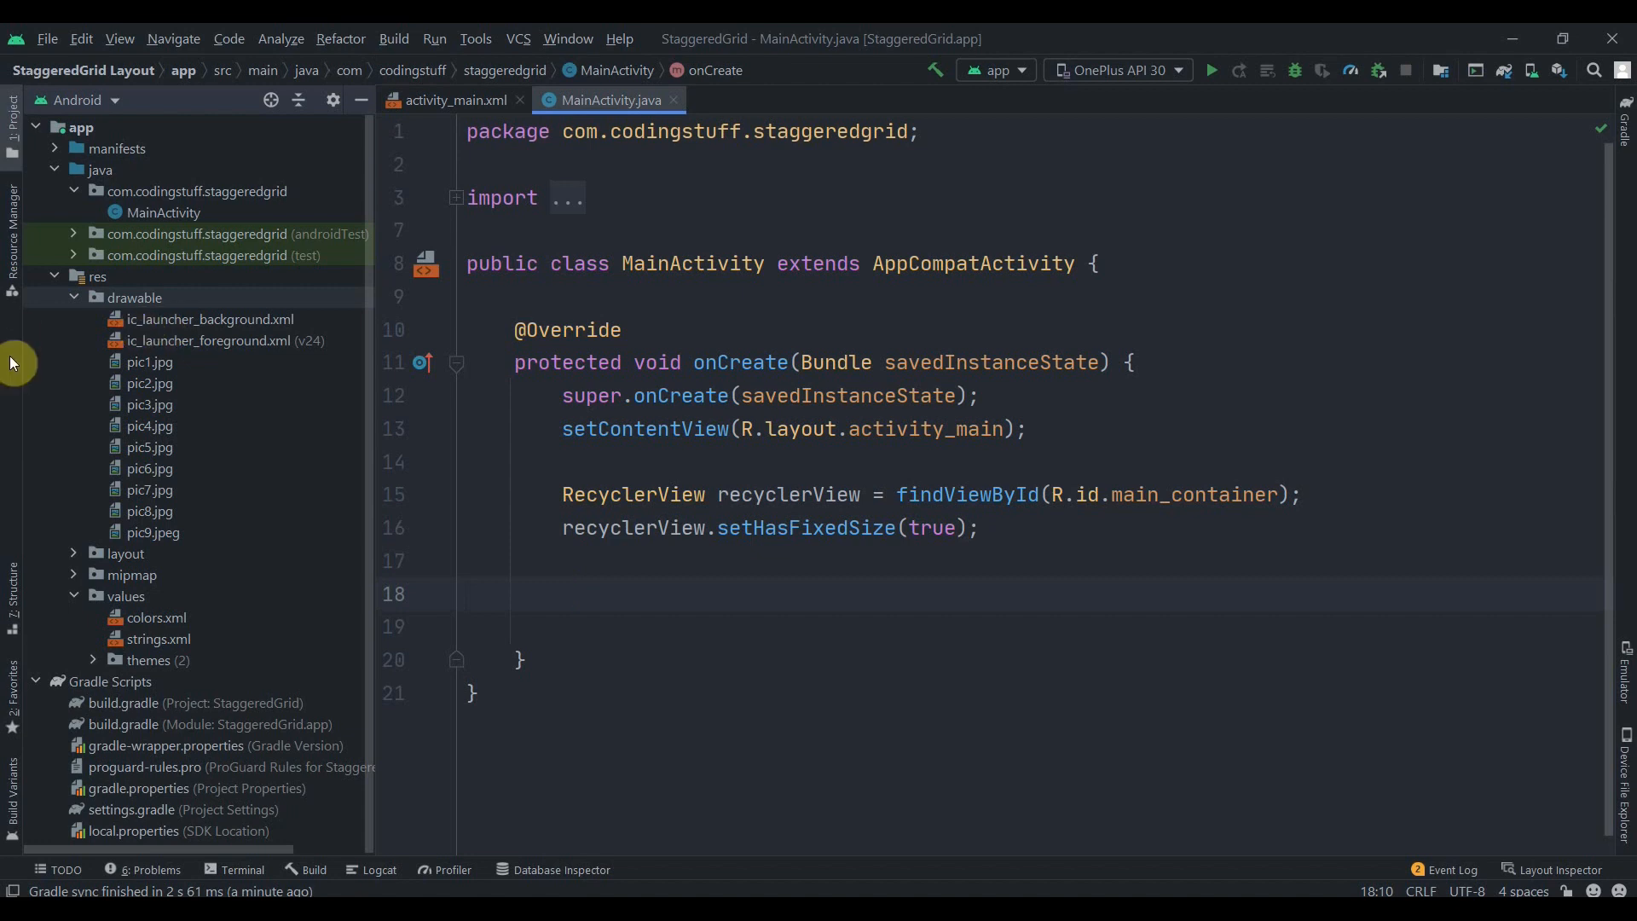
{"action": "mouse_move", "coordinate": [286, 252]}
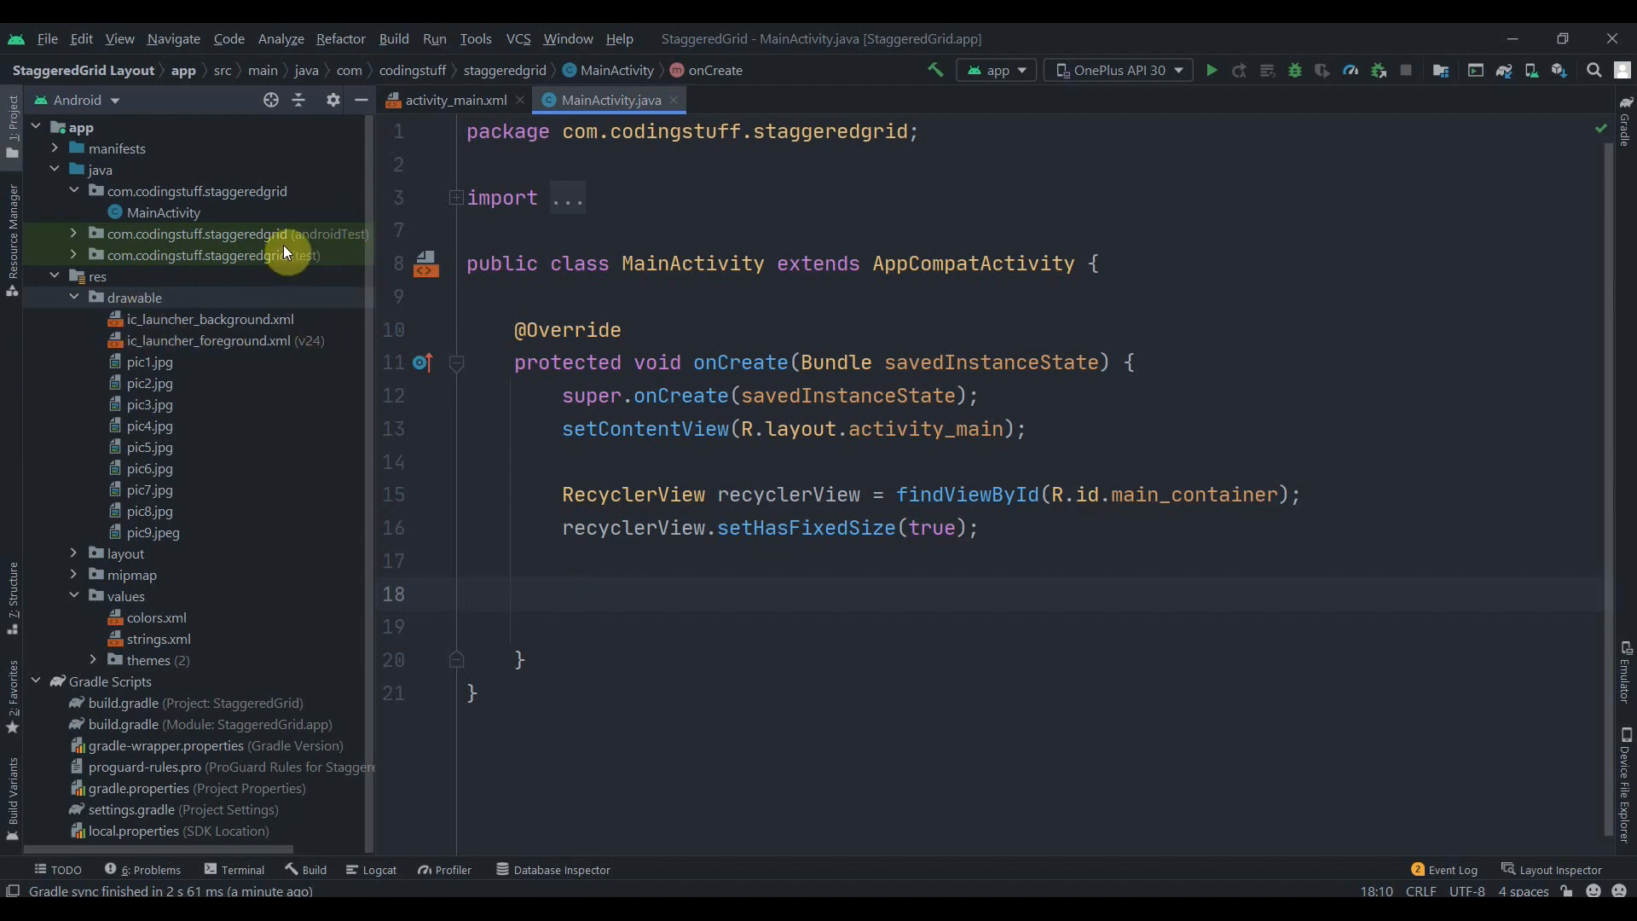
{"action": "mouse_move", "coordinate": [268, 436]}
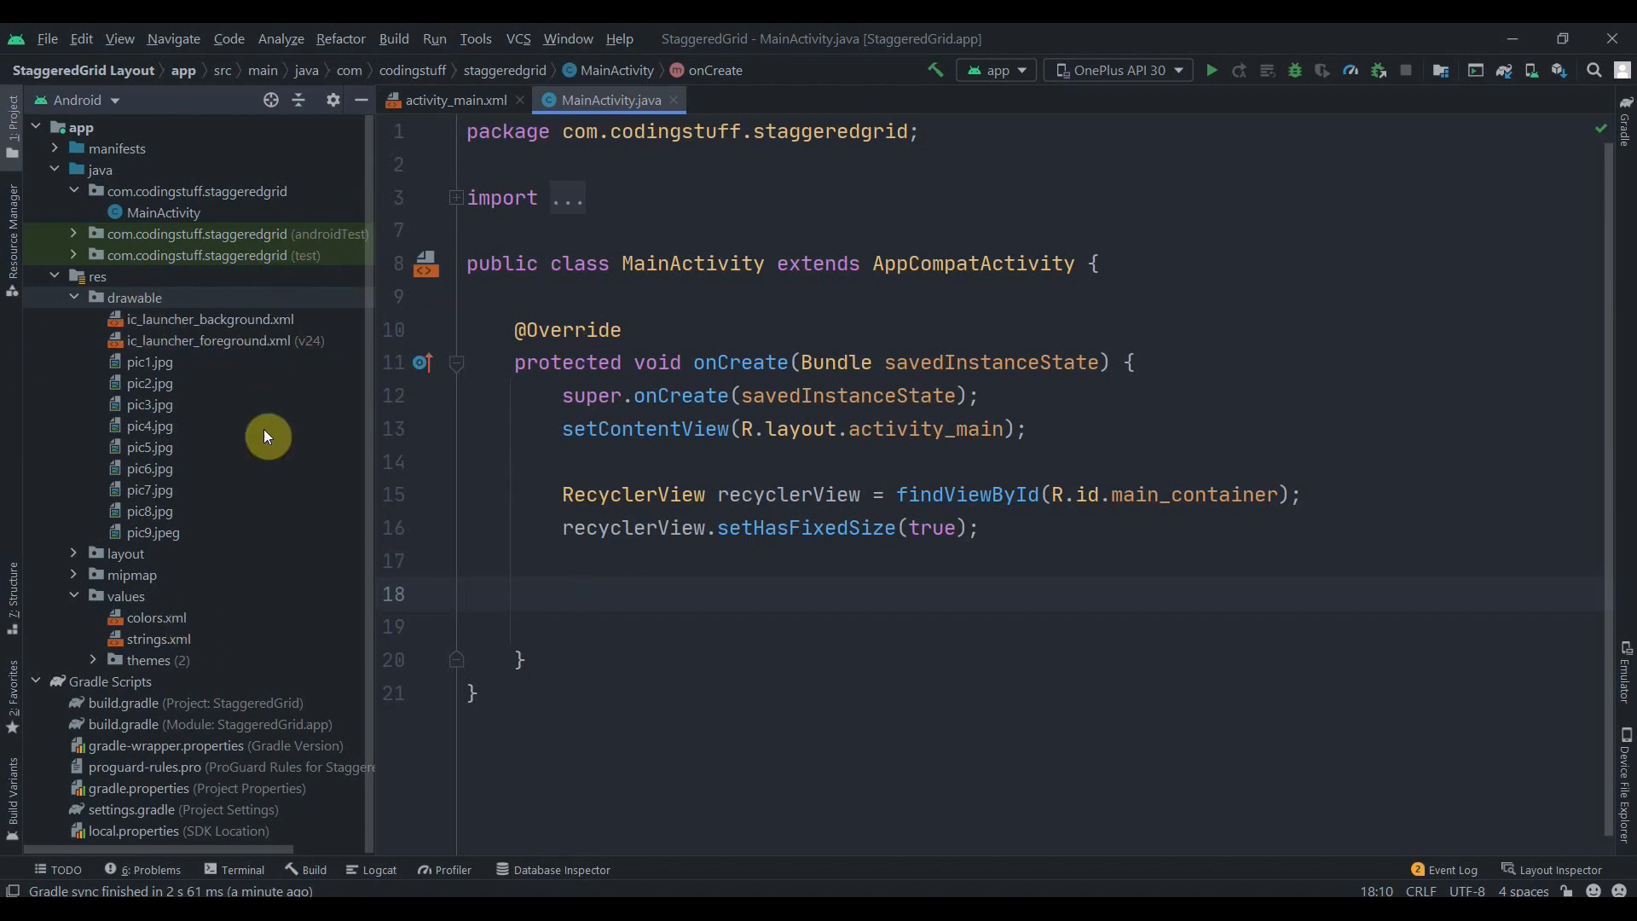
{"action": "mouse_move", "coordinate": [93, 318]}
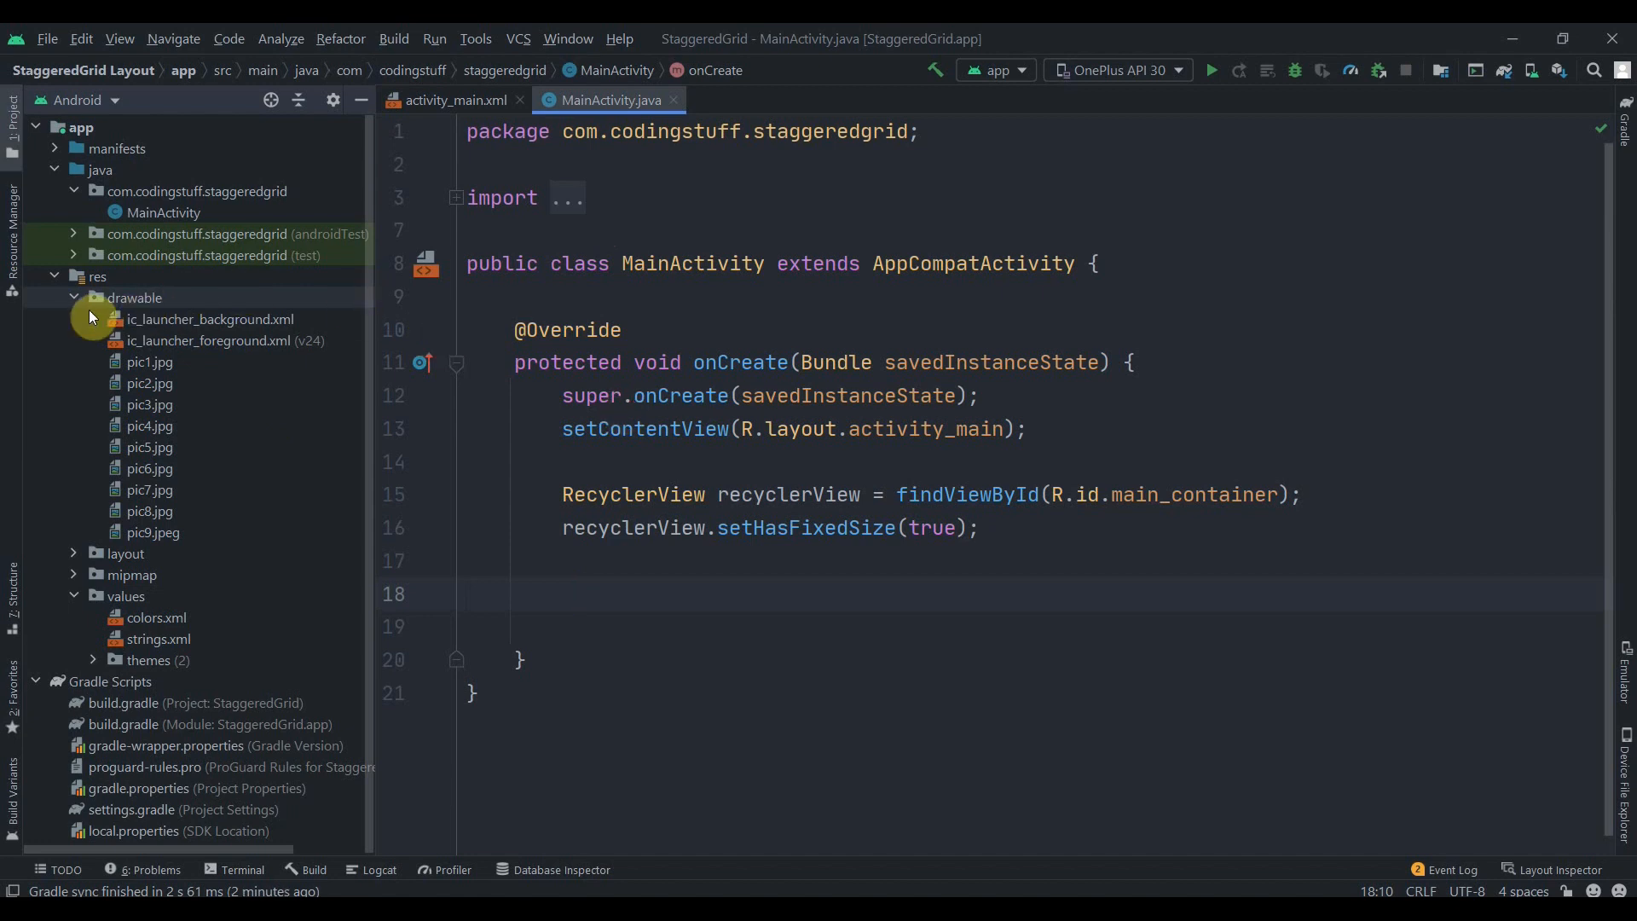
- Create a Photos class in the main package with a private int image field
{"action": "left_click", "coordinate": [194, 191]}
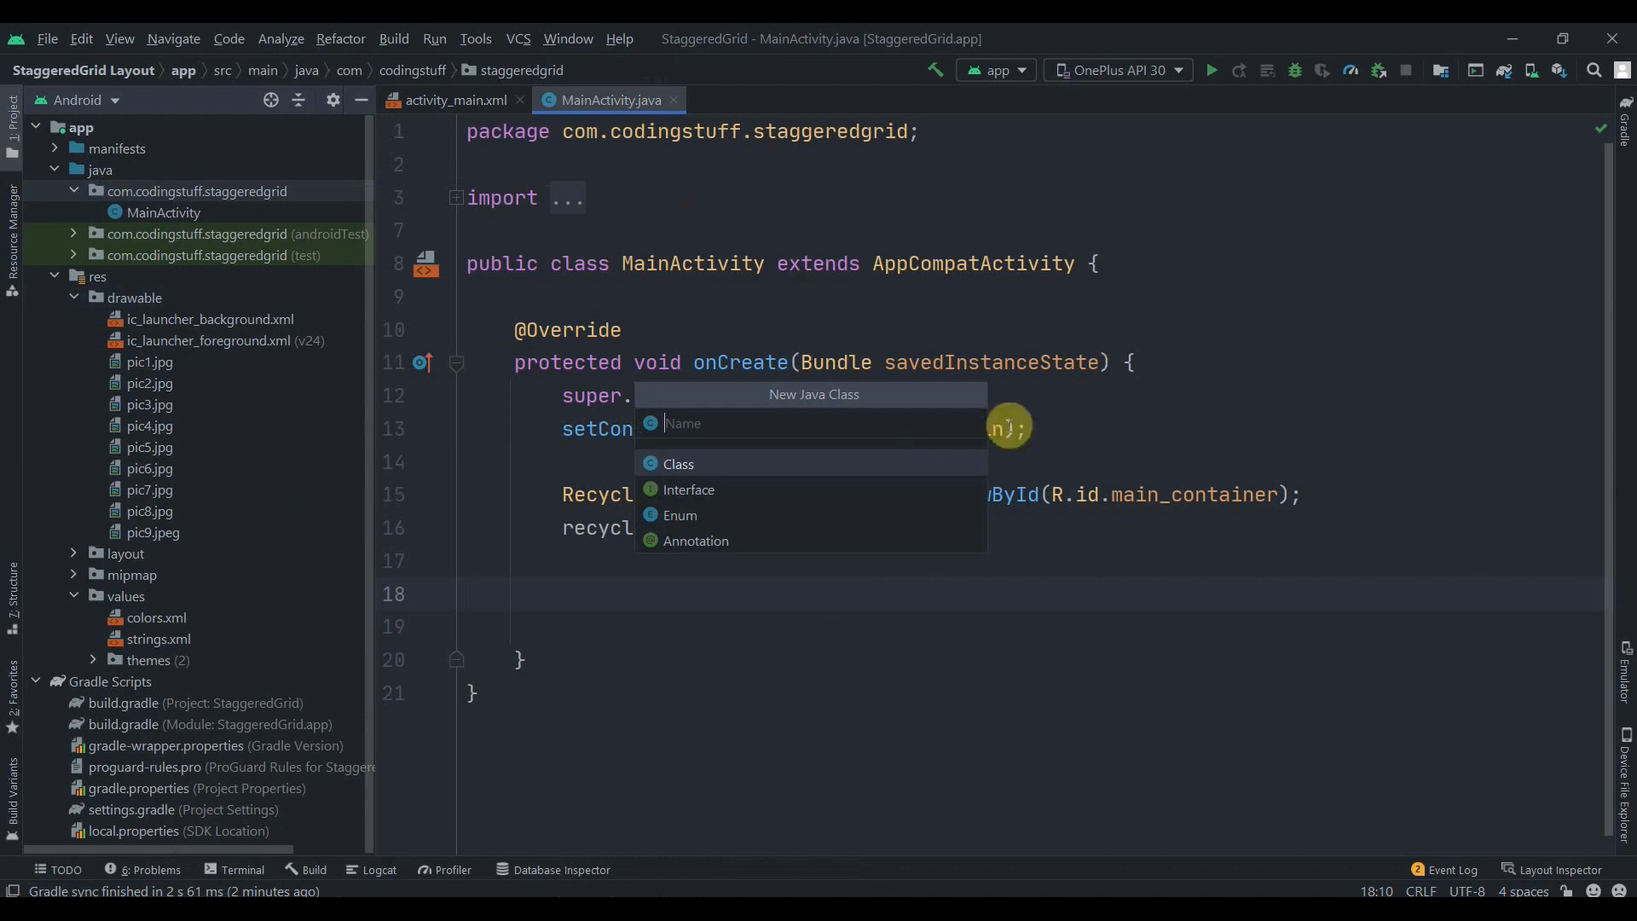
{"action": "type", "text": "Ph"}
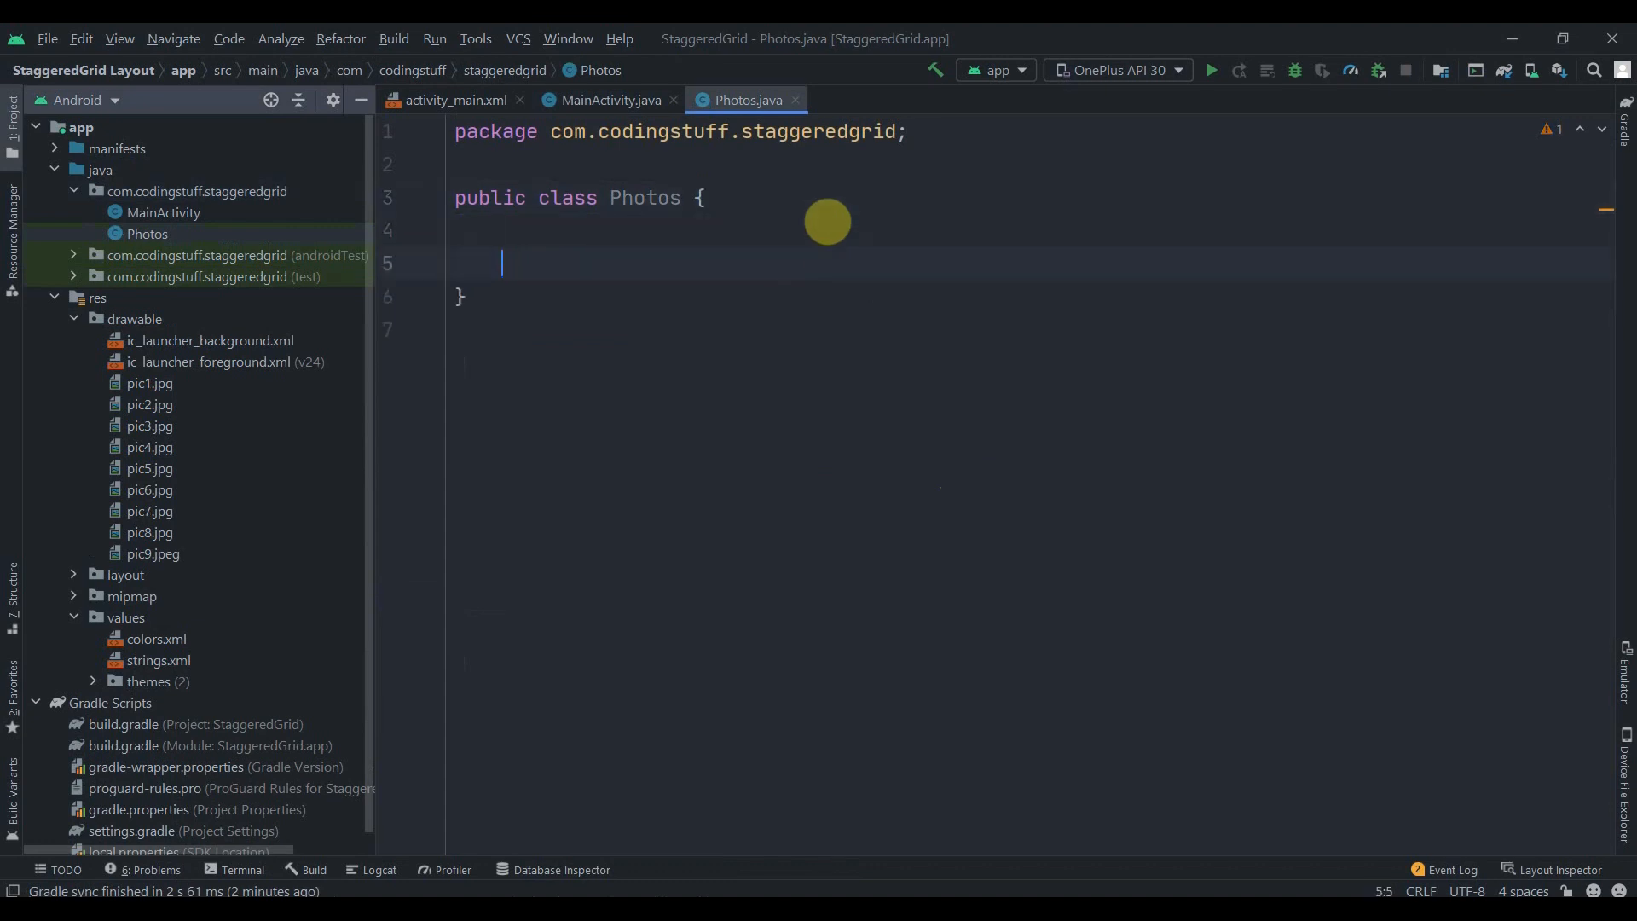
{"action": "mouse_move", "coordinate": [817, 208]}
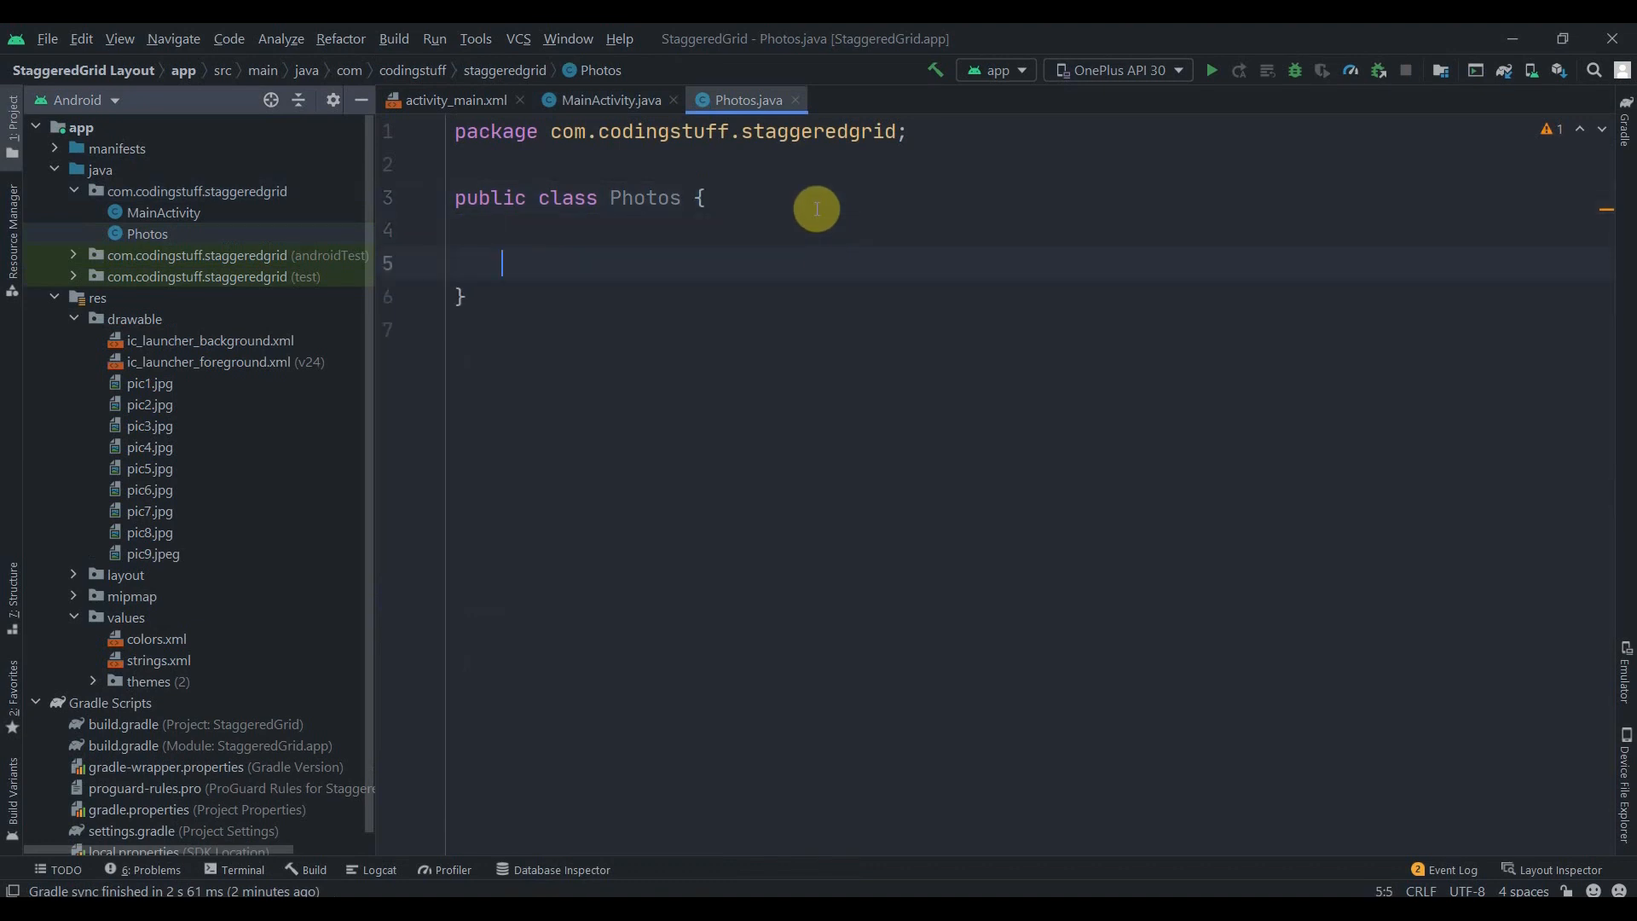
{"action": "type", "text": "private int"}
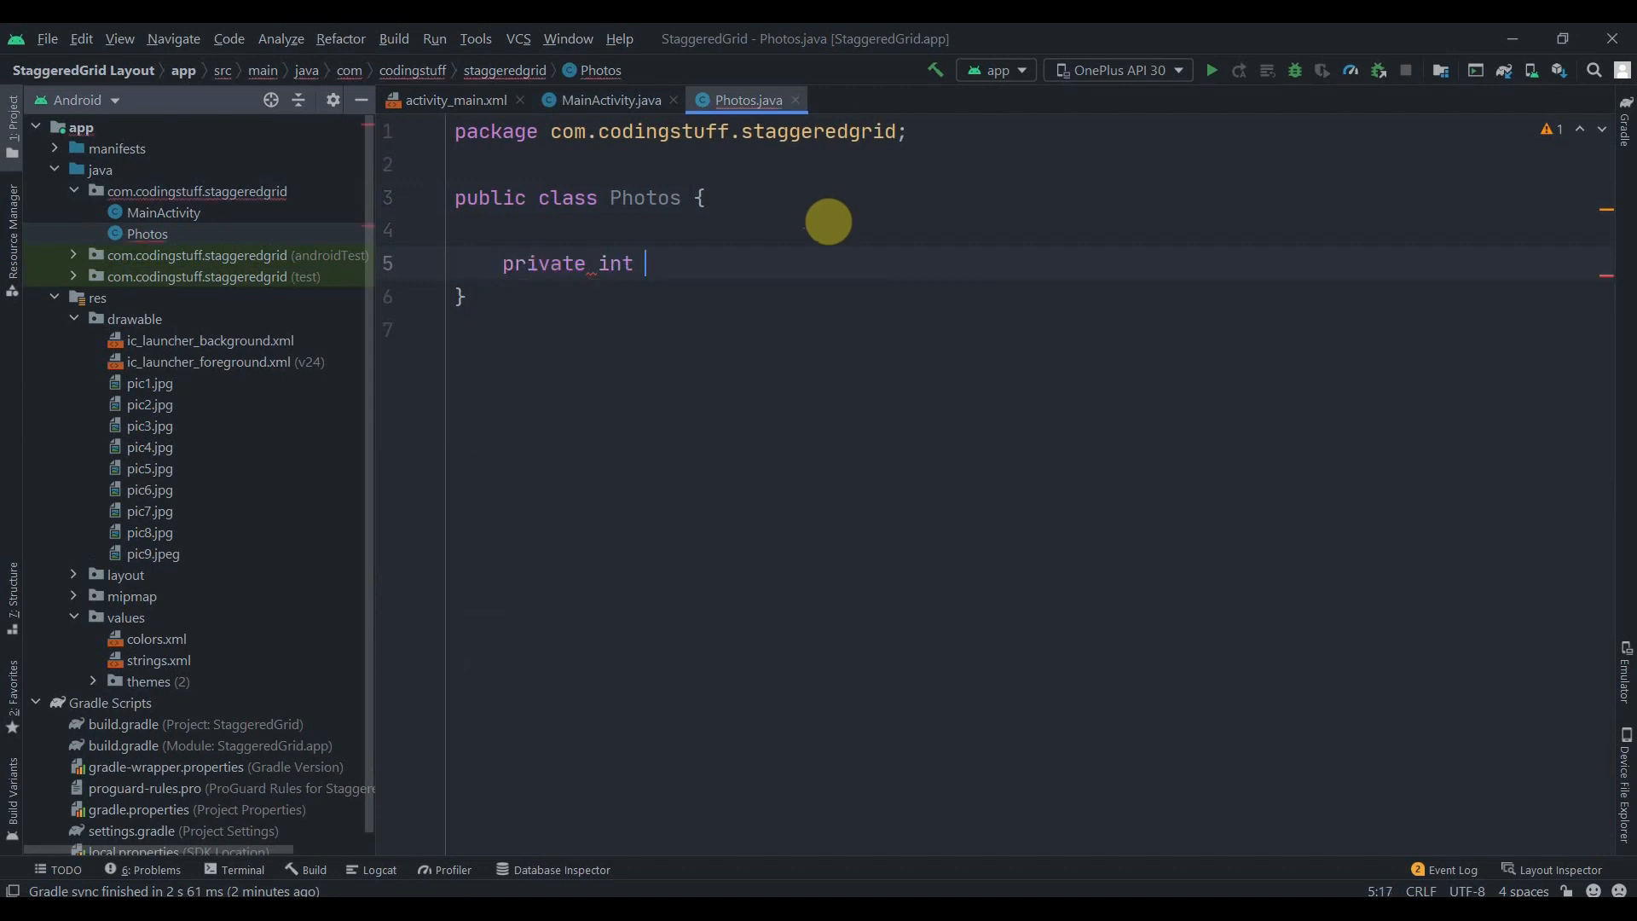
{"action": "type", "text": "image;"}
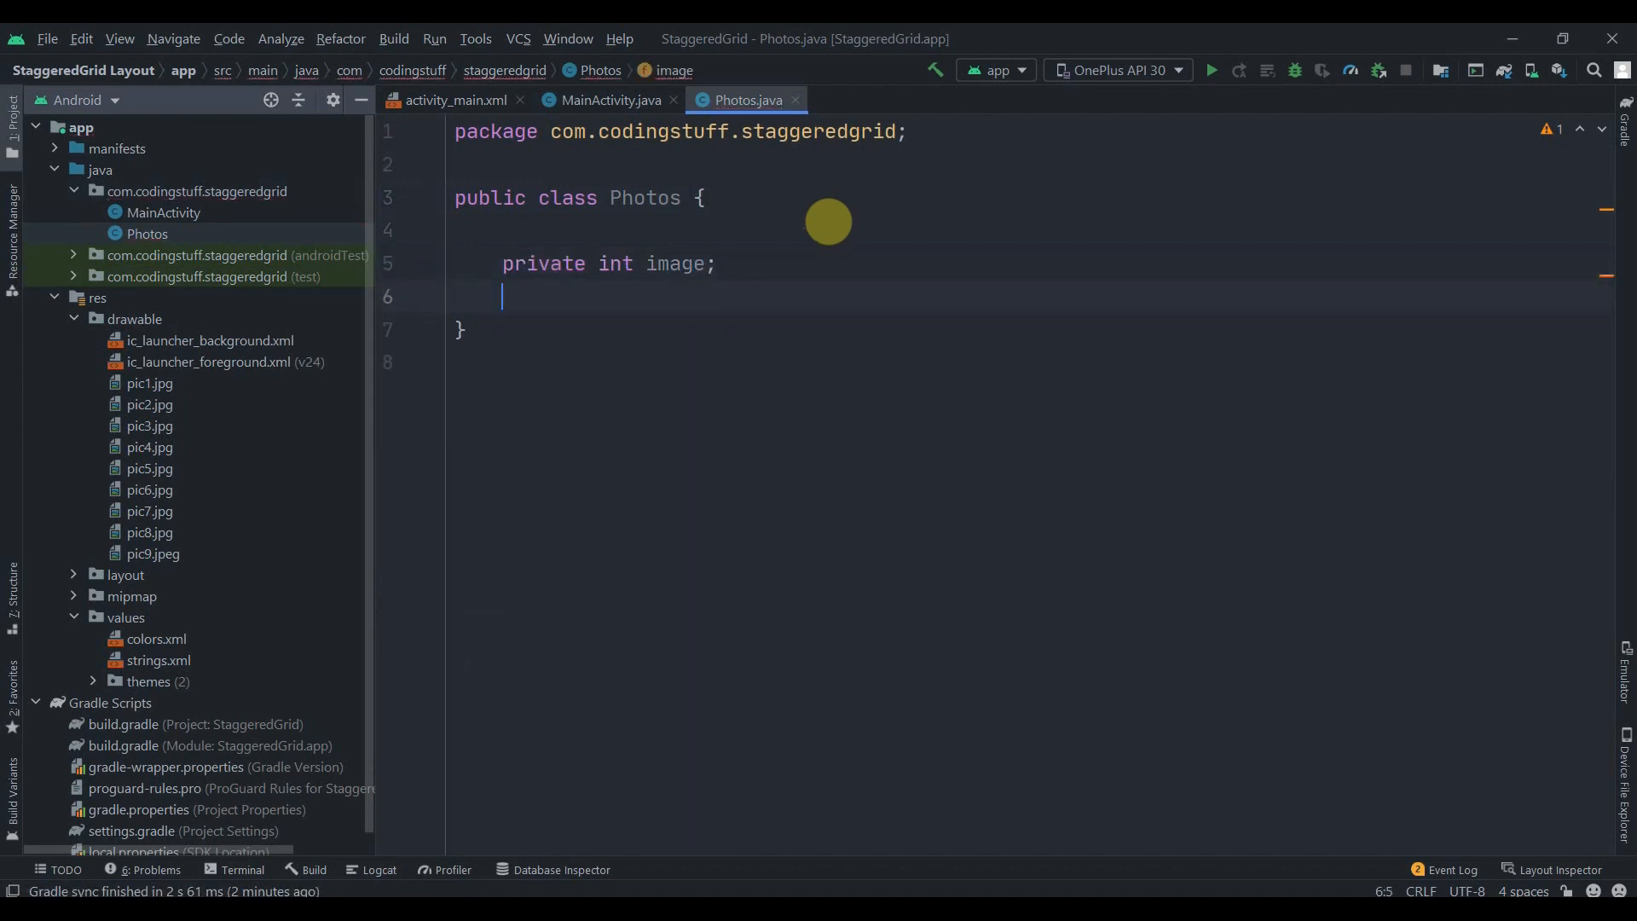
- Generate a getImage getter and a constructor setting image for the Photos class
{"action": "right_click", "coordinate": [502, 296]}
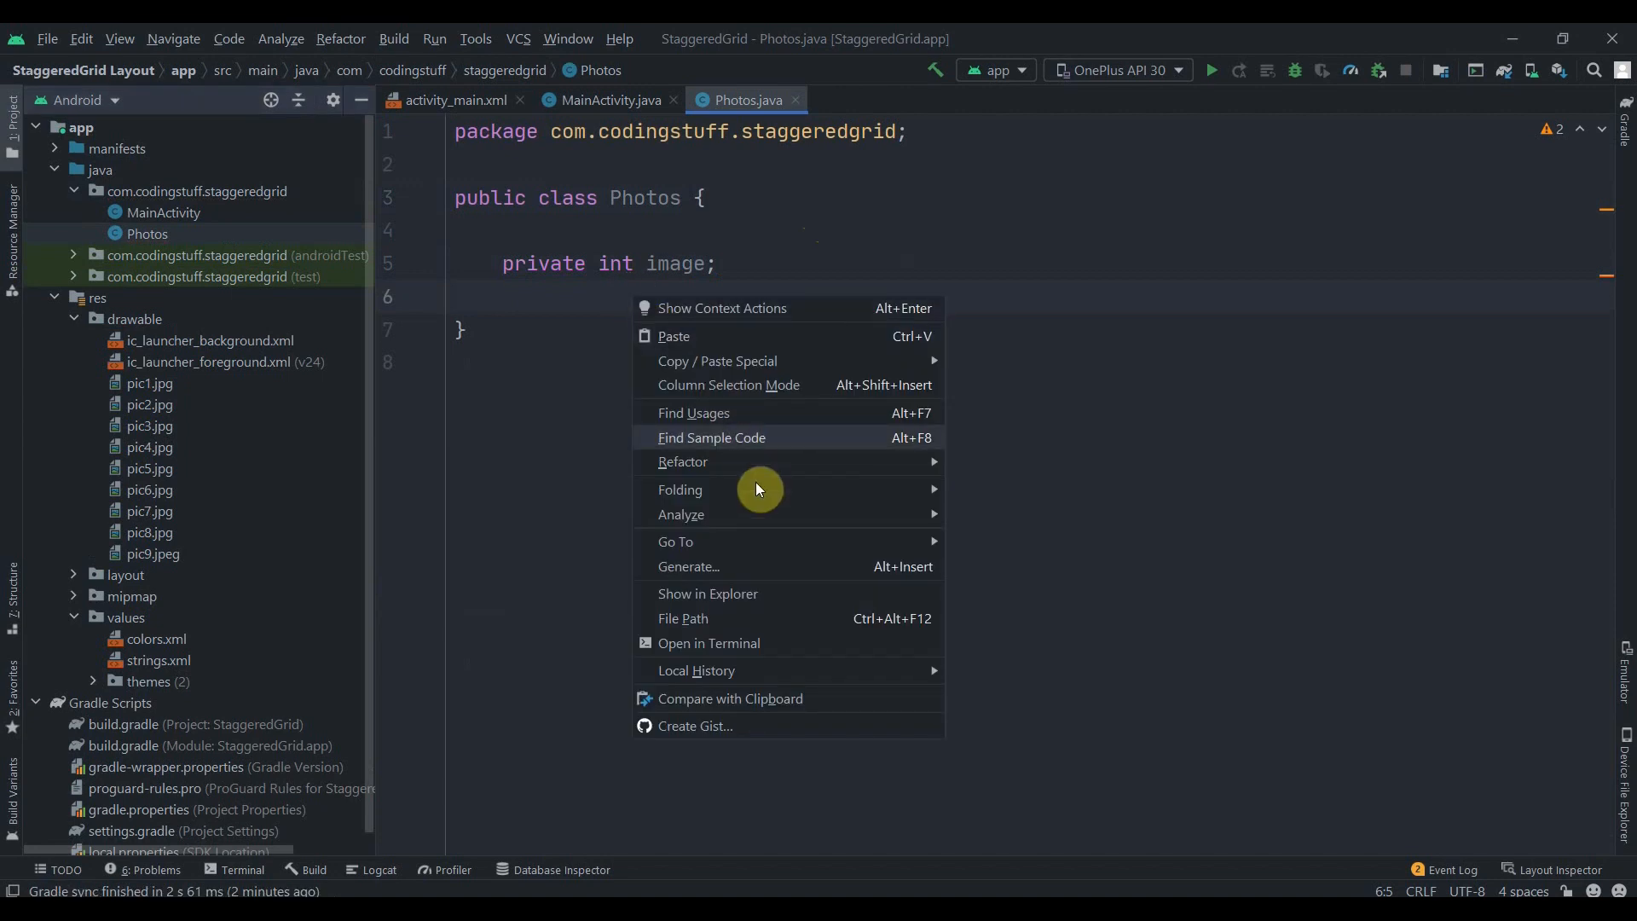
{"action": "mouse_move", "coordinate": [731, 495]}
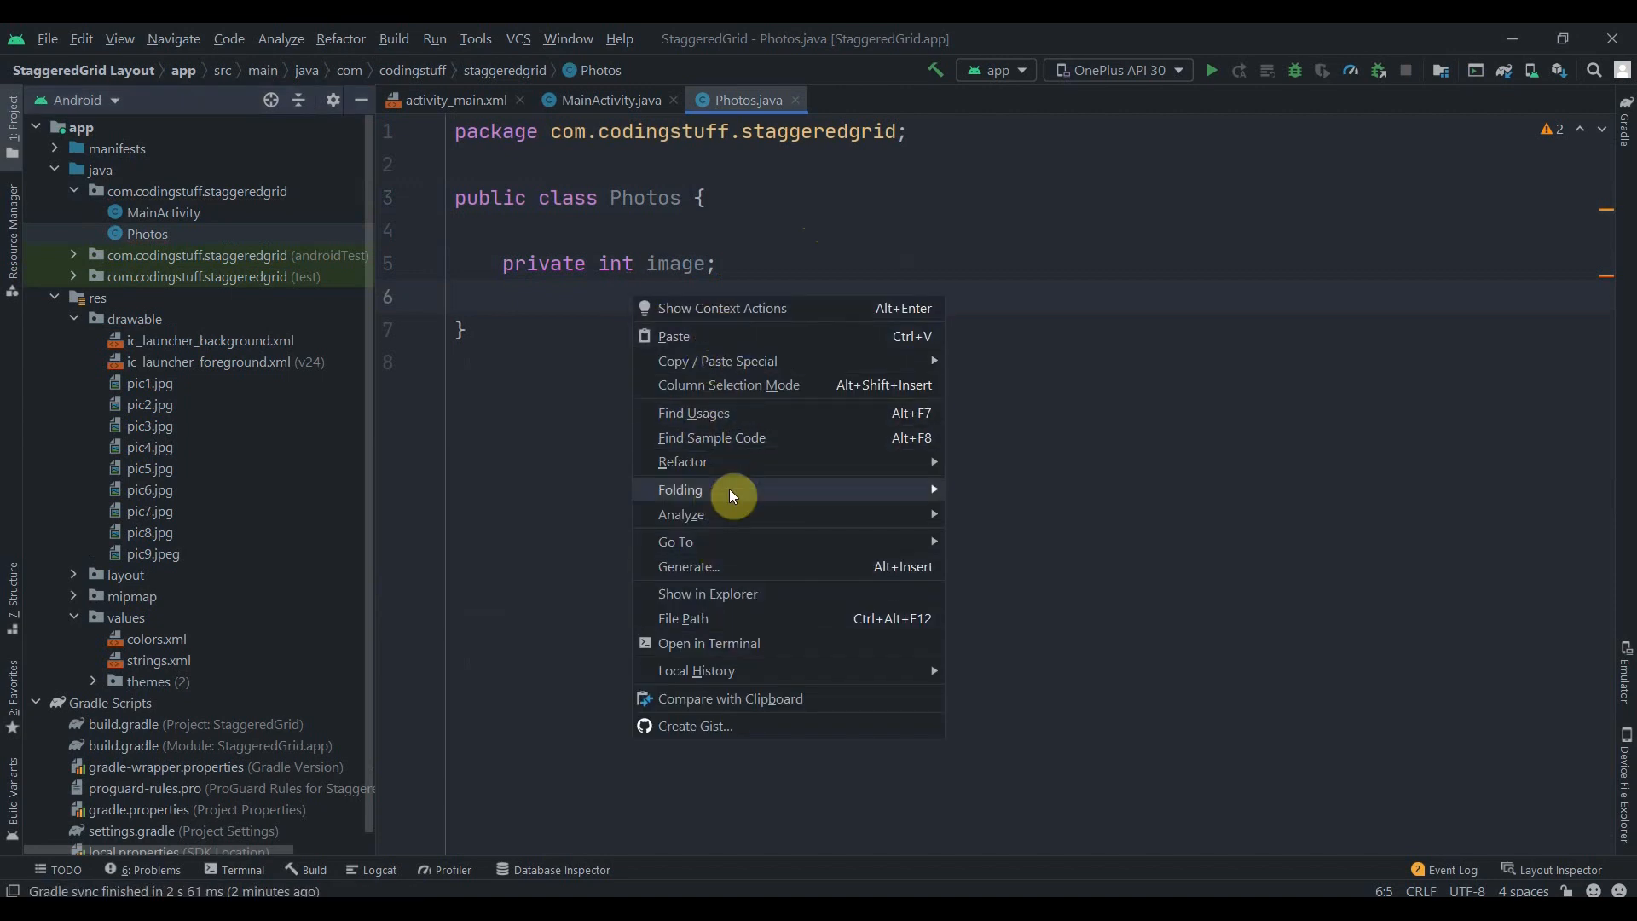
{"action": "left_click", "coordinate": [687, 566]}
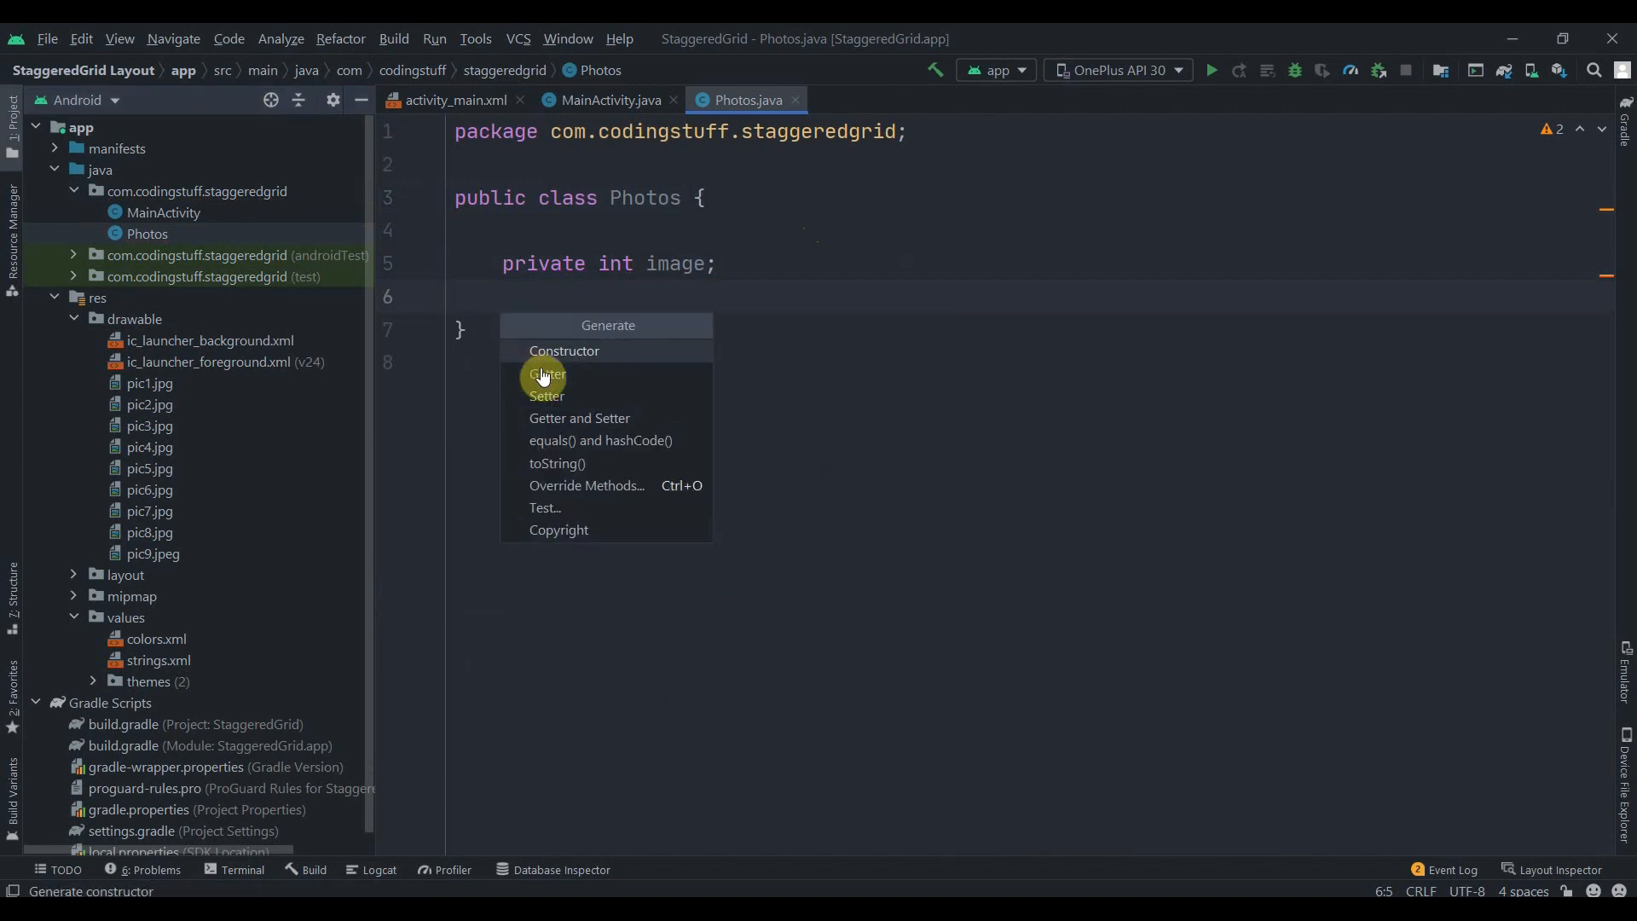
{"action": "left_click", "coordinate": [547, 373]}
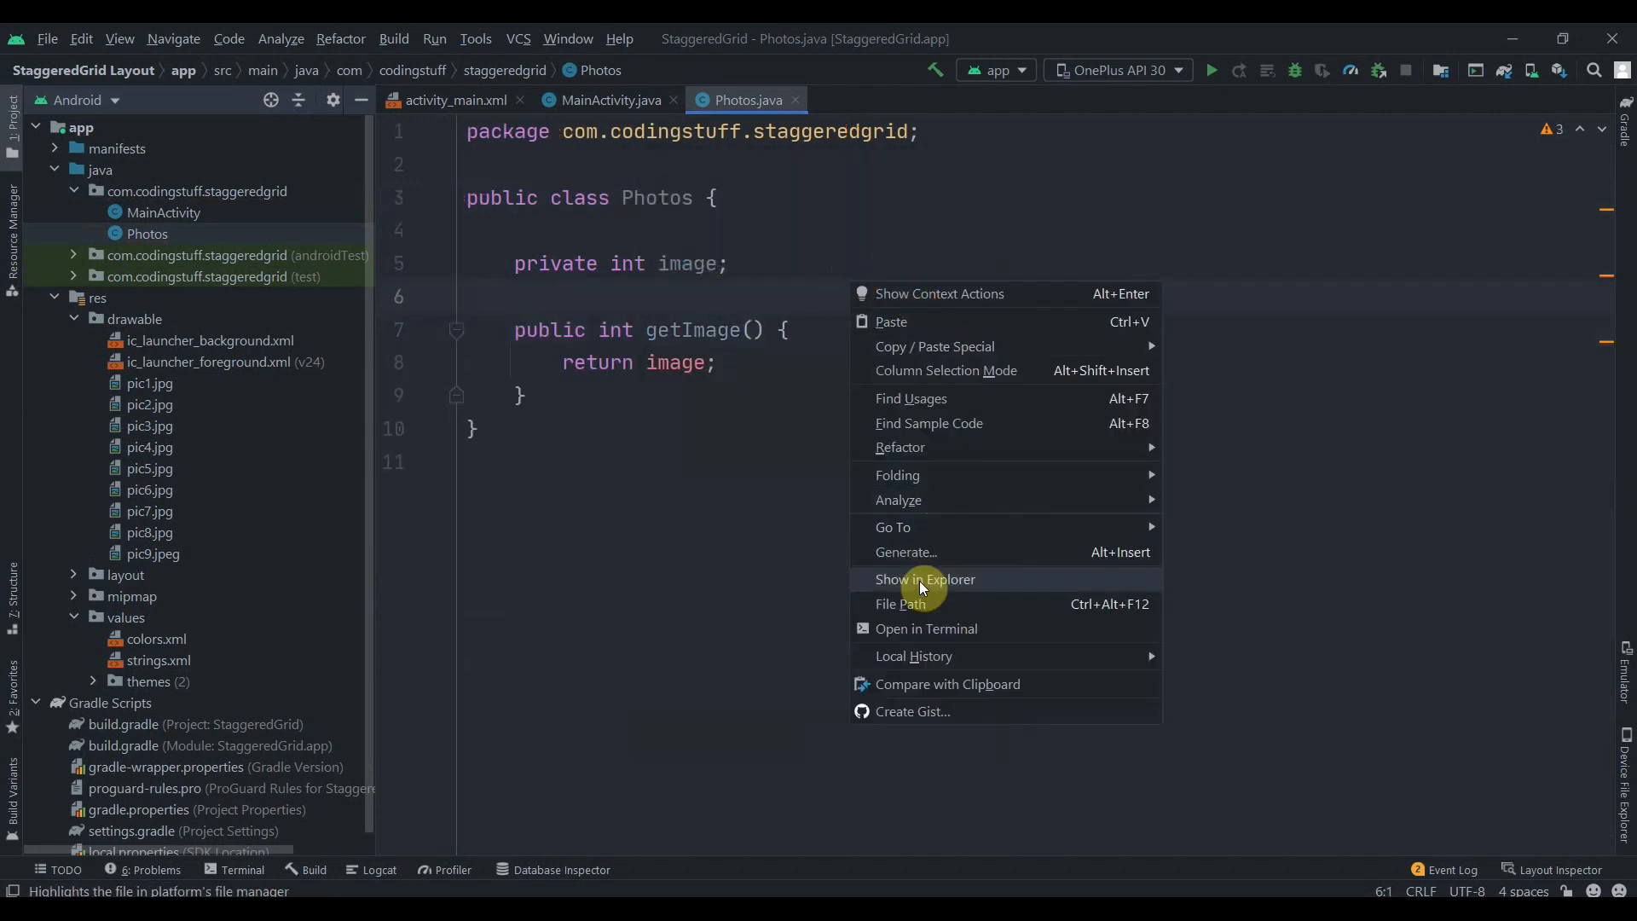
{"action": "left_click", "coordinate": [905, 551]}
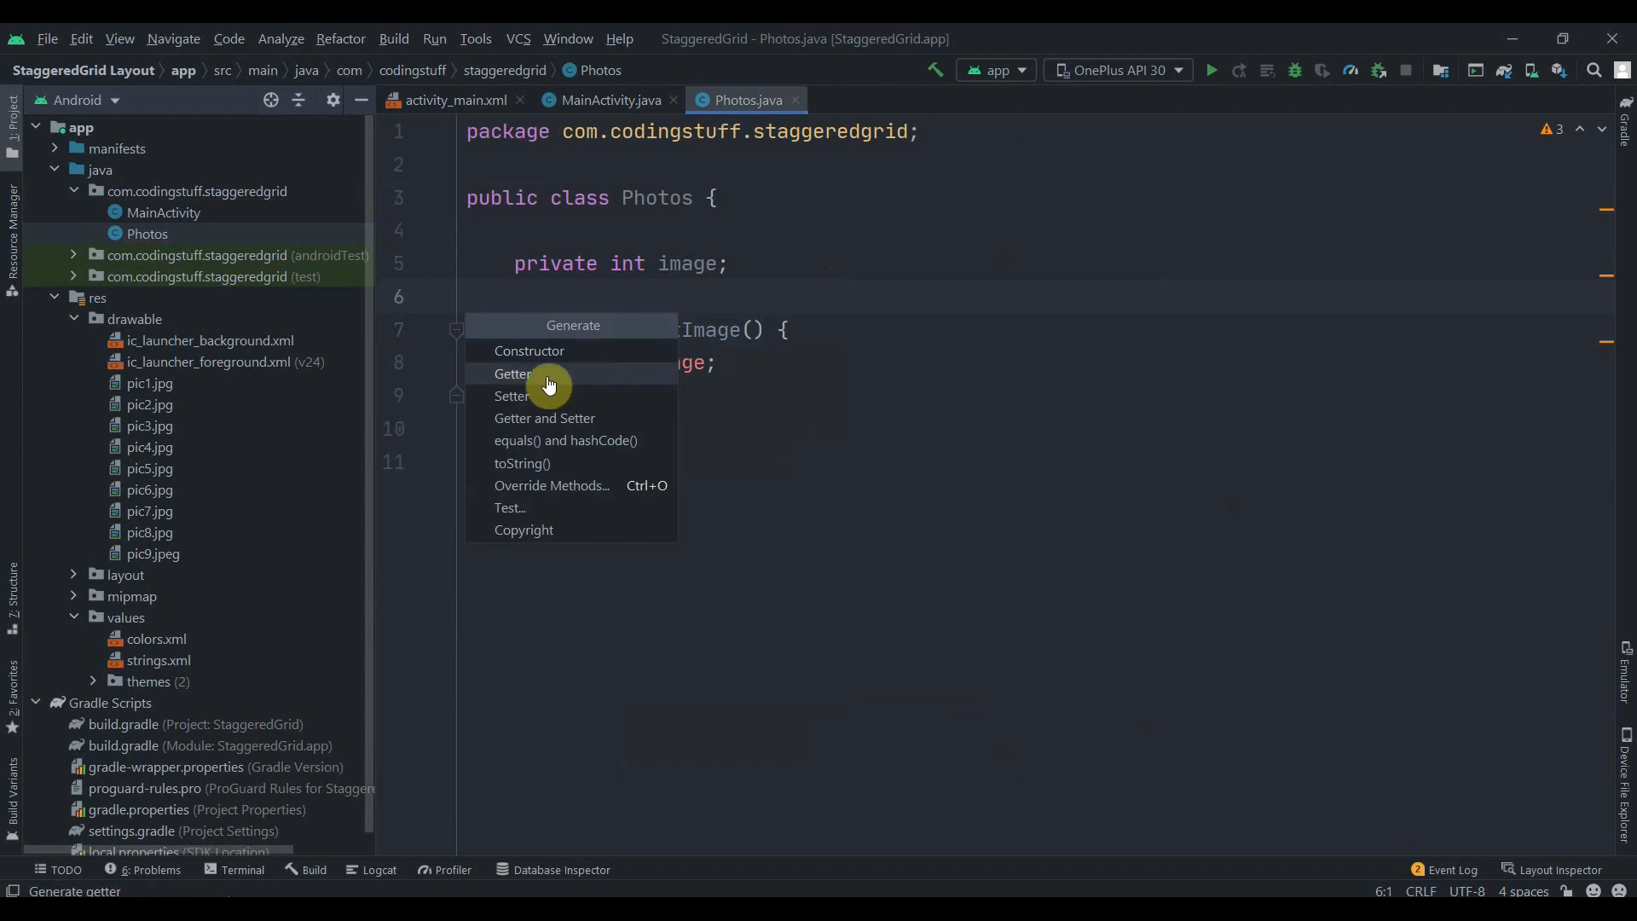
{"action": "left_click", "coordinate": [529, 350]}
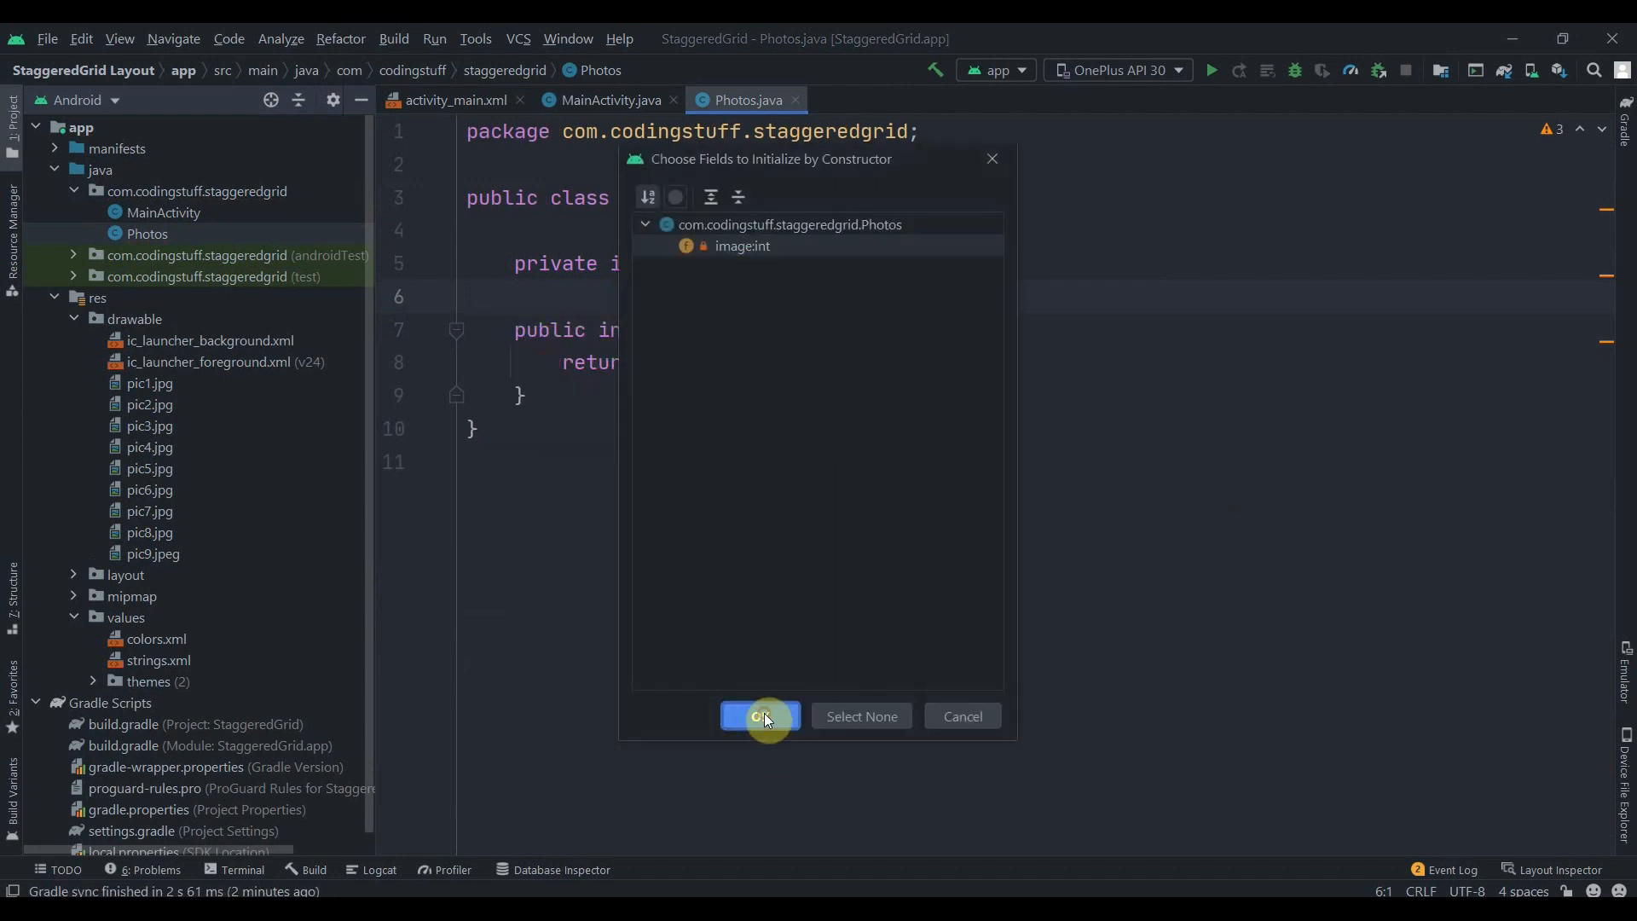
{"action": "left_click", "coordinate": [759, 716]}
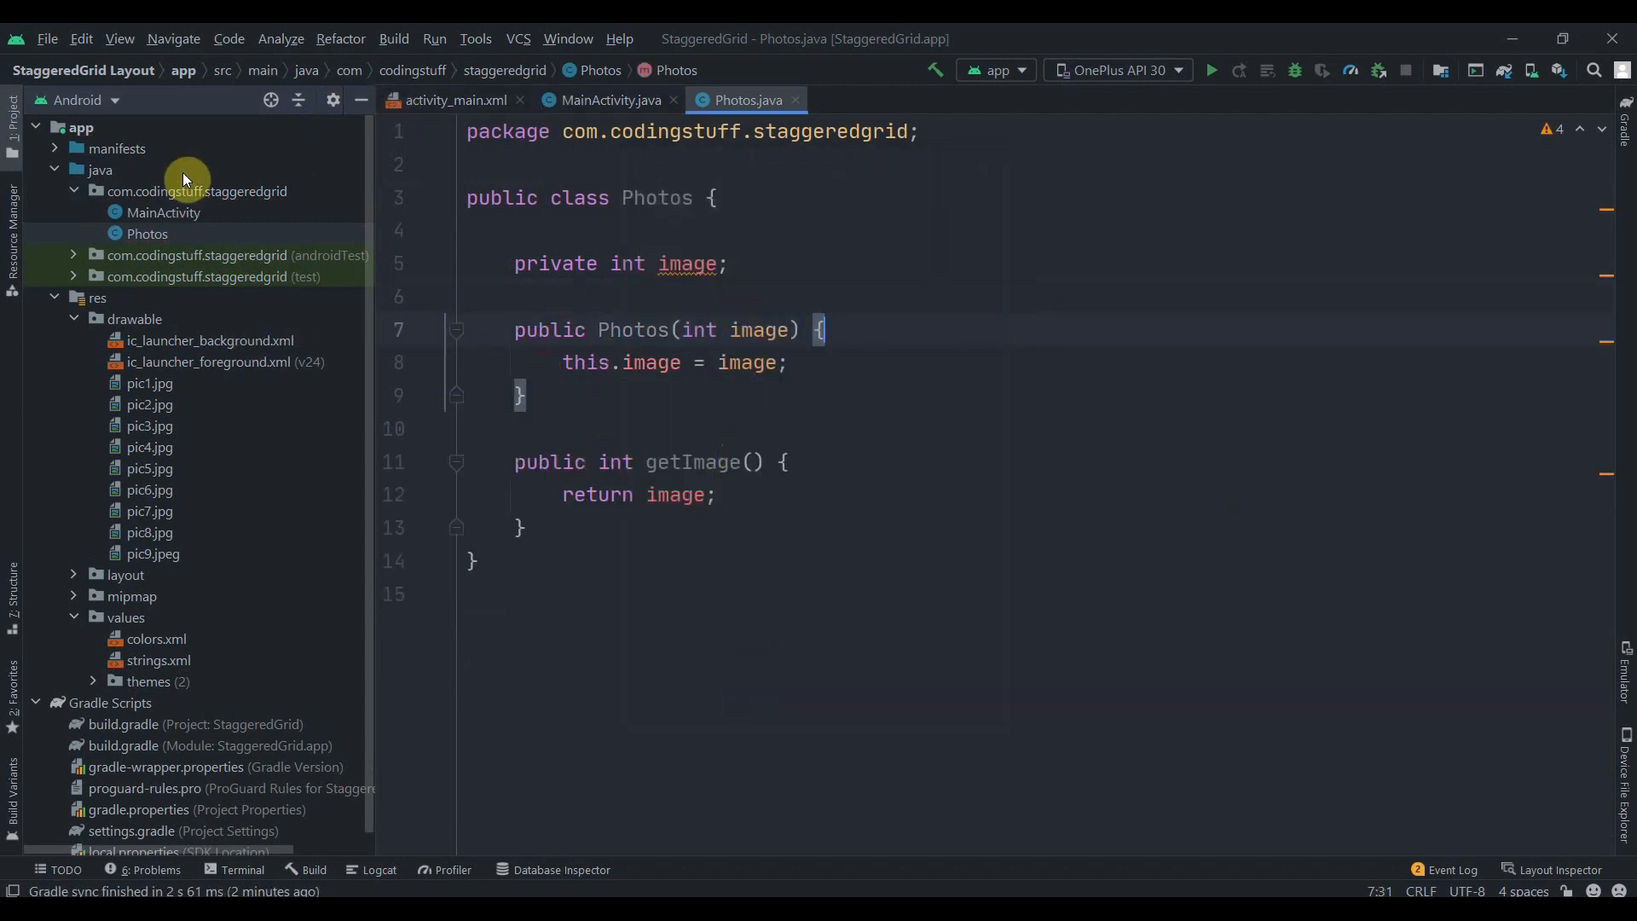
- Create a PhotosAdapter Java class in the source package extending RecyclerView.Adapter
{"action": "right_click", "coordinate": [195, 191]}
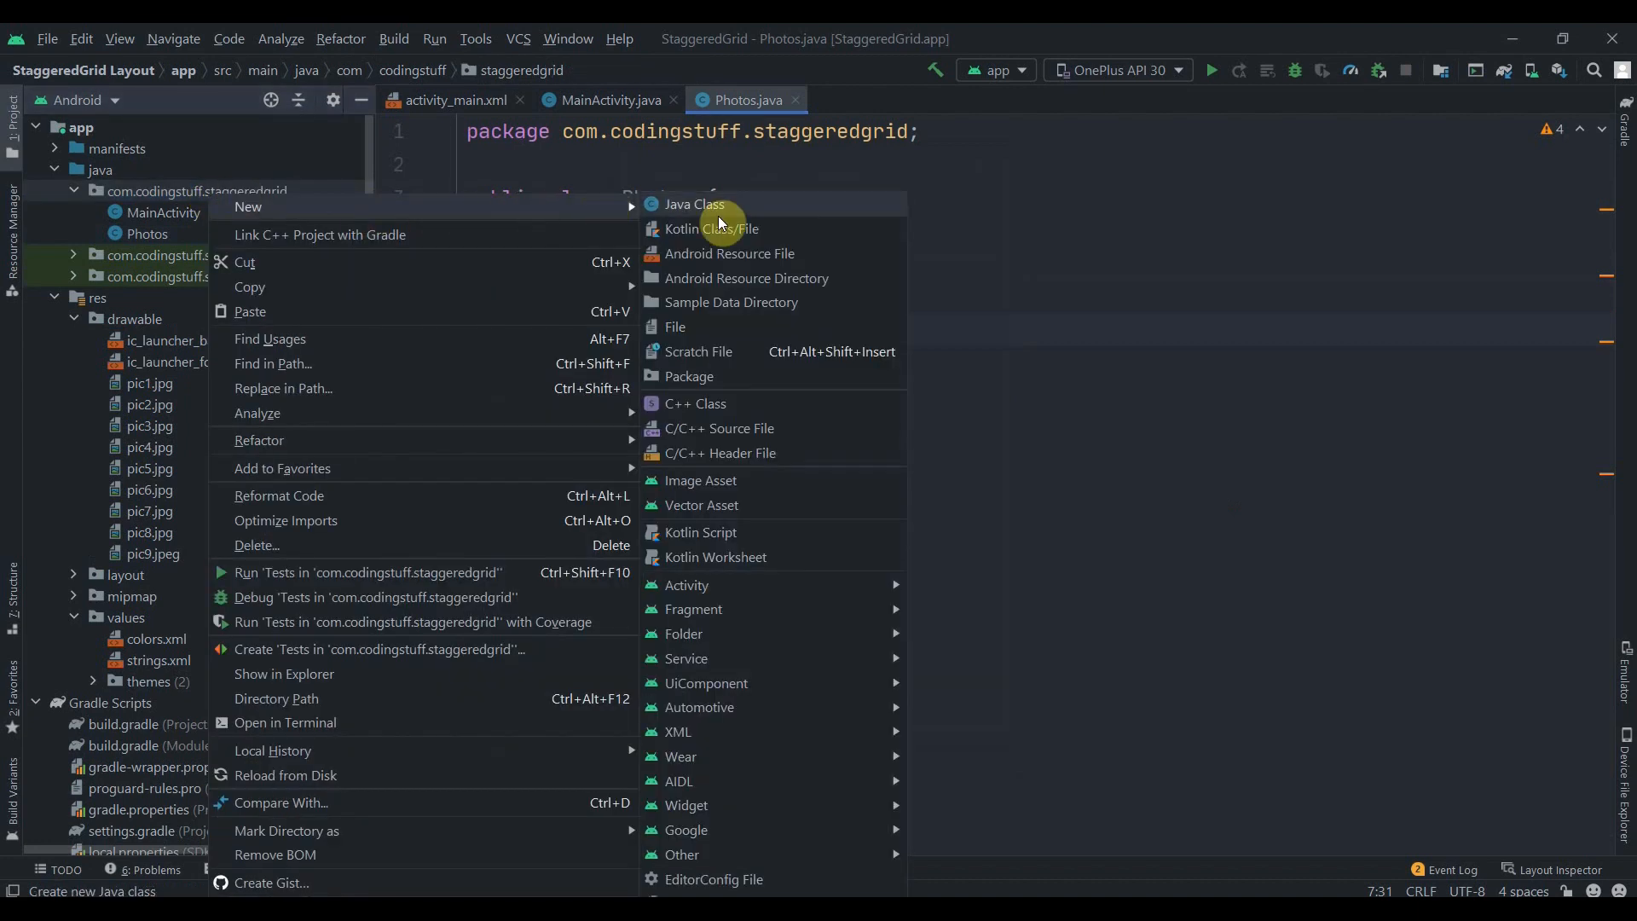
{"action": "left_click", "coordinate": [693, 203]}
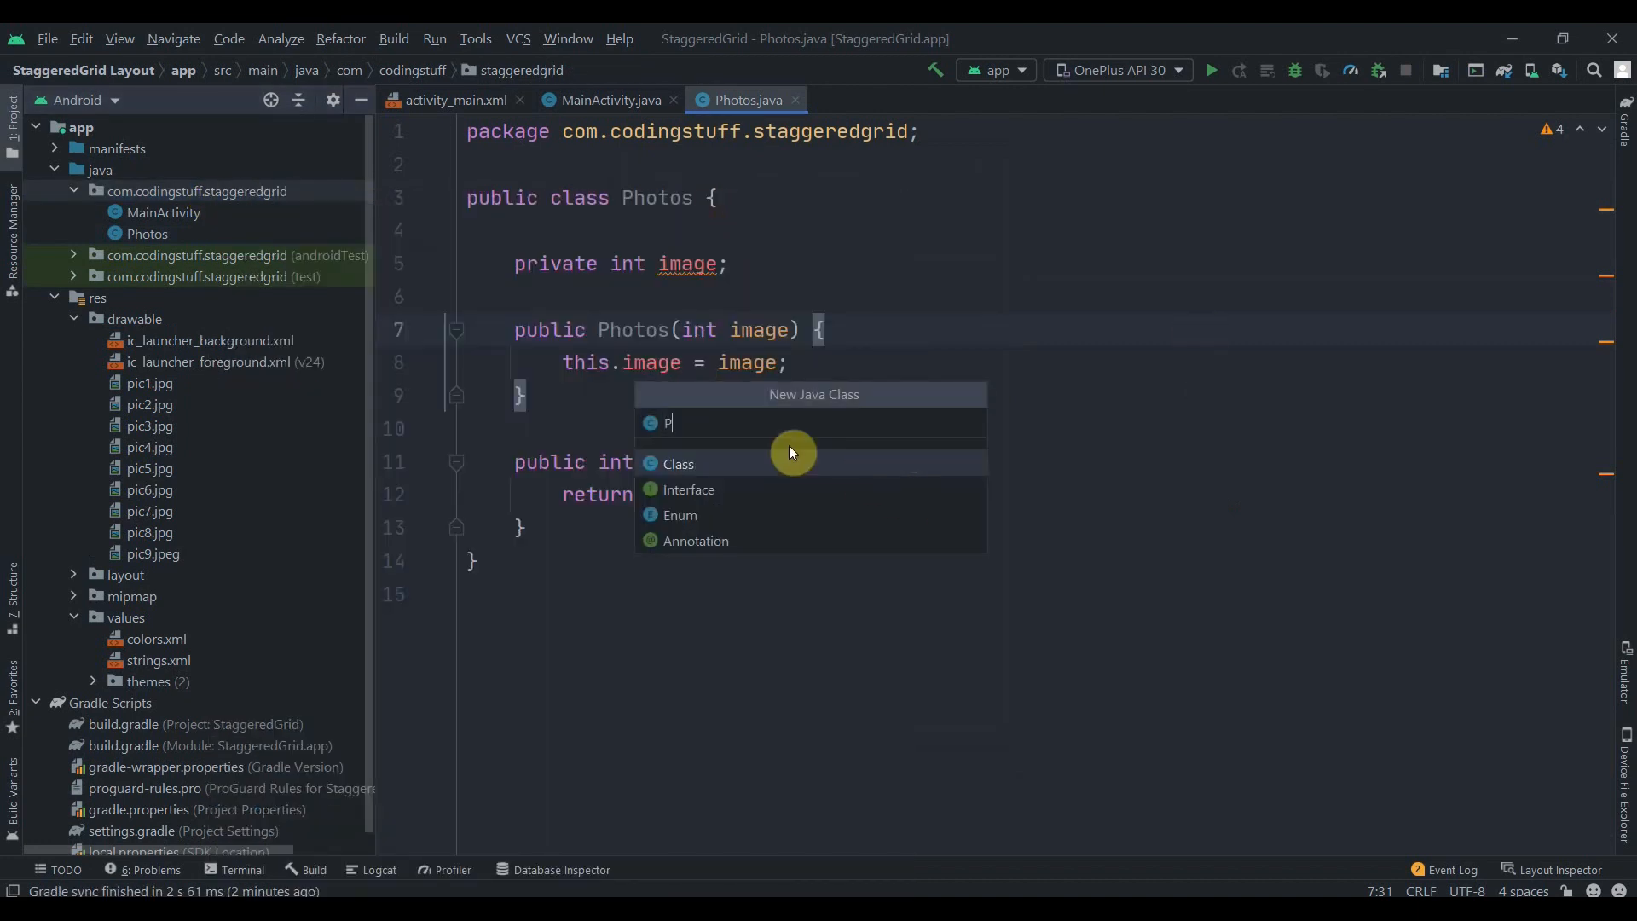
{"action": "type", "text": "hotosAda"}
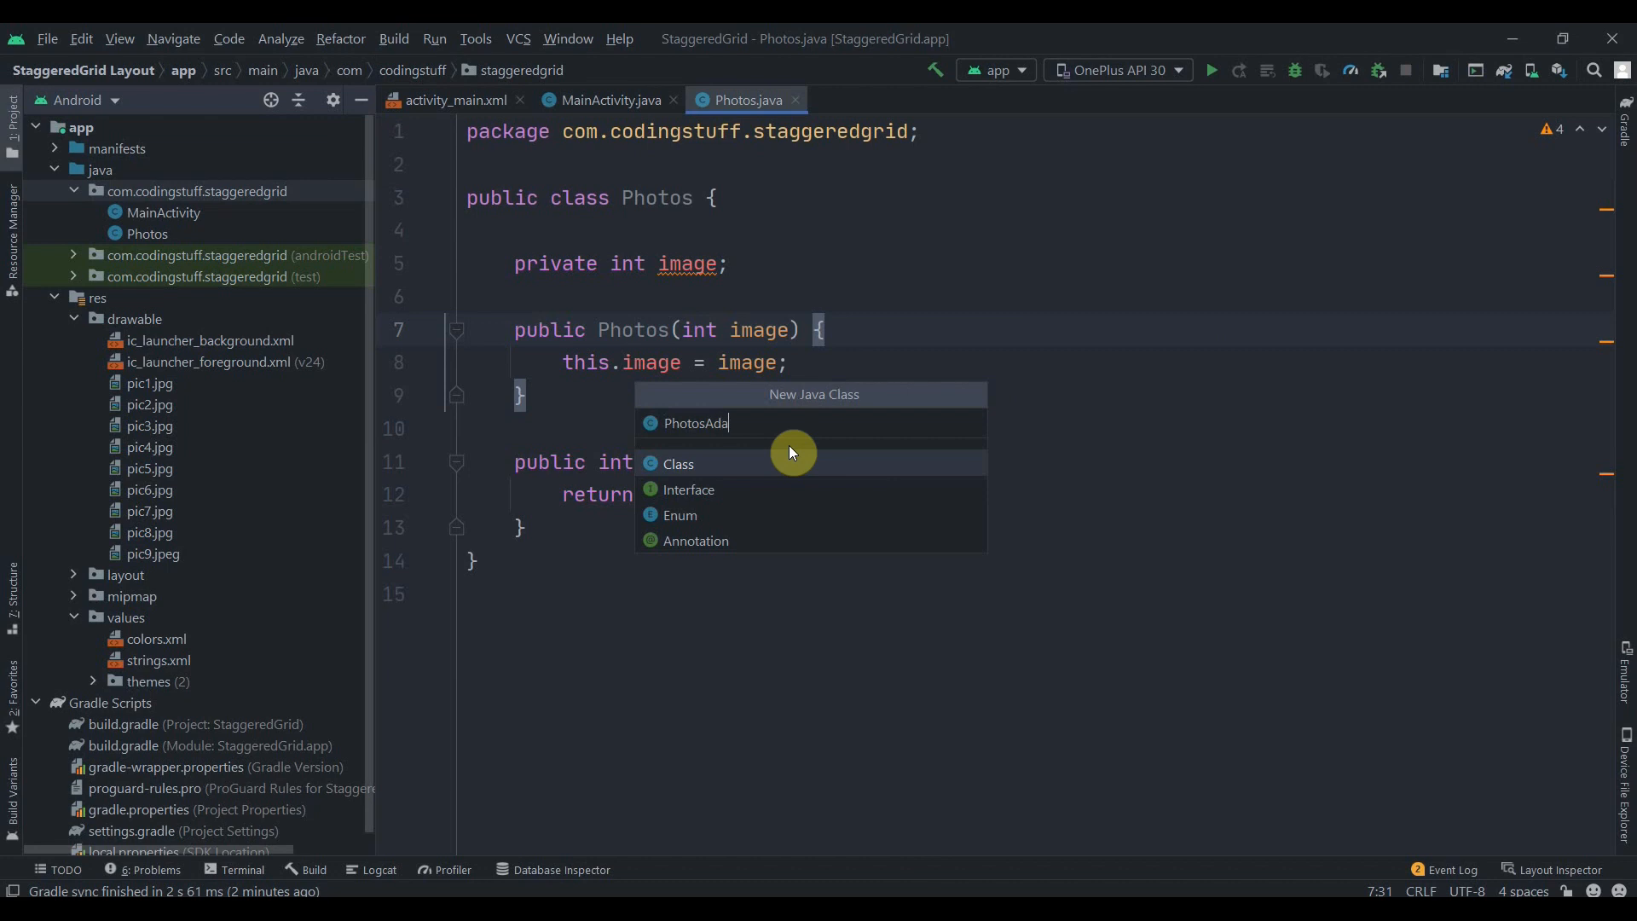
{"action": "left_click", "coordinate": [677, 464]}
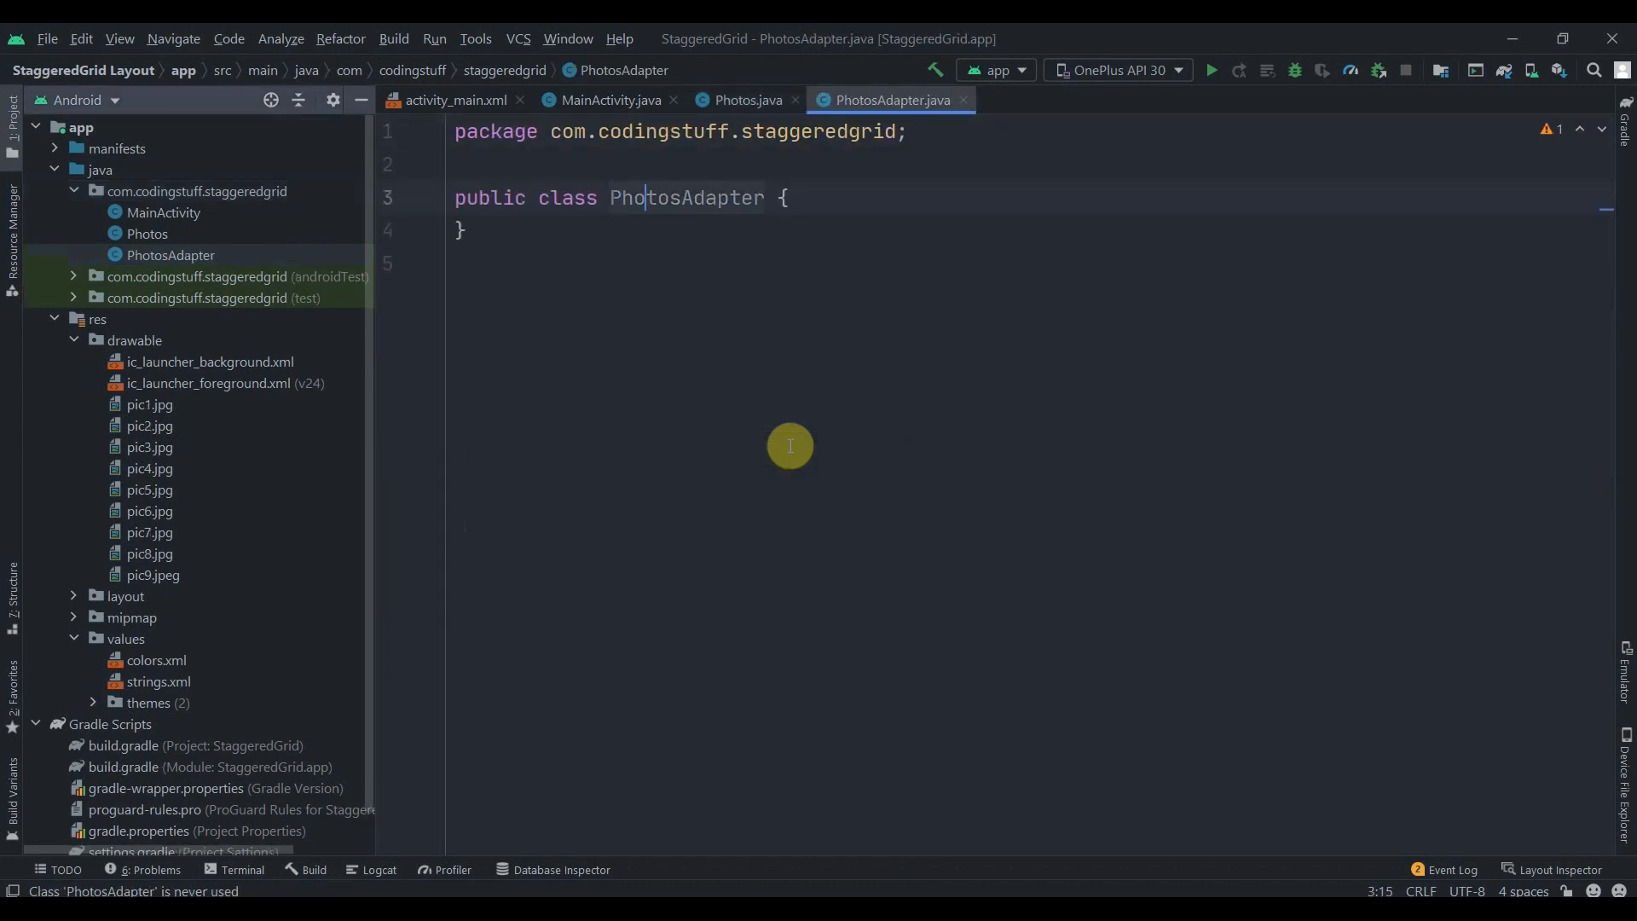
{"action": "type", "text": "extends"}
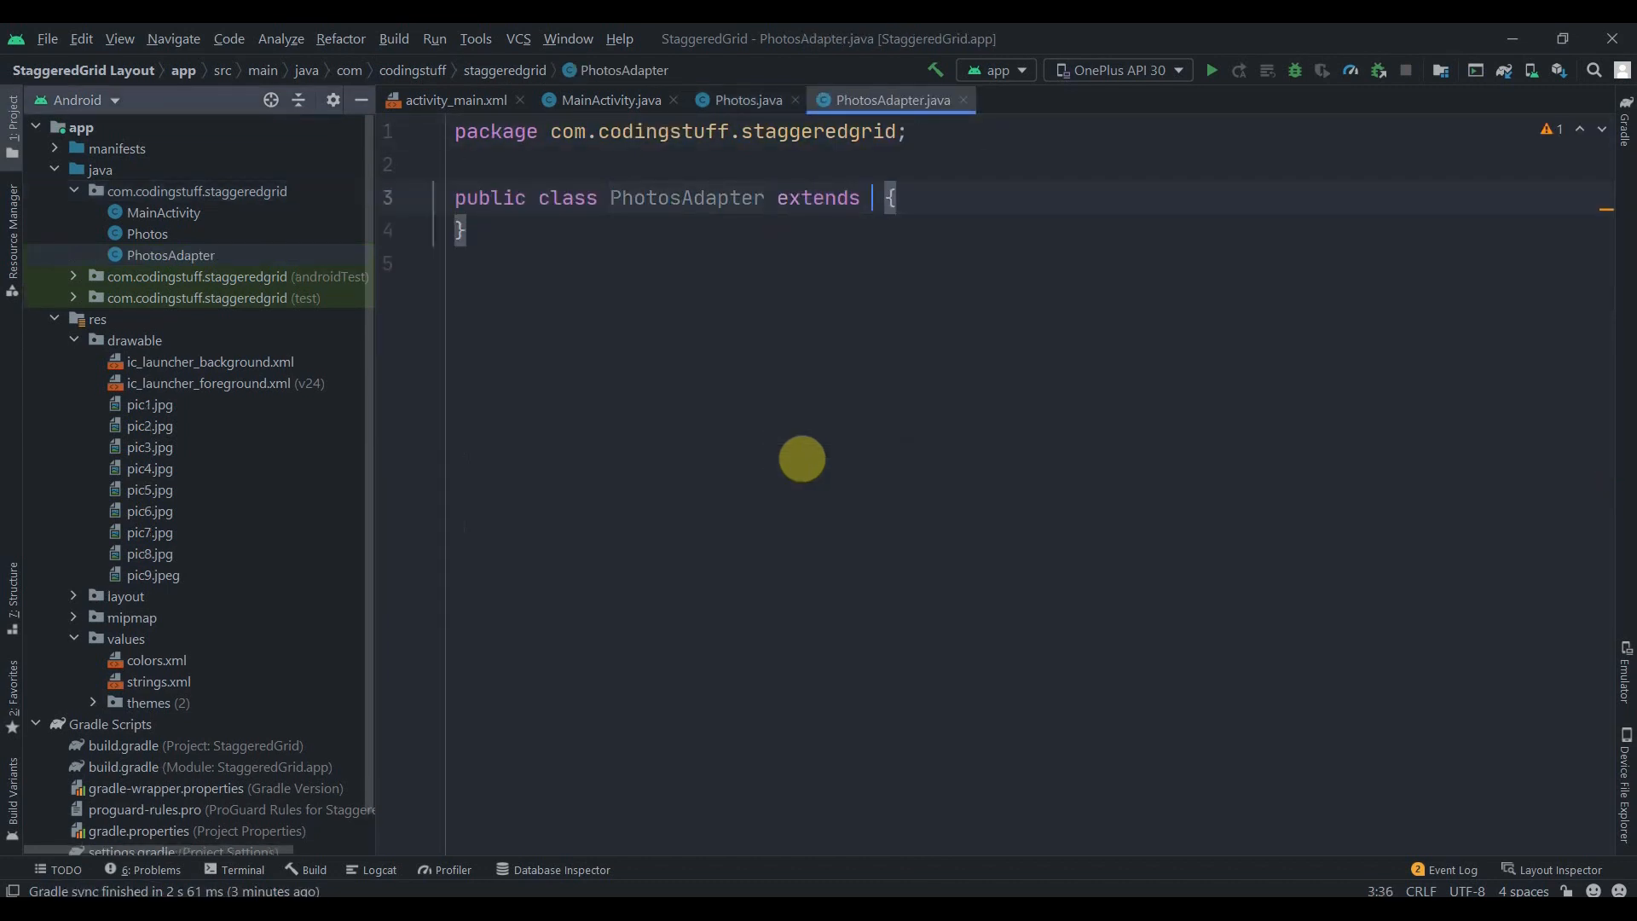
{"action": "type", "text": "RecyclerView.Adapter<>"}
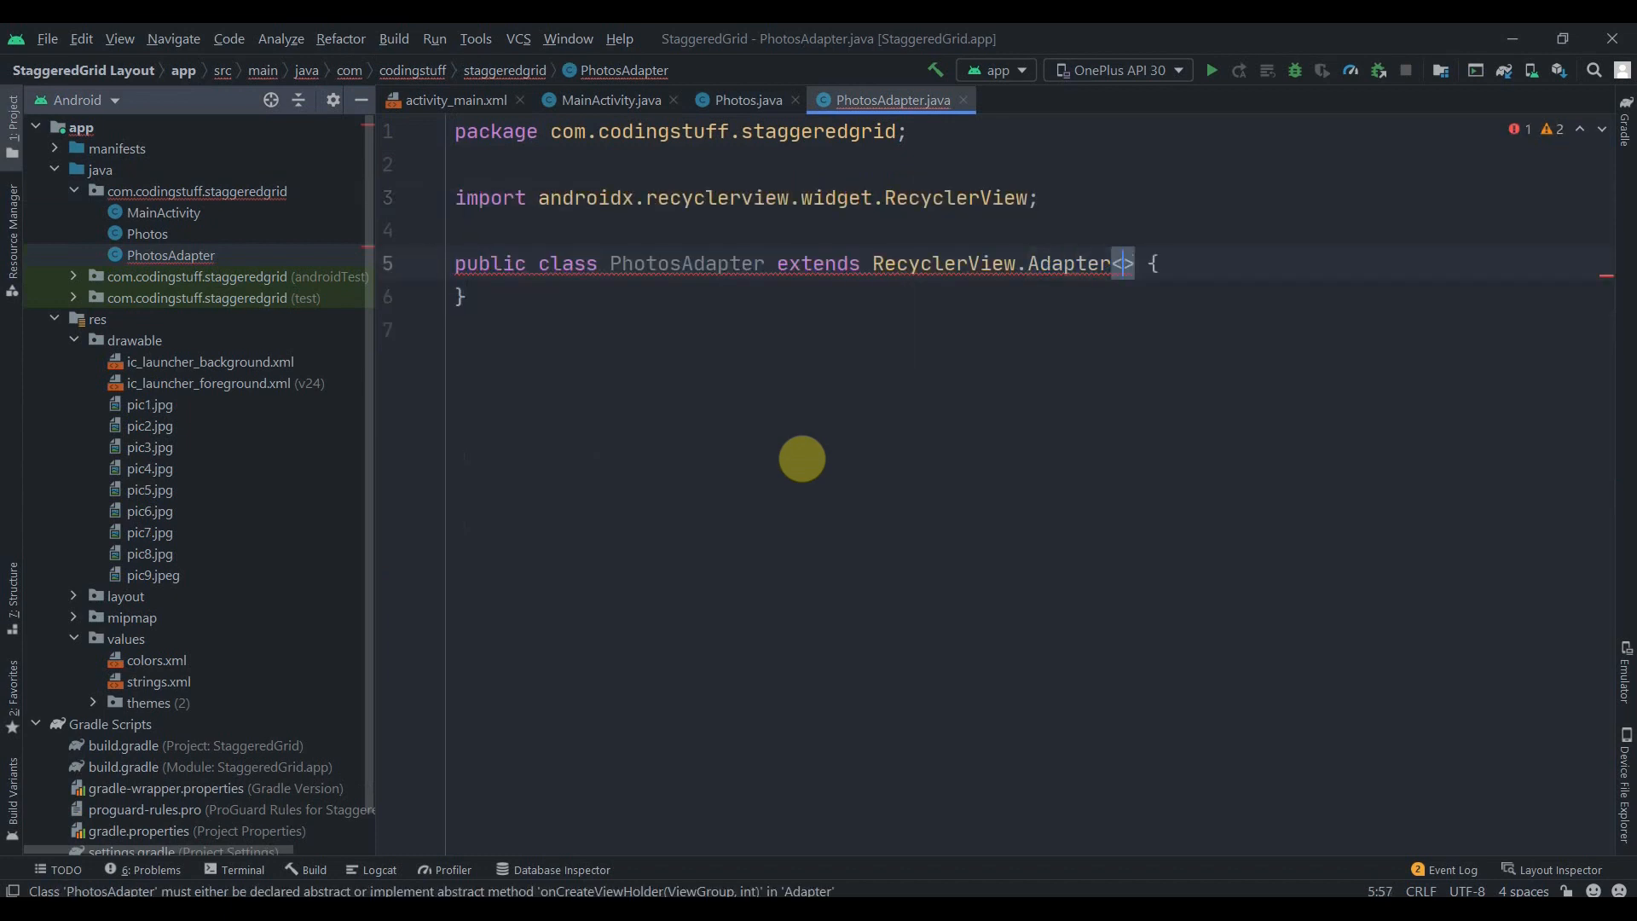
- Add an inner PhotosViewHolder extending RecyclerView.ViewHolder and use it as the adapter's generic type
{"action": "type", "text": "public class"}
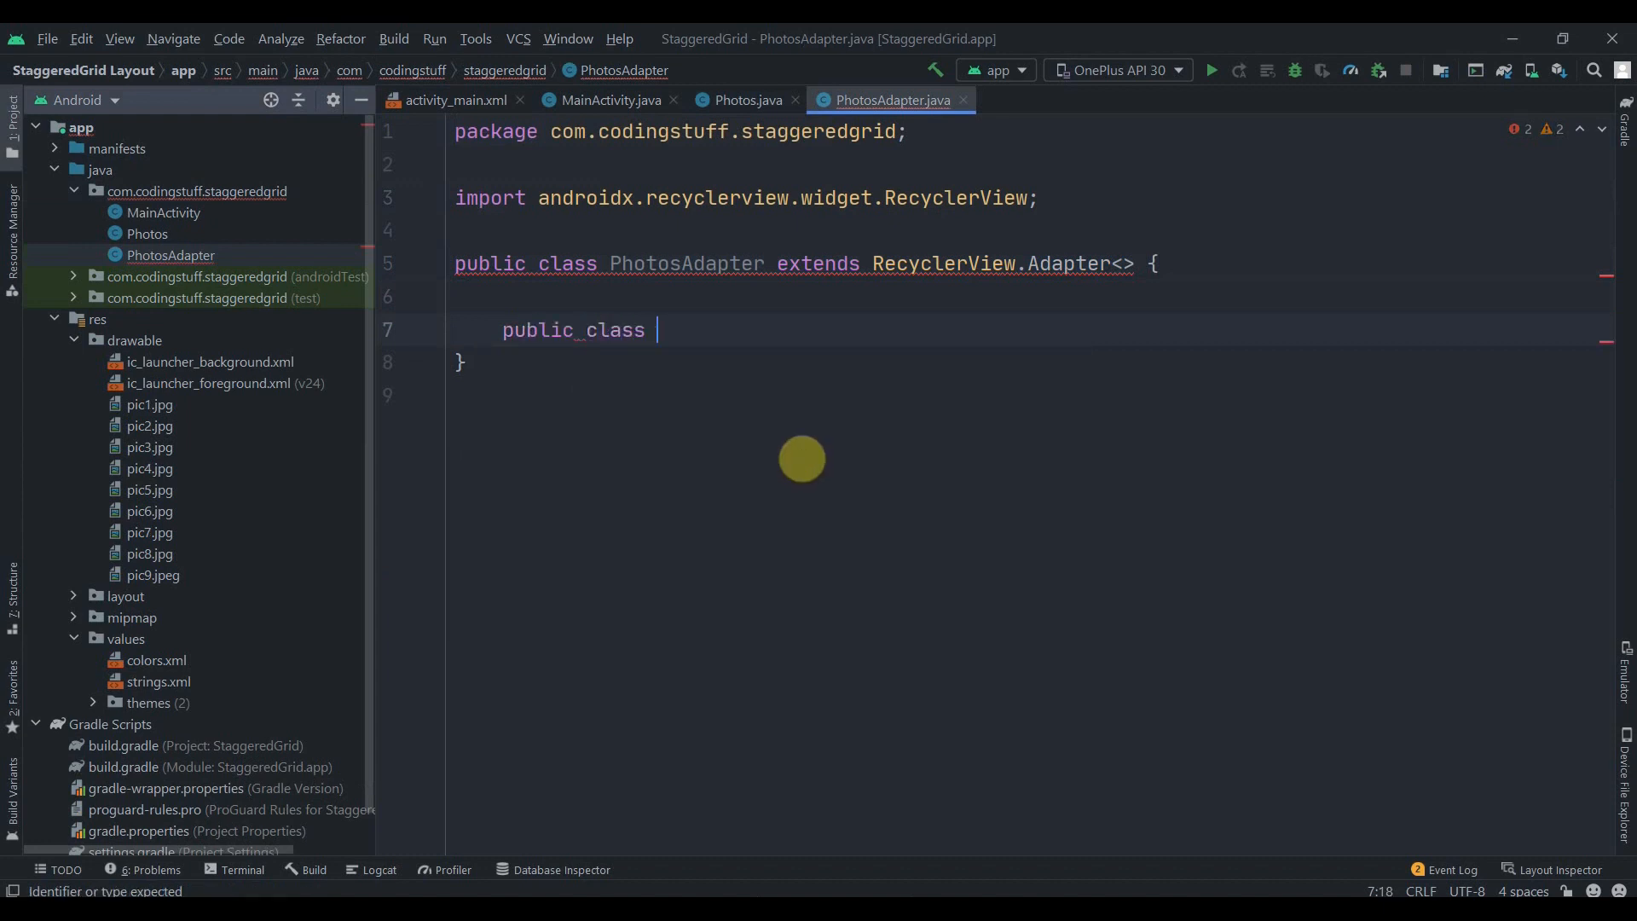
{"action": "type", "text": "PhotosVi"}
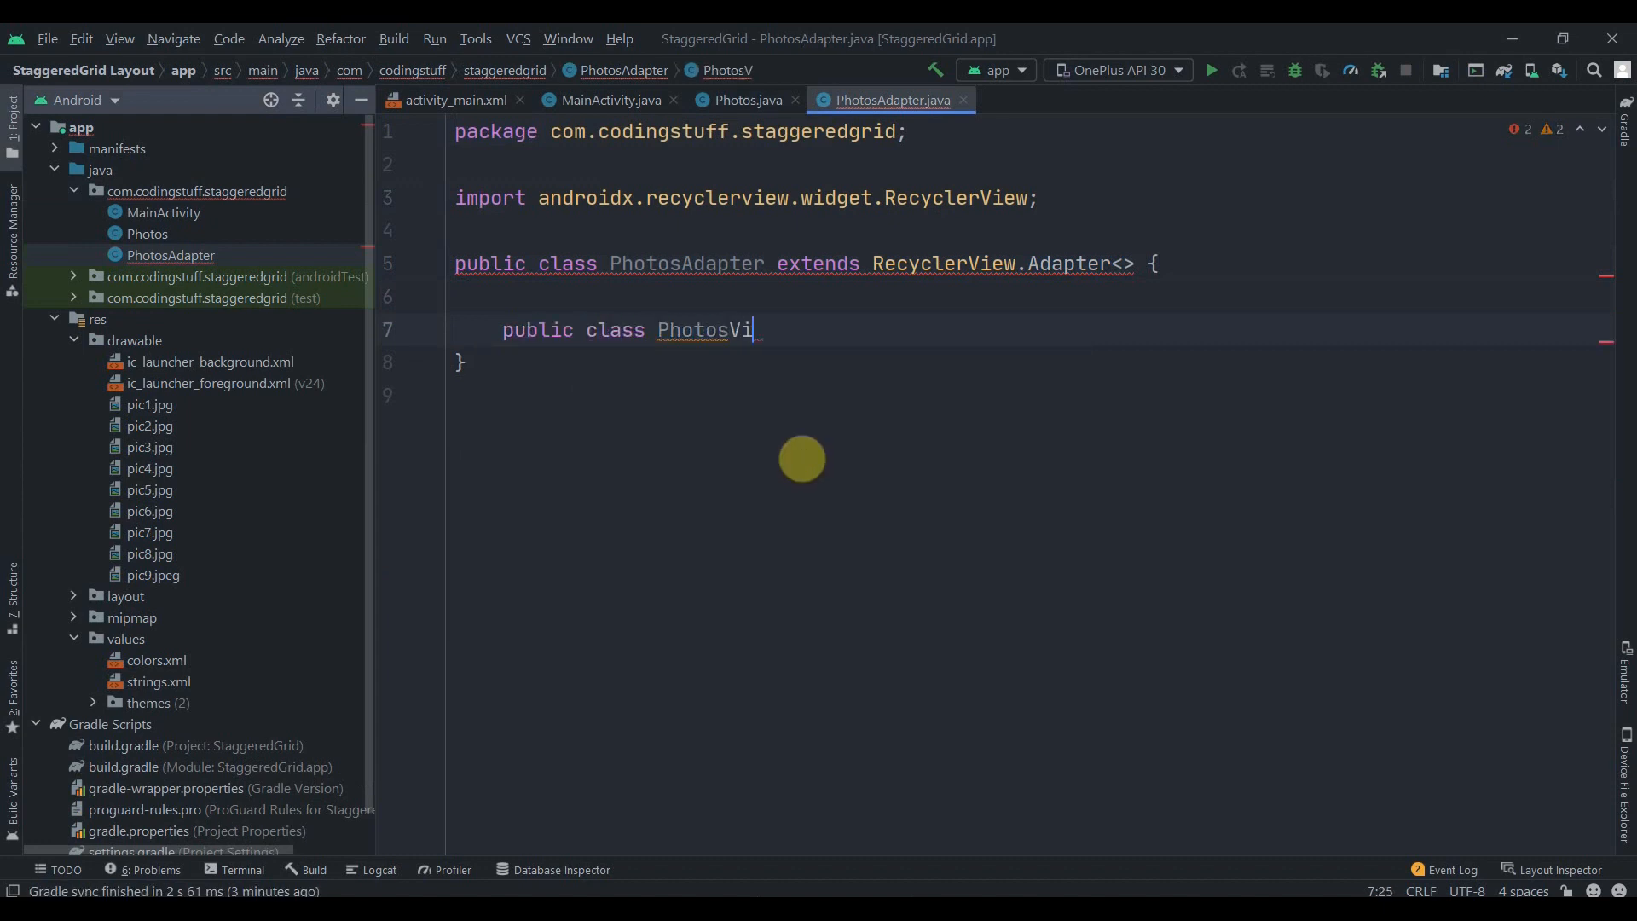
{"action": "type", "text": "ew"}
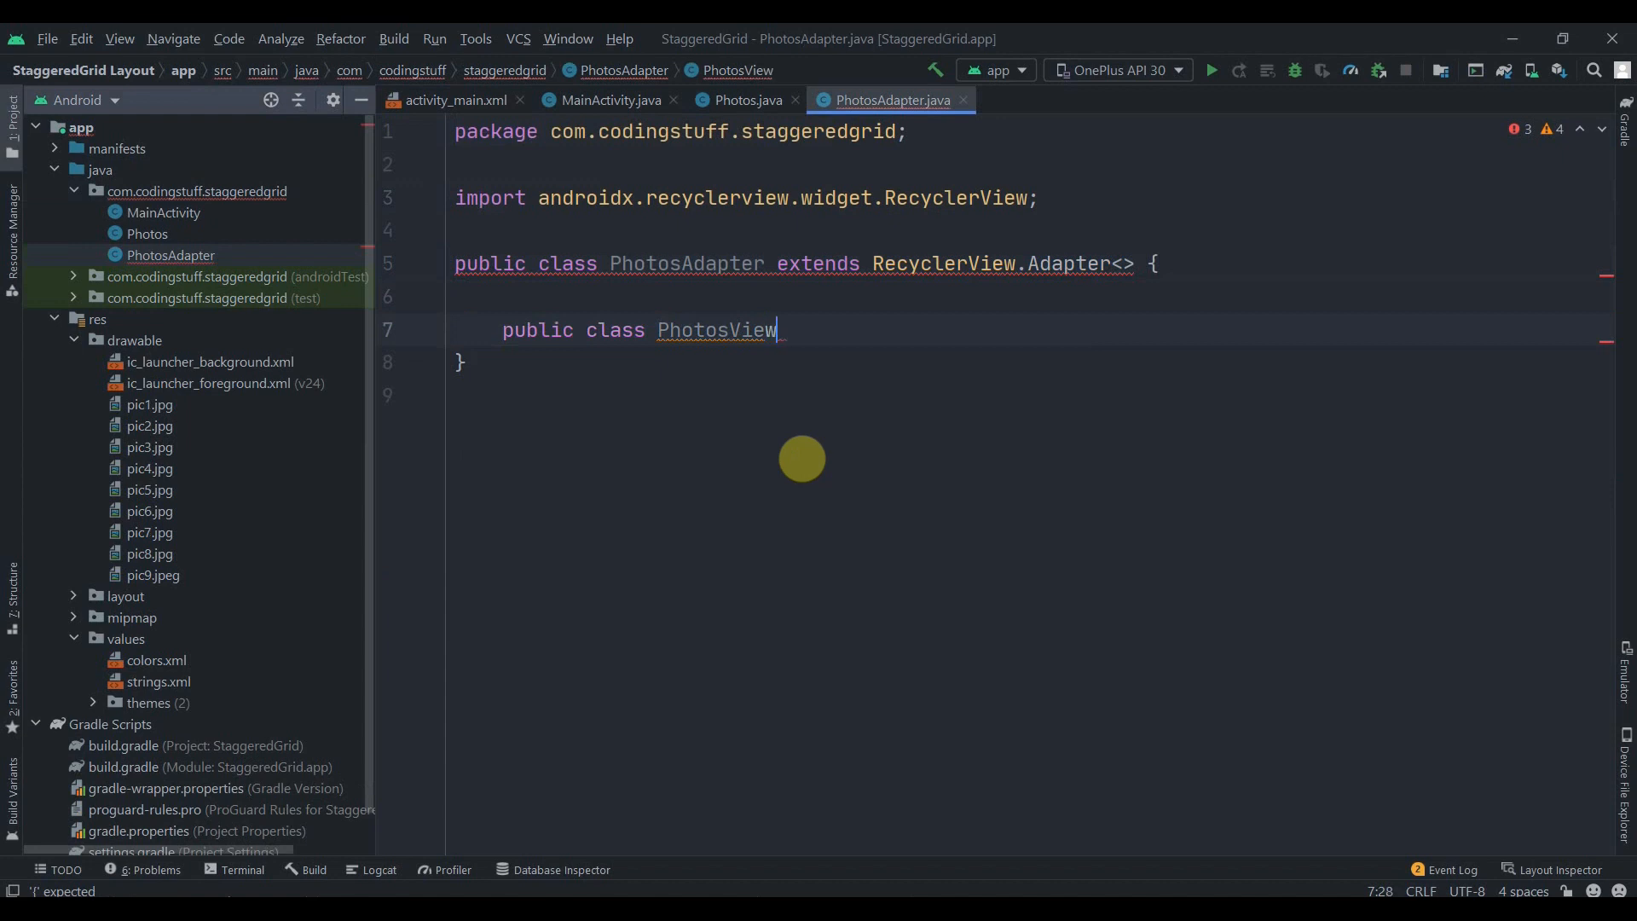
{"action": "type", "text": "Holder e"}
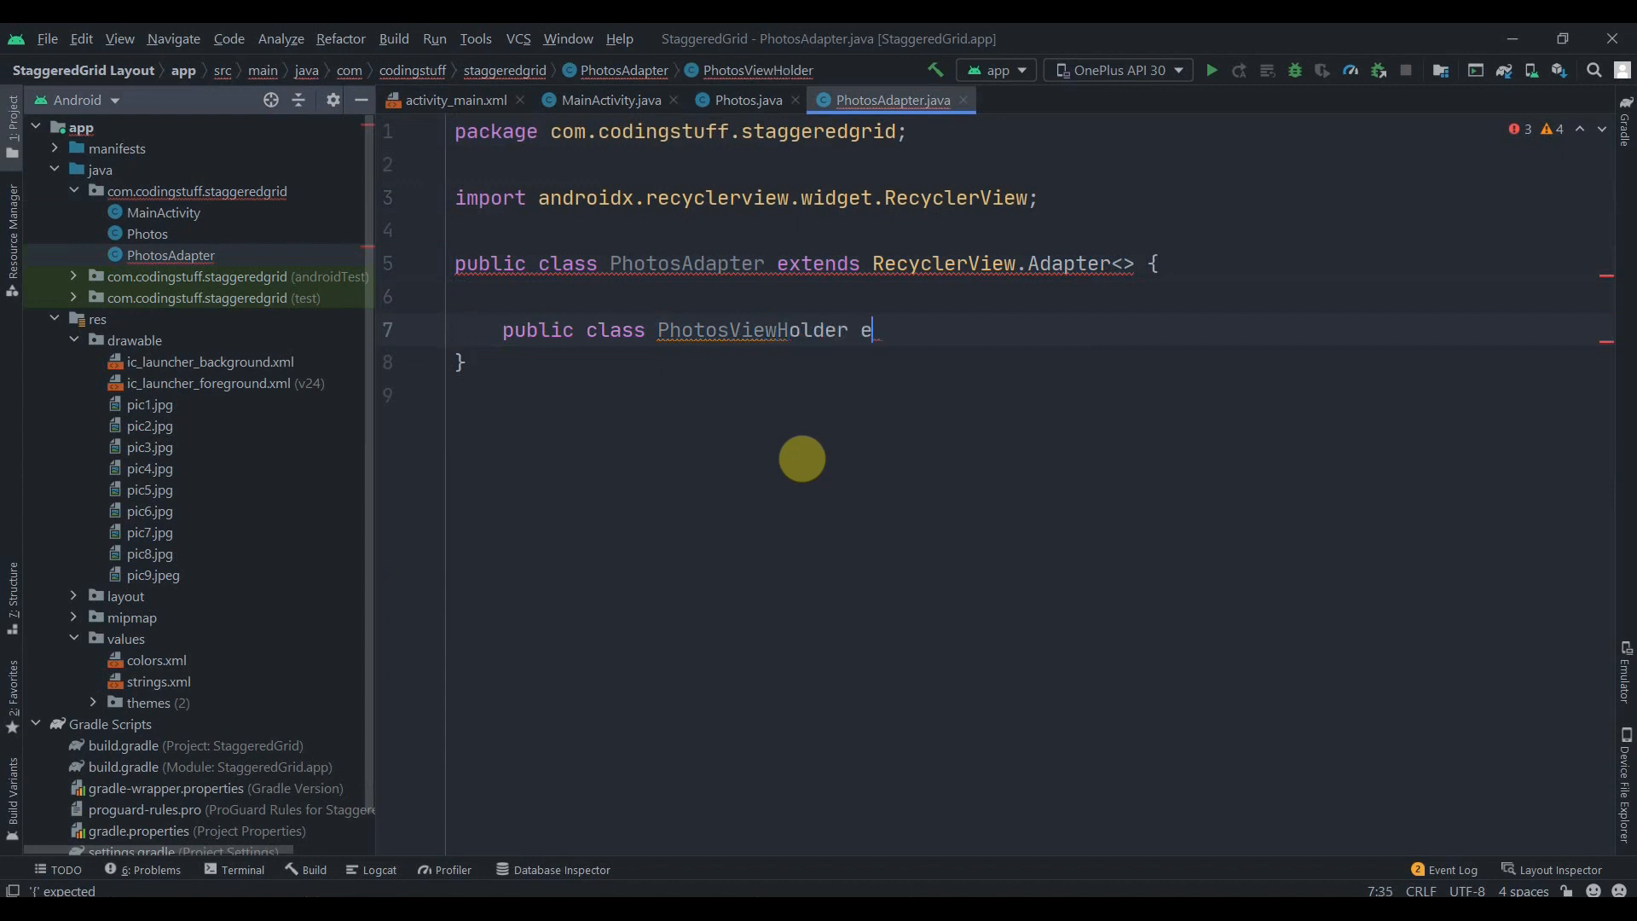
{"action": "type", "text": "xtends RecyclerView.ViewHolder{"}
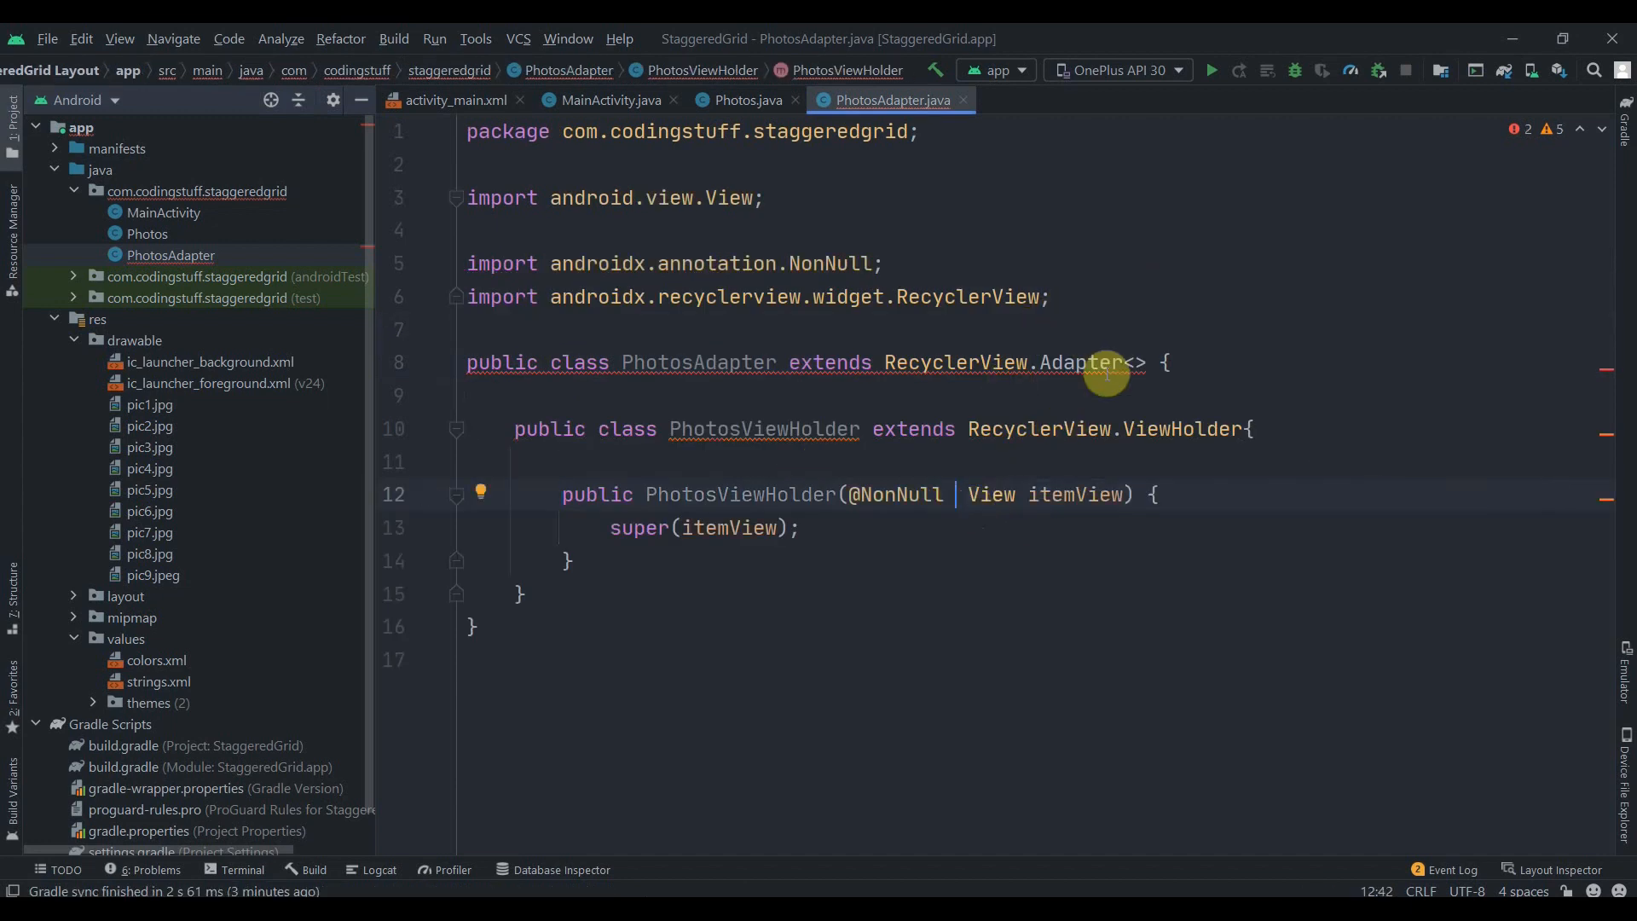
{"action": "left_click", "coordinate": [1127, 362]}
{"action": "type", "text": "PhotosAdapter.PhotosViewHolder"}
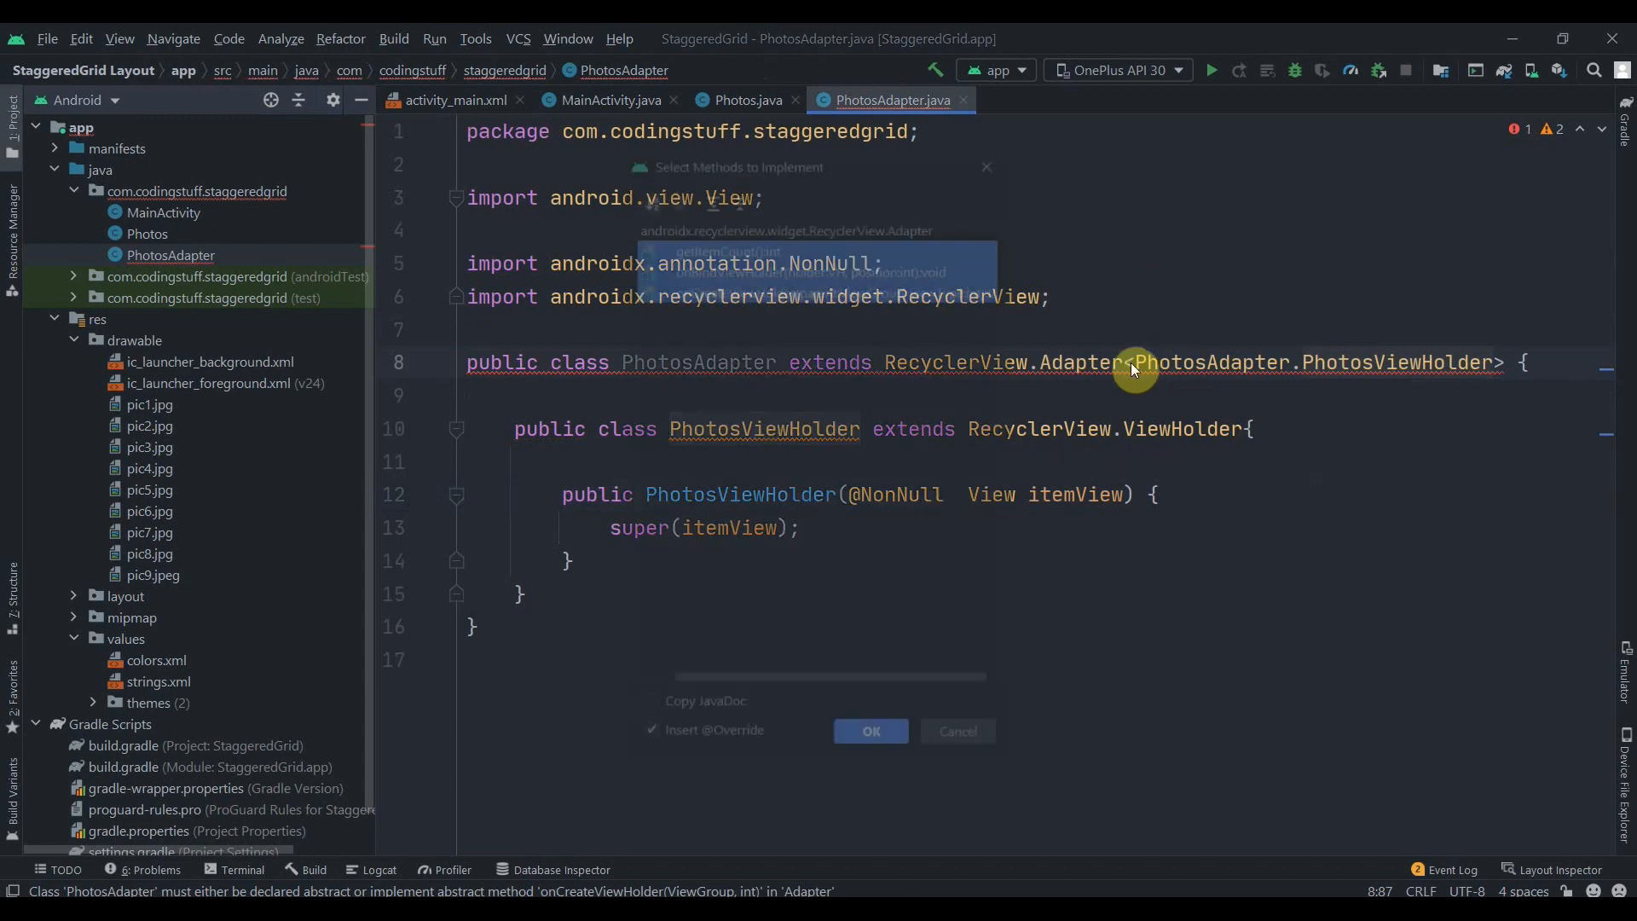
- Implement the required adapter override methods and drop the extra NotNull annotation in onBindViewHolder
{"action": "left_click", "coordinate": [871, 731]}
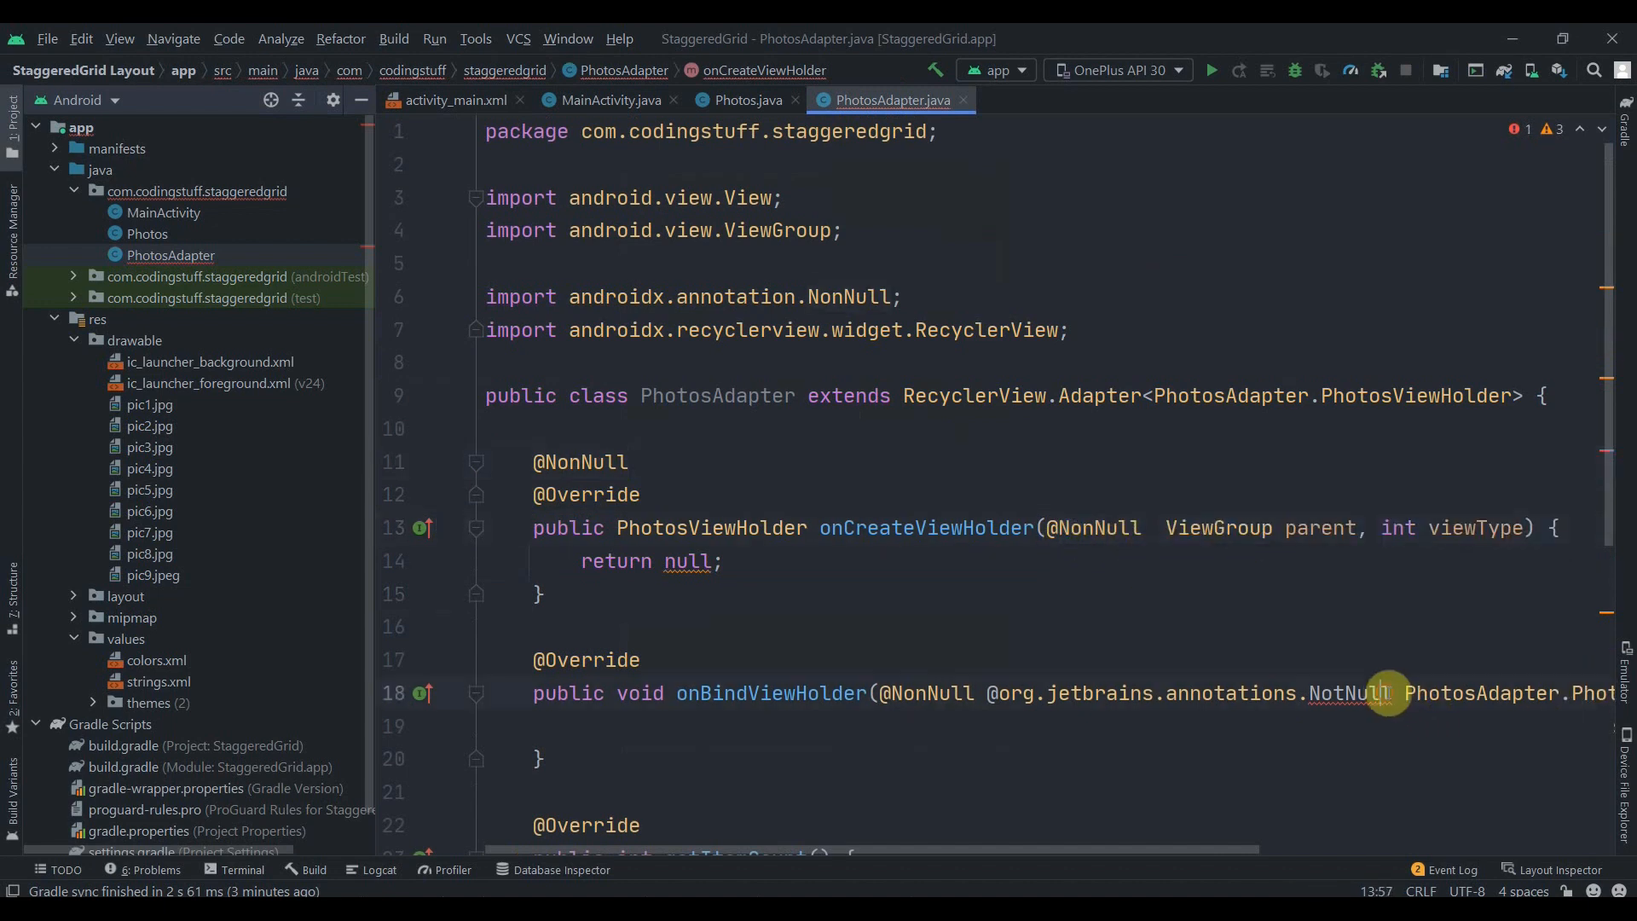
{"action": "left_click", "coordinate": [1043, 692]}
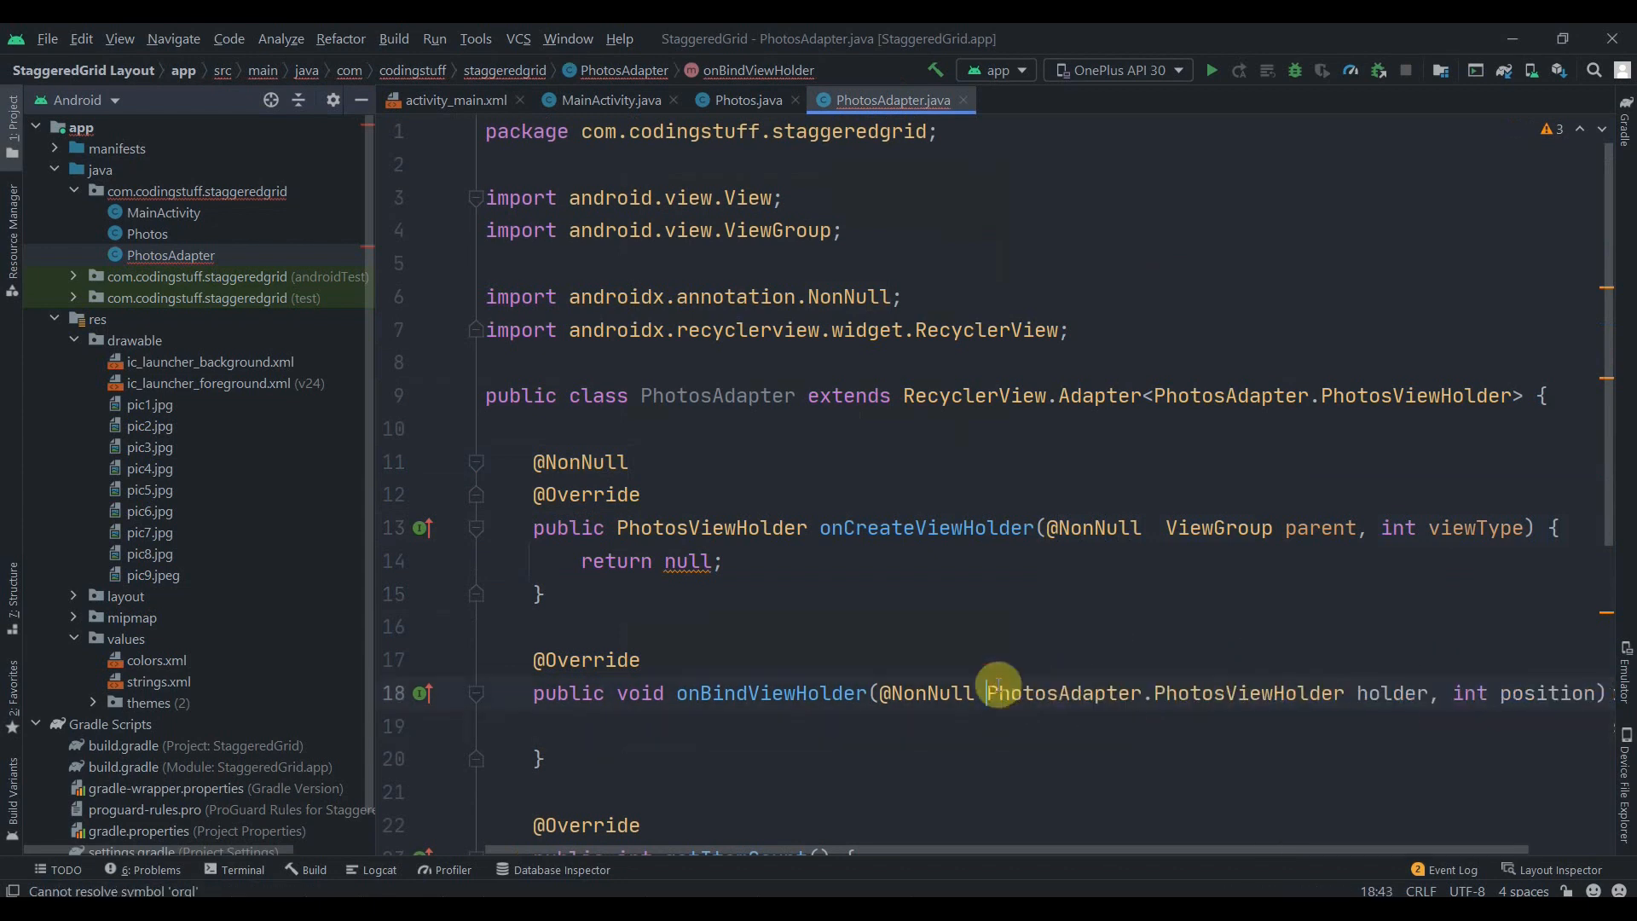
{"action": "scroll", "scroll_direction": "down", "scroll_amount": 3}
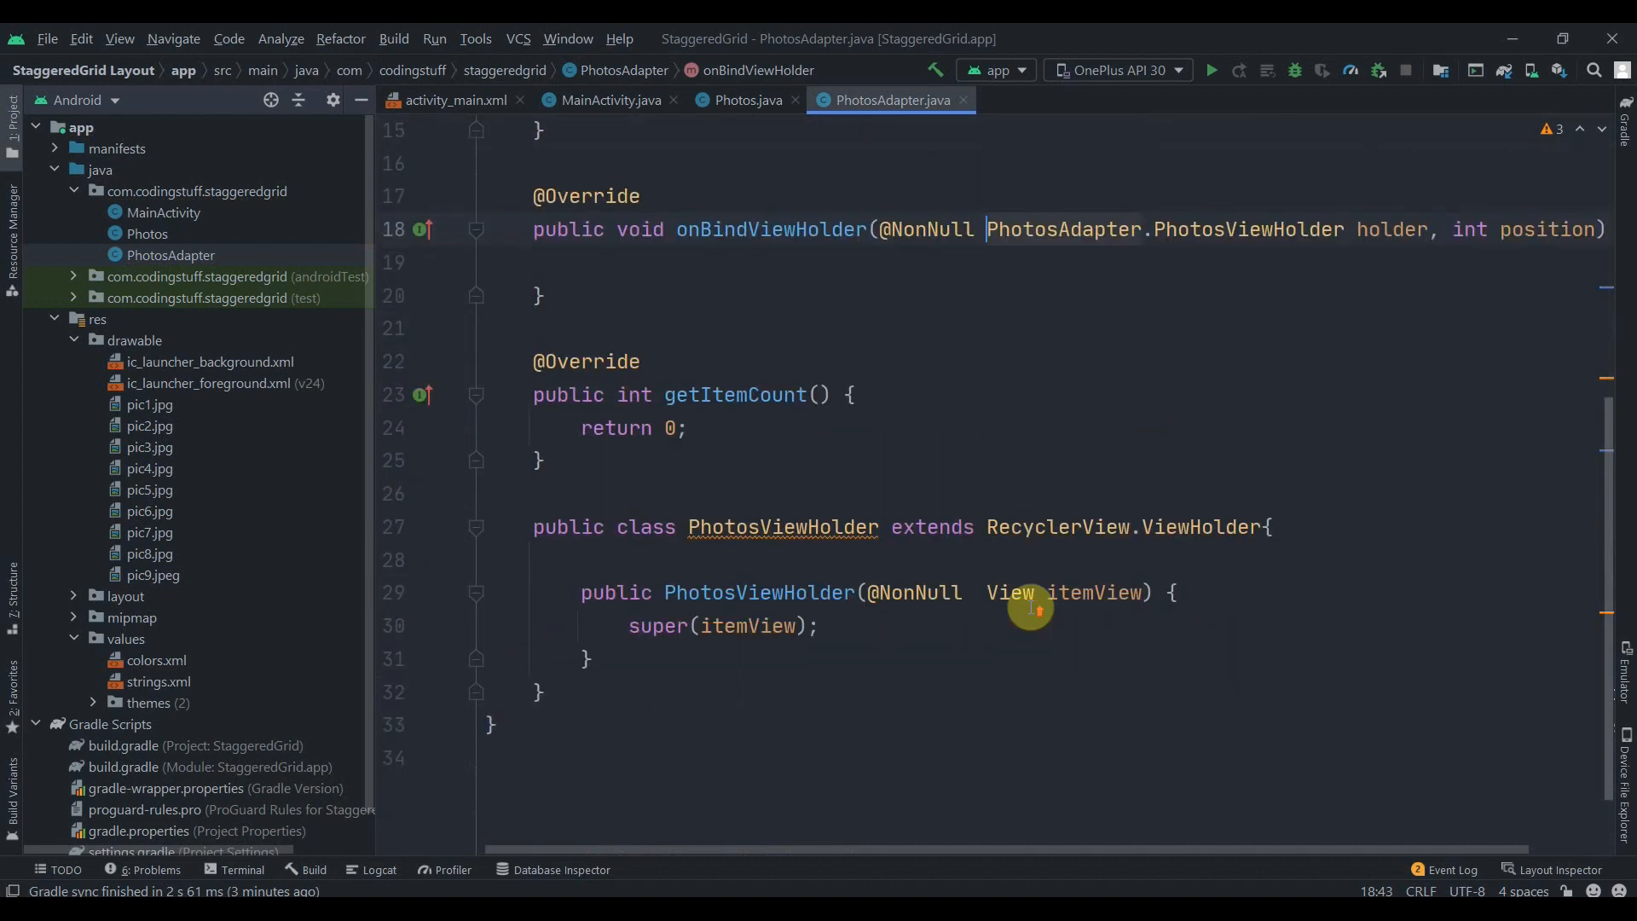
{"action": "scroll", "scroll_direction": "up", "scroll_amount": 3}
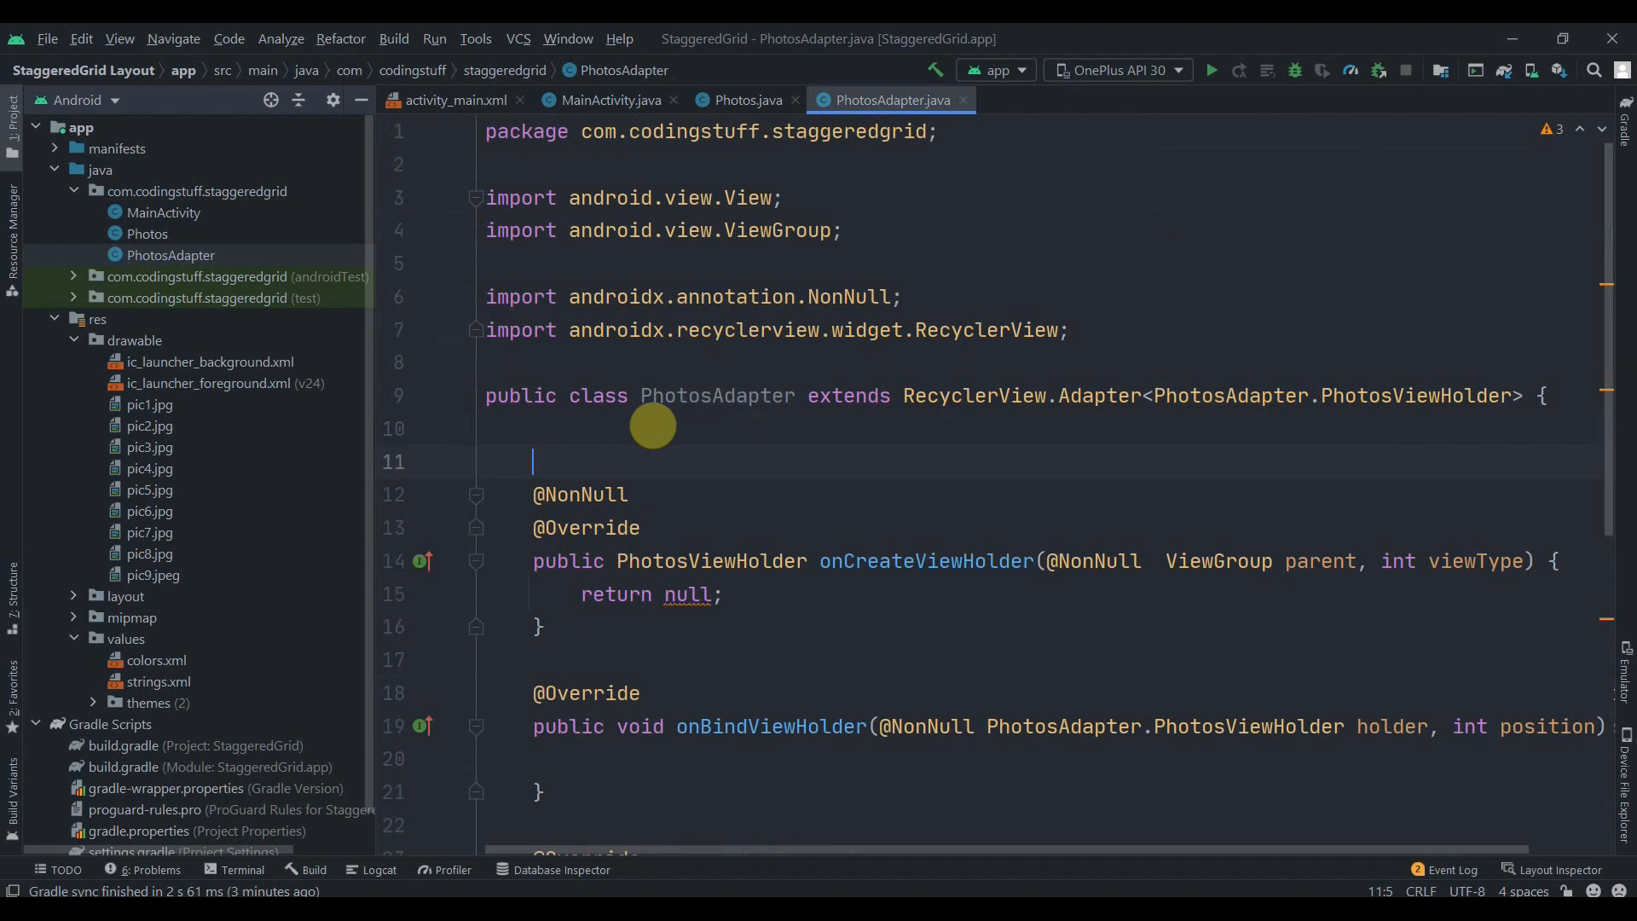
- Declare a private List<Photos> mList field initialised as a new ArrayList
{"action": "type", "text": "private"}
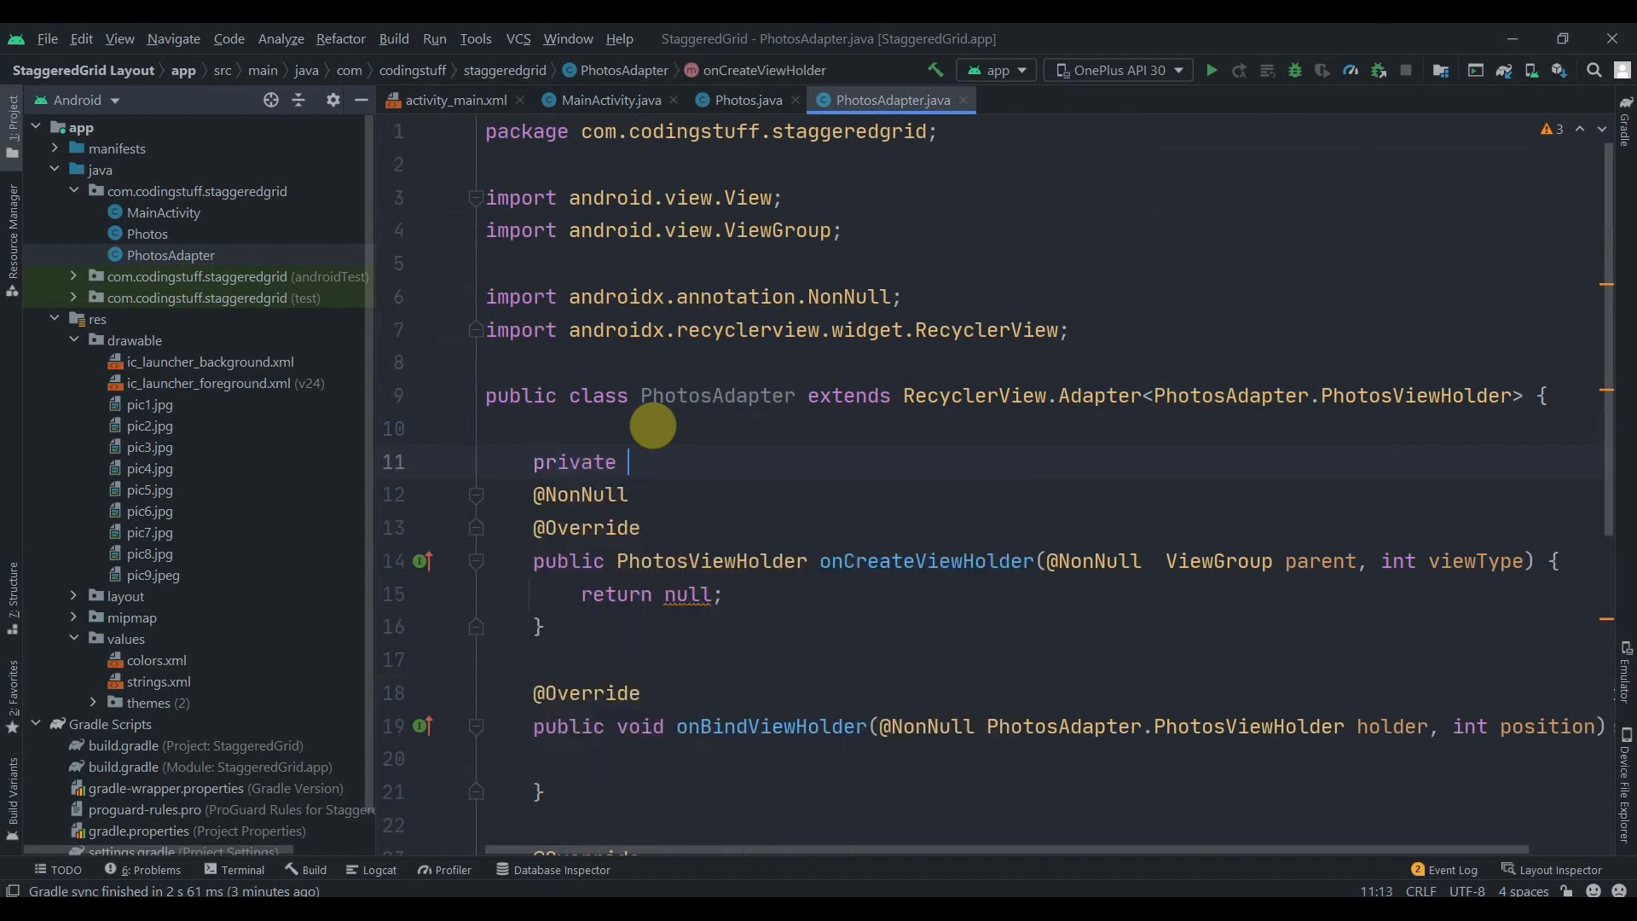
{"action": "type", "text": "List<>"}
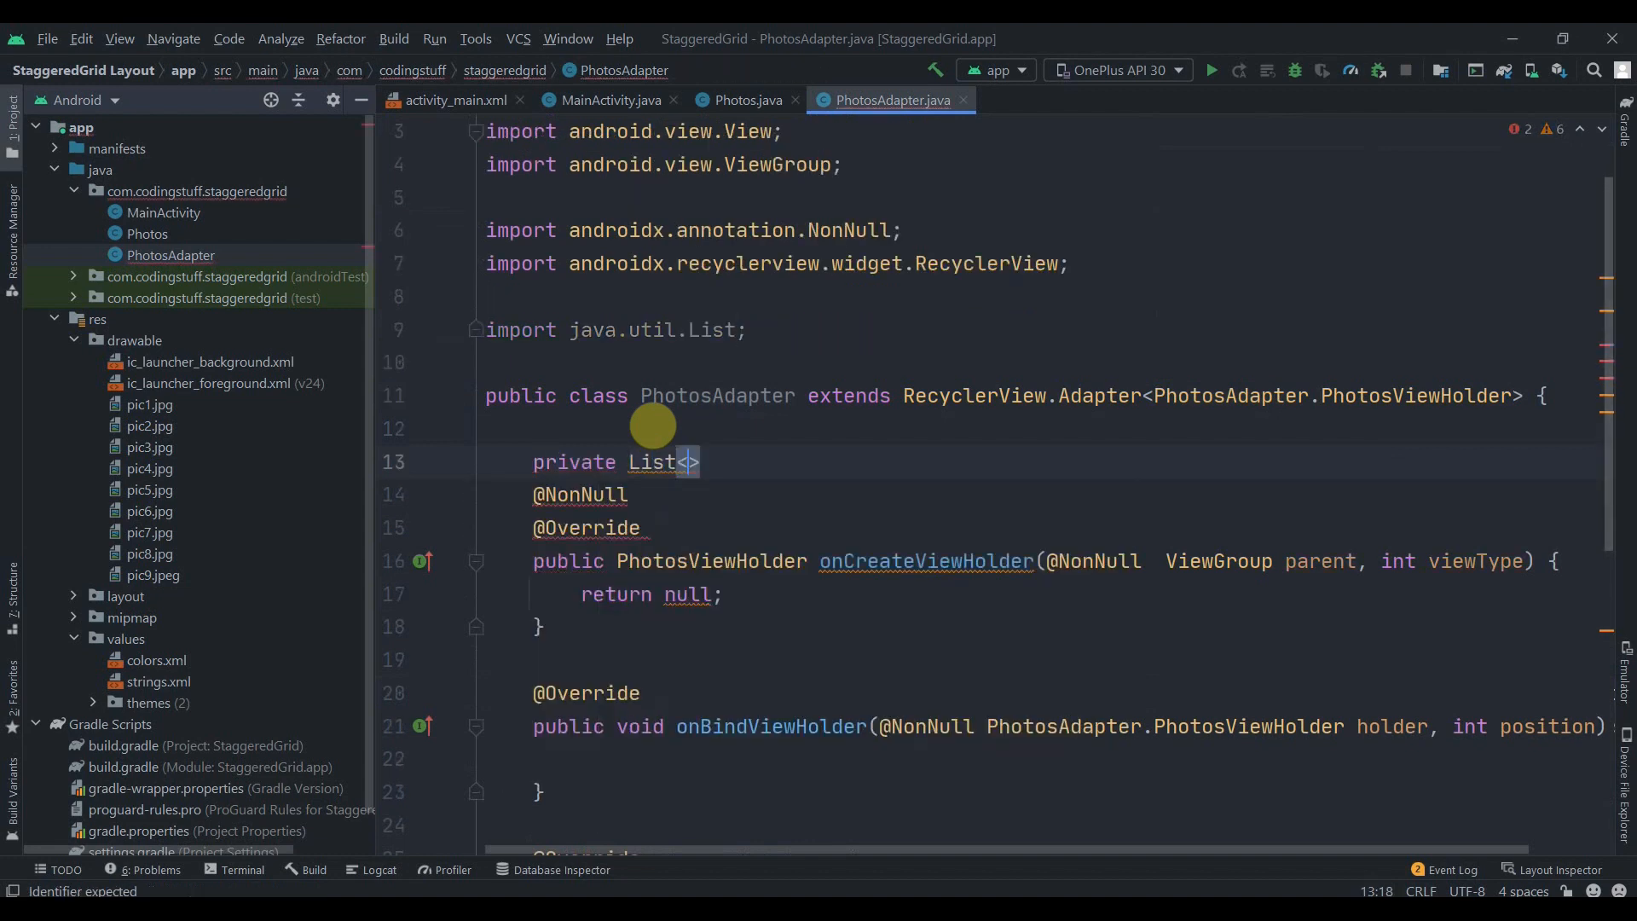
{"action": "type", "text": "Photos> m"}
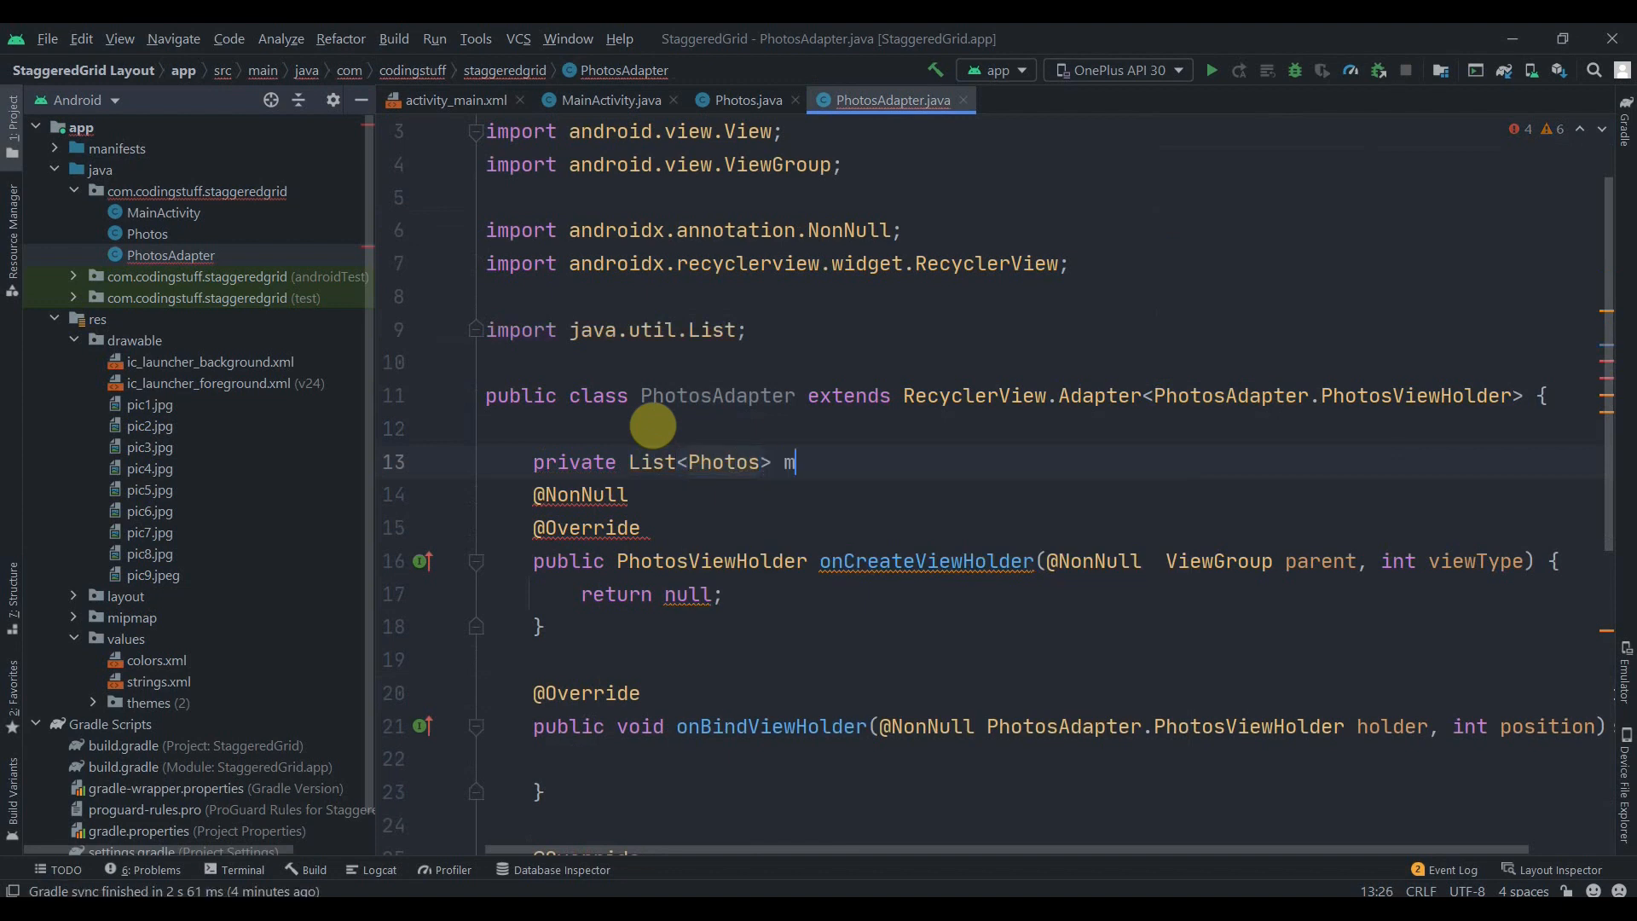
{"action": "type", "text": "List"}
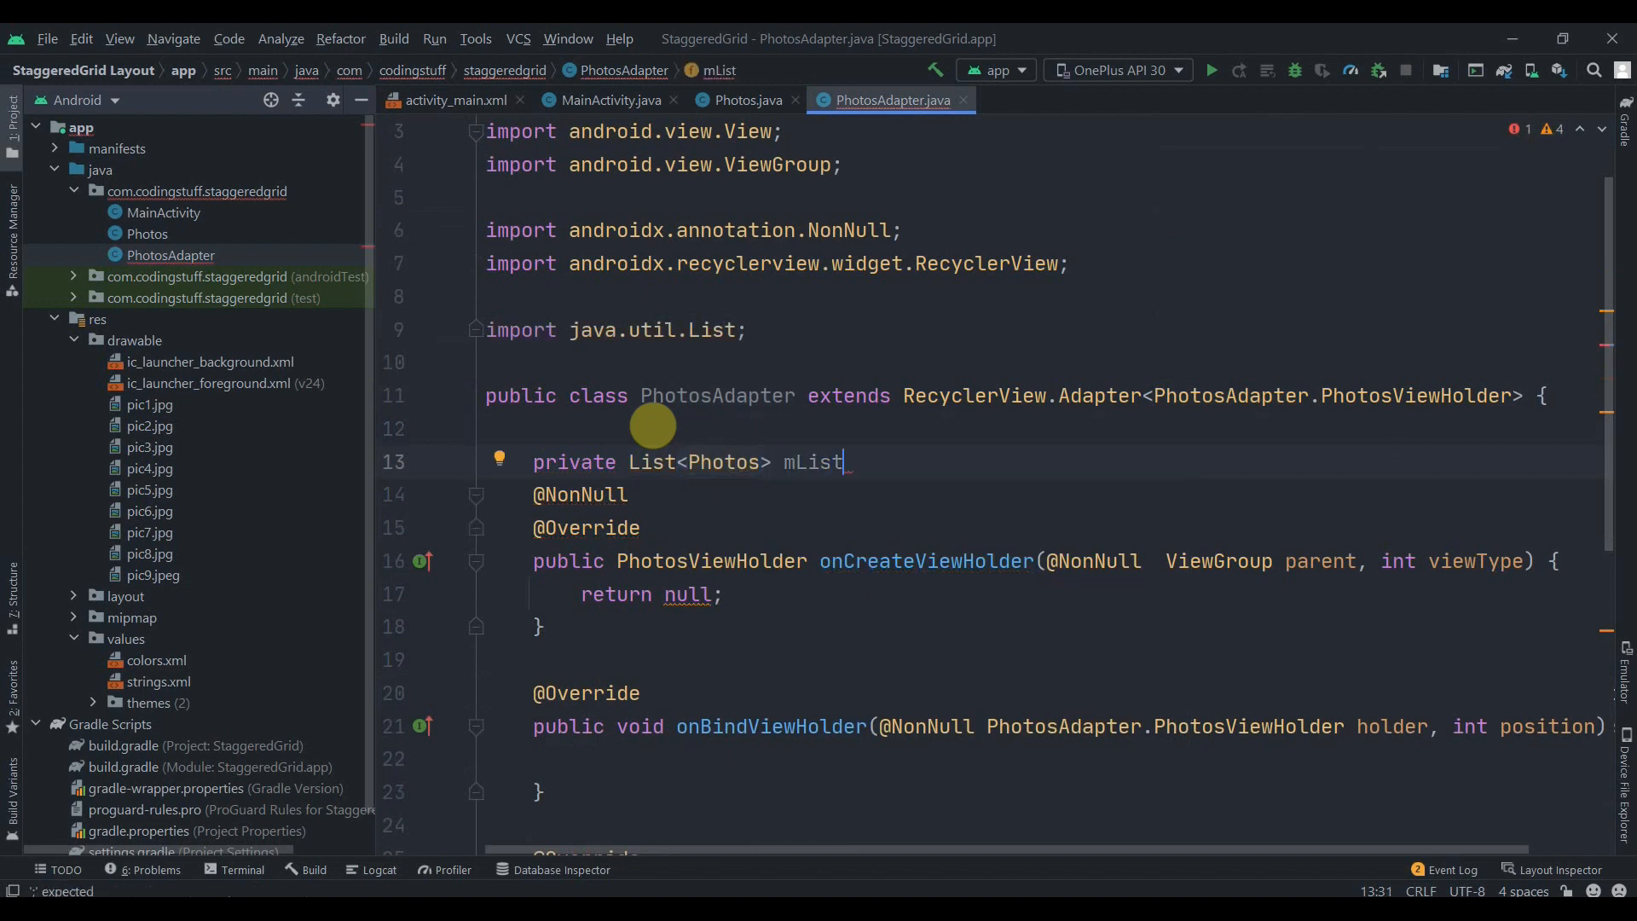
{"action": "type", "text": "= new ArrayList<>();"}
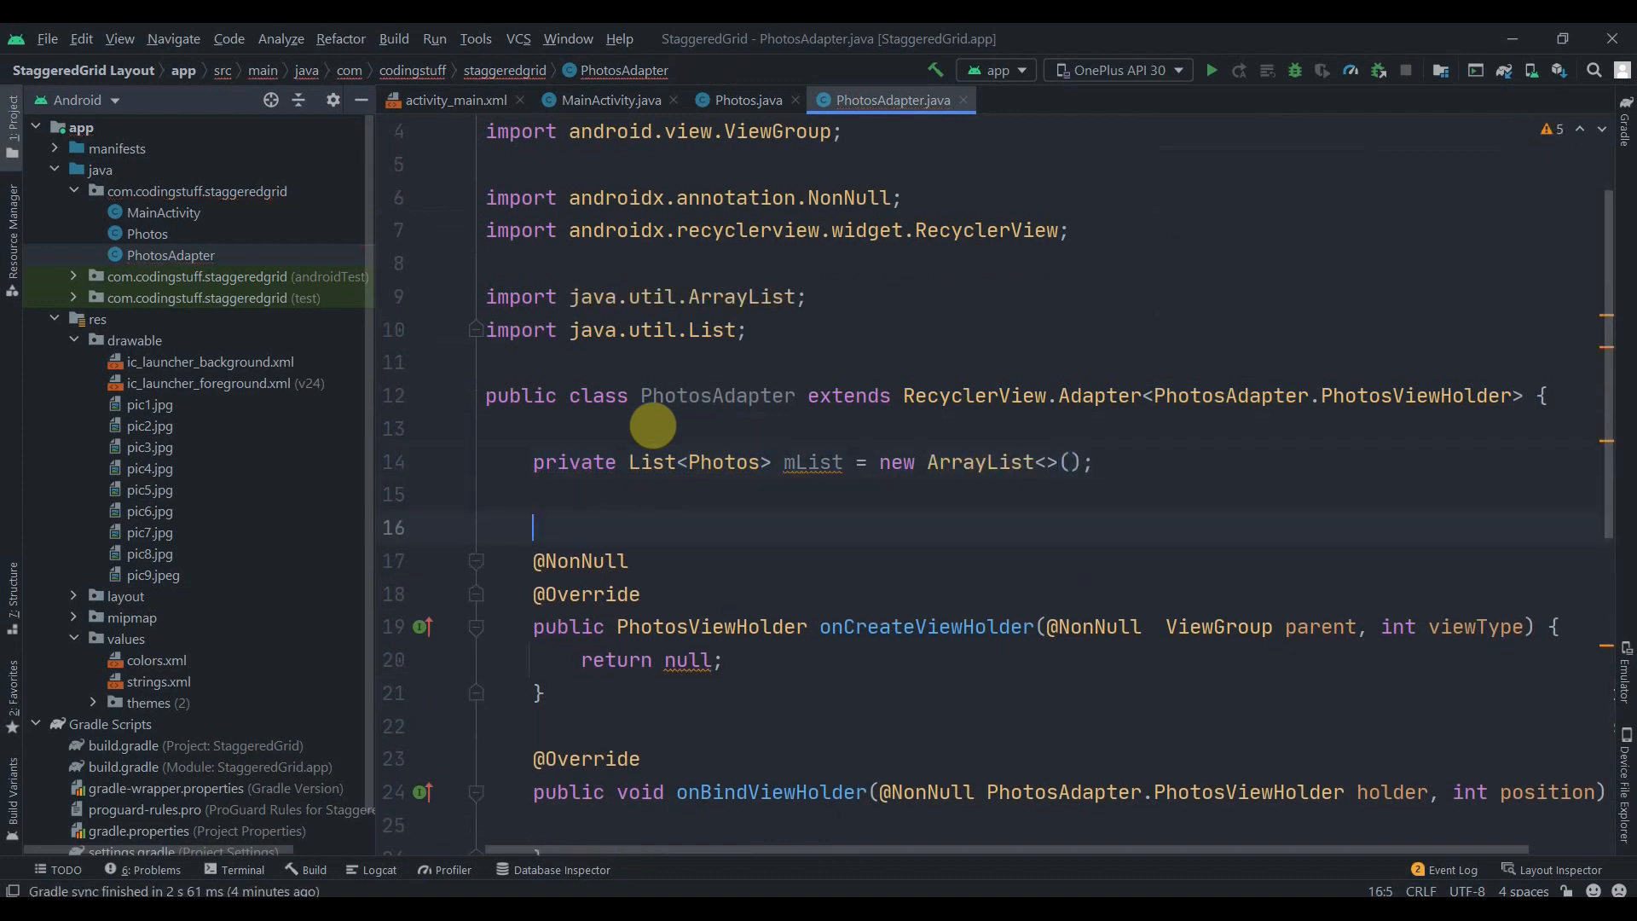
- Write a PhotosAdapter(List<Photos> mList) constructor assigning this.mList and make getItemCount return mList.size()
{"action": "type", "text": "public PhotosAdapter"}
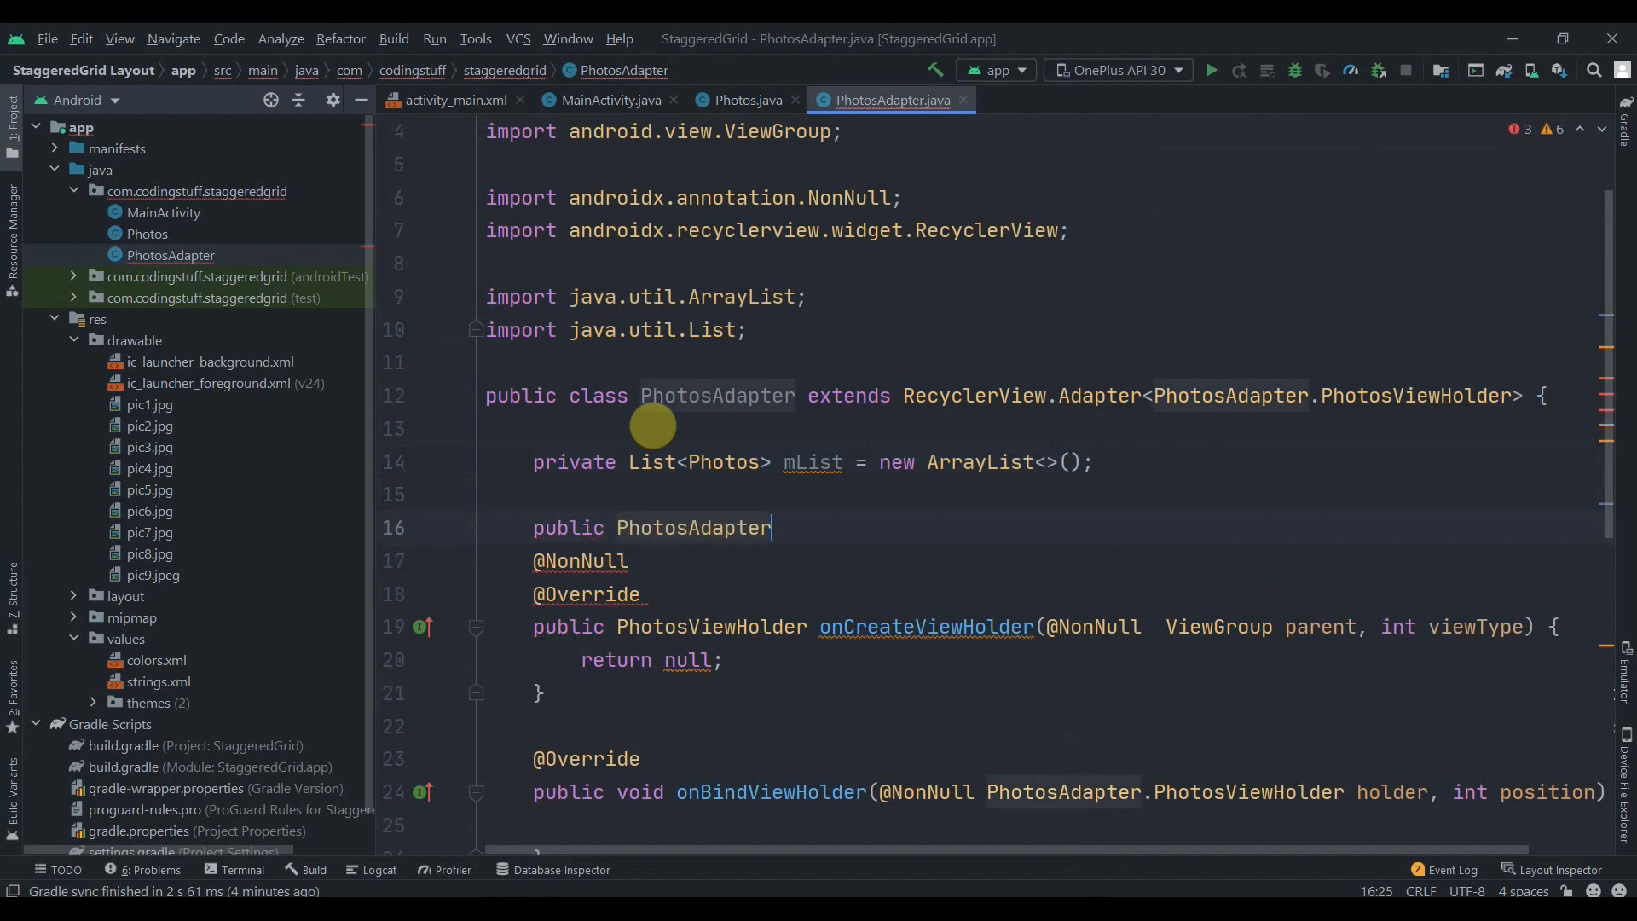
{"action": "type", "text": "(List)"}
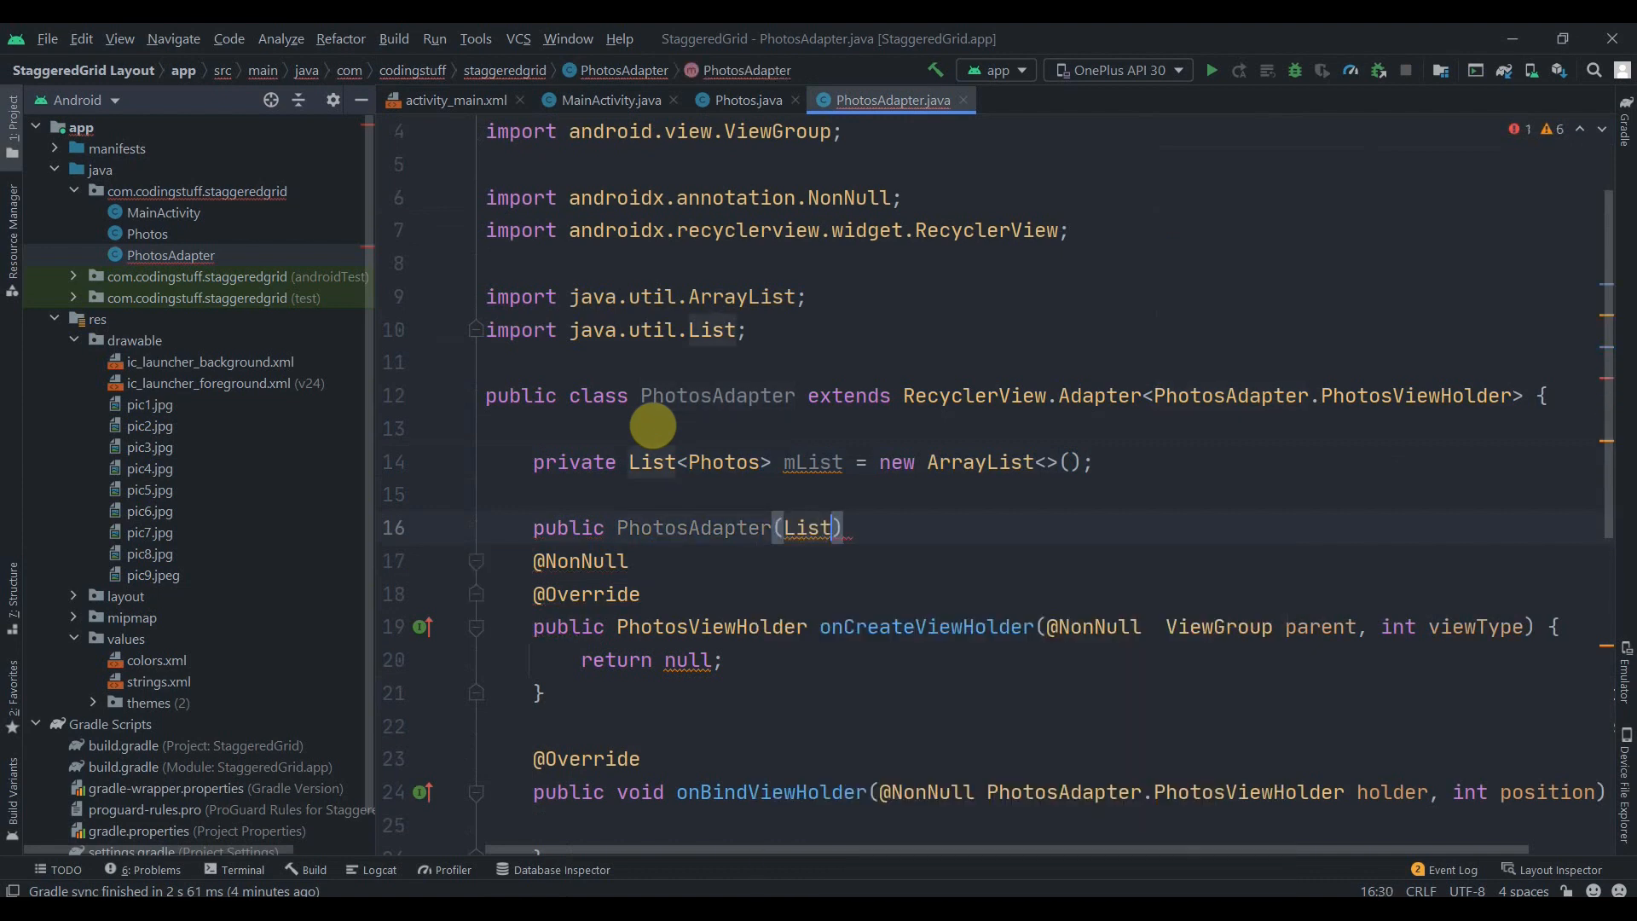
{"action": "type", "text": "<>"}
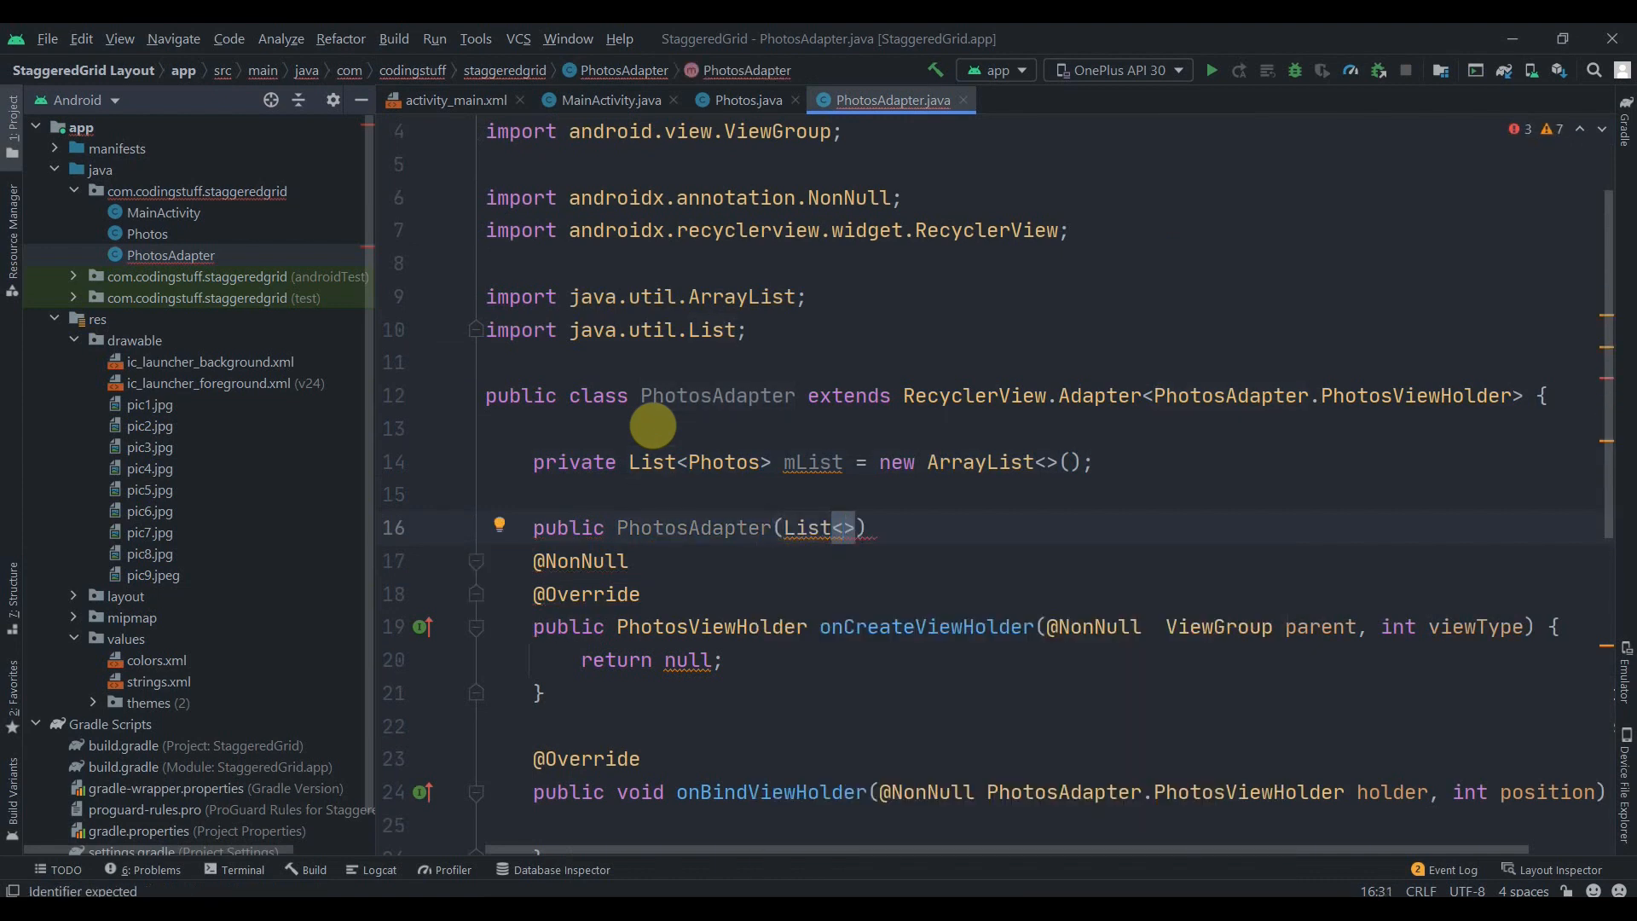
{"action": "type", "text": "Photos> mLis"}
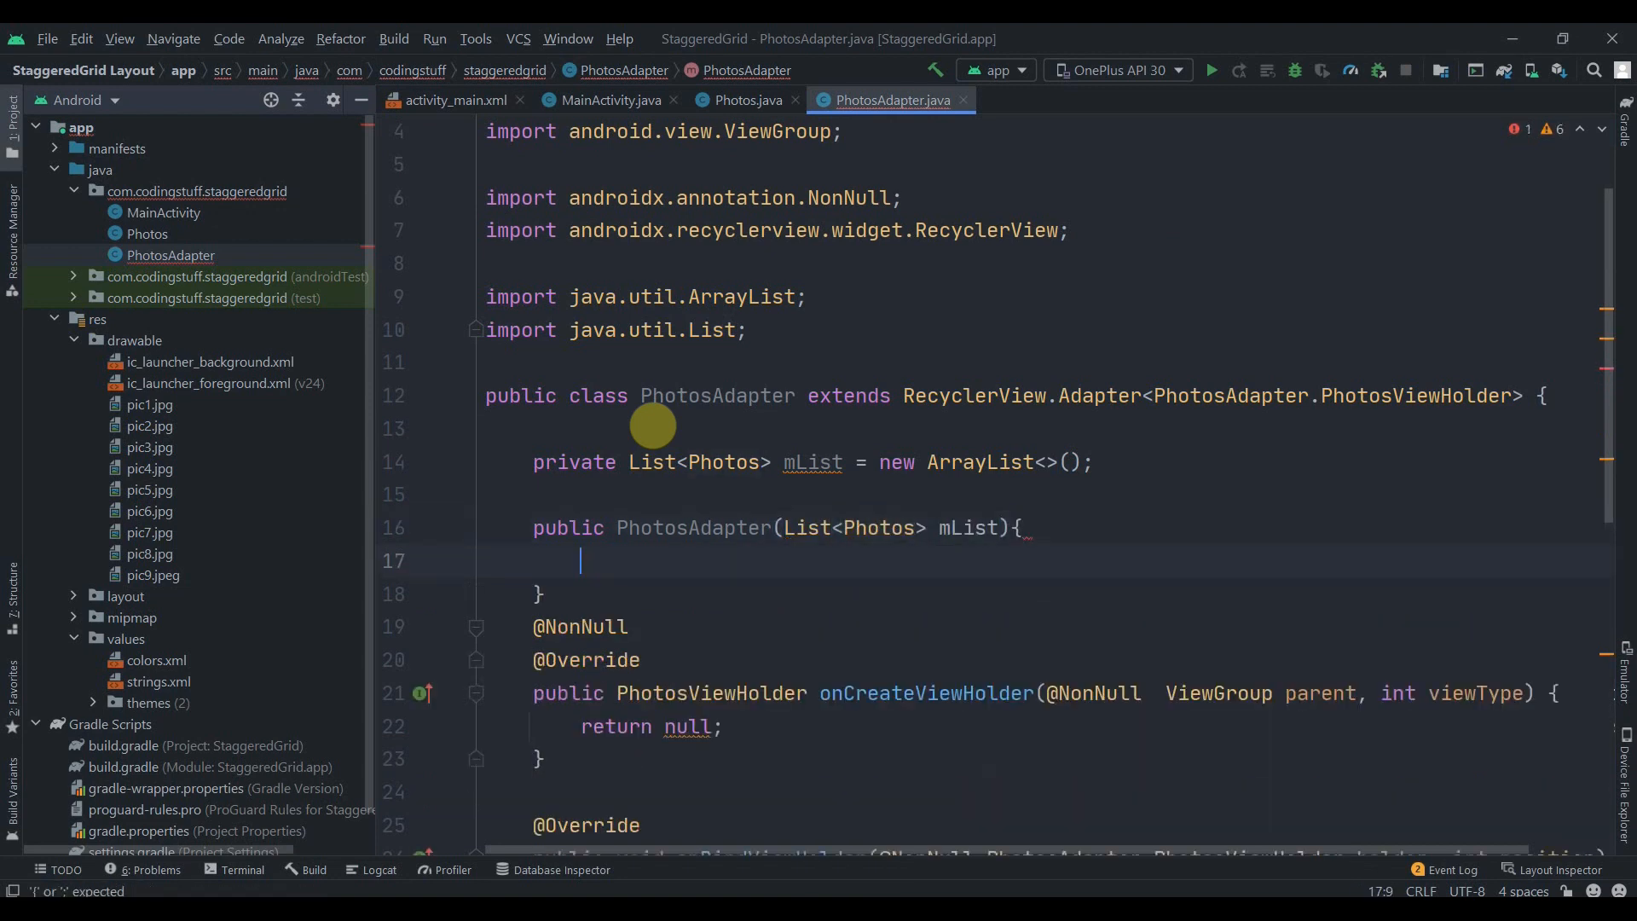
{"action": "type", "text": "this"}
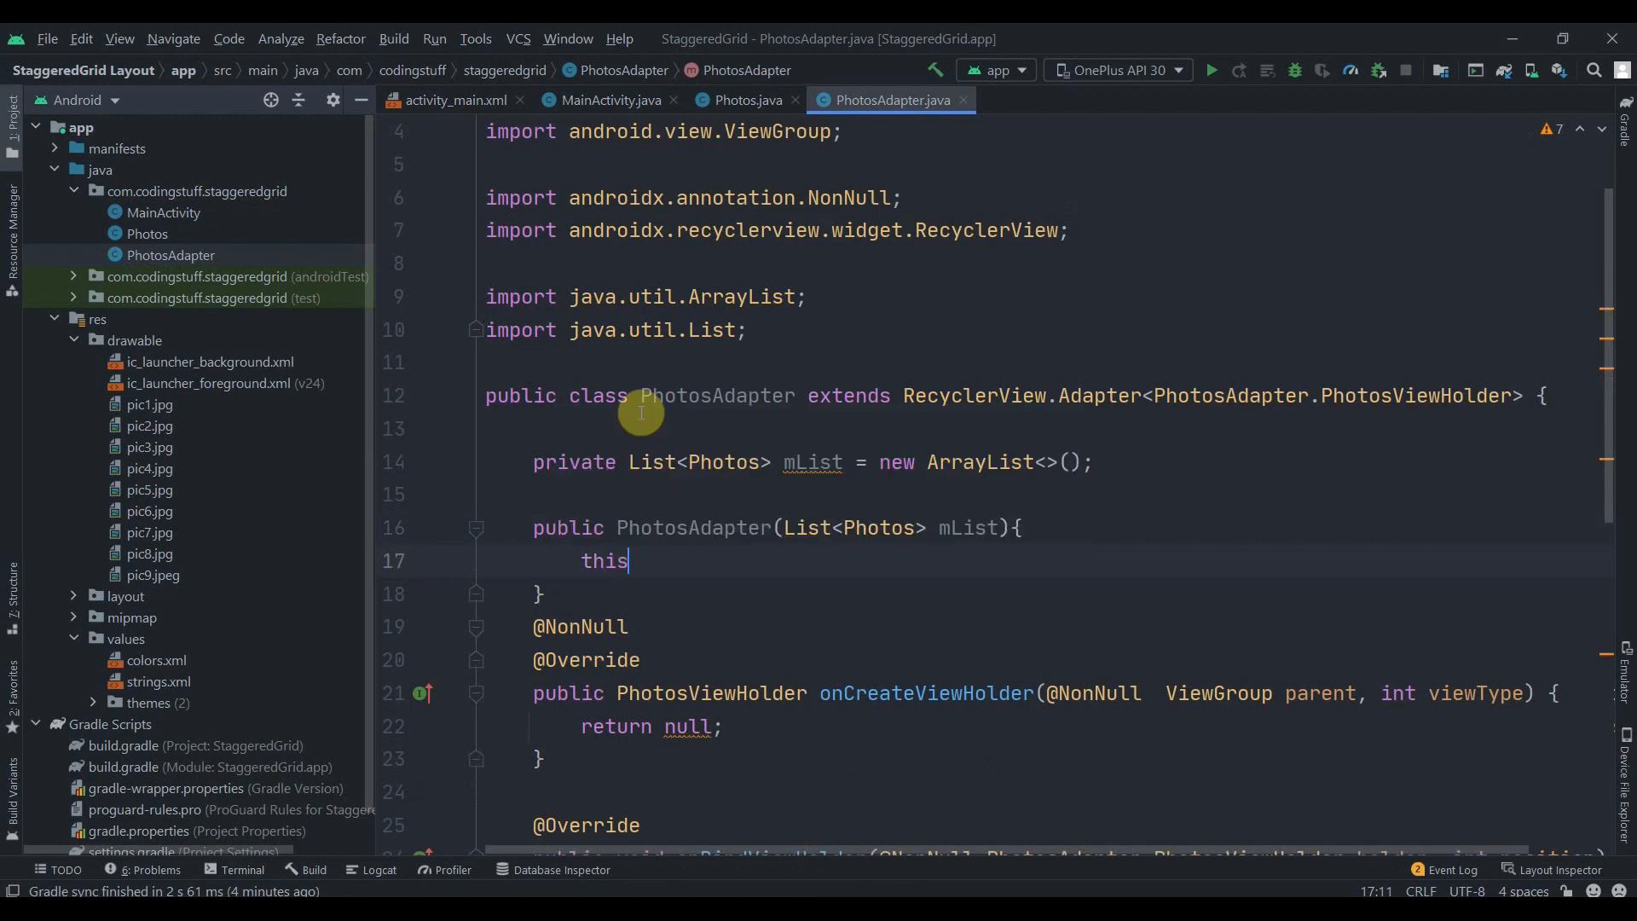
{"action": "type", "text": ".mList"}
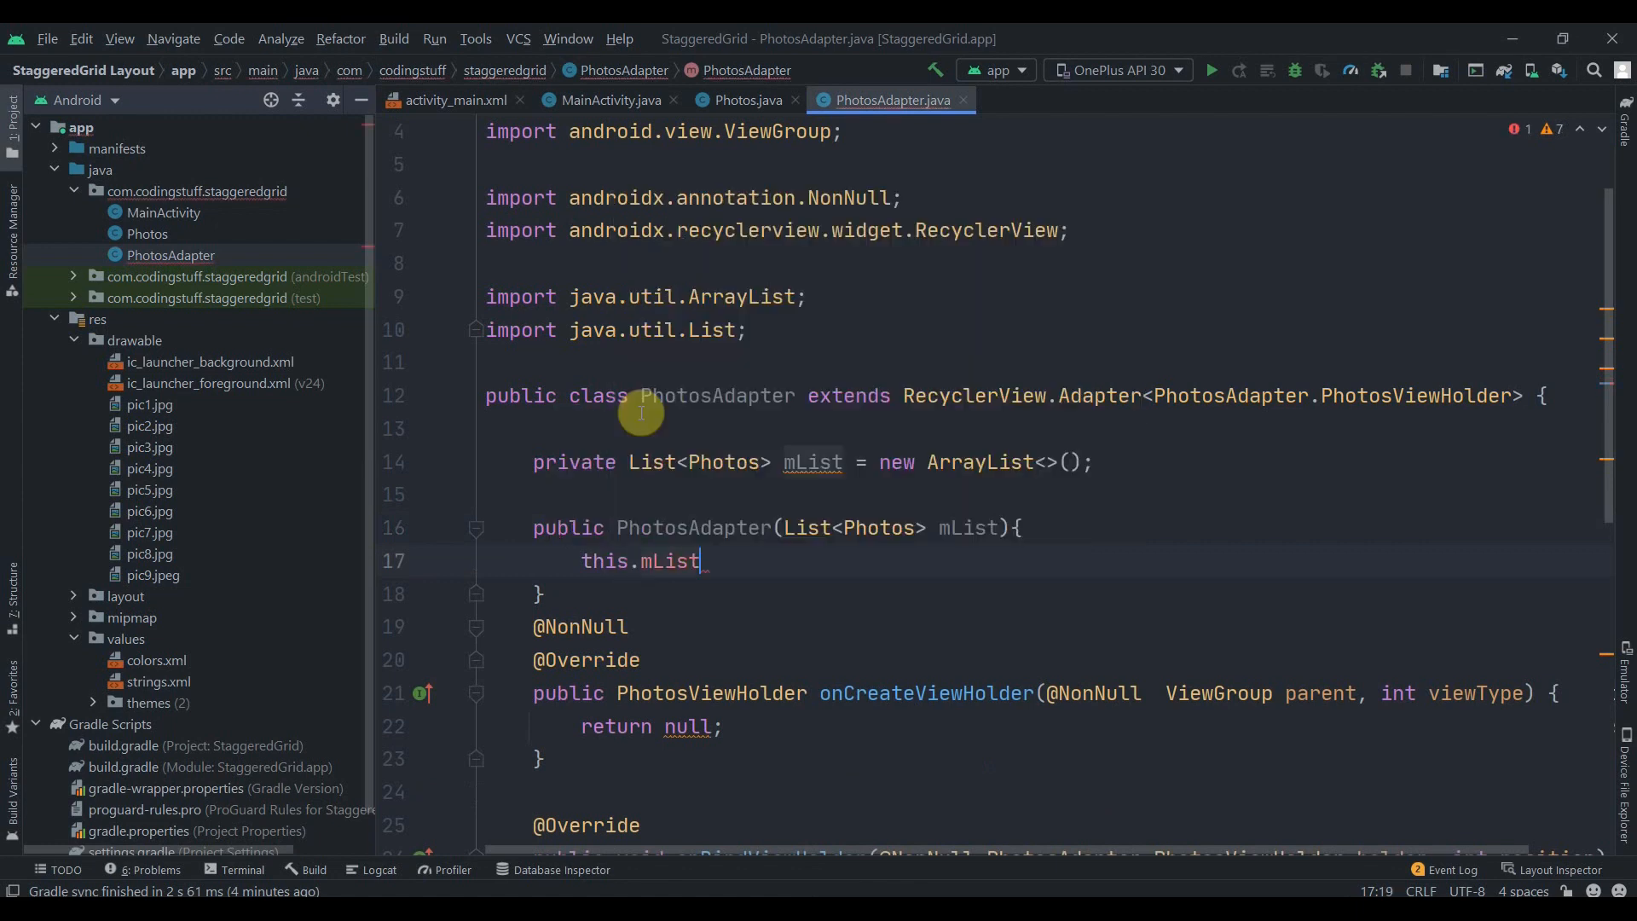
{"action": "type", "text": "= mList"}
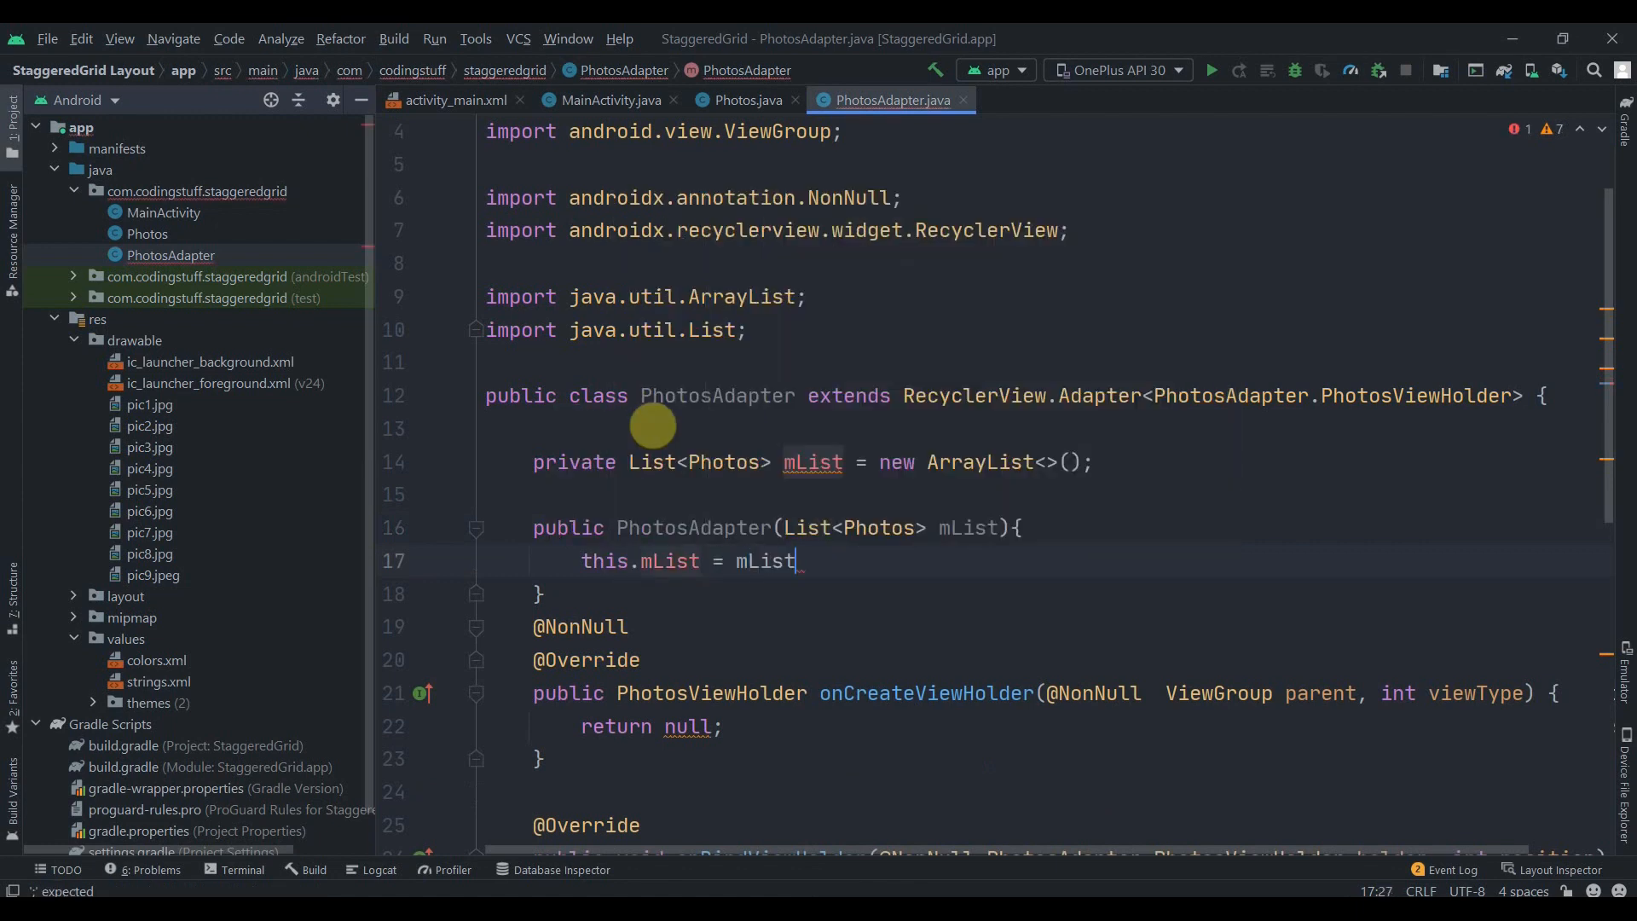
{"action": "type", "text": ";"}
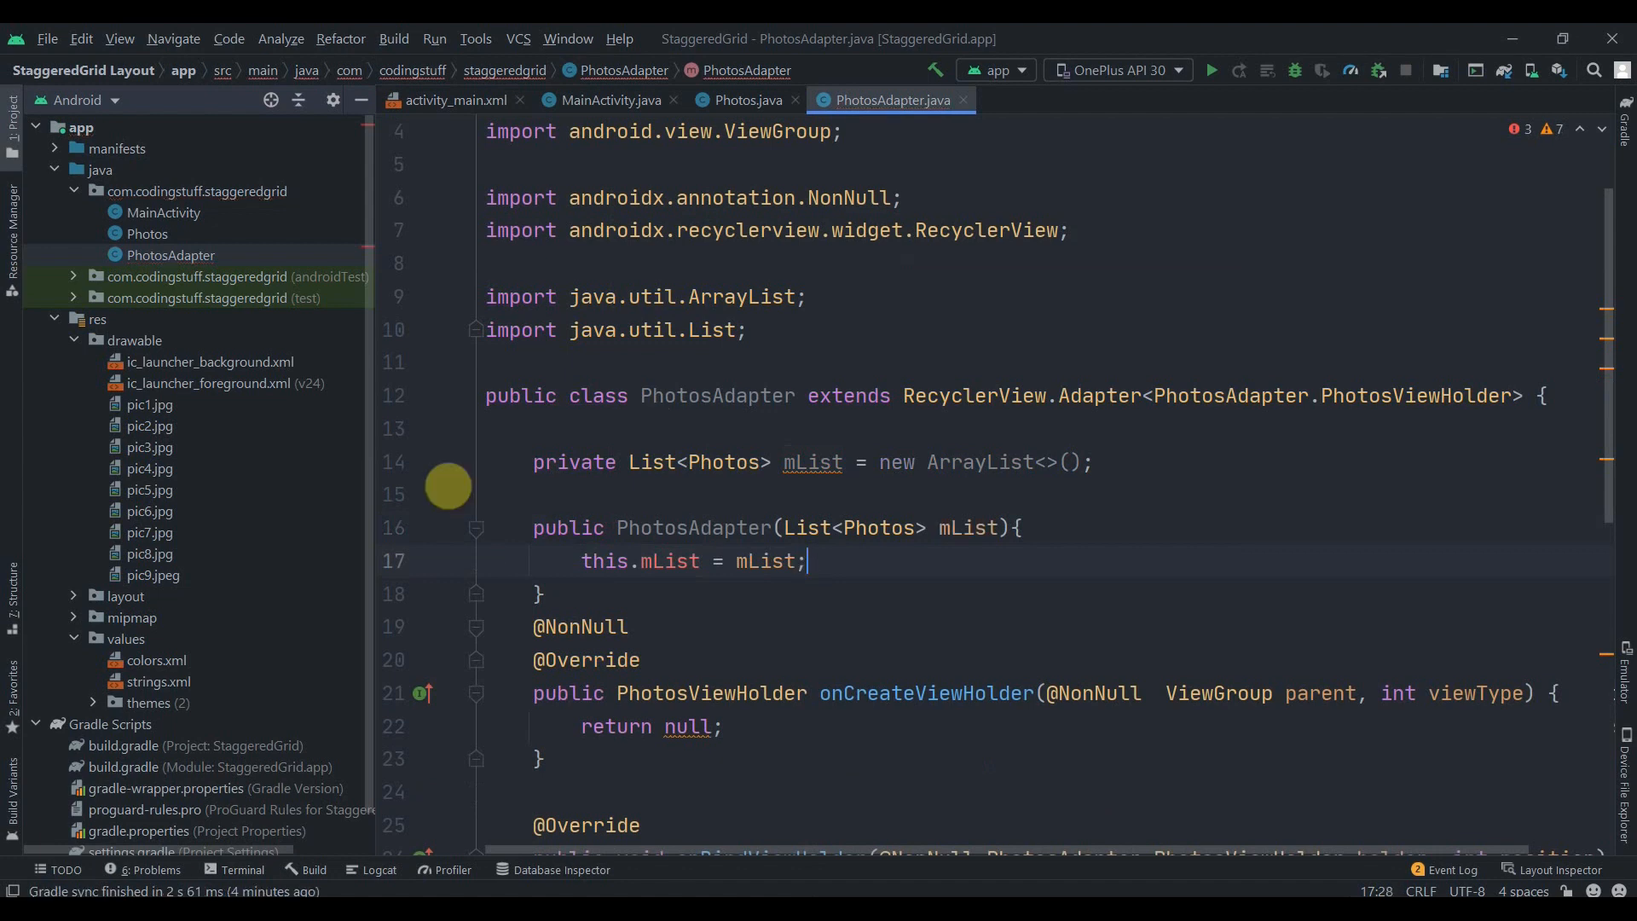
{"action": "scroll", "scroll_direction": "down", "scroll_amount": 3}
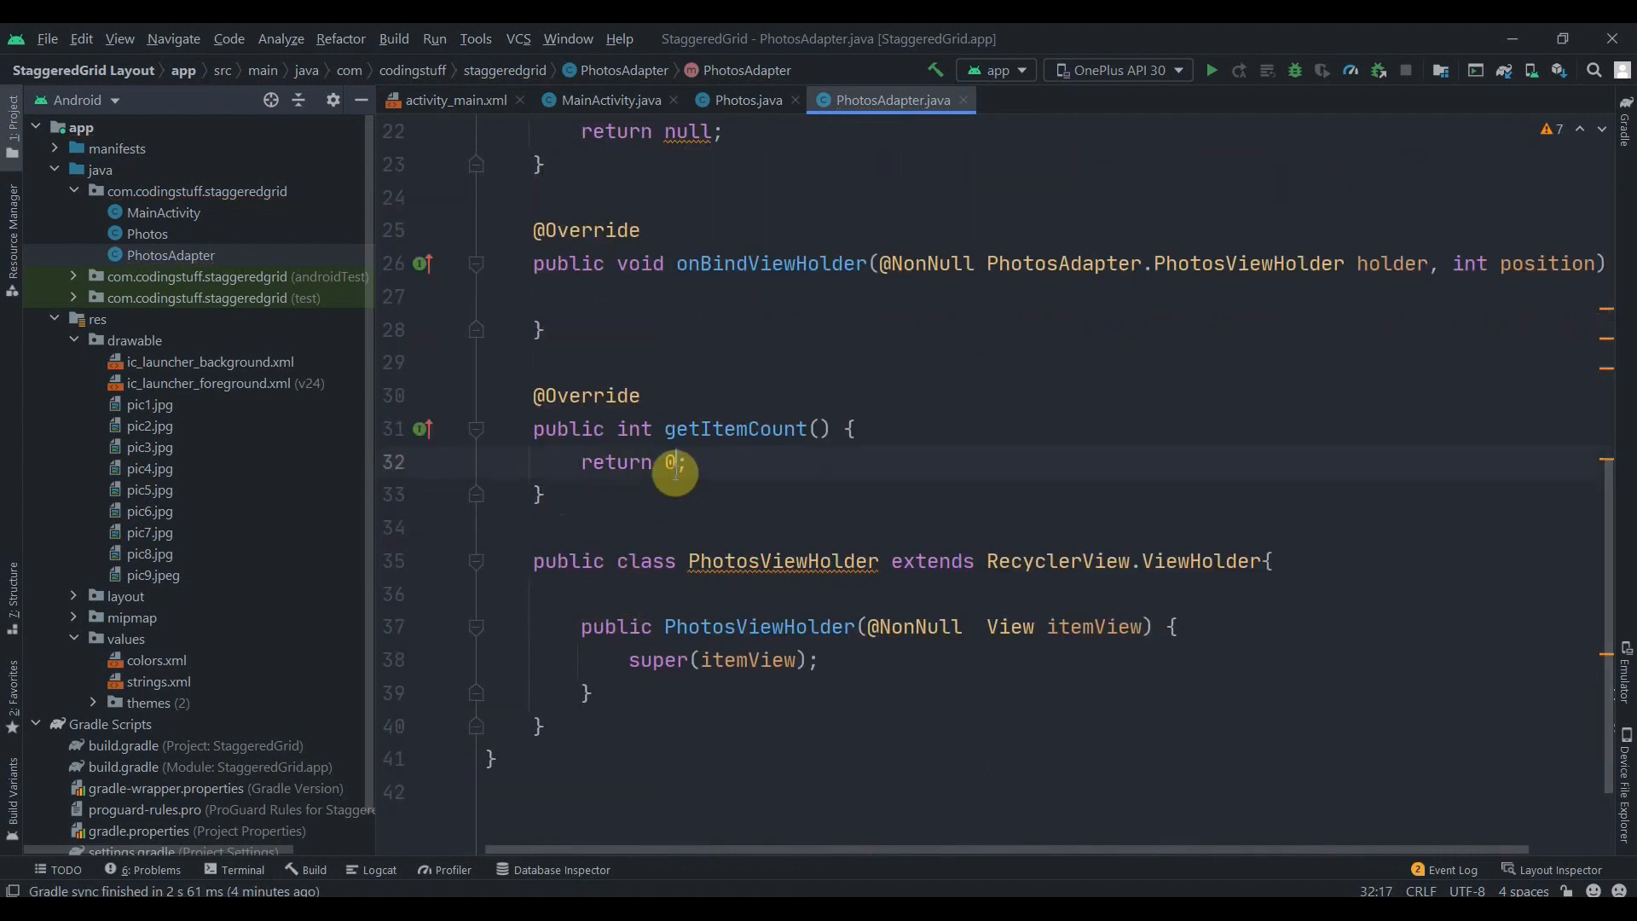
{"action": "type", "text": "mList.size("}
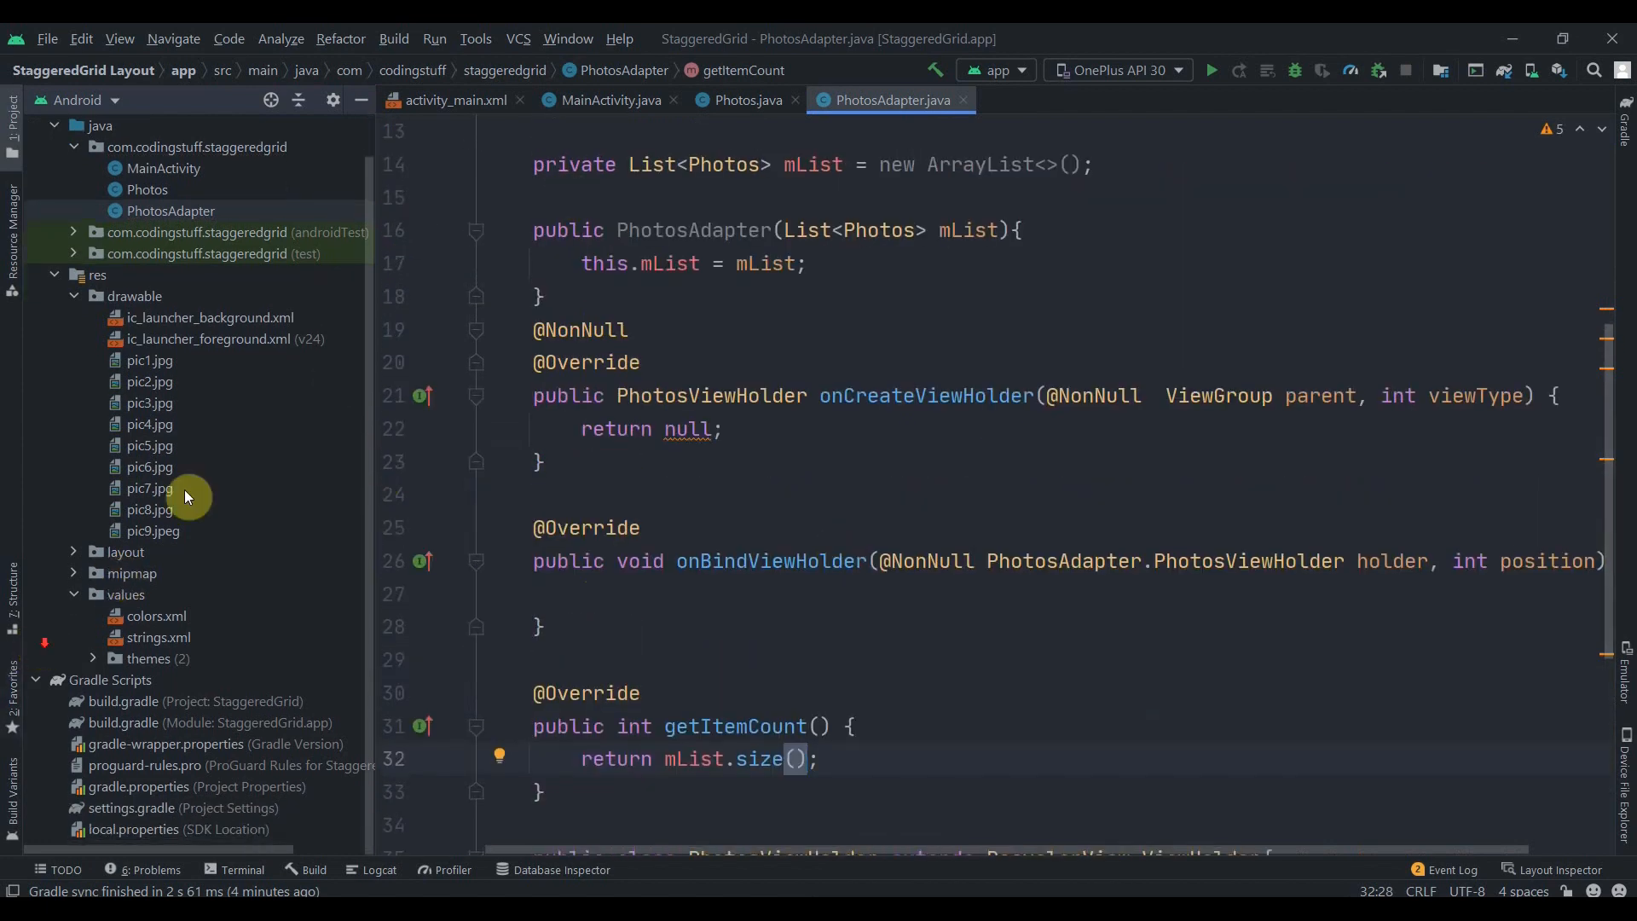
- Create a new layout resource file named each_item in the layout folder
{"action": "right_click", "coordinate": [124, 551]}
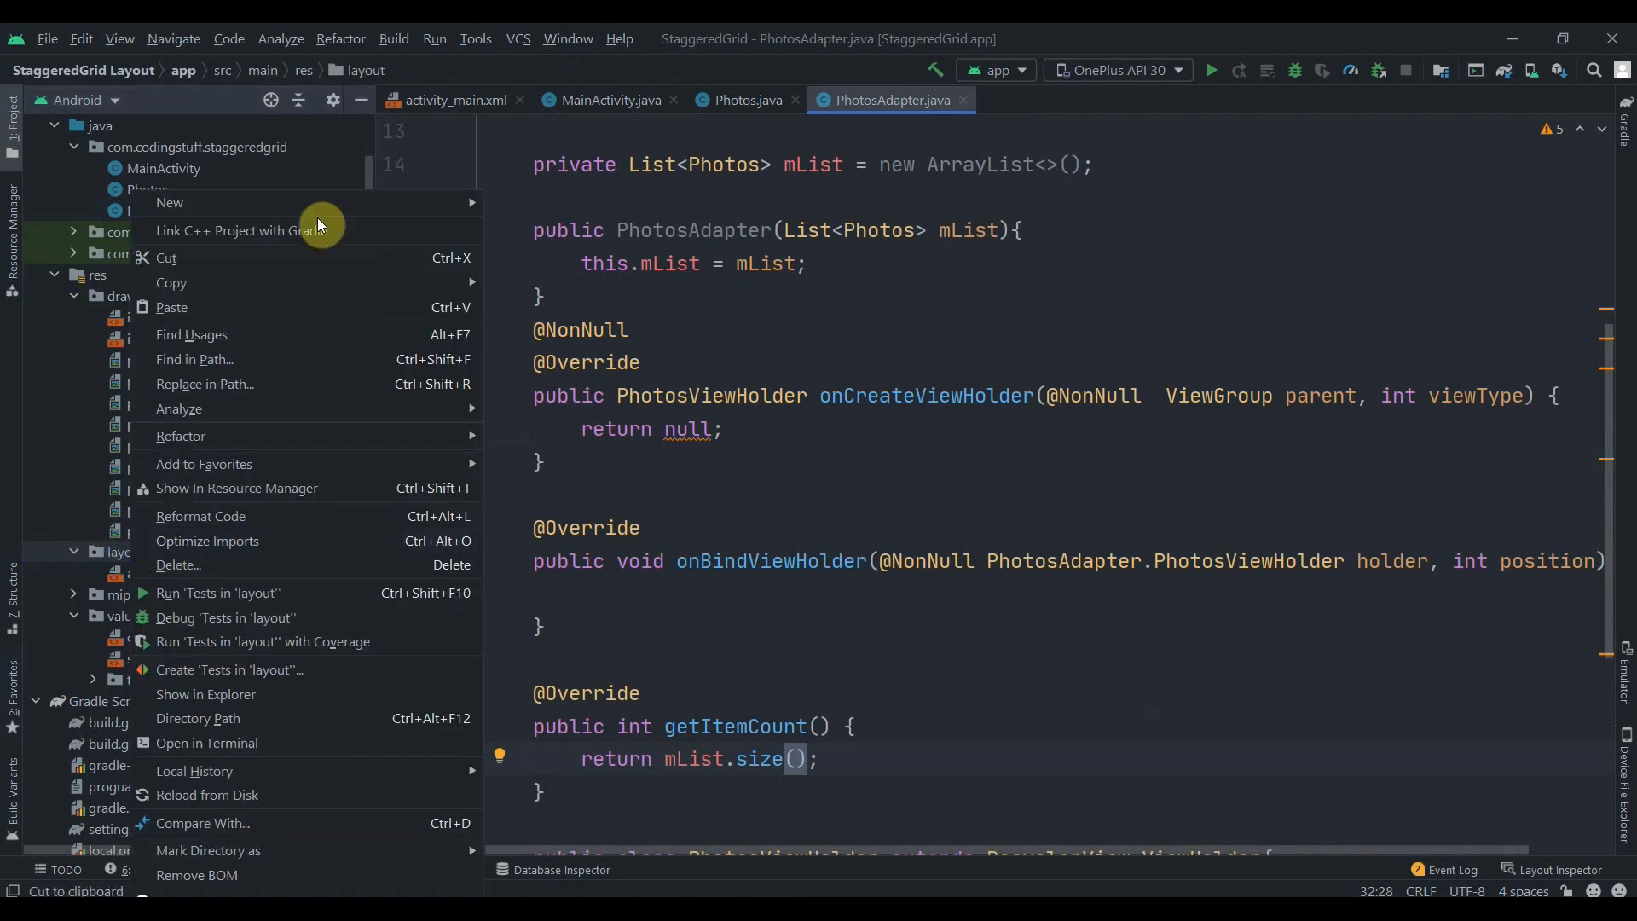
{"action": "left_click", "coordinate": [169, 203]}
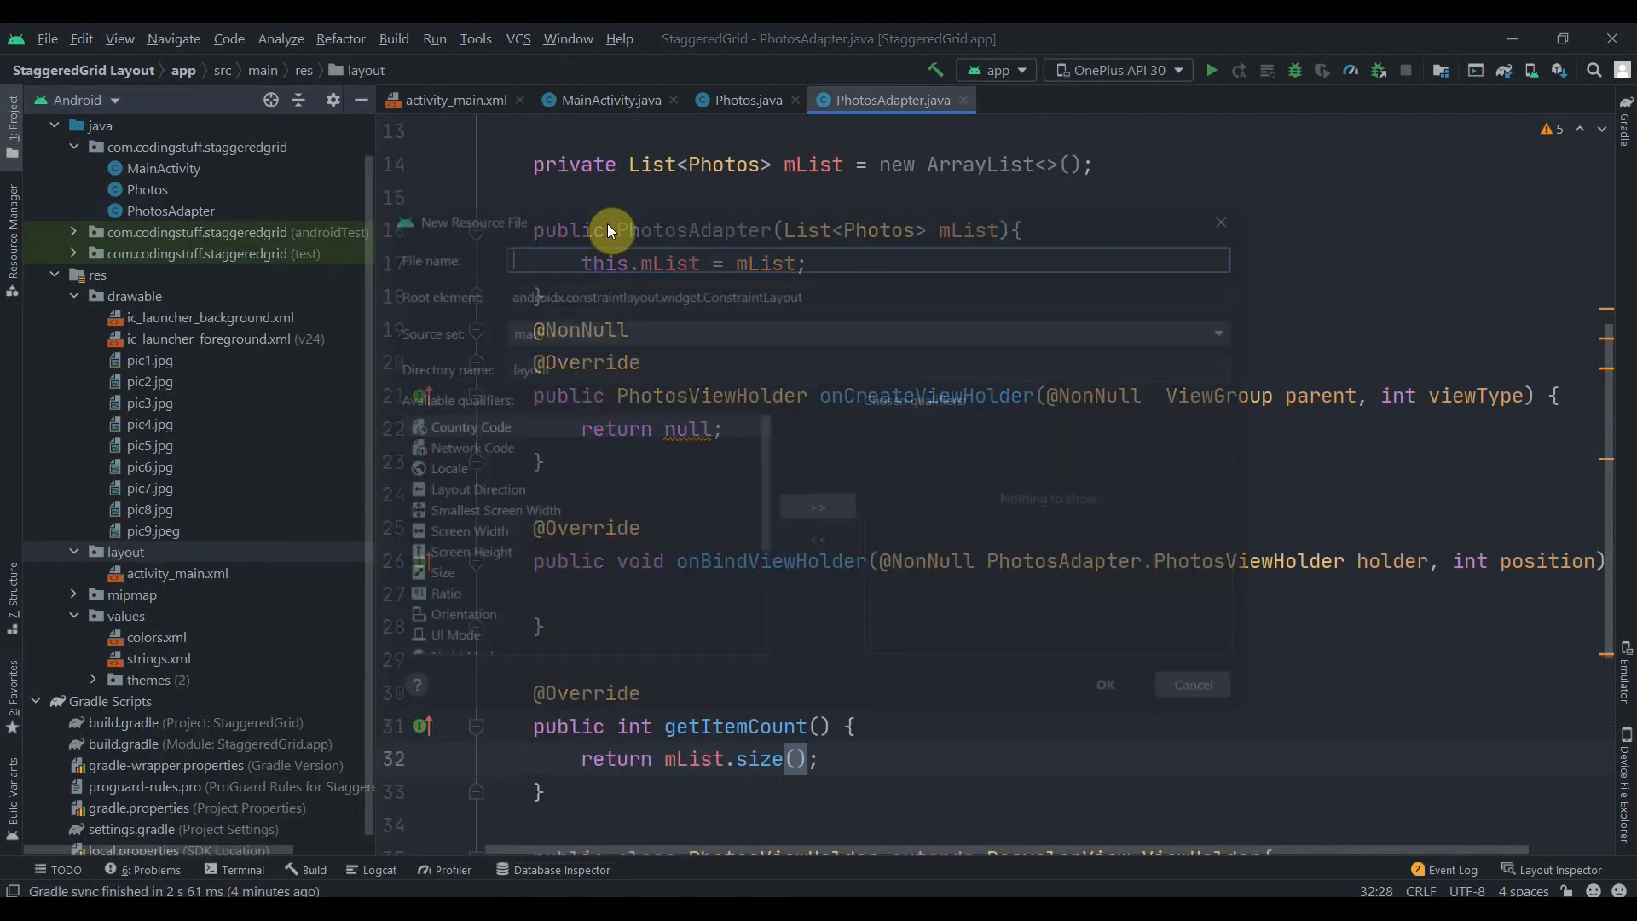
{"action": "type", "text": "each"}
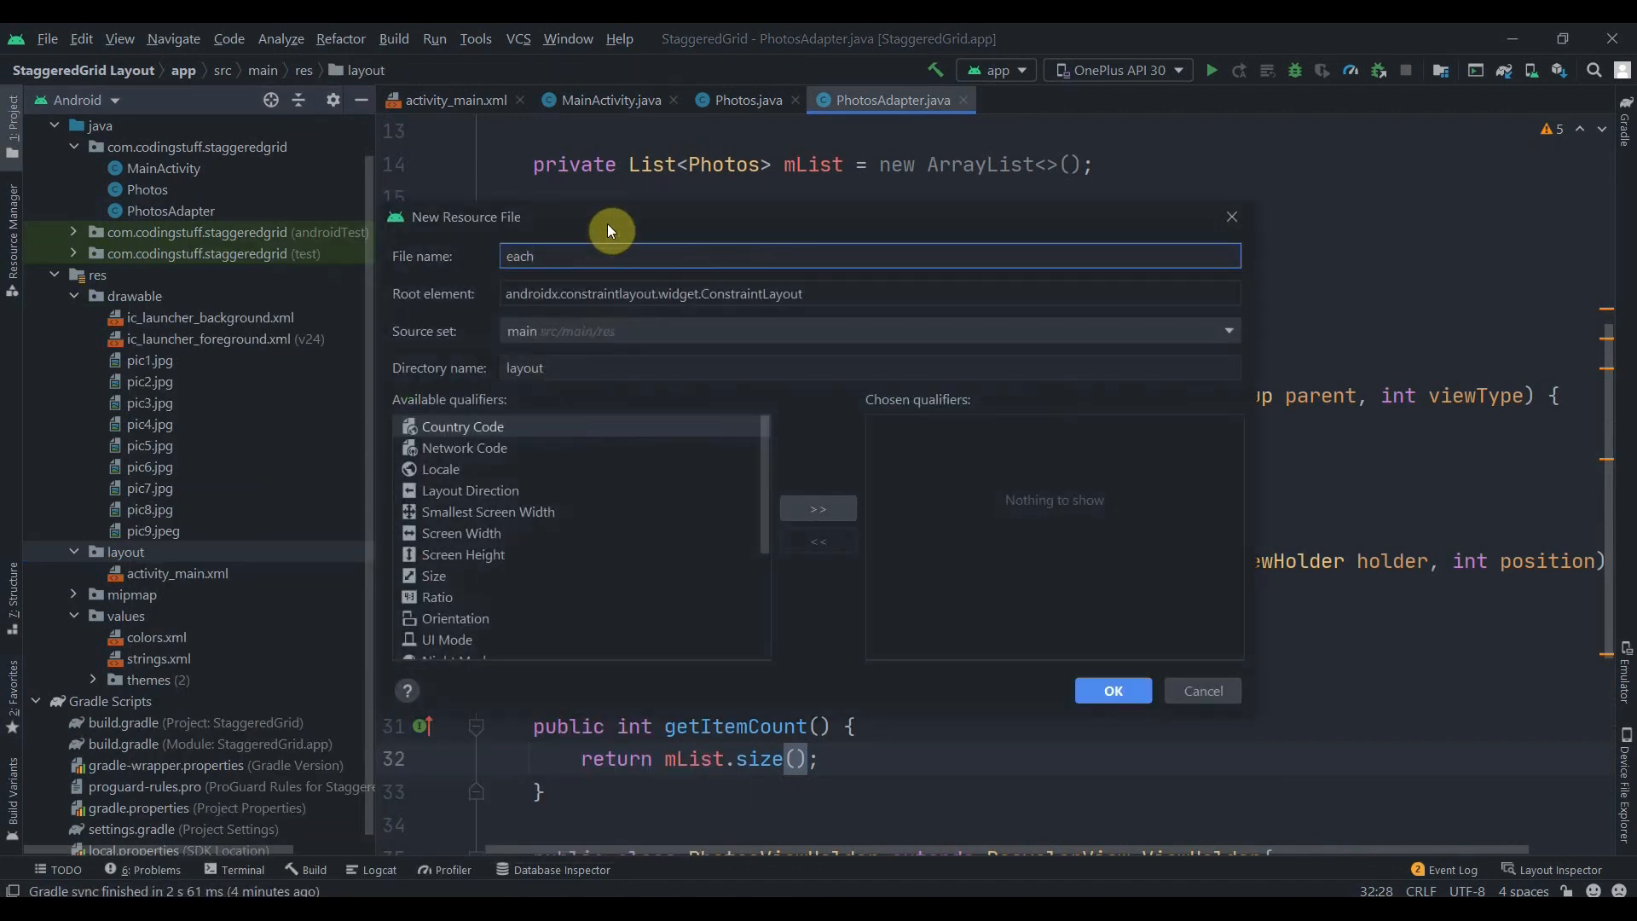
{"action": "left_click", "coordinate": [1112, 691]}
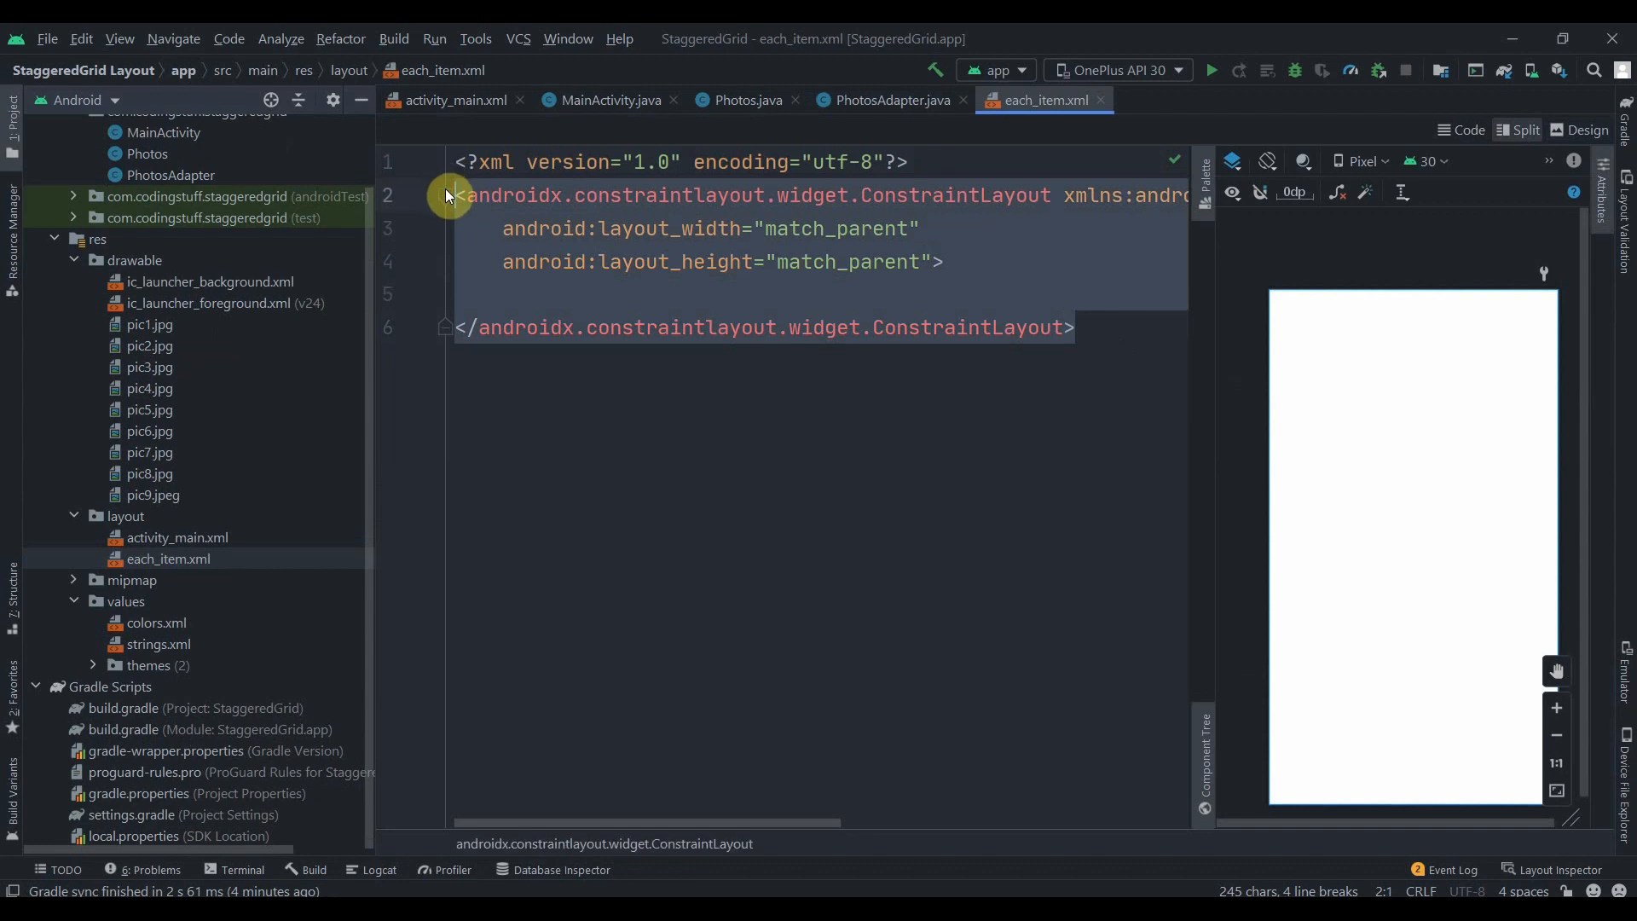
- Replace the layout root with a RoundedImageView of match_parent width and wrap_content height
{"action": "type", "text": "RoundedImageView"}
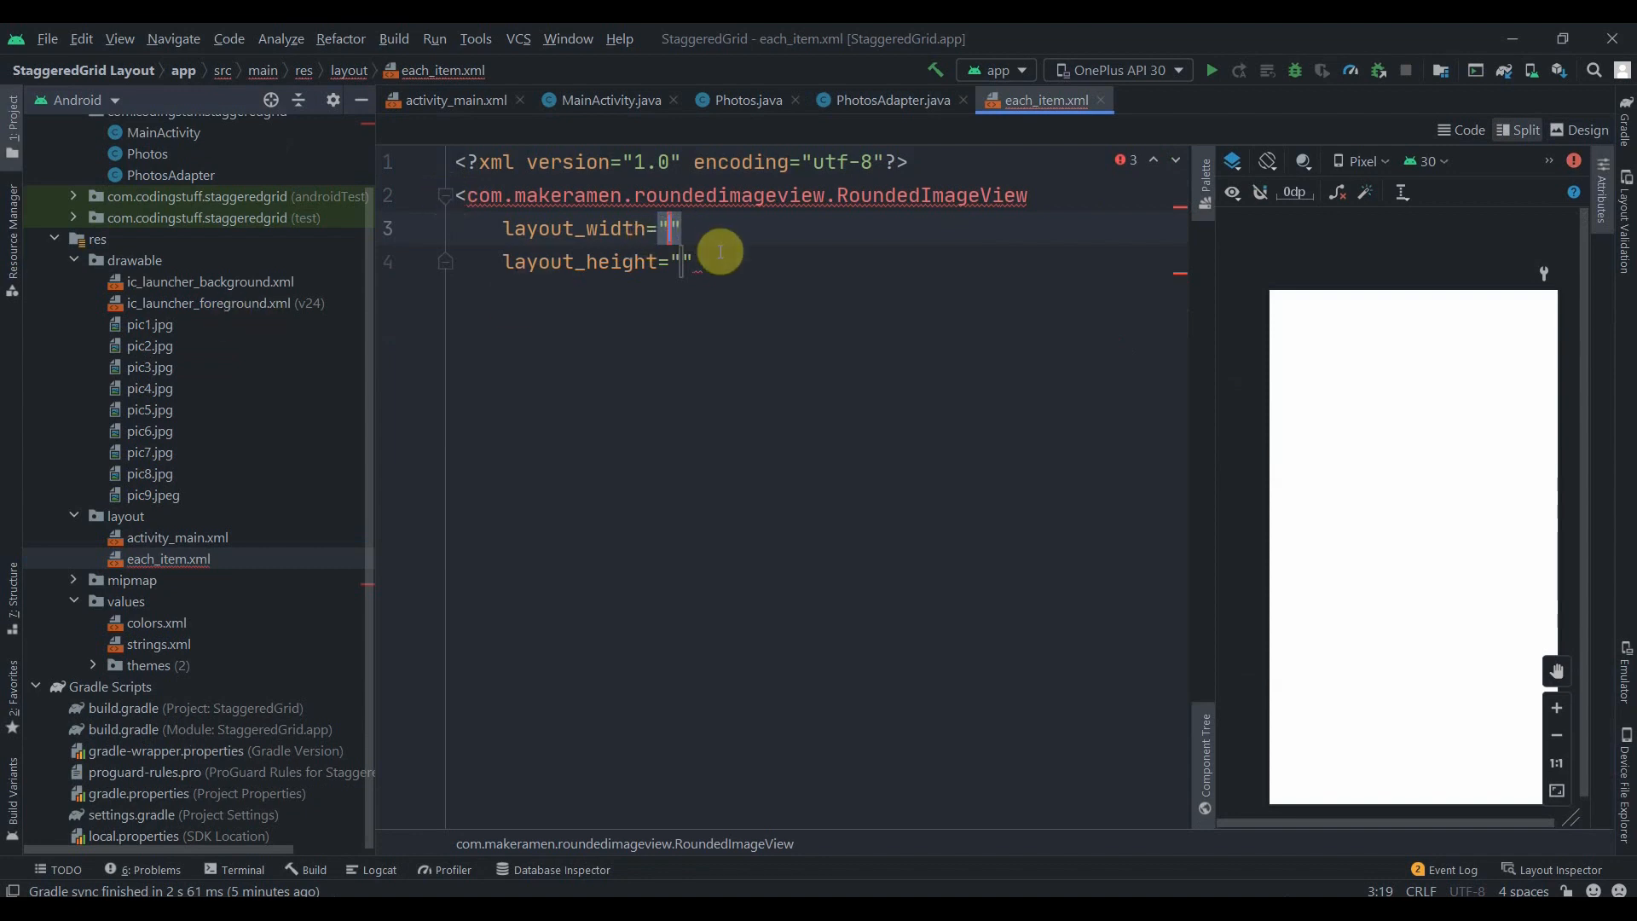
{"action": "key", "text": "Ctrl+Z"}
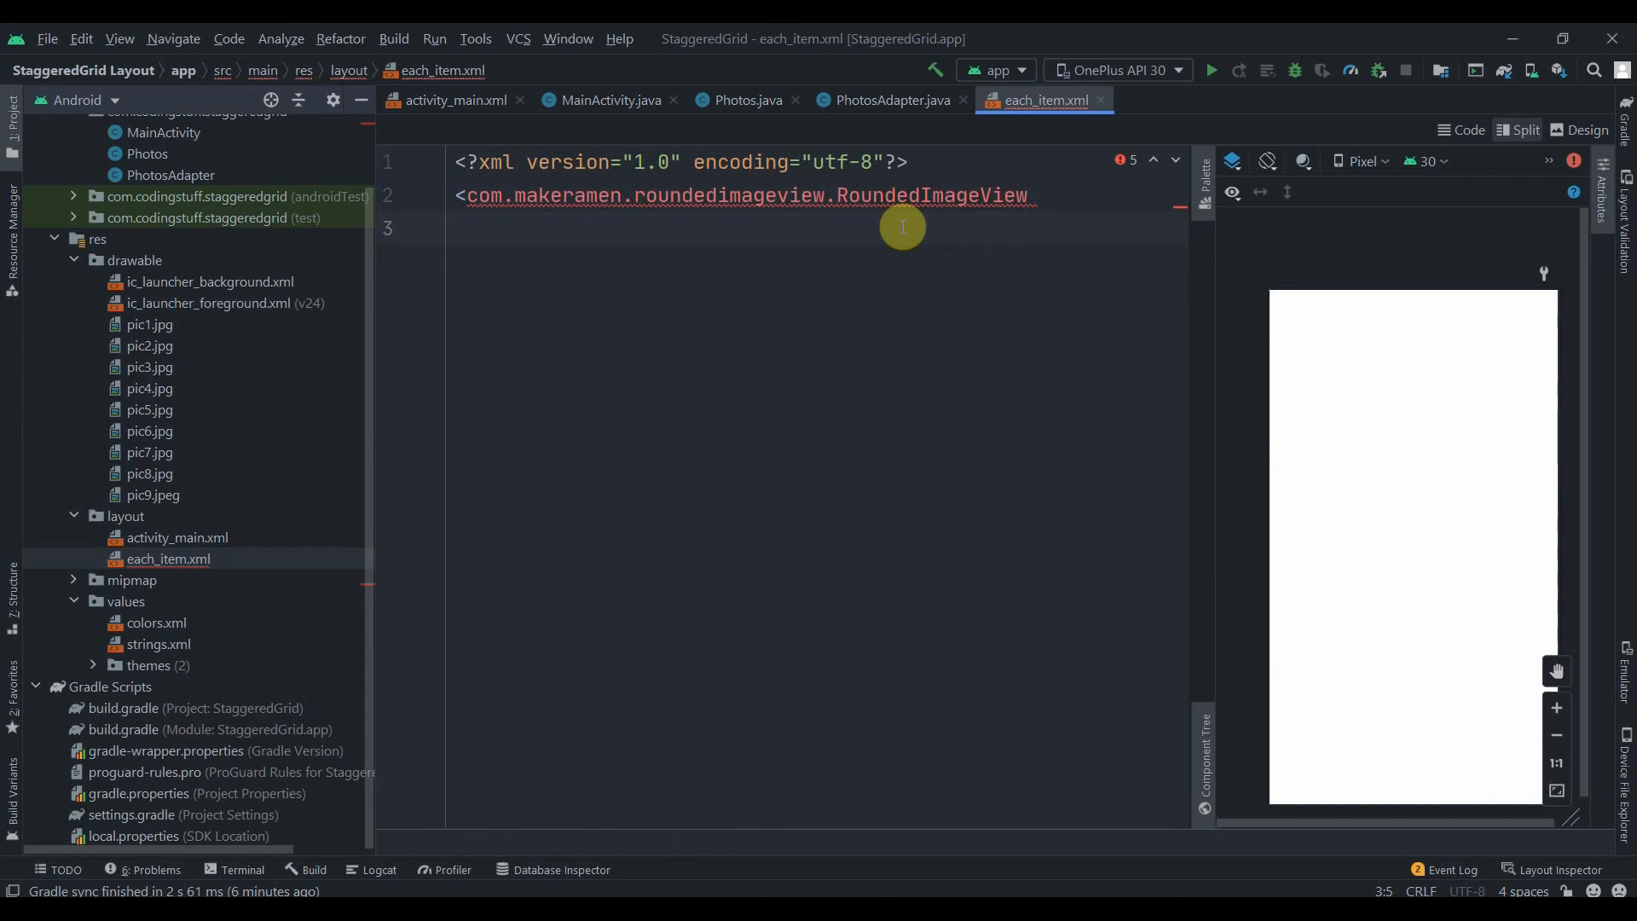
{"action": "type", "text": "android:"}
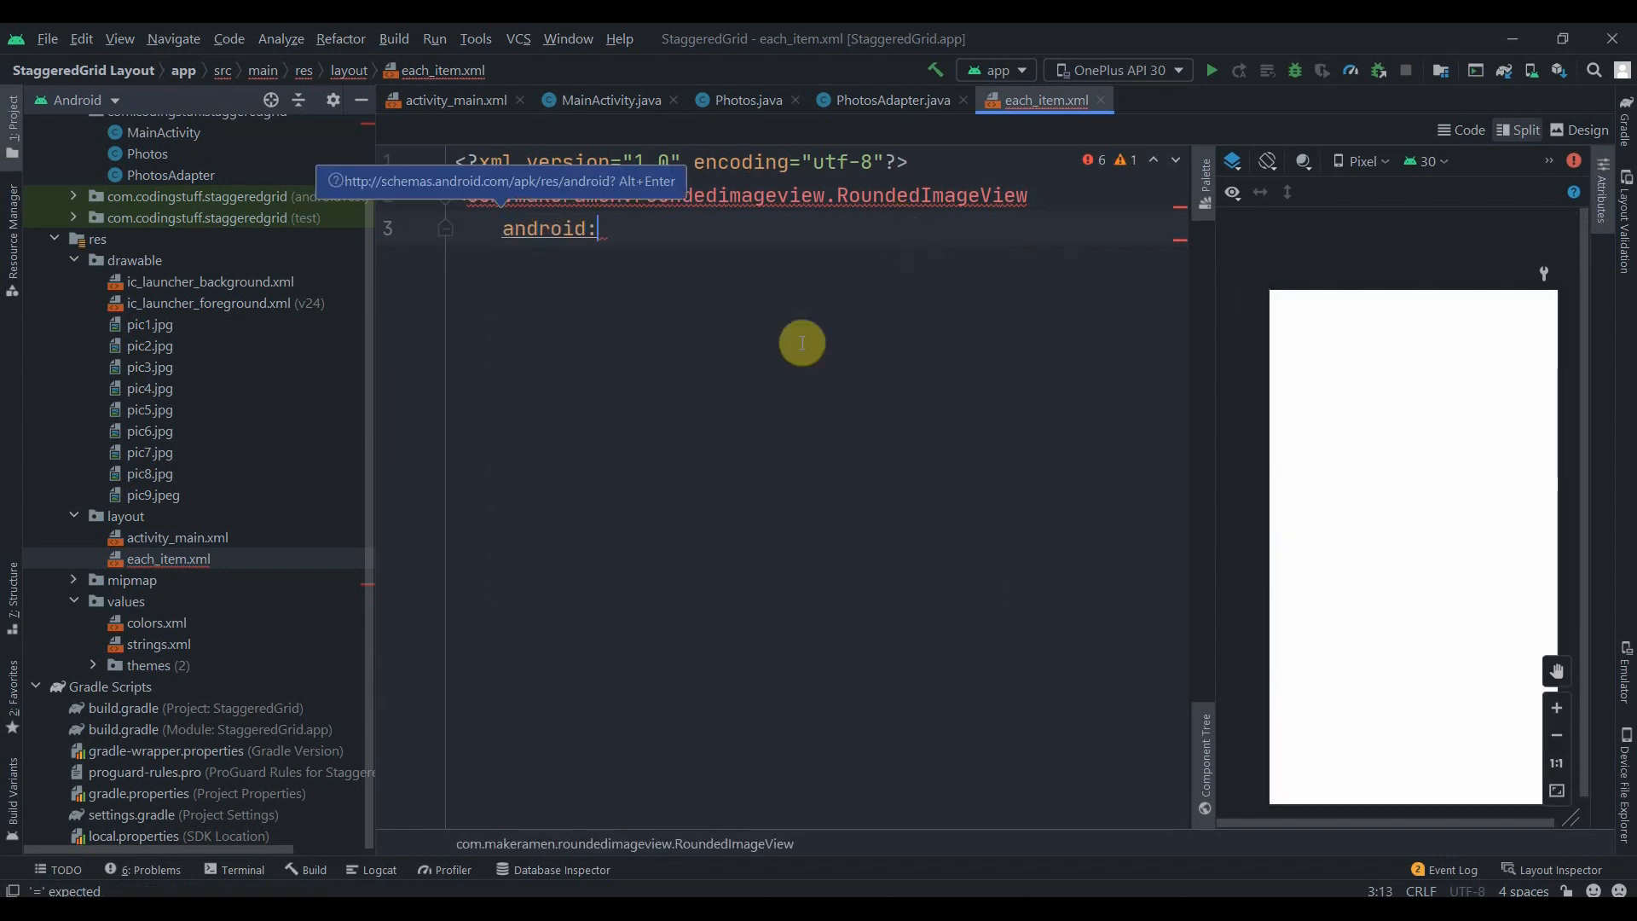
{"action": "type", "text": "l"}
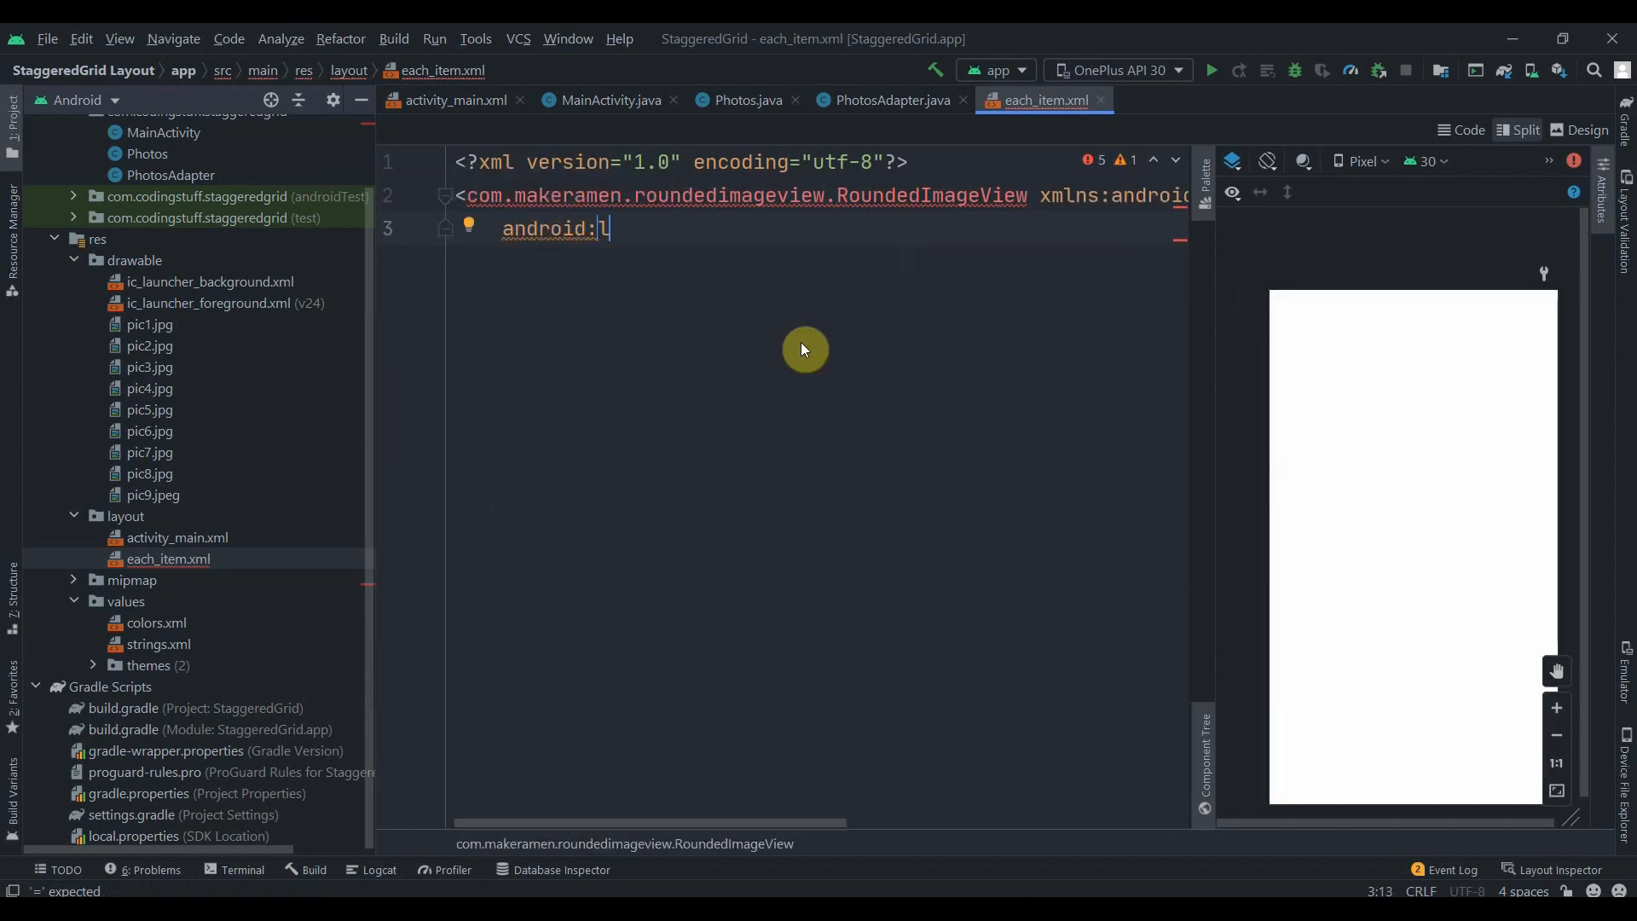
{"action": "type", "text": "ayout_height=\"wrap_content"}
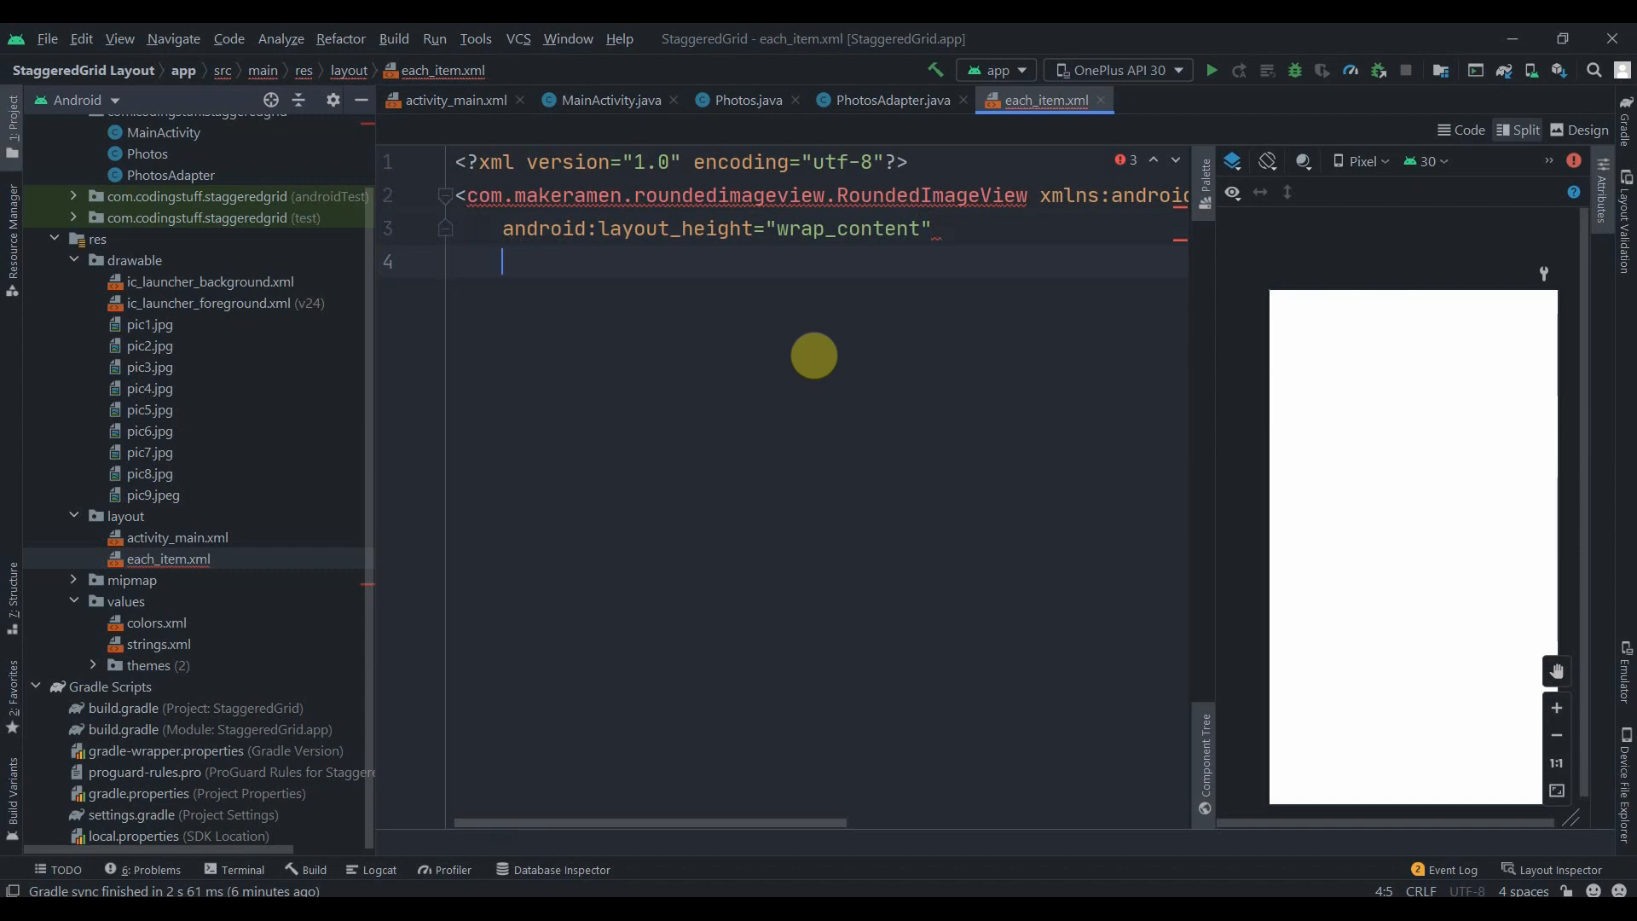
{"action": "type", "text": "android:layout_width=\"match_parent"}
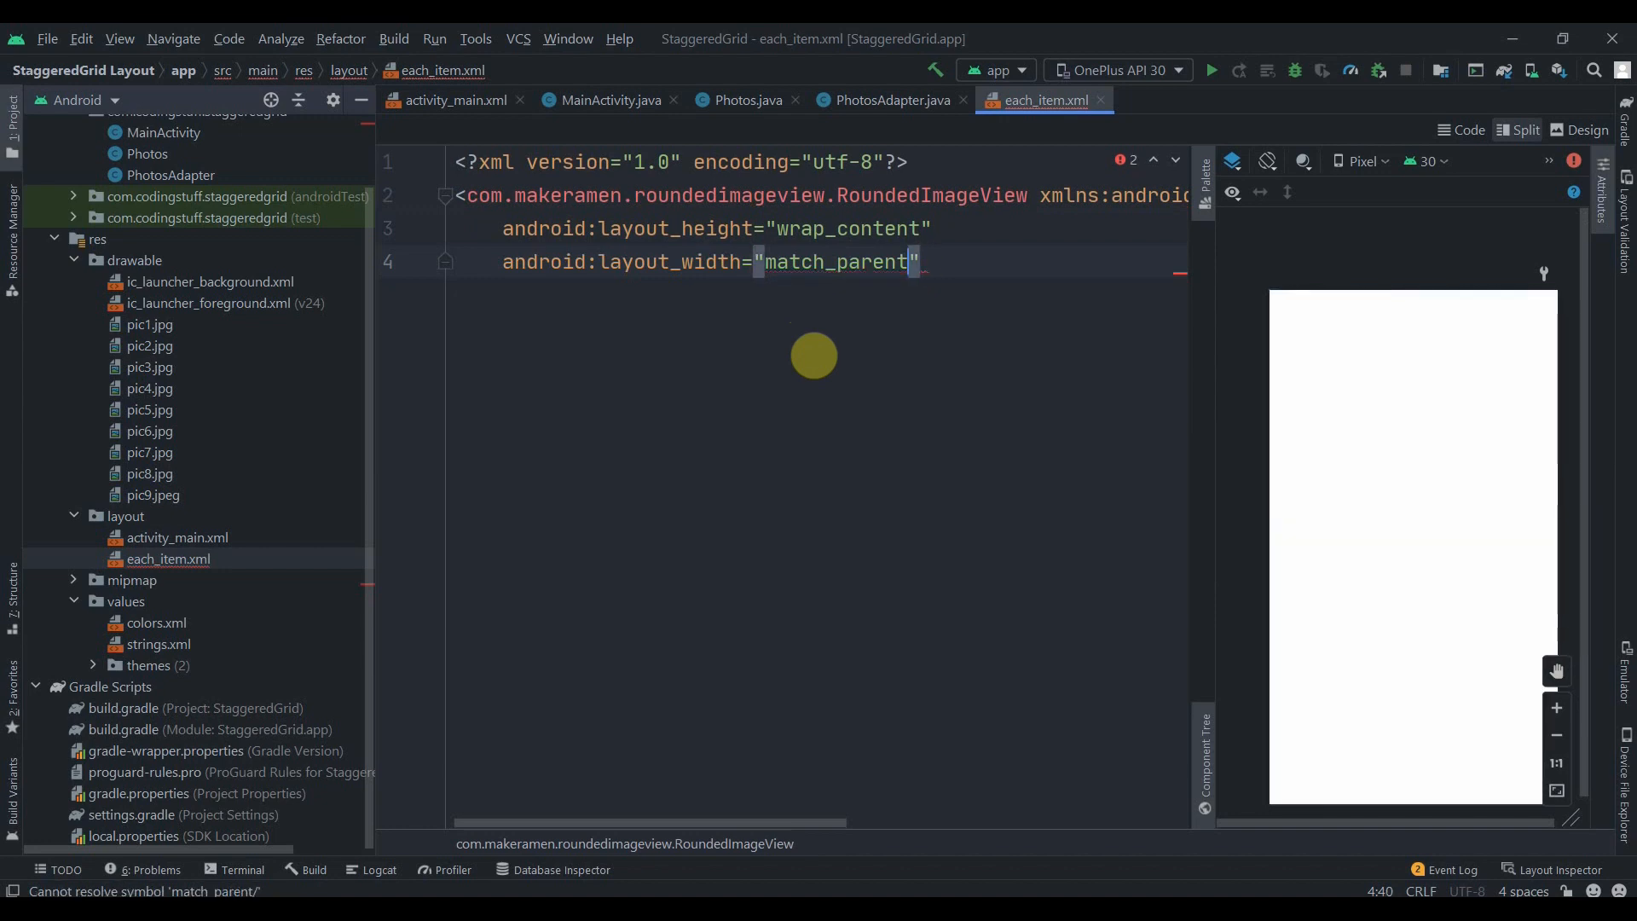
{"action": "type", "text": "/>"}
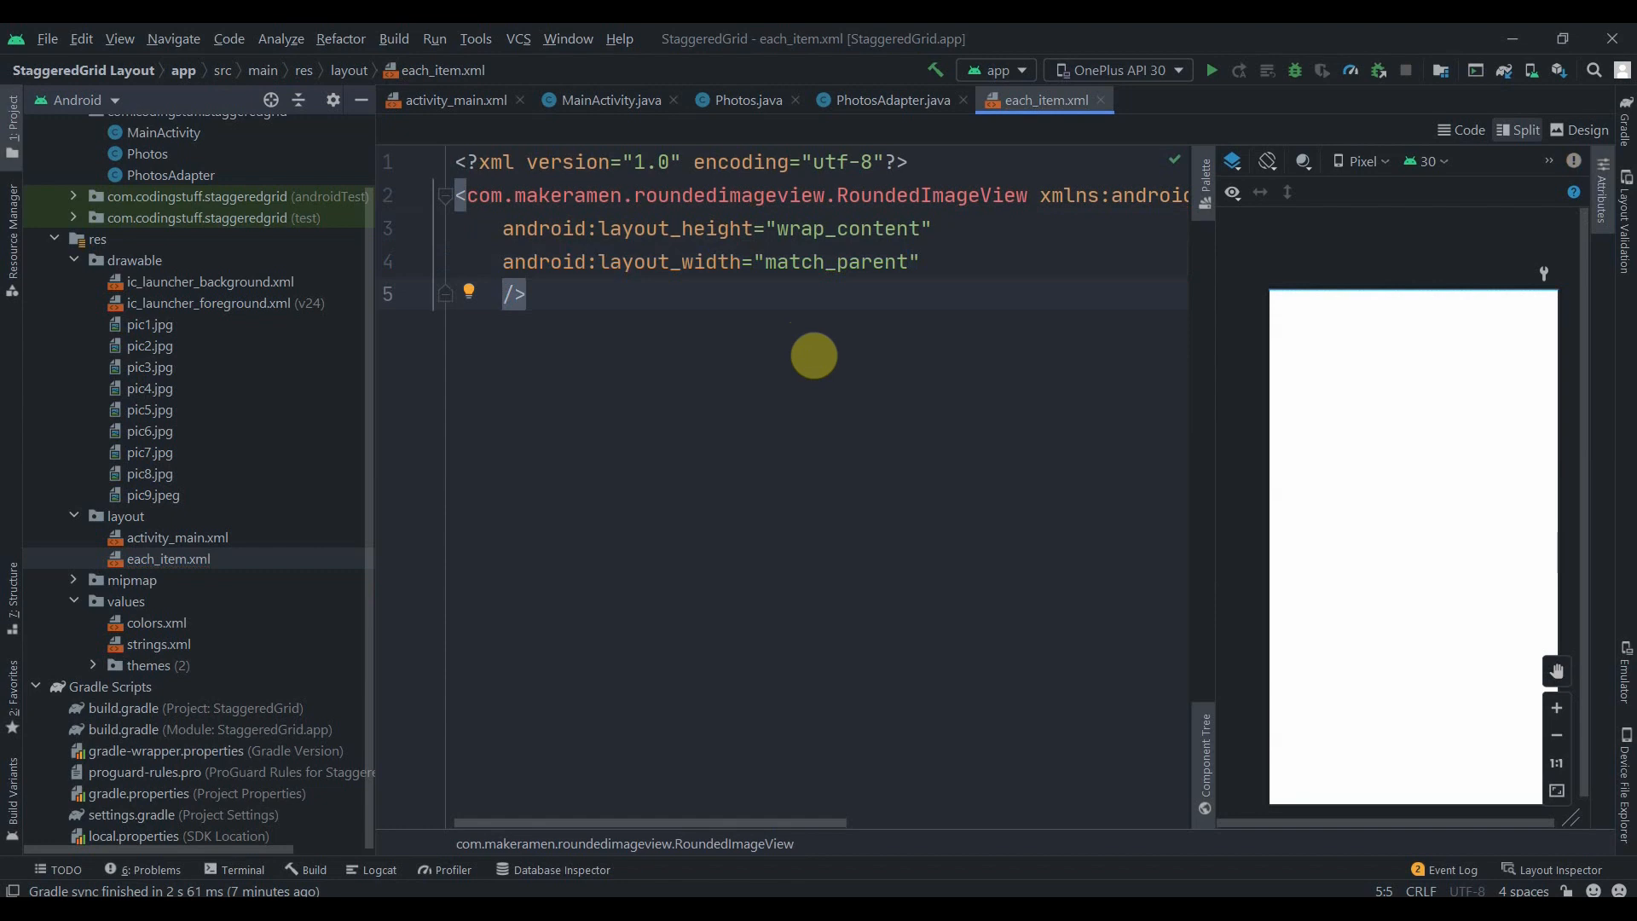
- Give the RoundedImageView 15dp margins, a riv_corner_radius, adjustViewBounds true and id imageView
{"action": "type", "text": "marginTop=\"\""}
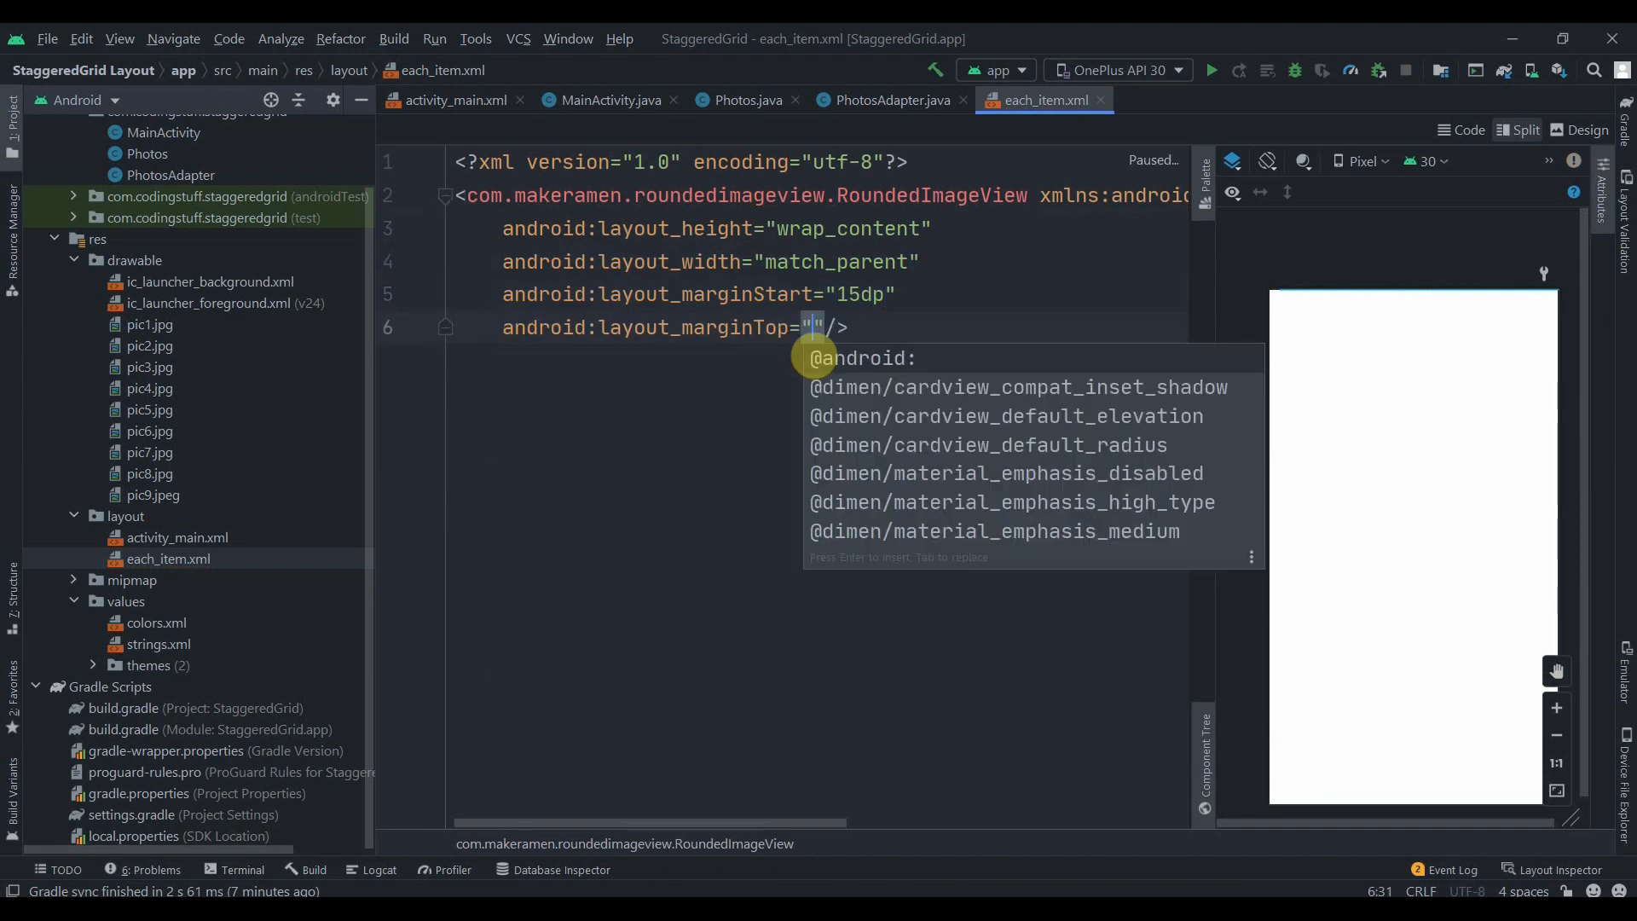
{"action": "type", "text": "15dp"}
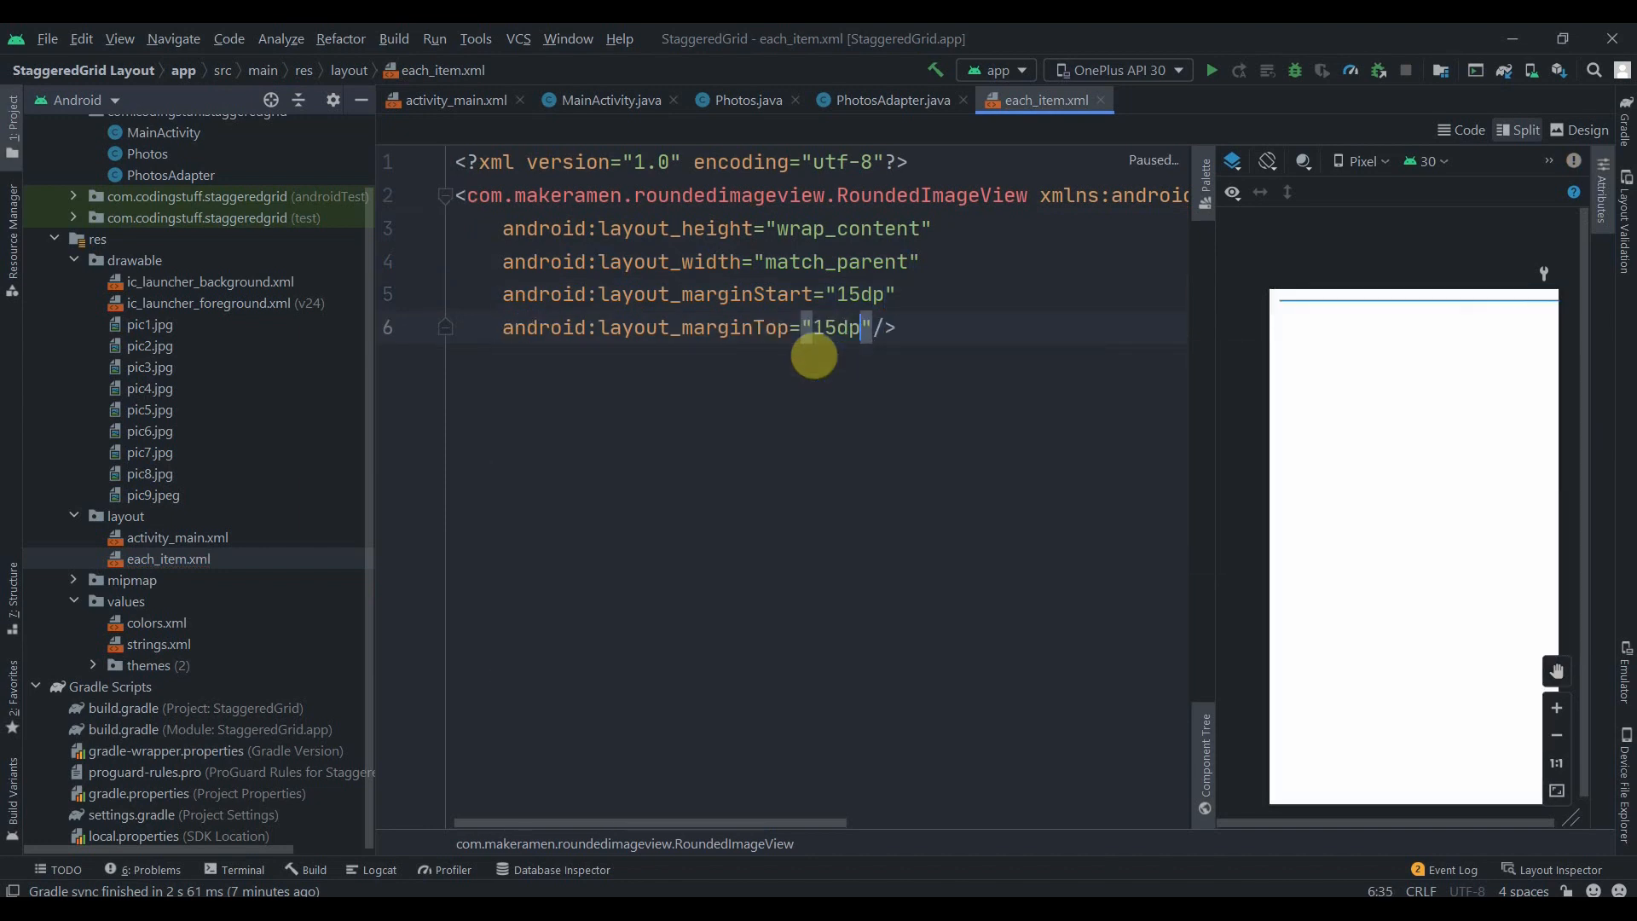
{"action": "type", "text": "cor/>"}
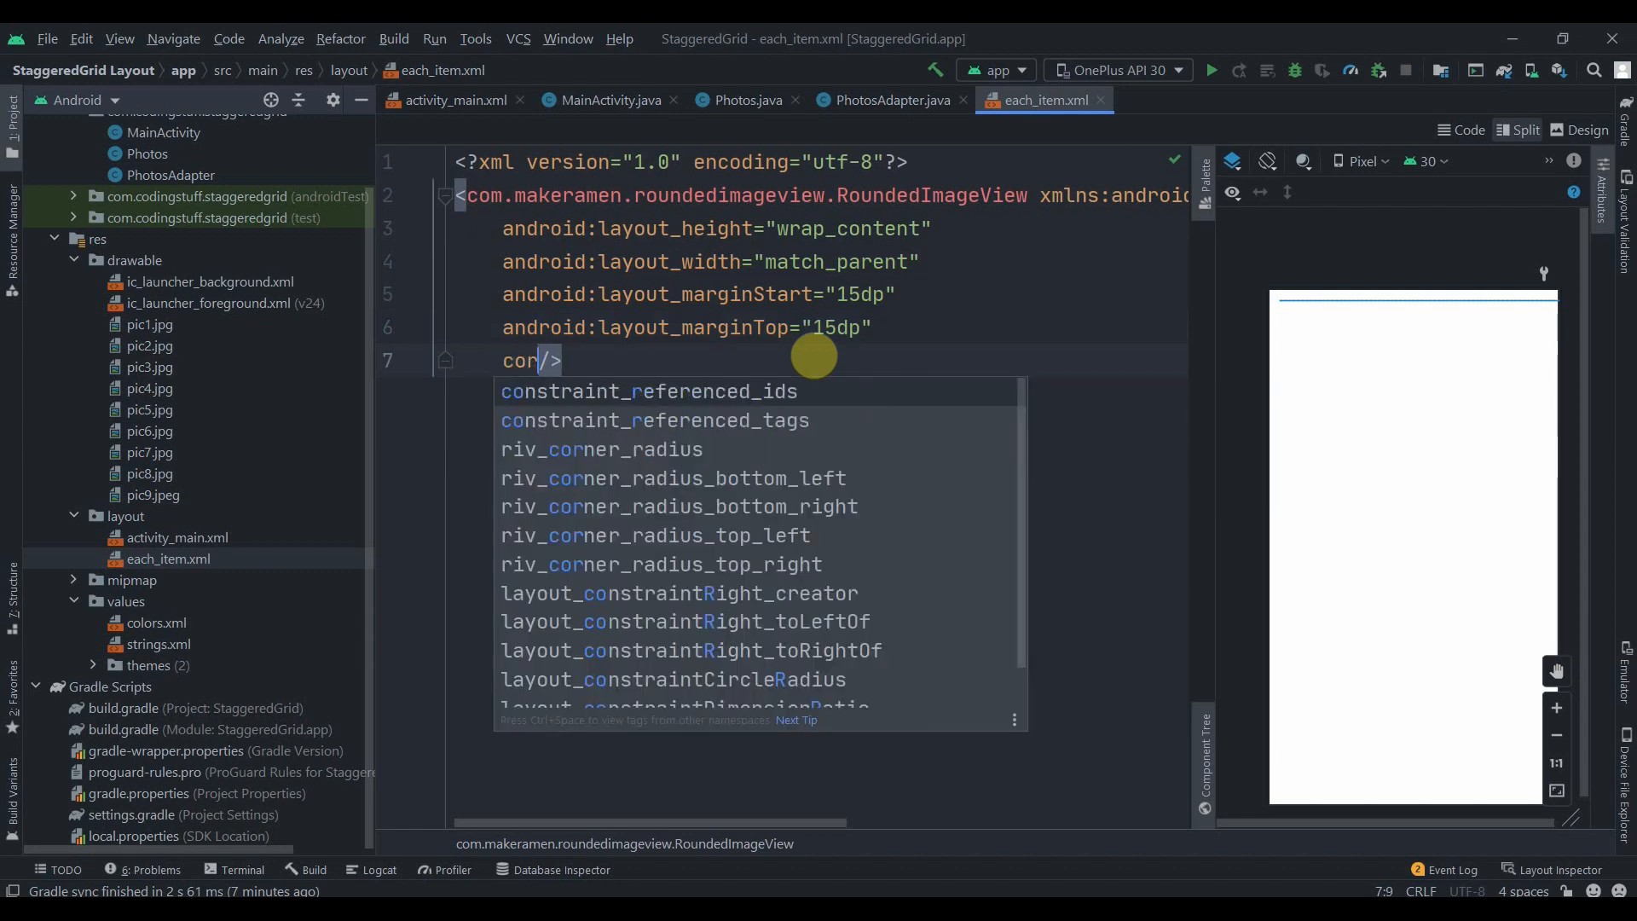
{"action": "left_click", "coordinate": [601, 449]}
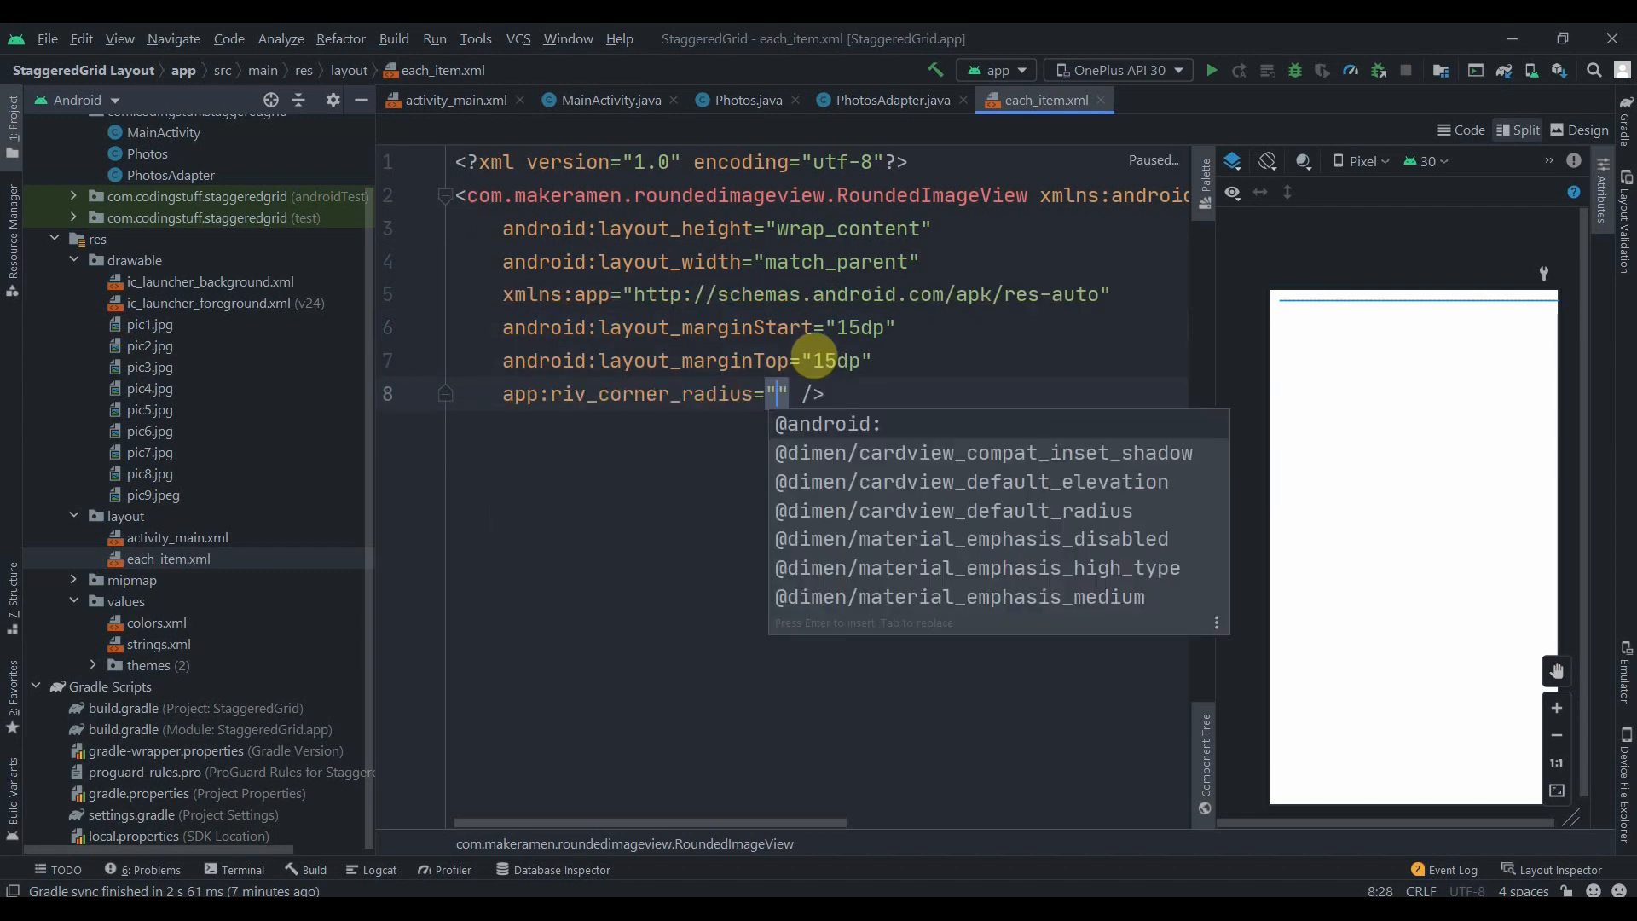
{"action": "type", "text": "8dp"}
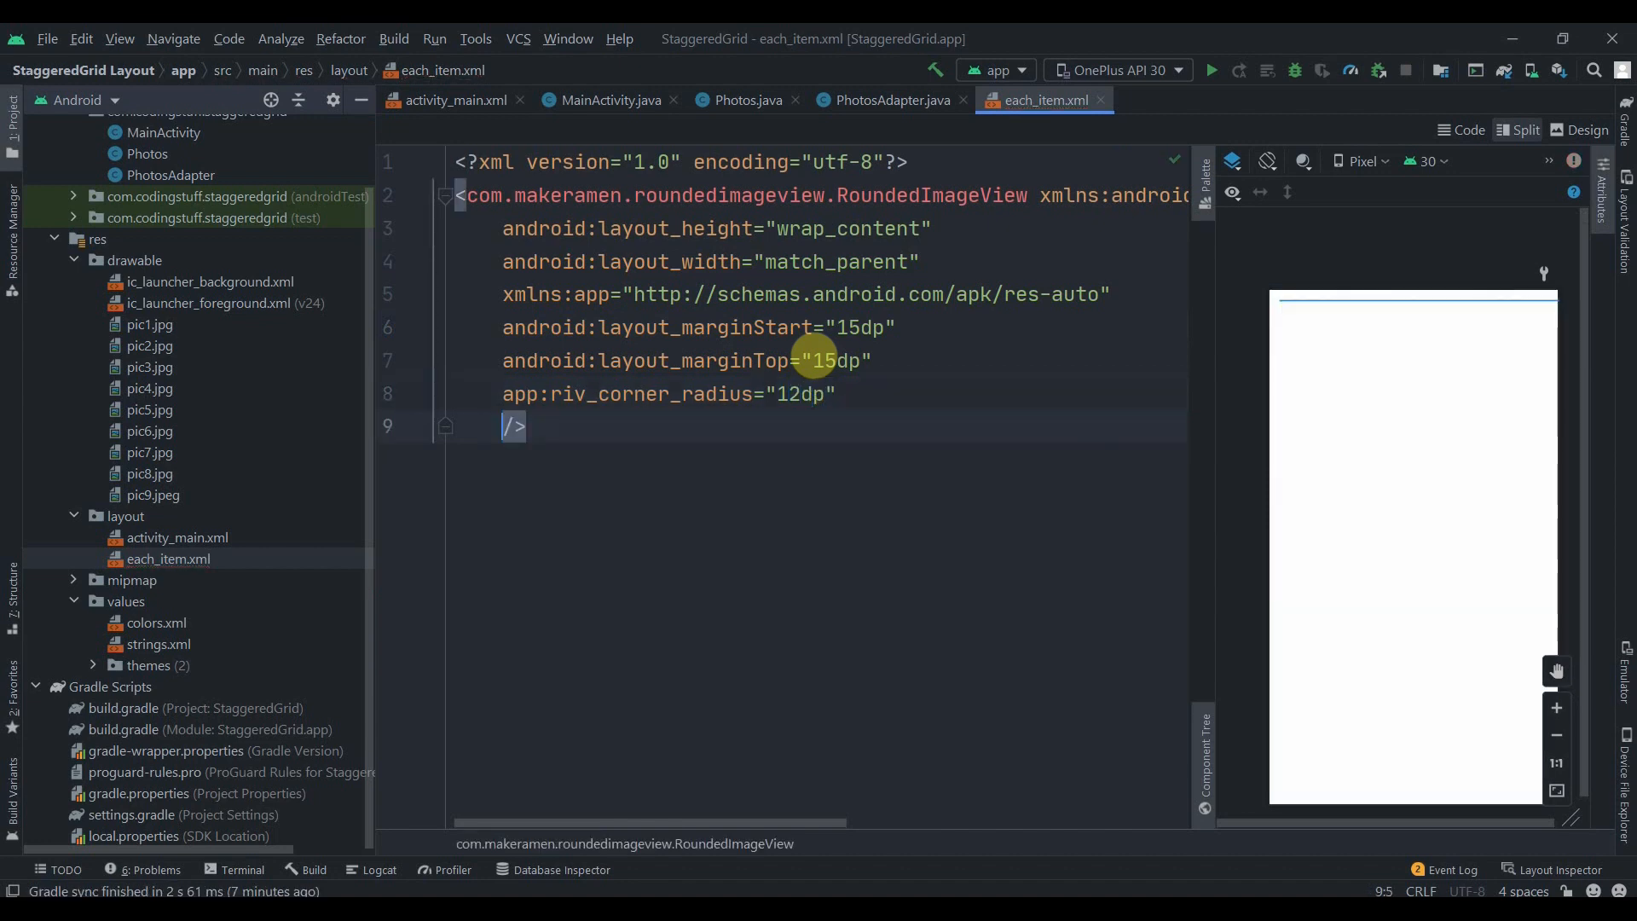
{"action": "type", "text": "adjustViewBounds=\"true"}
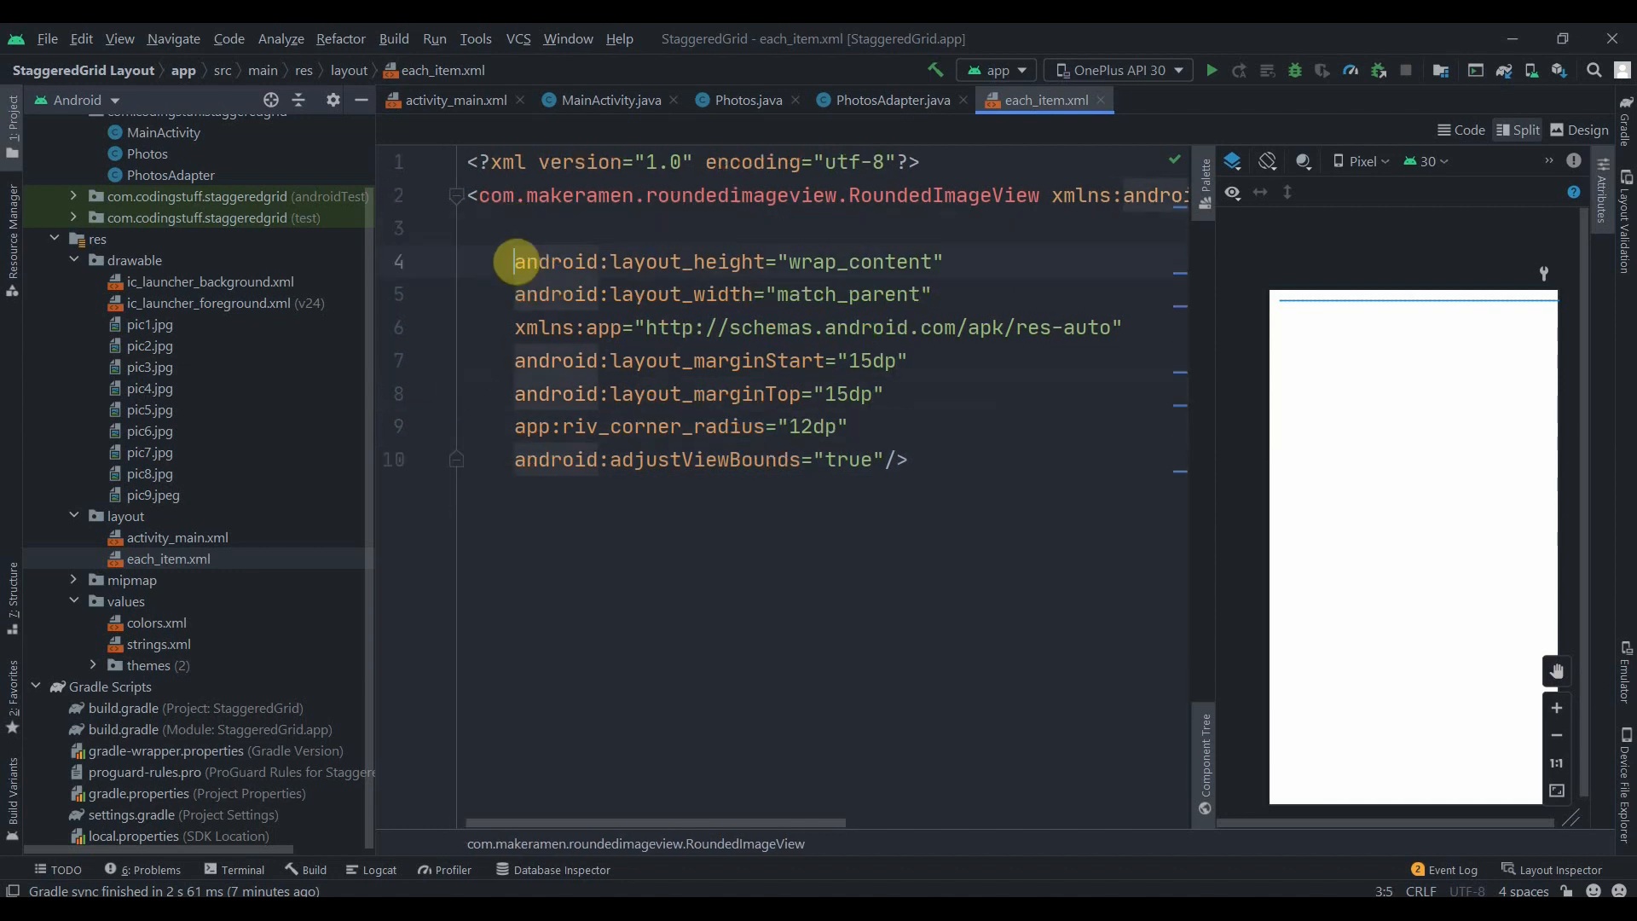
{"action": "type", "text": "android:id=\"@+id/\""}
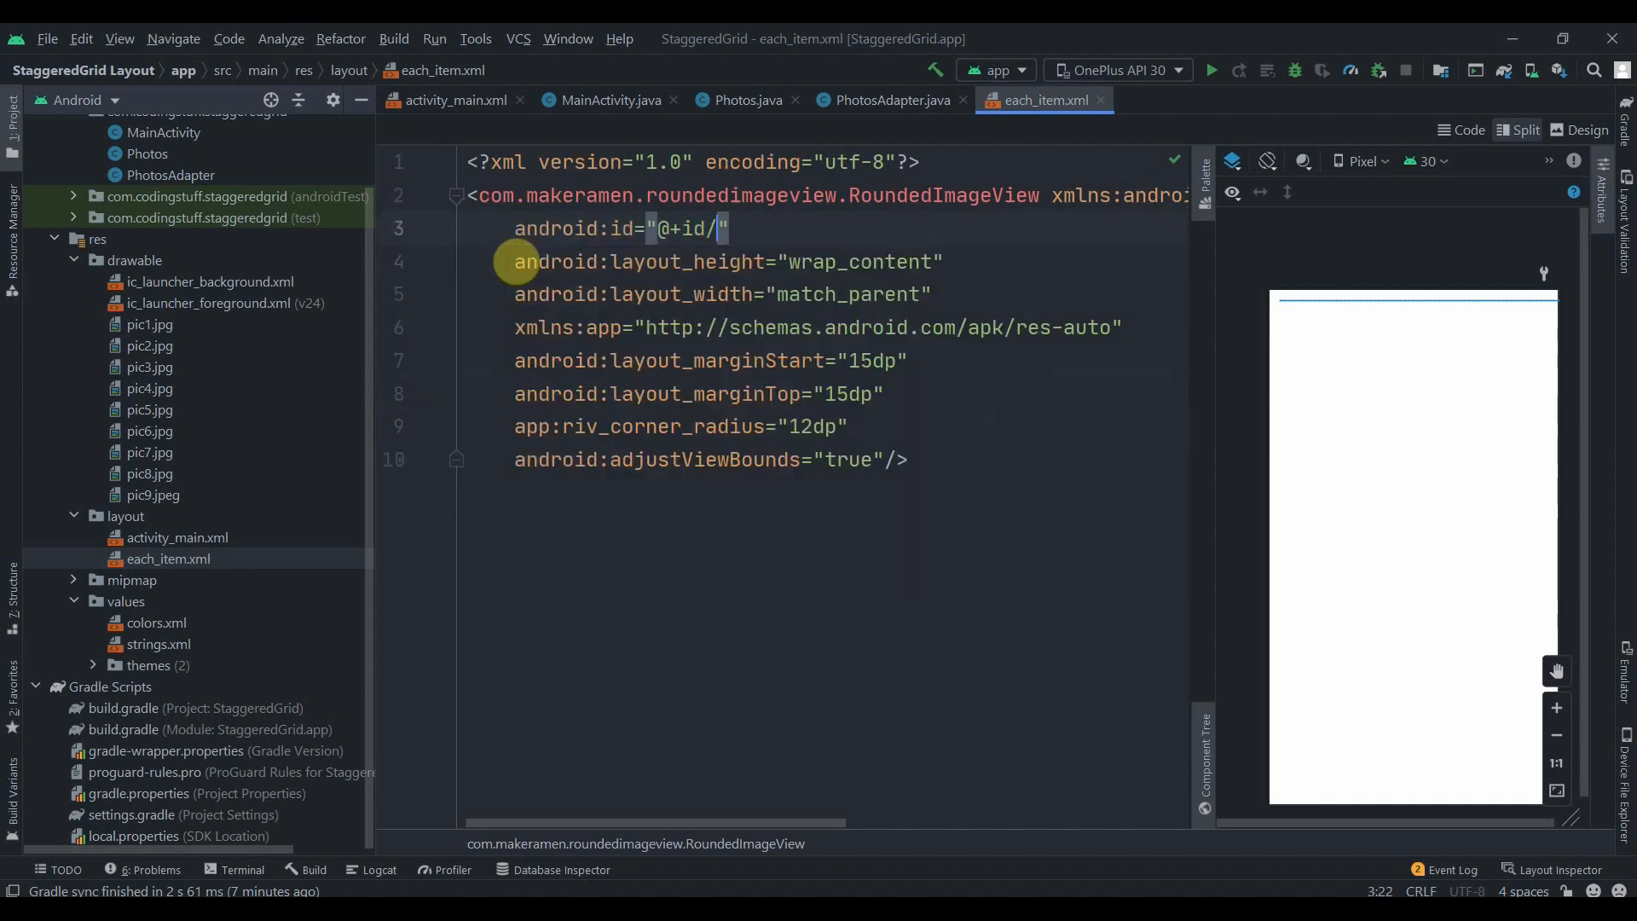
{"action": "type", "text": "imageView"}
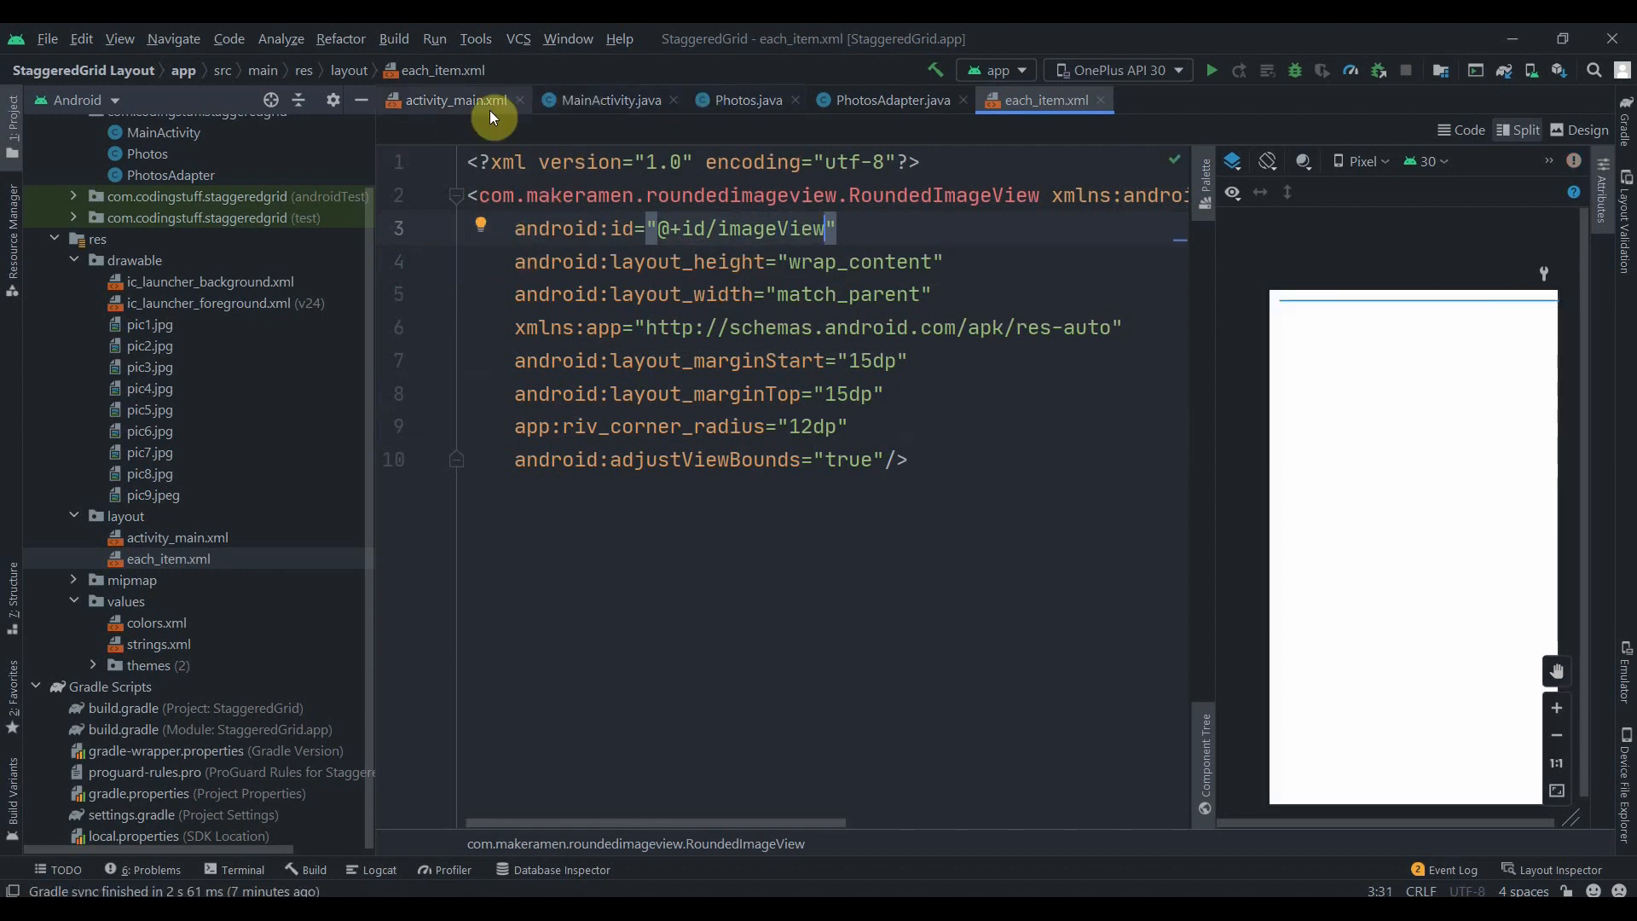
- In PhotosViewHolder declare a RoundedImageView field bound via findViewById(R.id.imageView)
{"action": "left_click", "coordinate": [890, 99]}
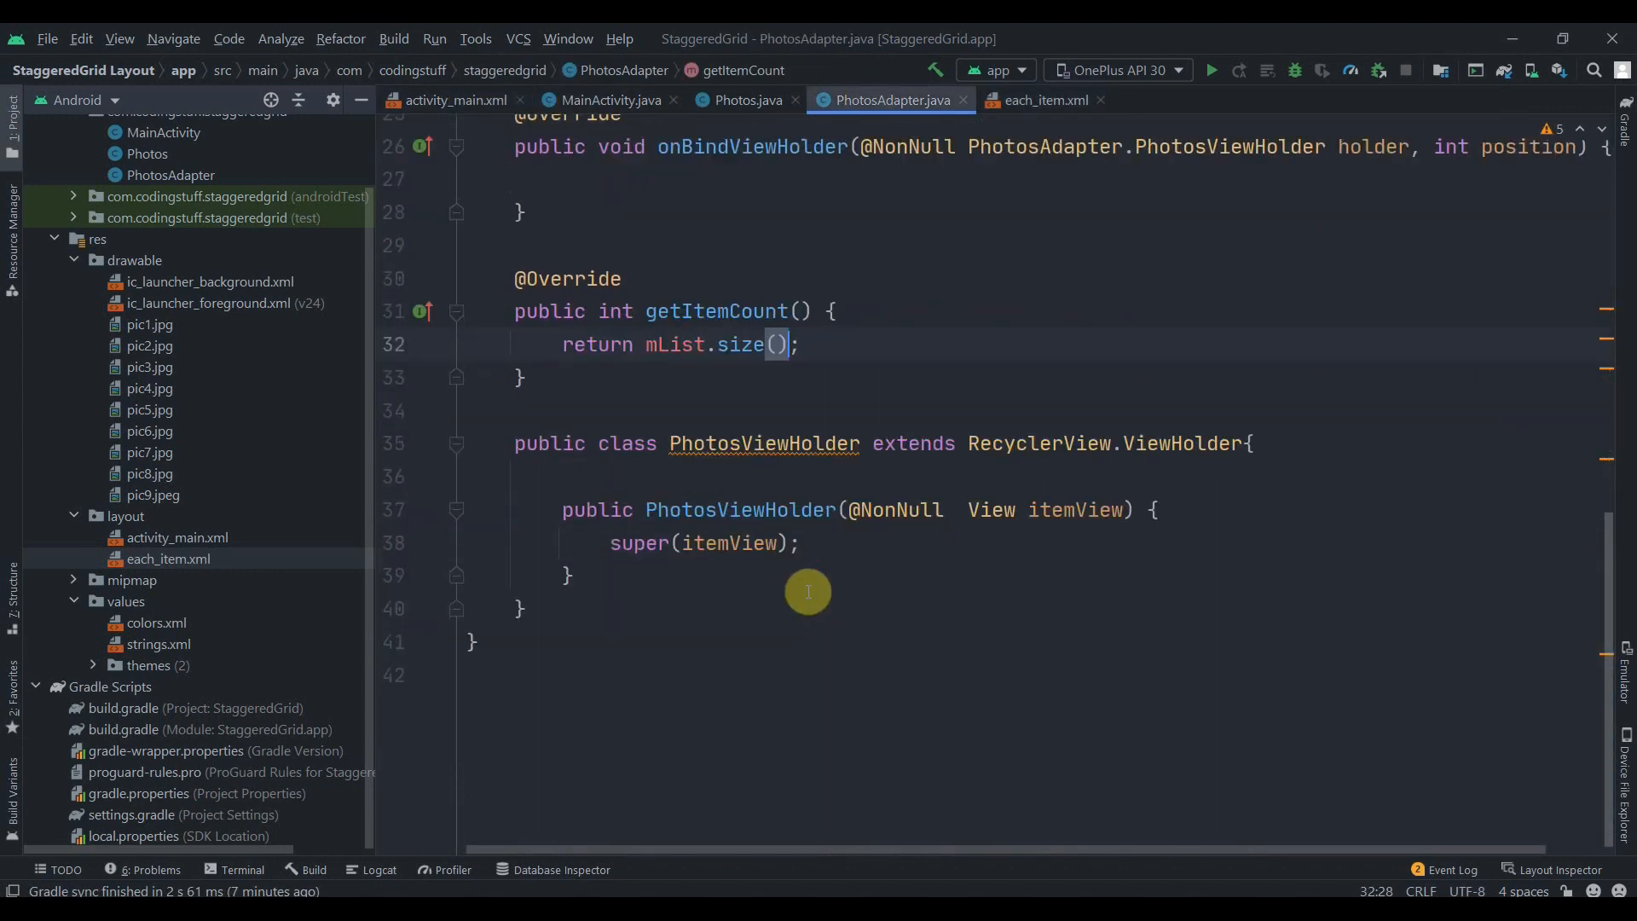
{"action": "left_click", "coordinate": [678, 460]}
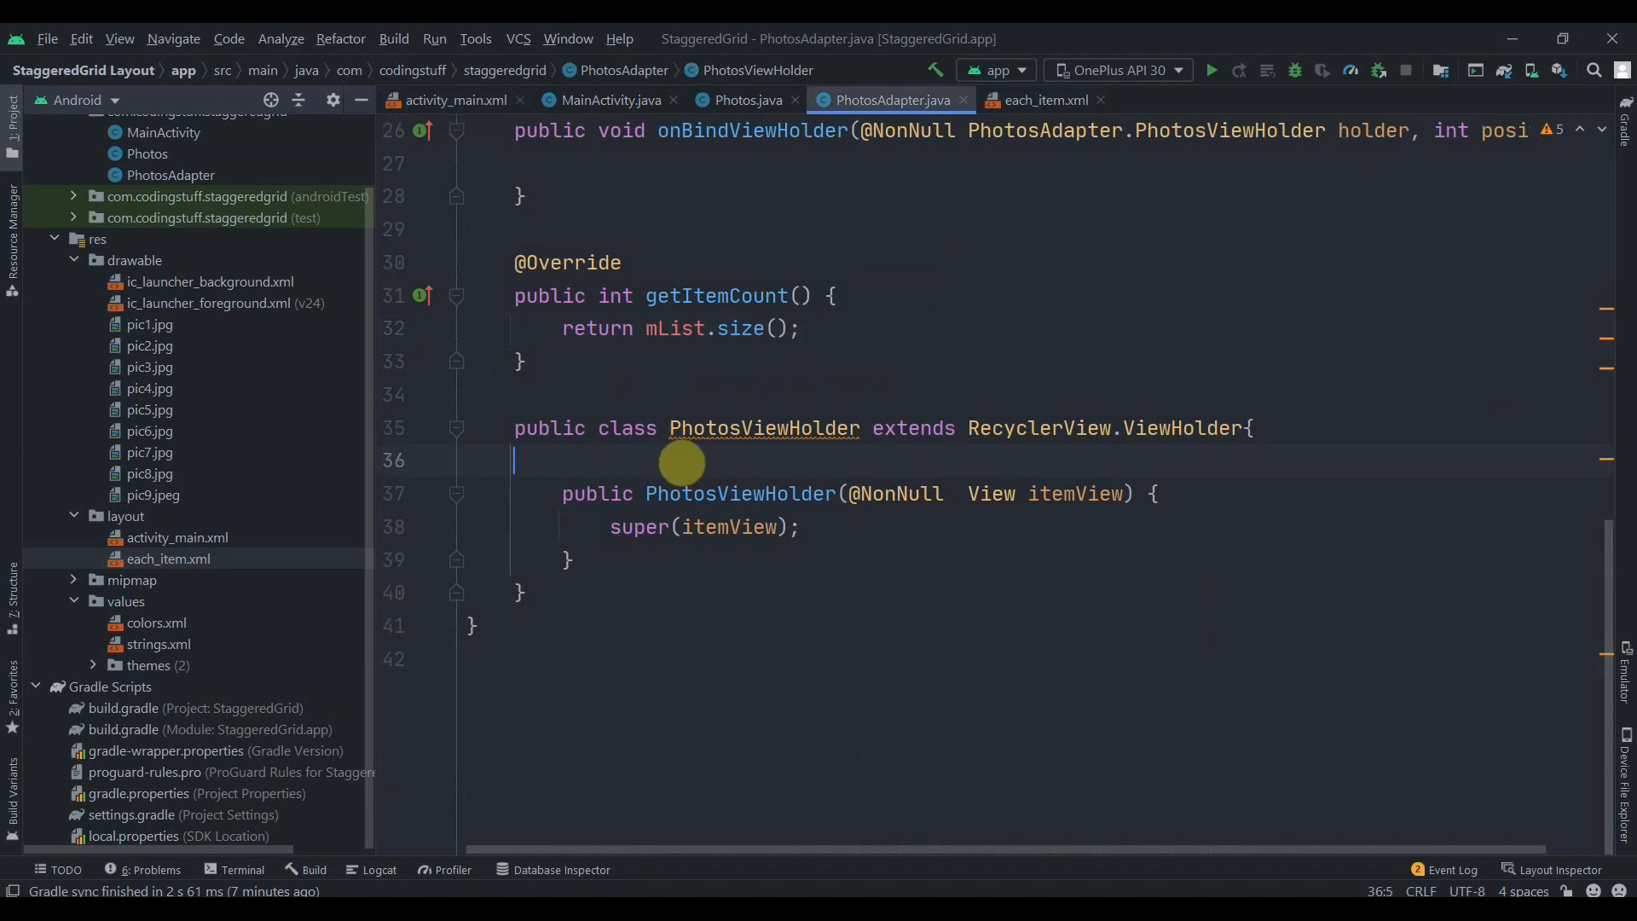
{"action": "type", "text": "RoundedImageView imageView;"}
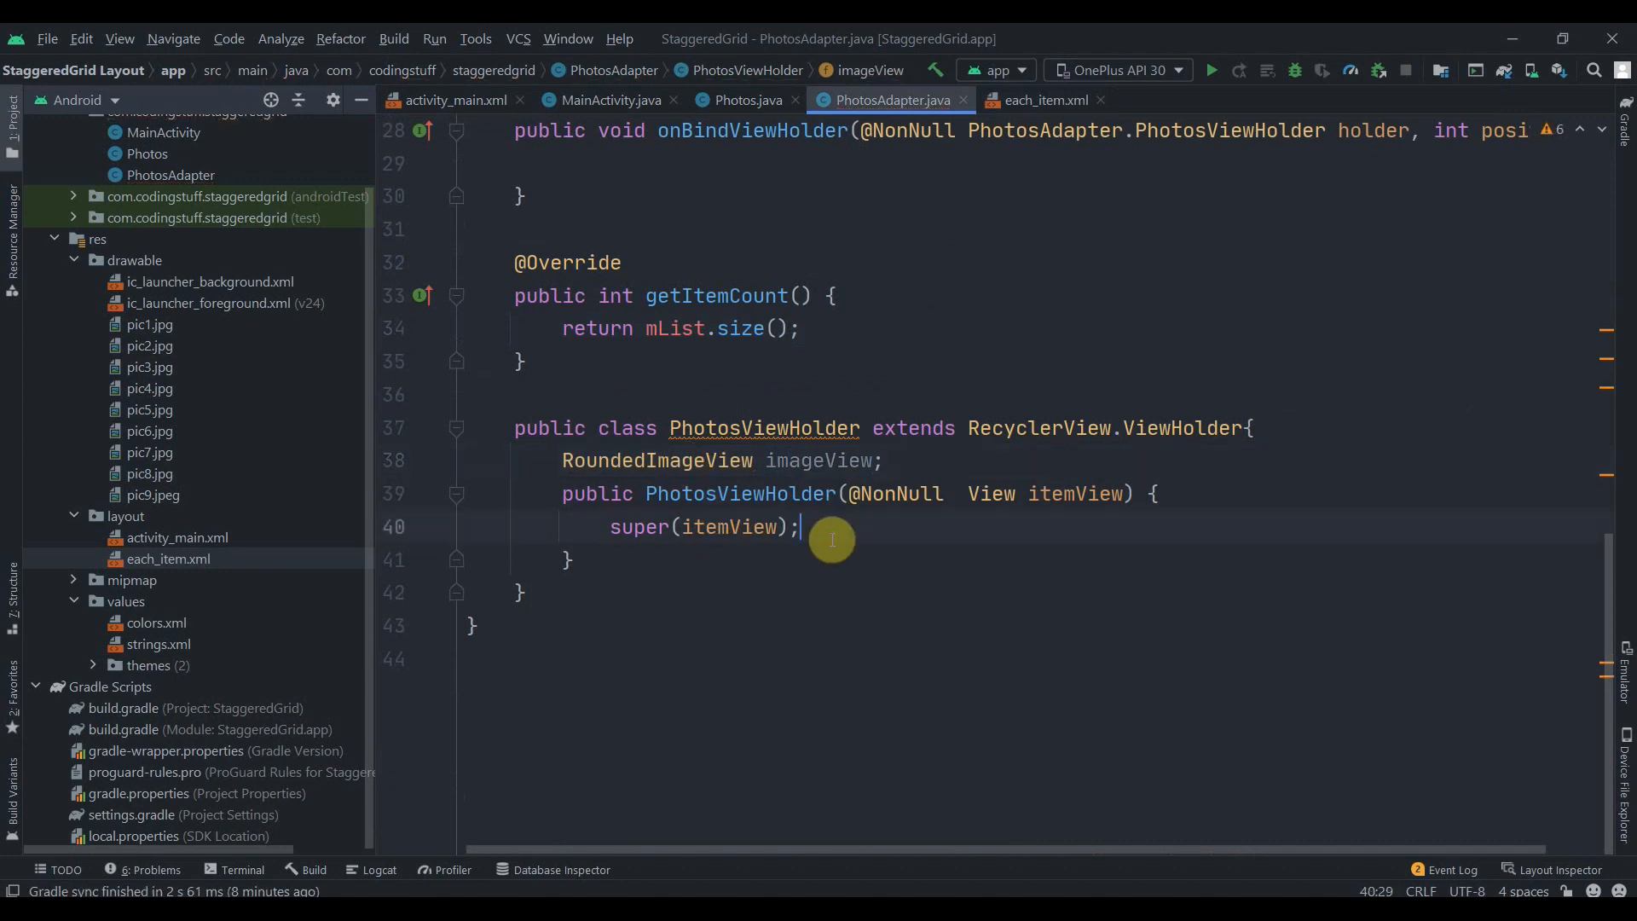
{"action": "type", "text": "imageView"}
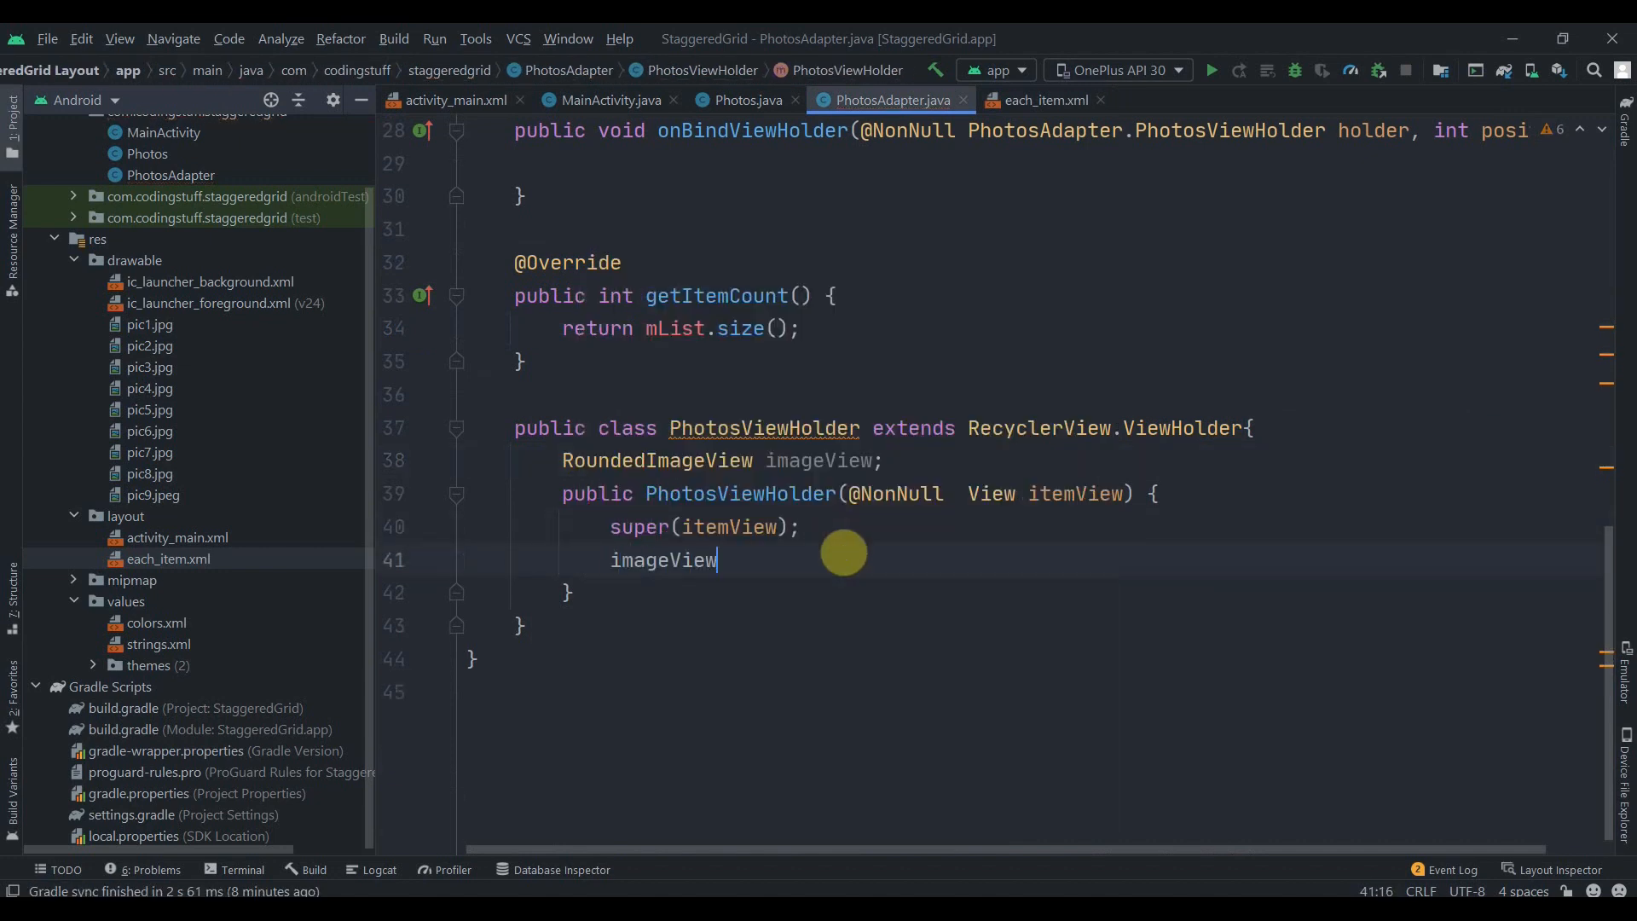
{"action": "type", "text": "= itemView."}
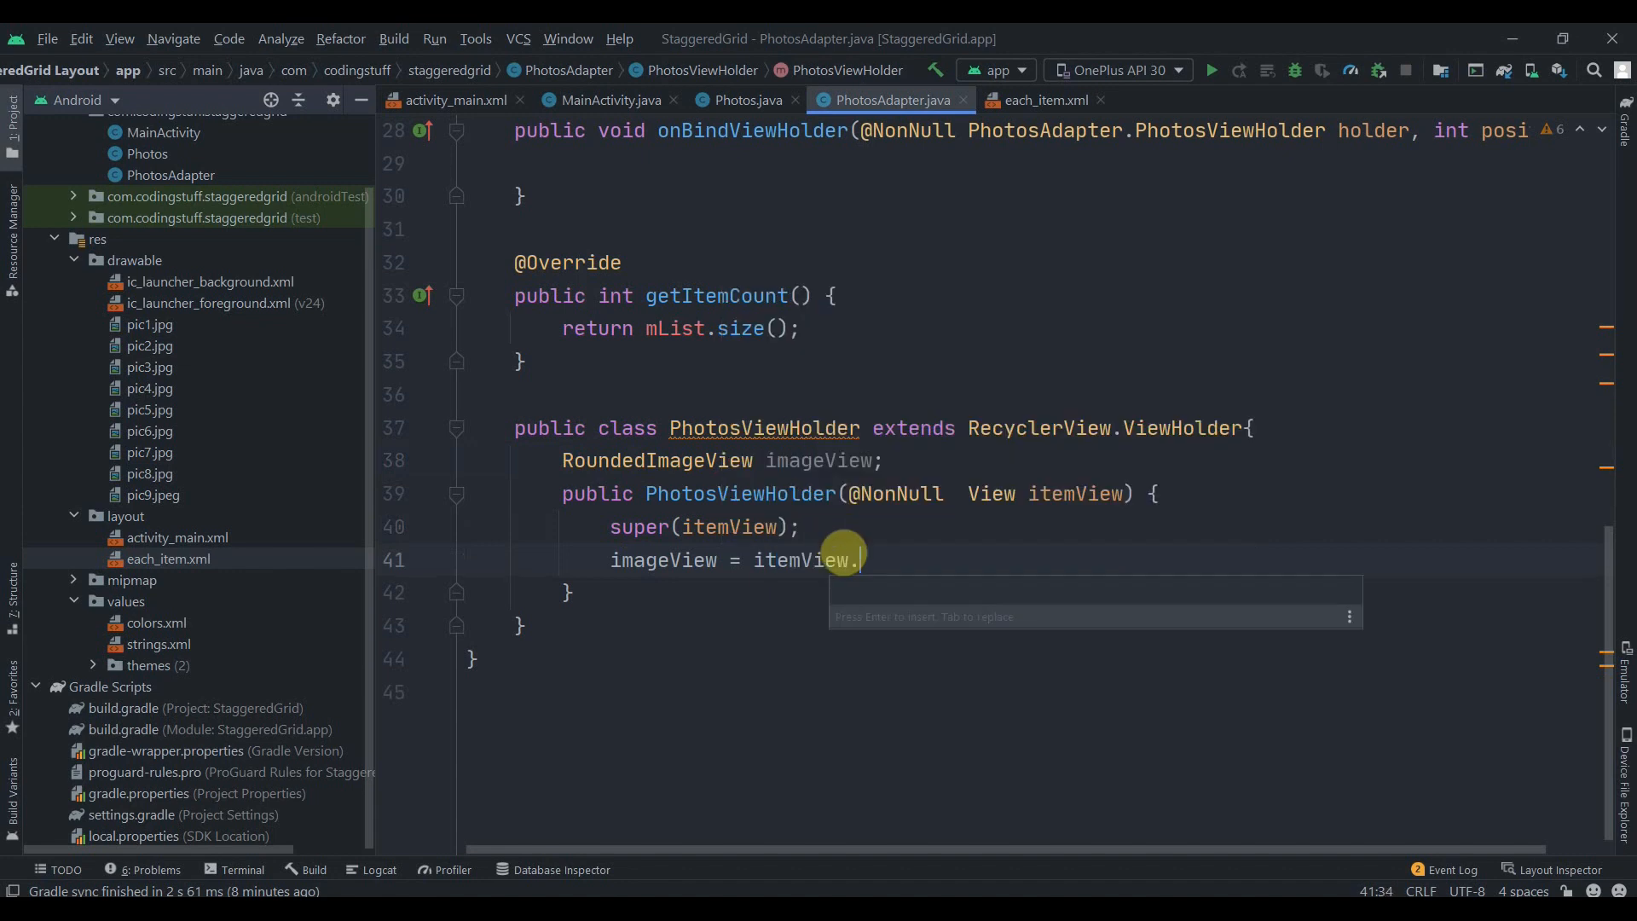
{"action": "type", "text": "findViewById(R.id."}
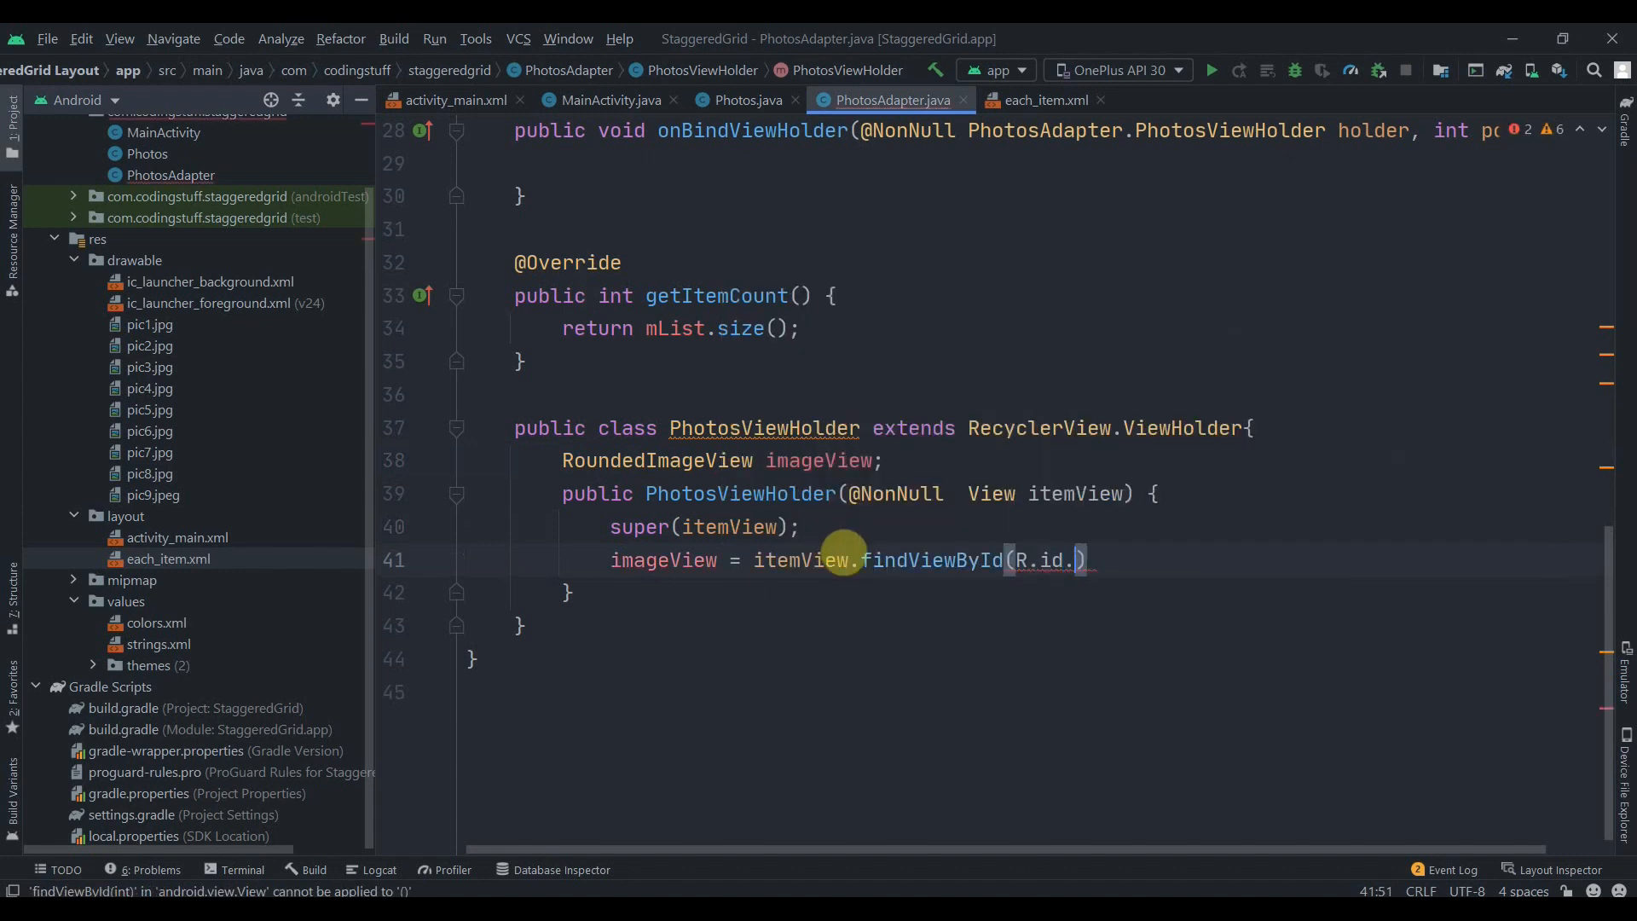
{"action": "type", "text": "imageView"}
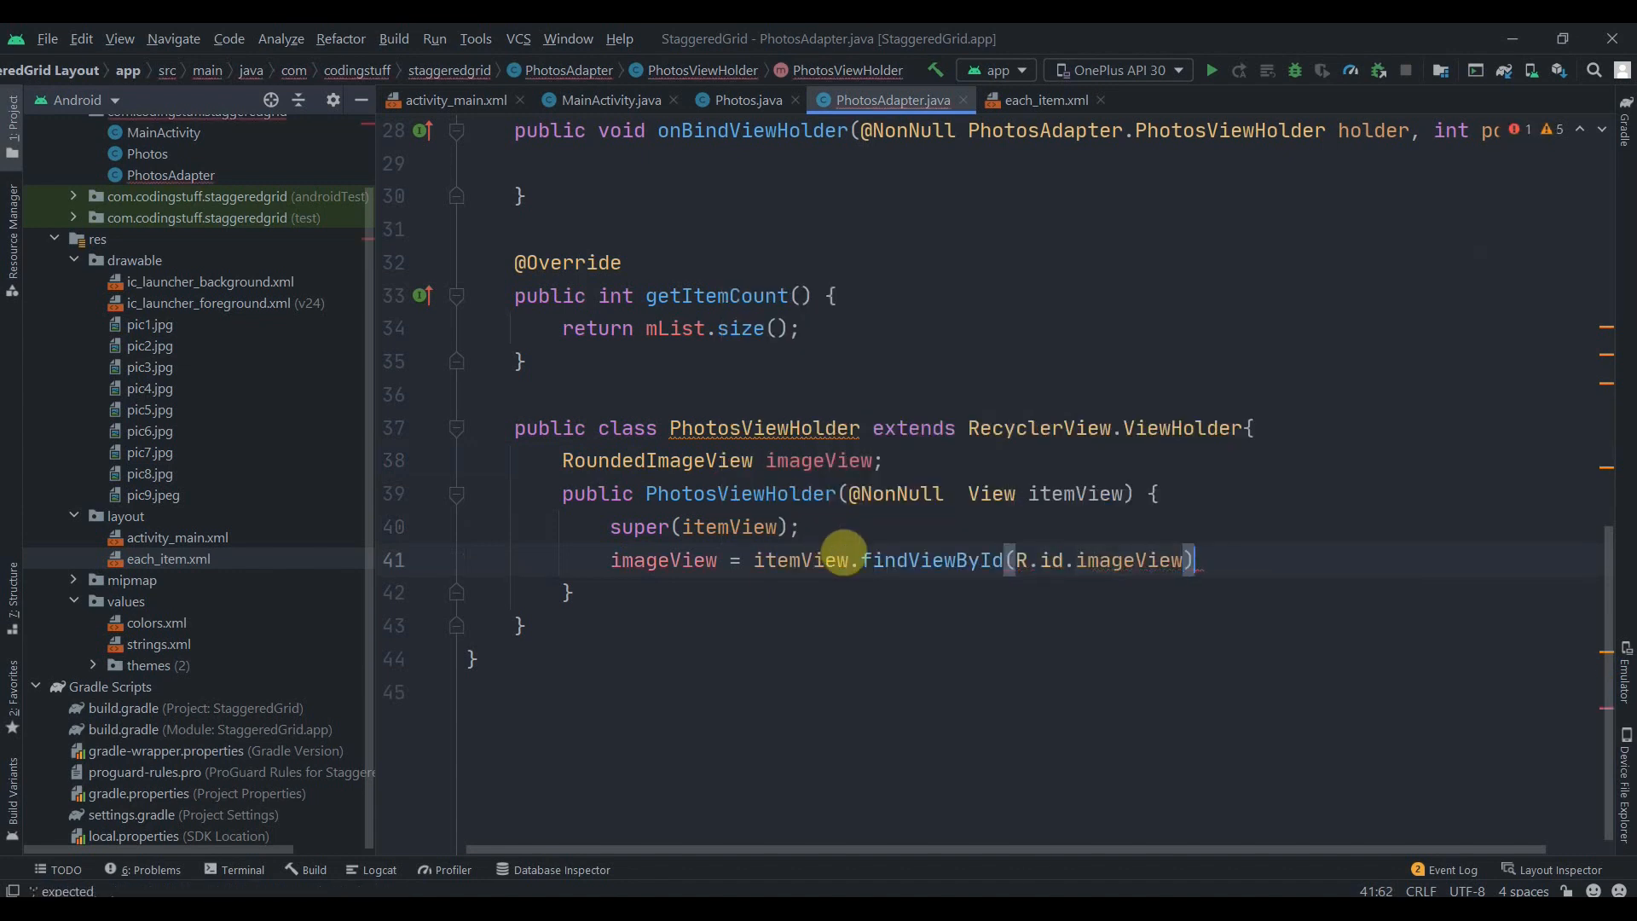
- In onCreateViewHolder inflate R.layout.each_item and return new PhotosViewHolder(view)
{"action": "scroll", "scroll_direction": "up", "scroll_amount": 3}
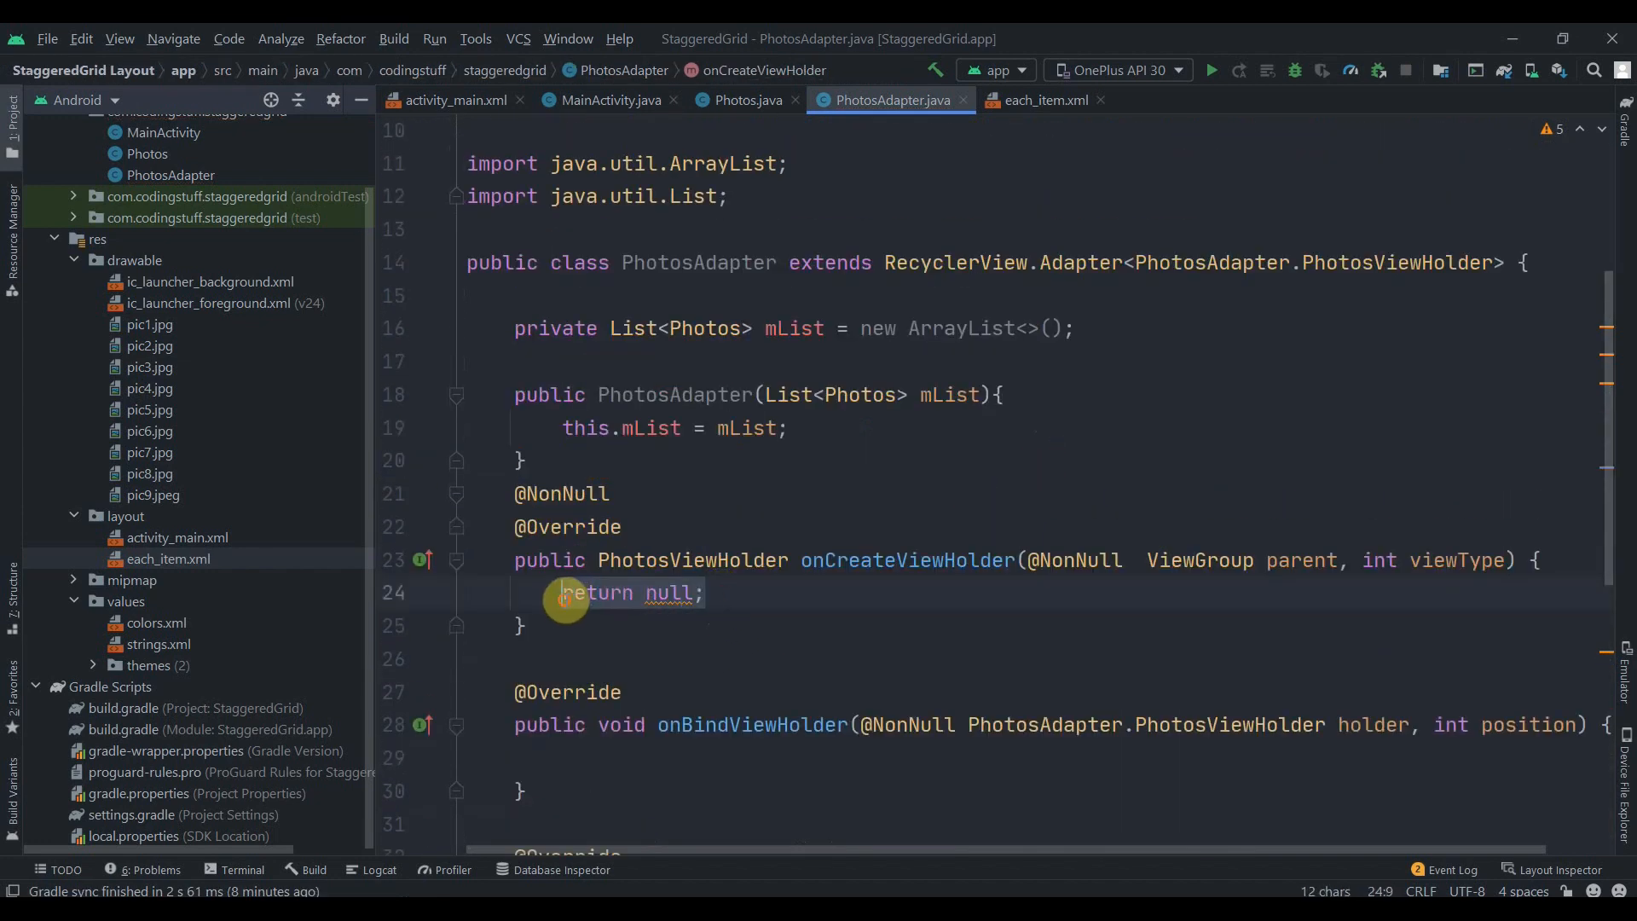
{"action": "type", "text": "View view ="}
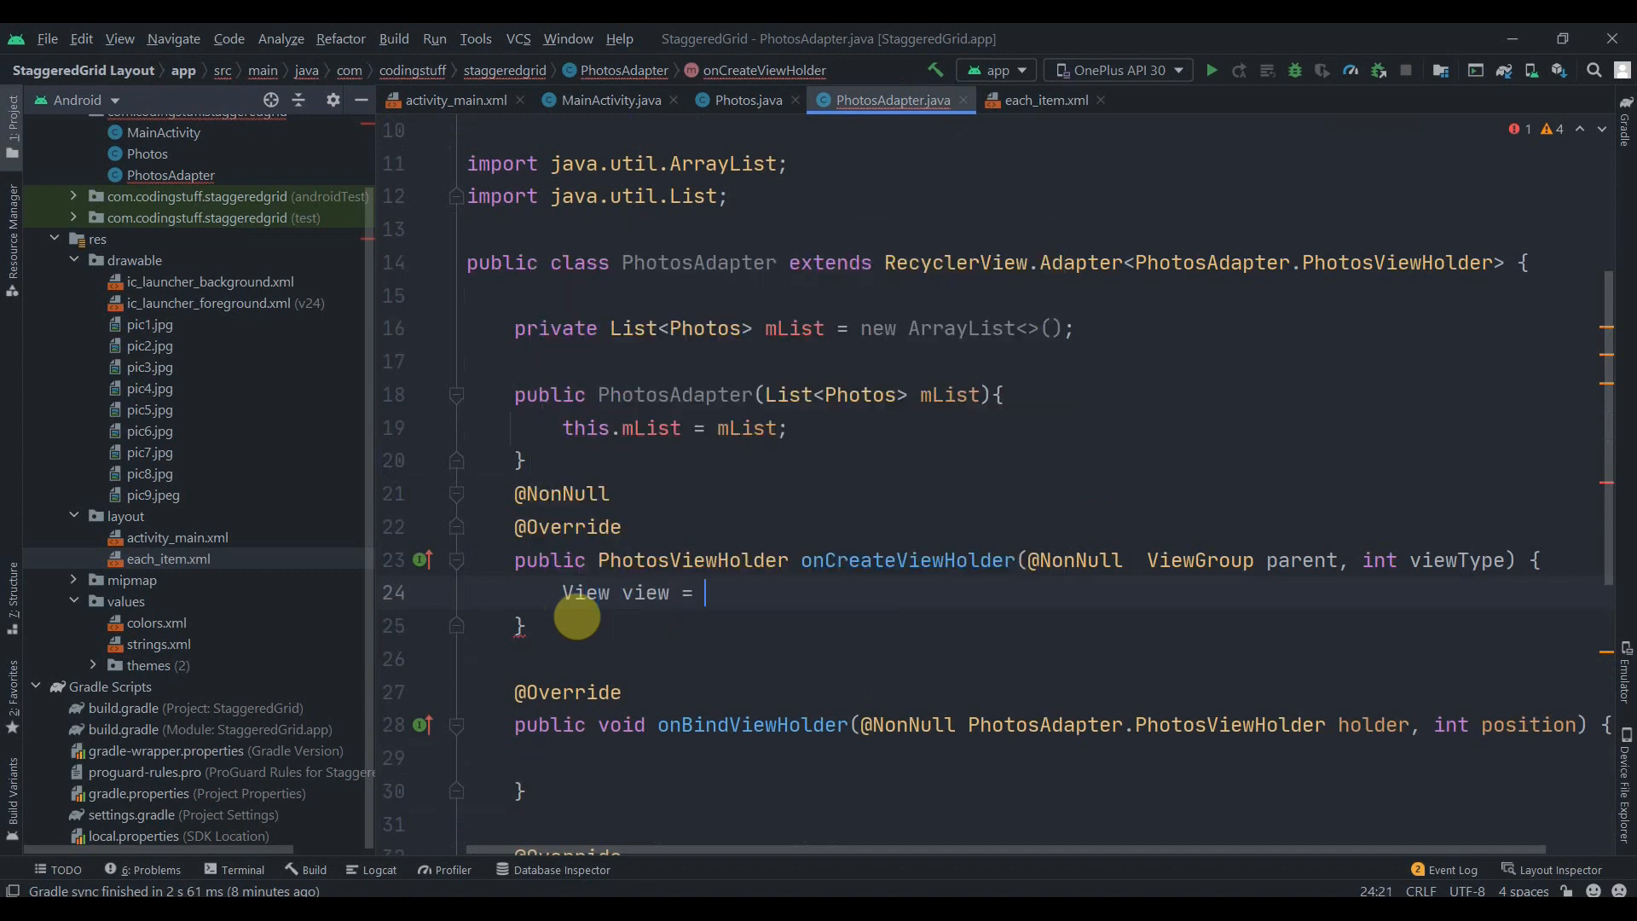
{"action": "type", "text": "LayoutInflater.from(parent"}
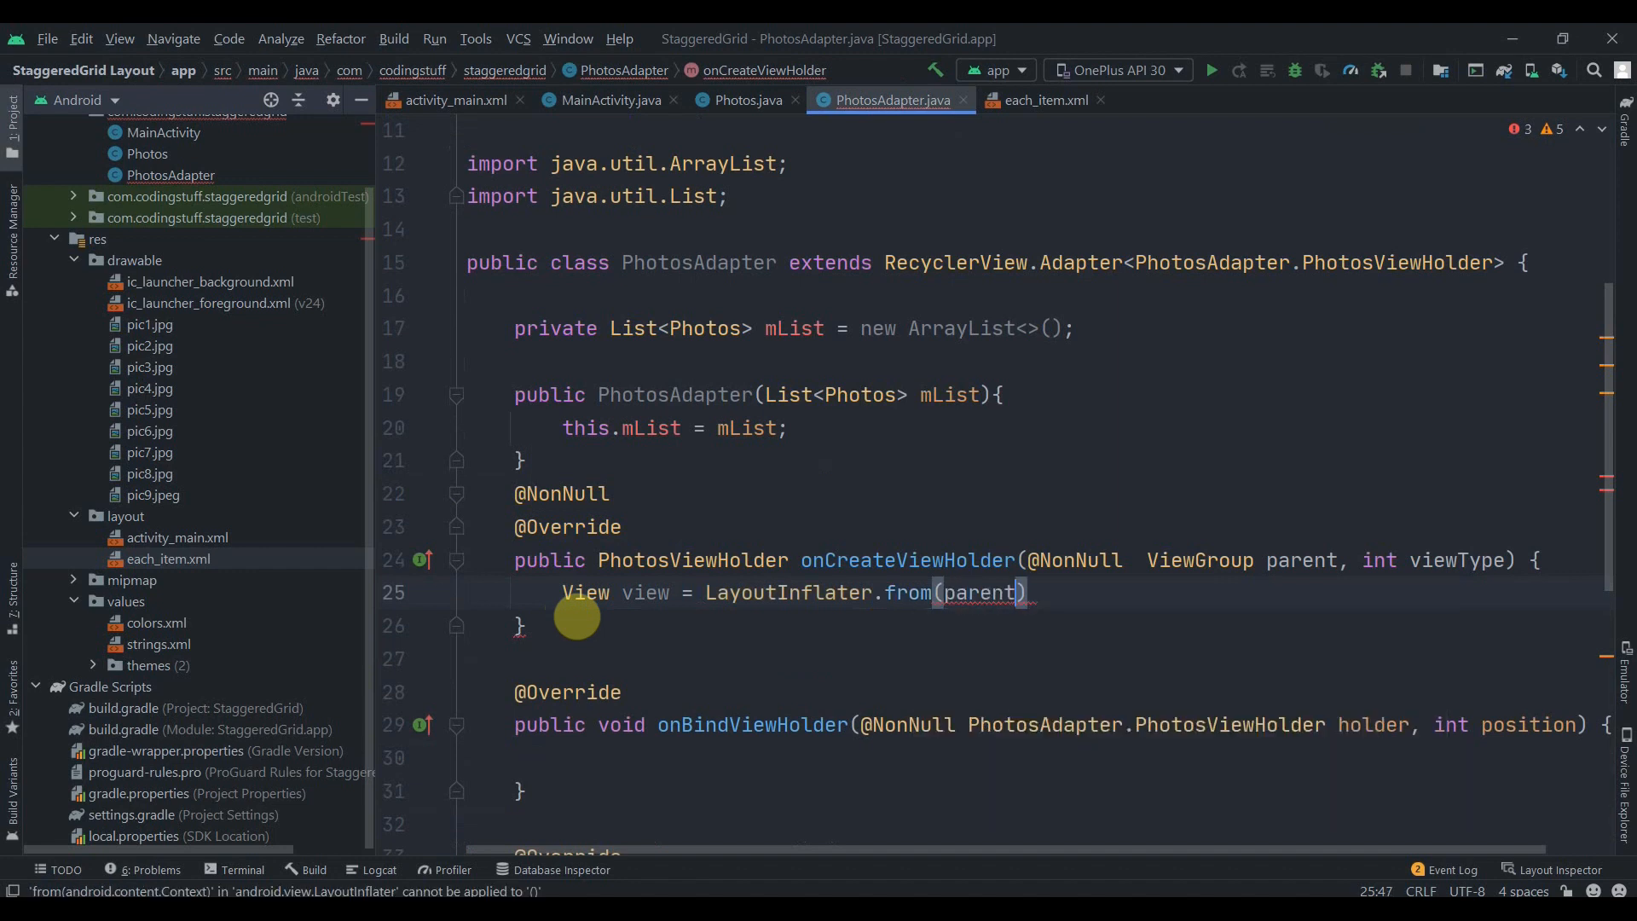
{"action": "type", "text": ".getContext()"}
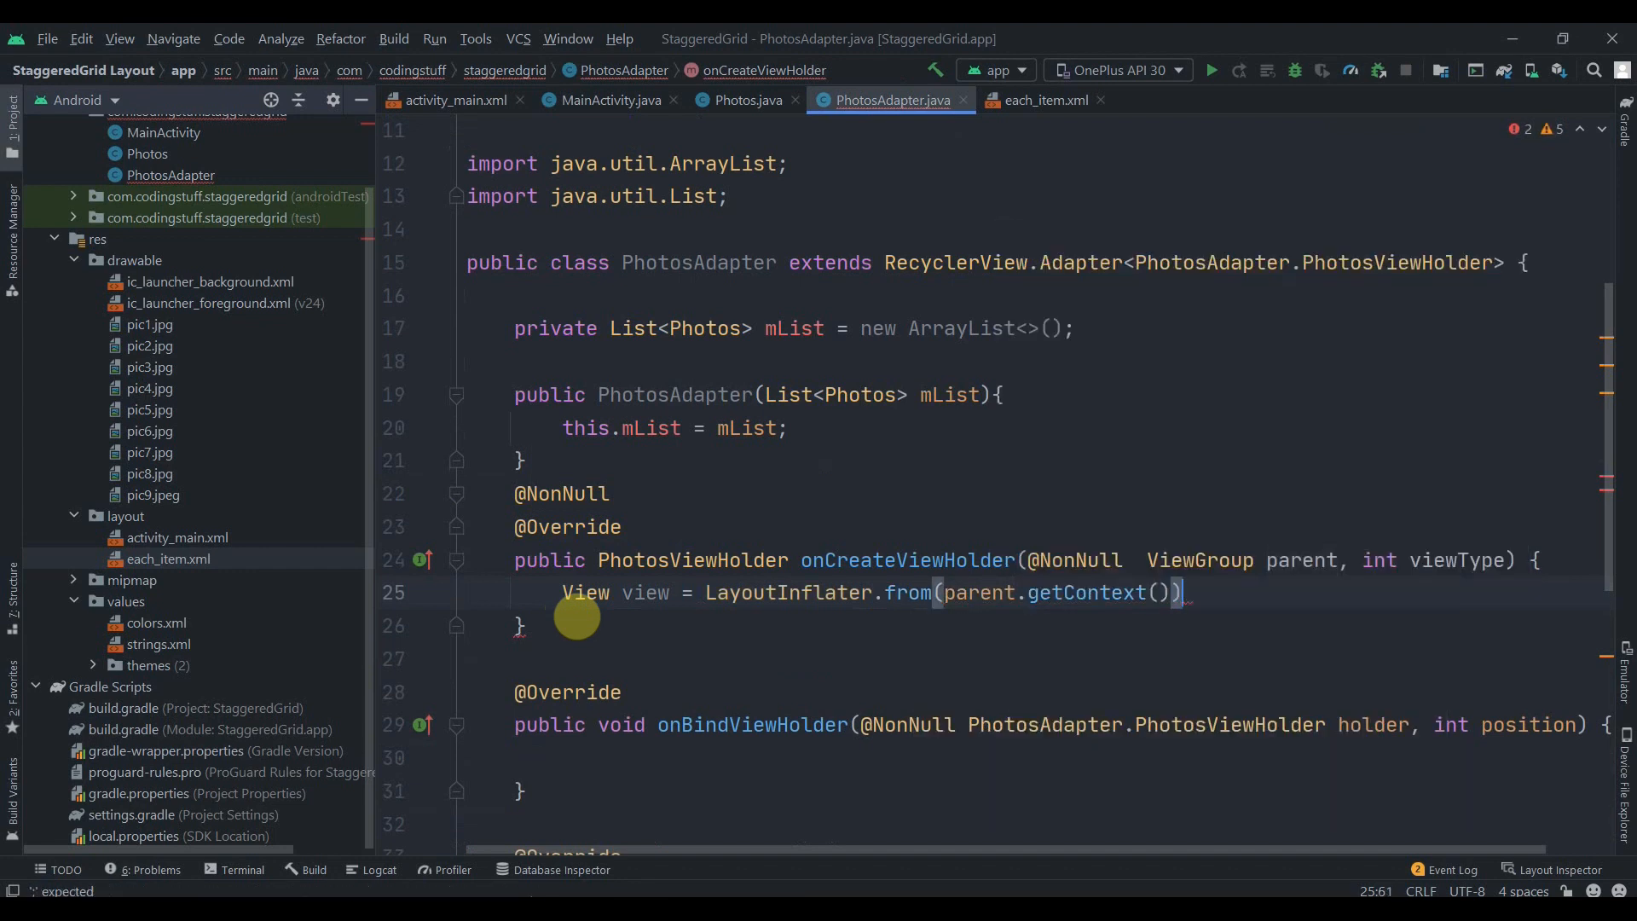
{"action": "type", "text": ".inflate()"}
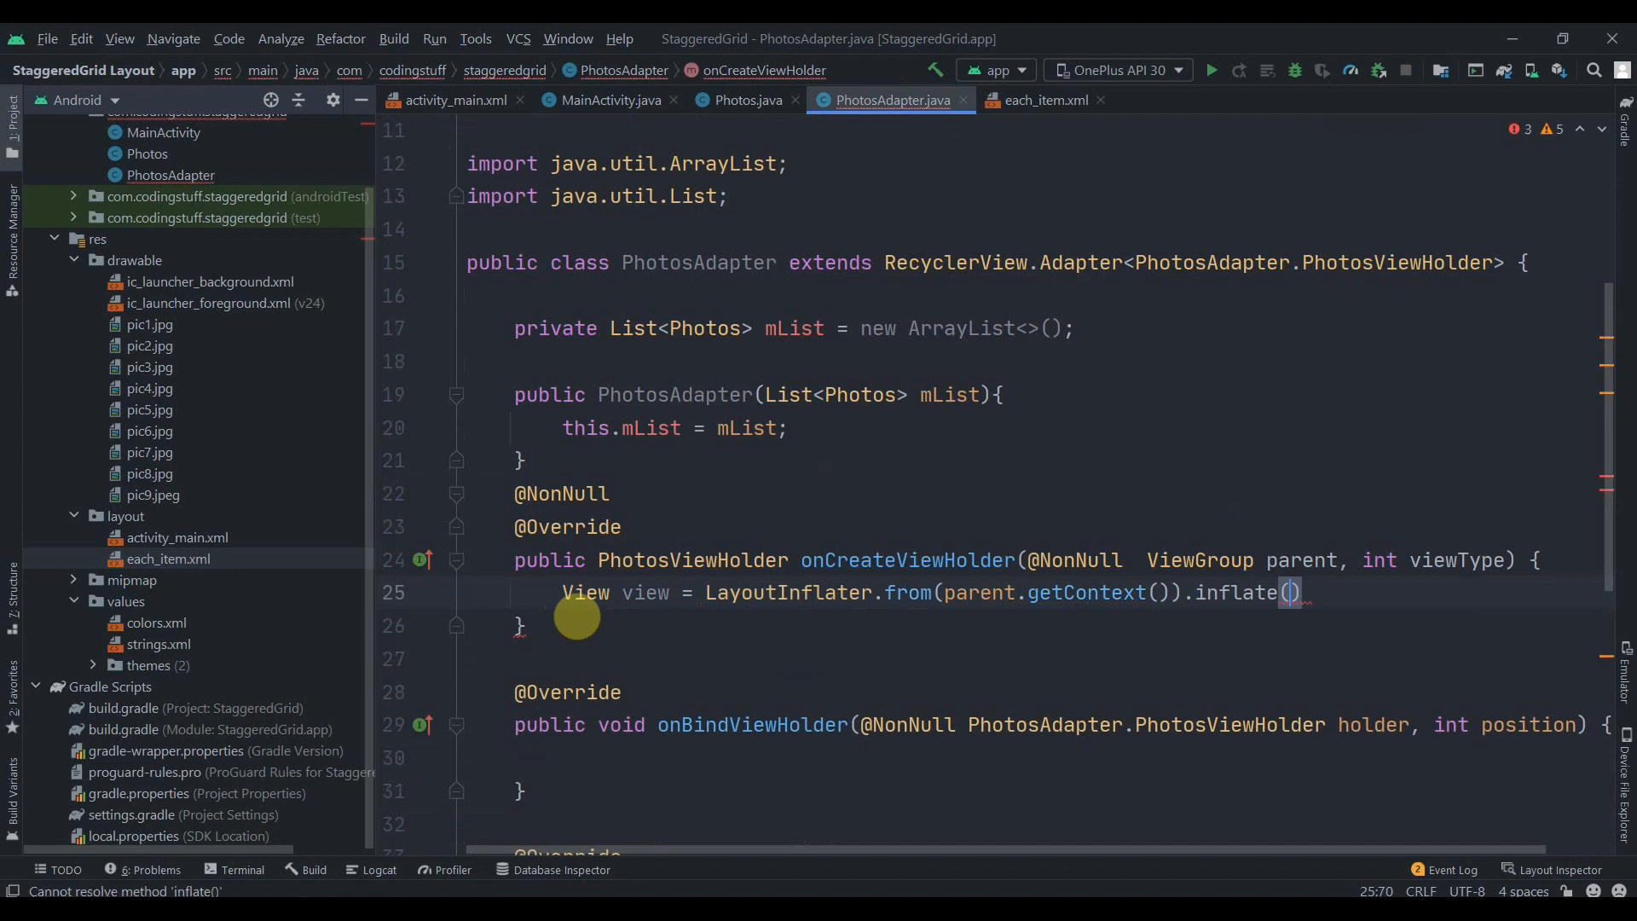
{"action": "type", "text": "R.layout."}
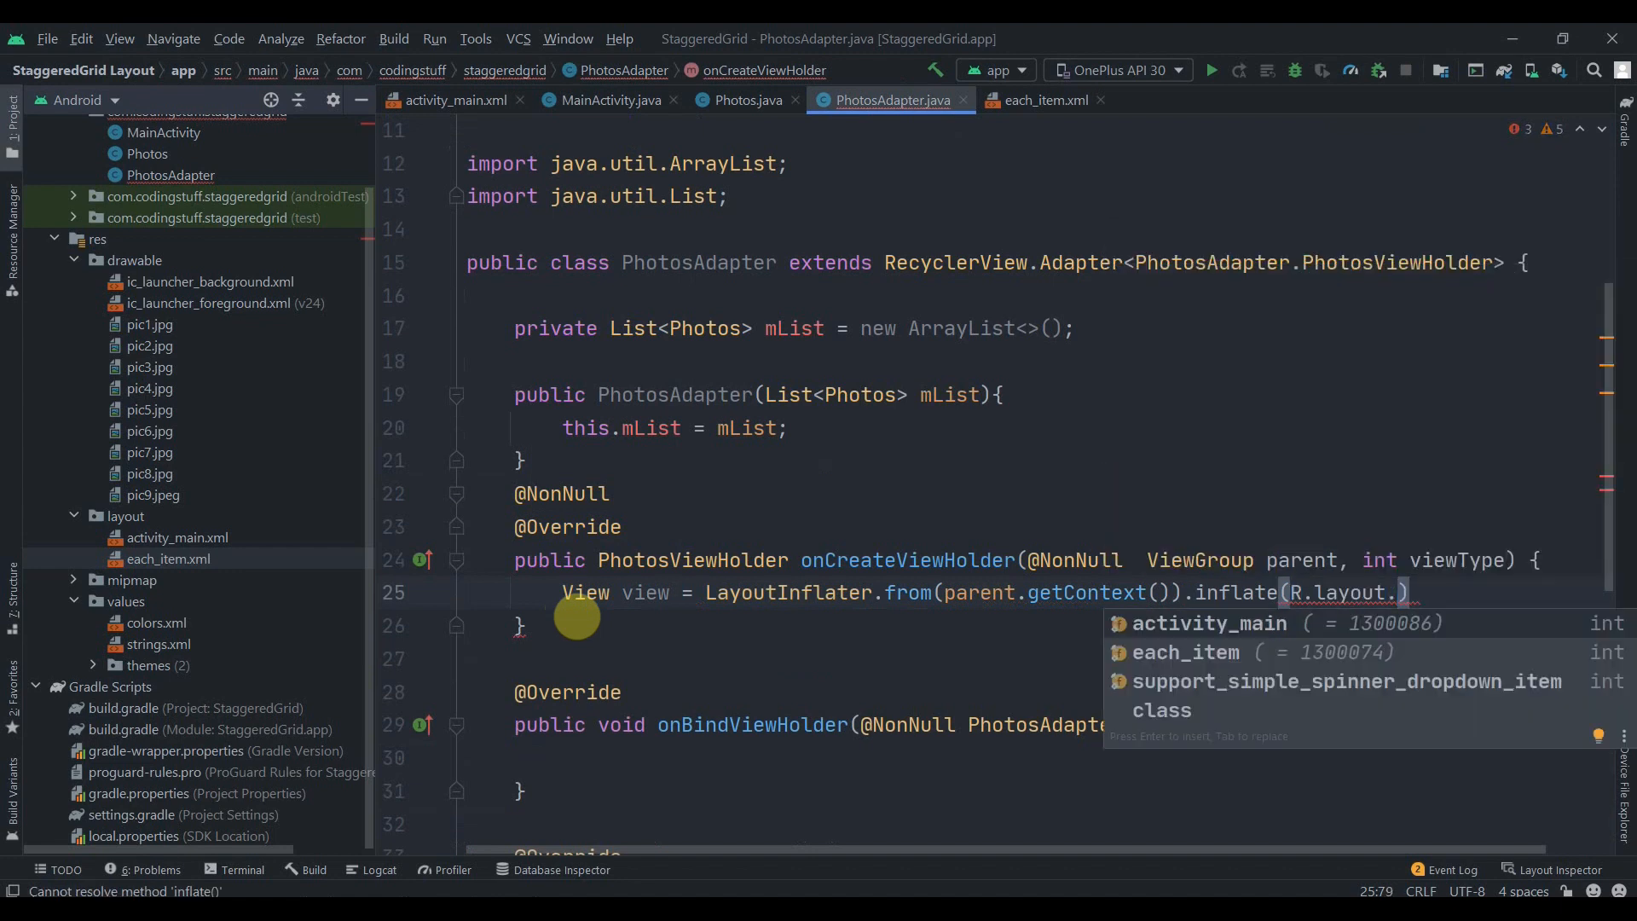
{"action": "left_click", "coordinate": [1185, 651]}
{"action": "type", "text": "return new"}
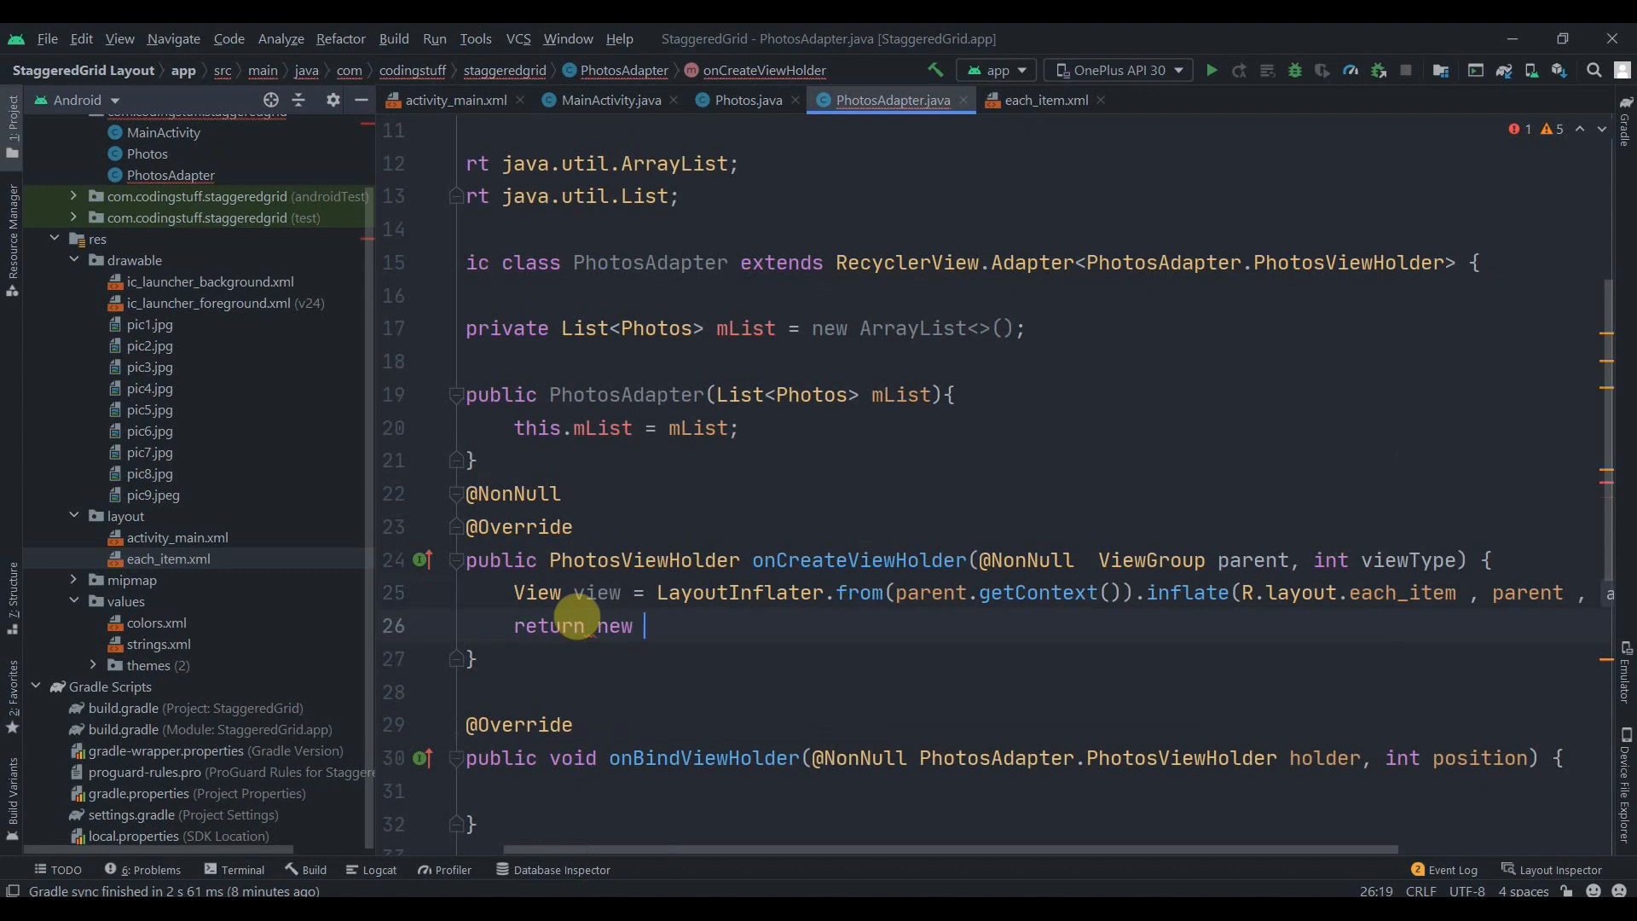
{"action": "type", "text": "PhotosViewHolder(v)"}
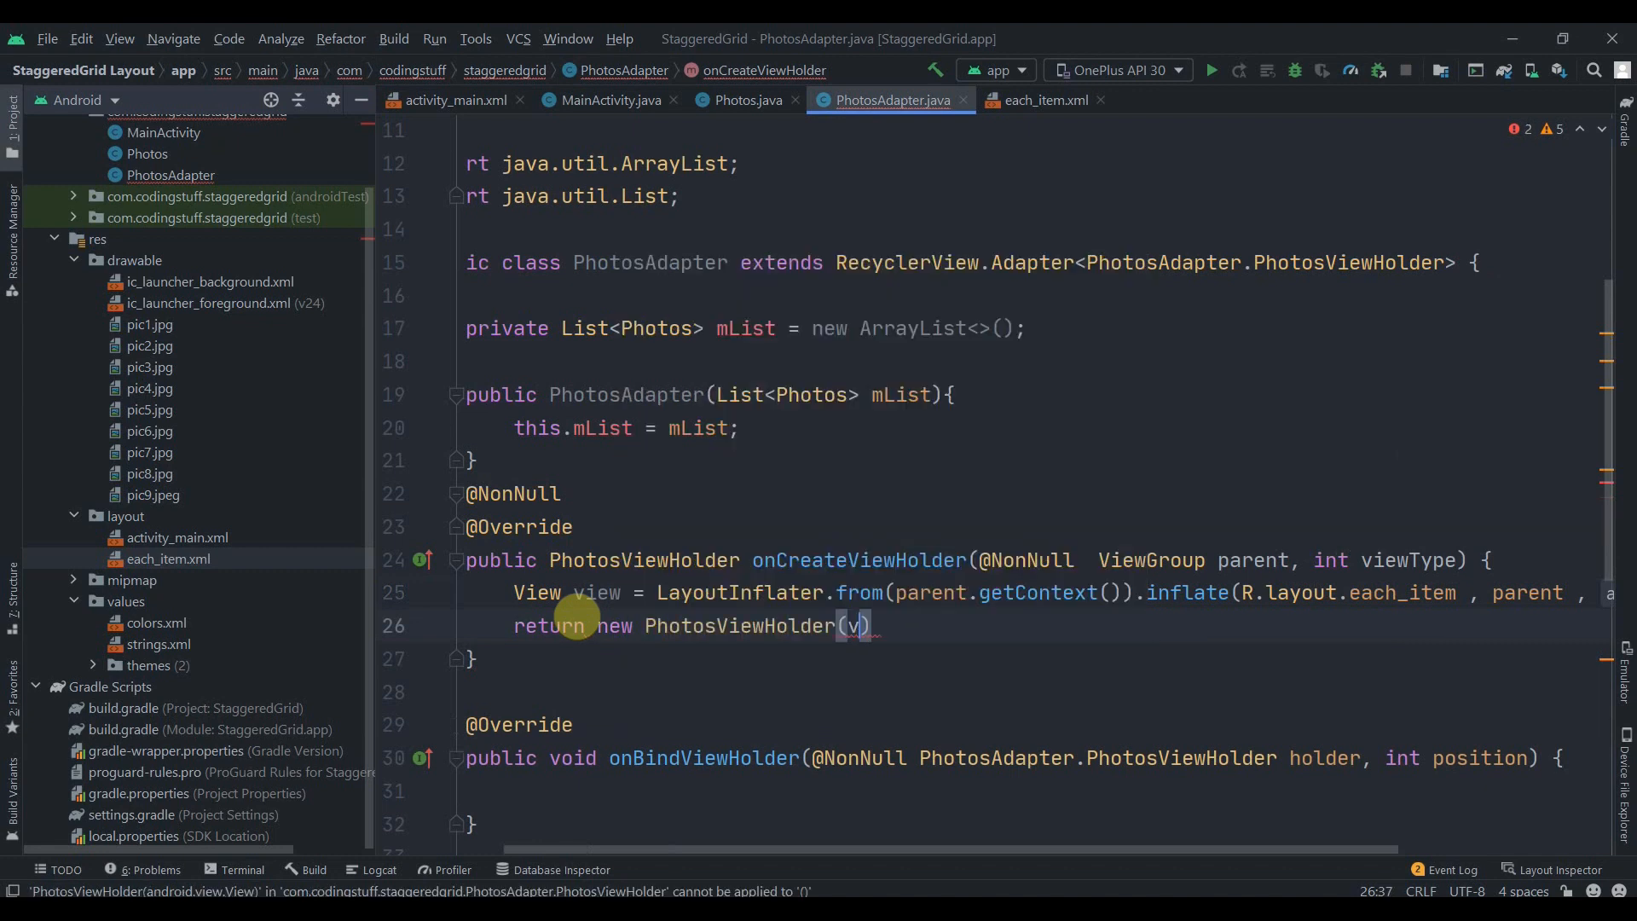
{"action": "type", "text": "iew);"}
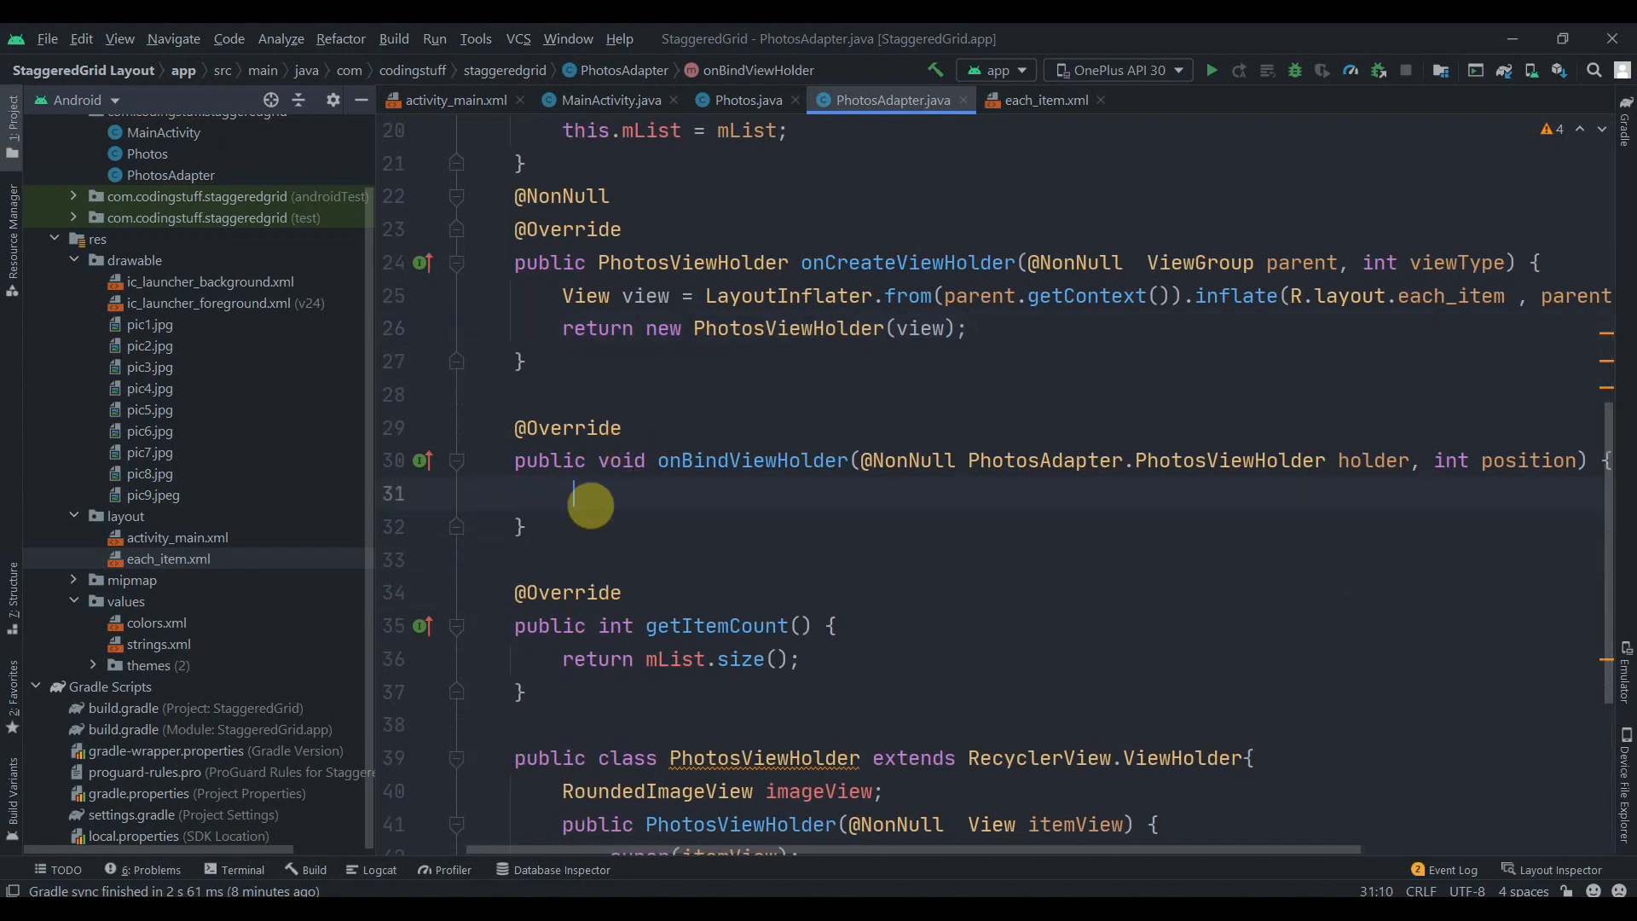
- Write holder.imageView.setImageResource(mList.get(position).getImage()) in onBindViewHolder
{"action": "type", "text": "holder.imageView."}
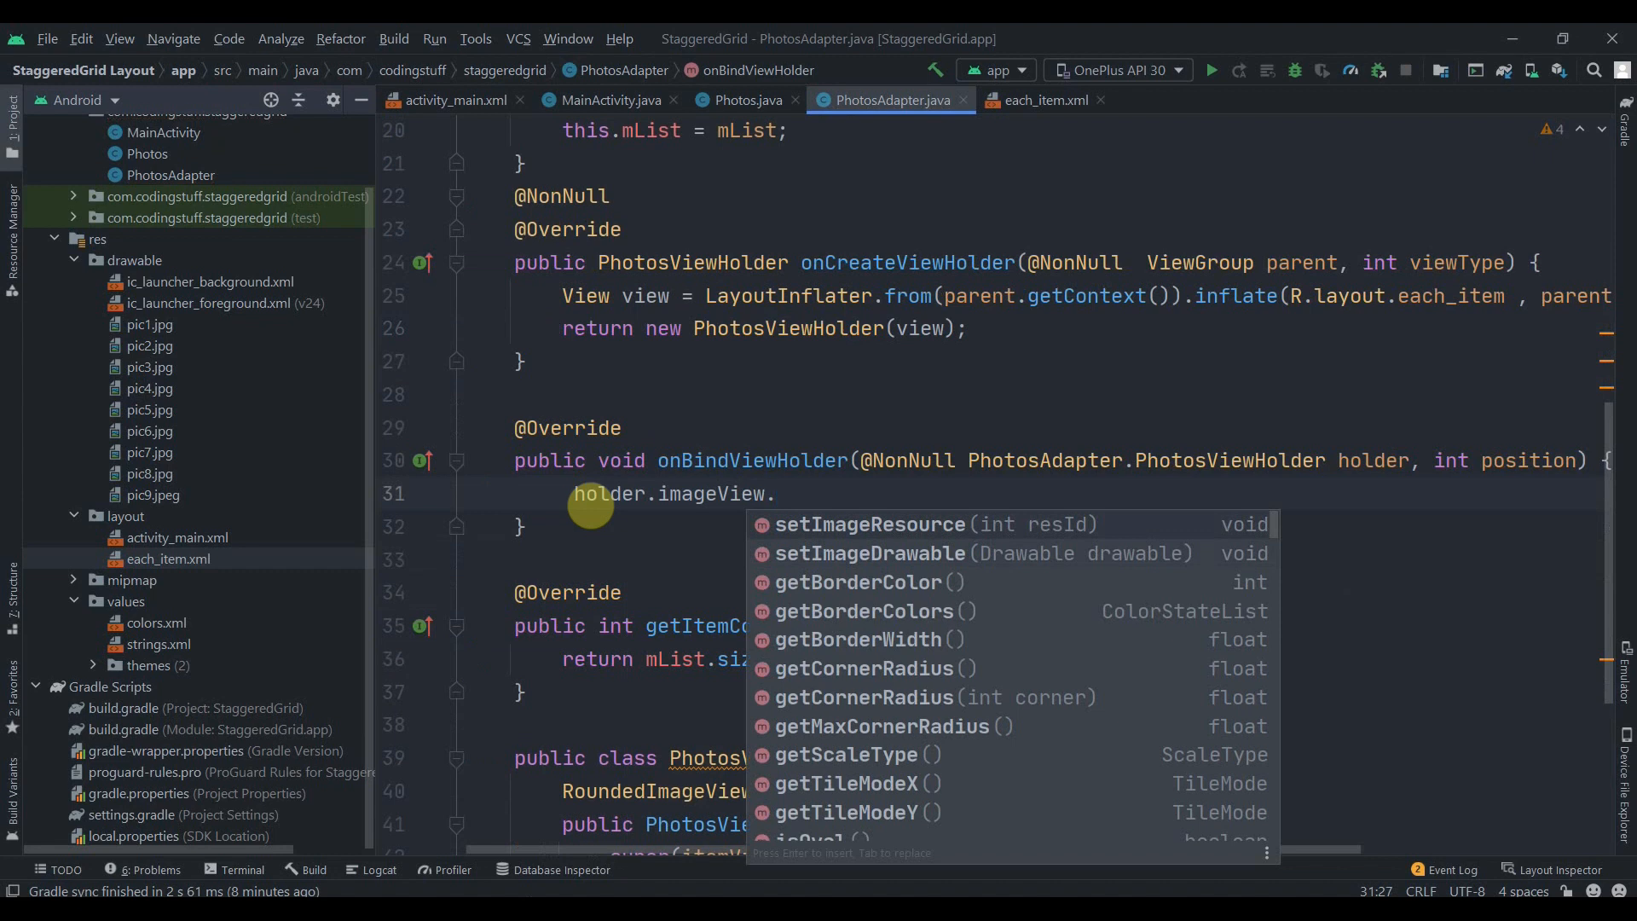
{"action": "left_click", "coordinate": [870, 523]}
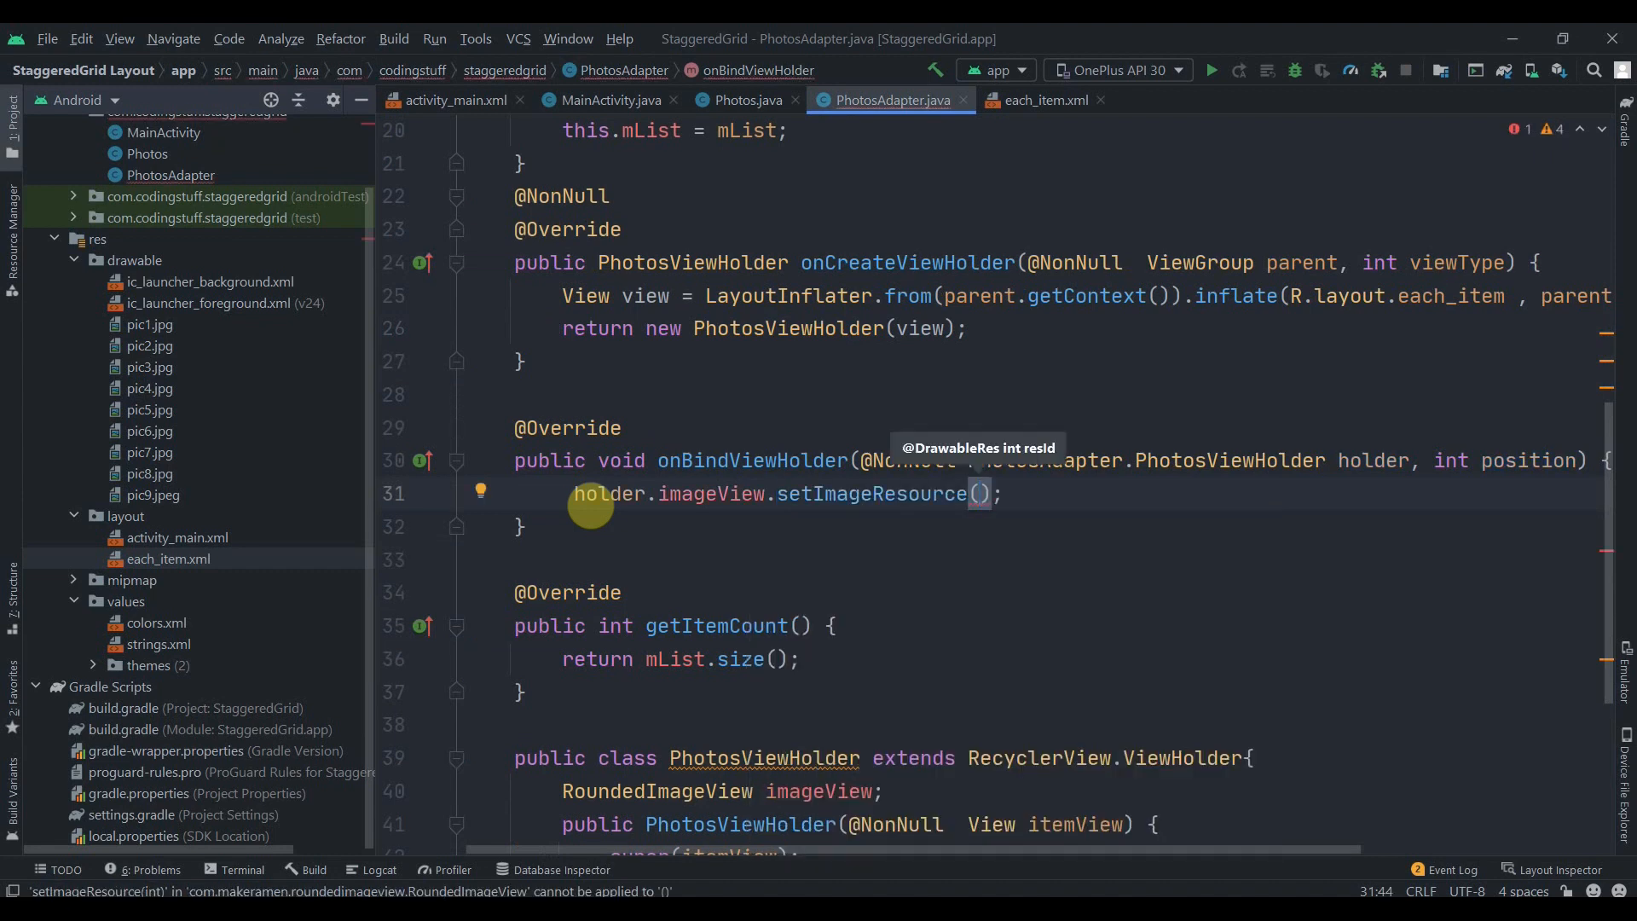
{"action": "type", "text": "mList."}
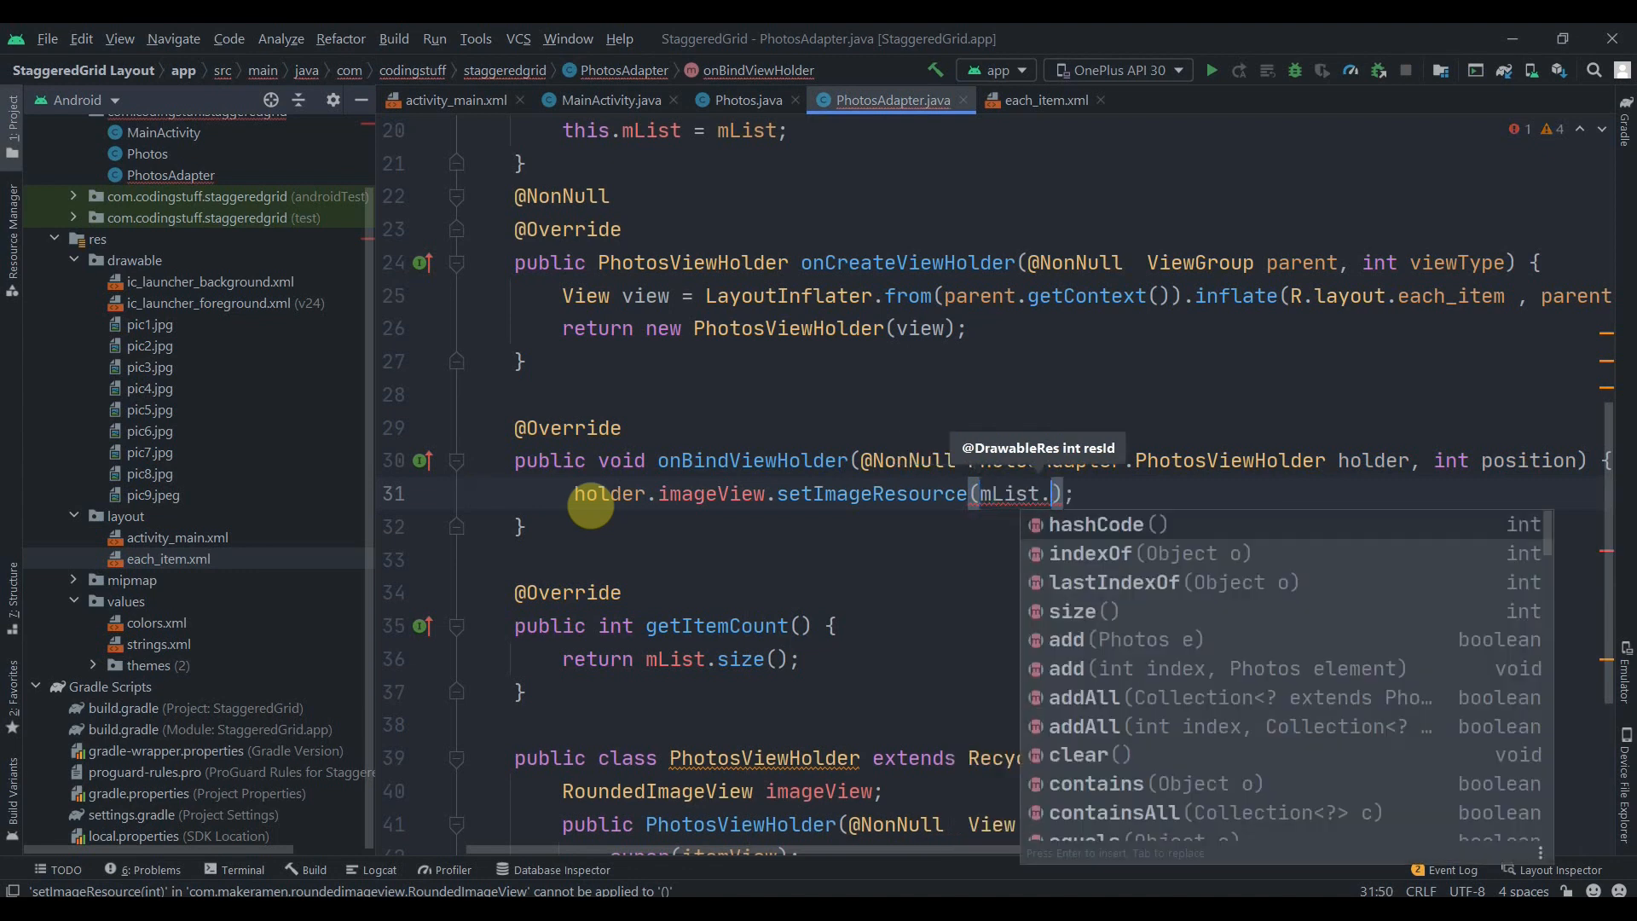
{"action": "type", "text": "get(position).getImage("}
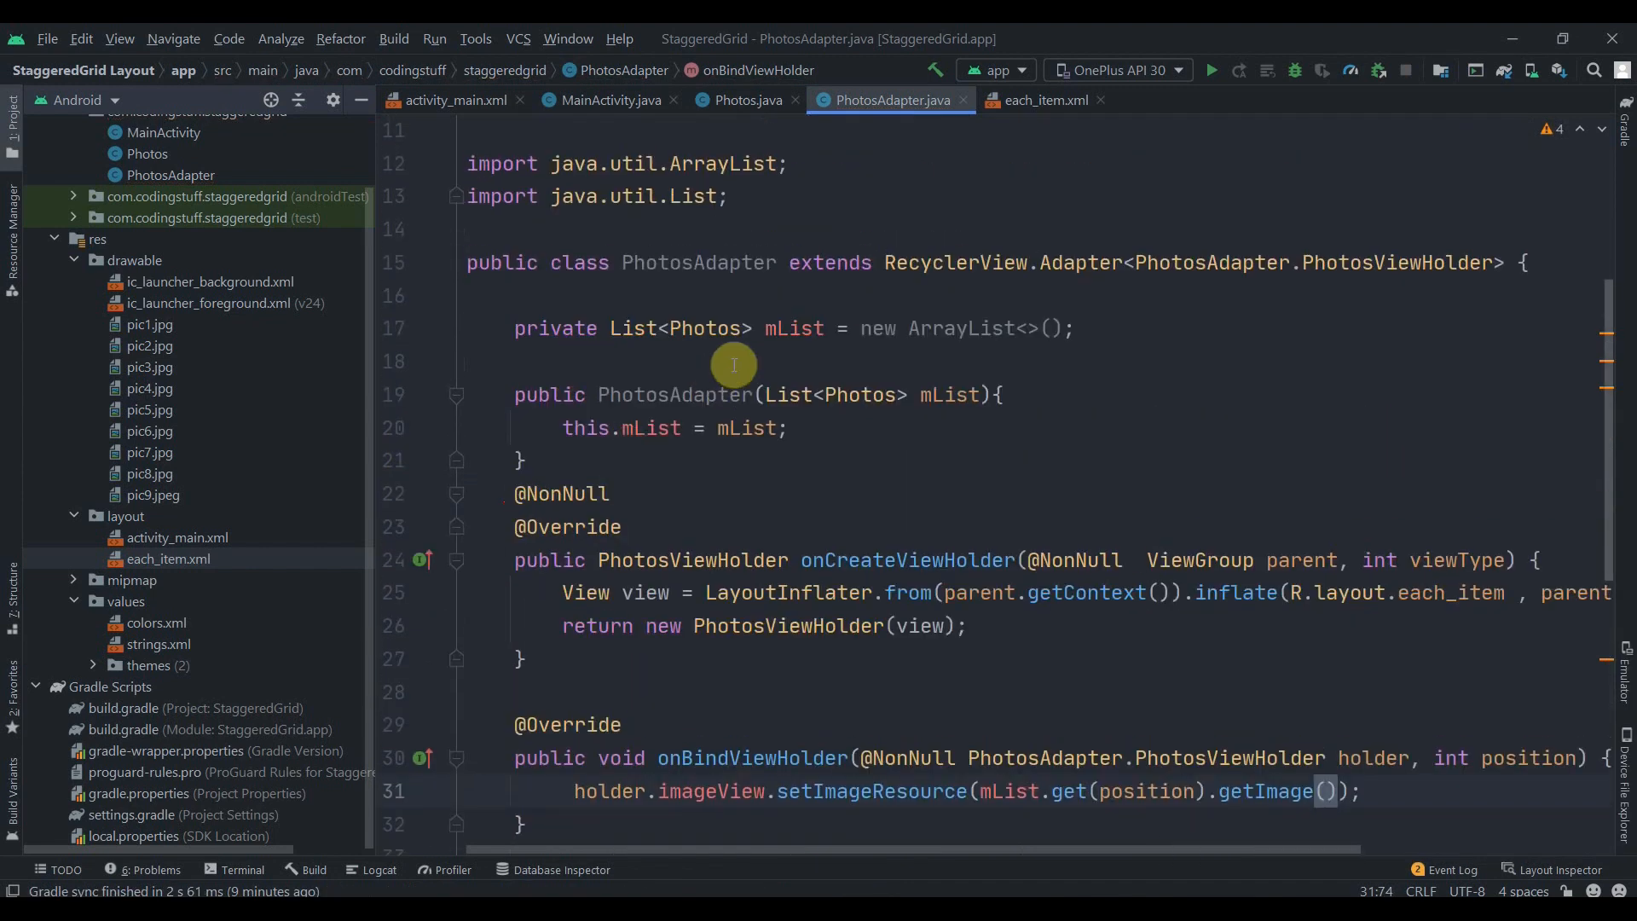
{"action": "scroll", "scroll_direction": "down", "scroll_amount": 3}
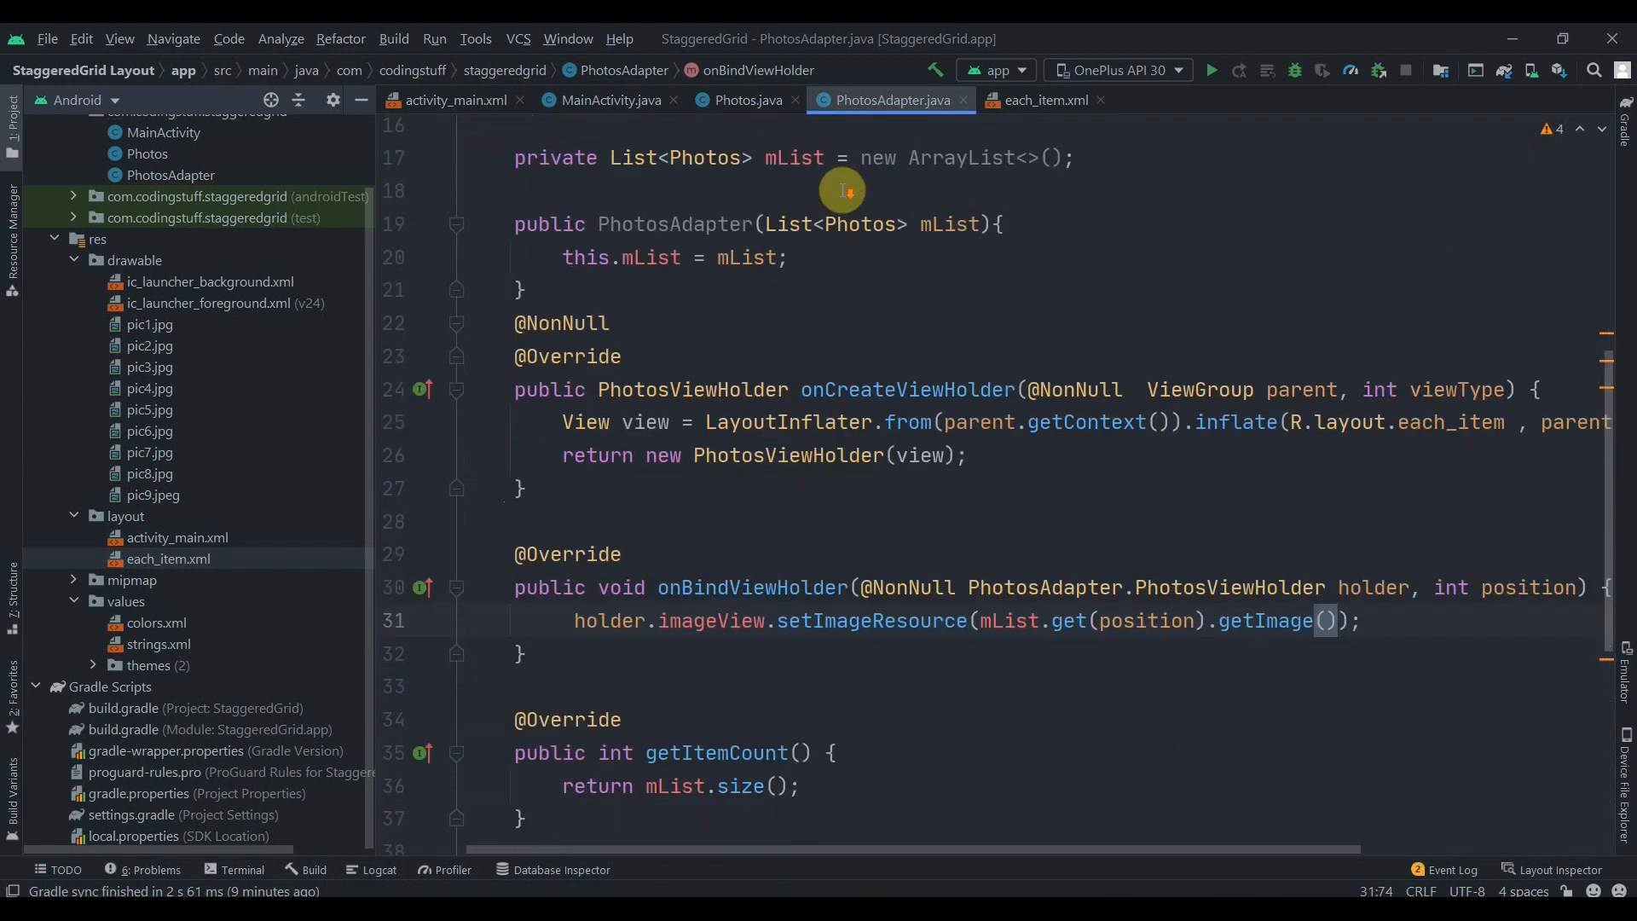
- In MainActivity declare List<Photos> mList = new ArrayList<>()
{"action": "left_click", "coordinate": [607, 99]}
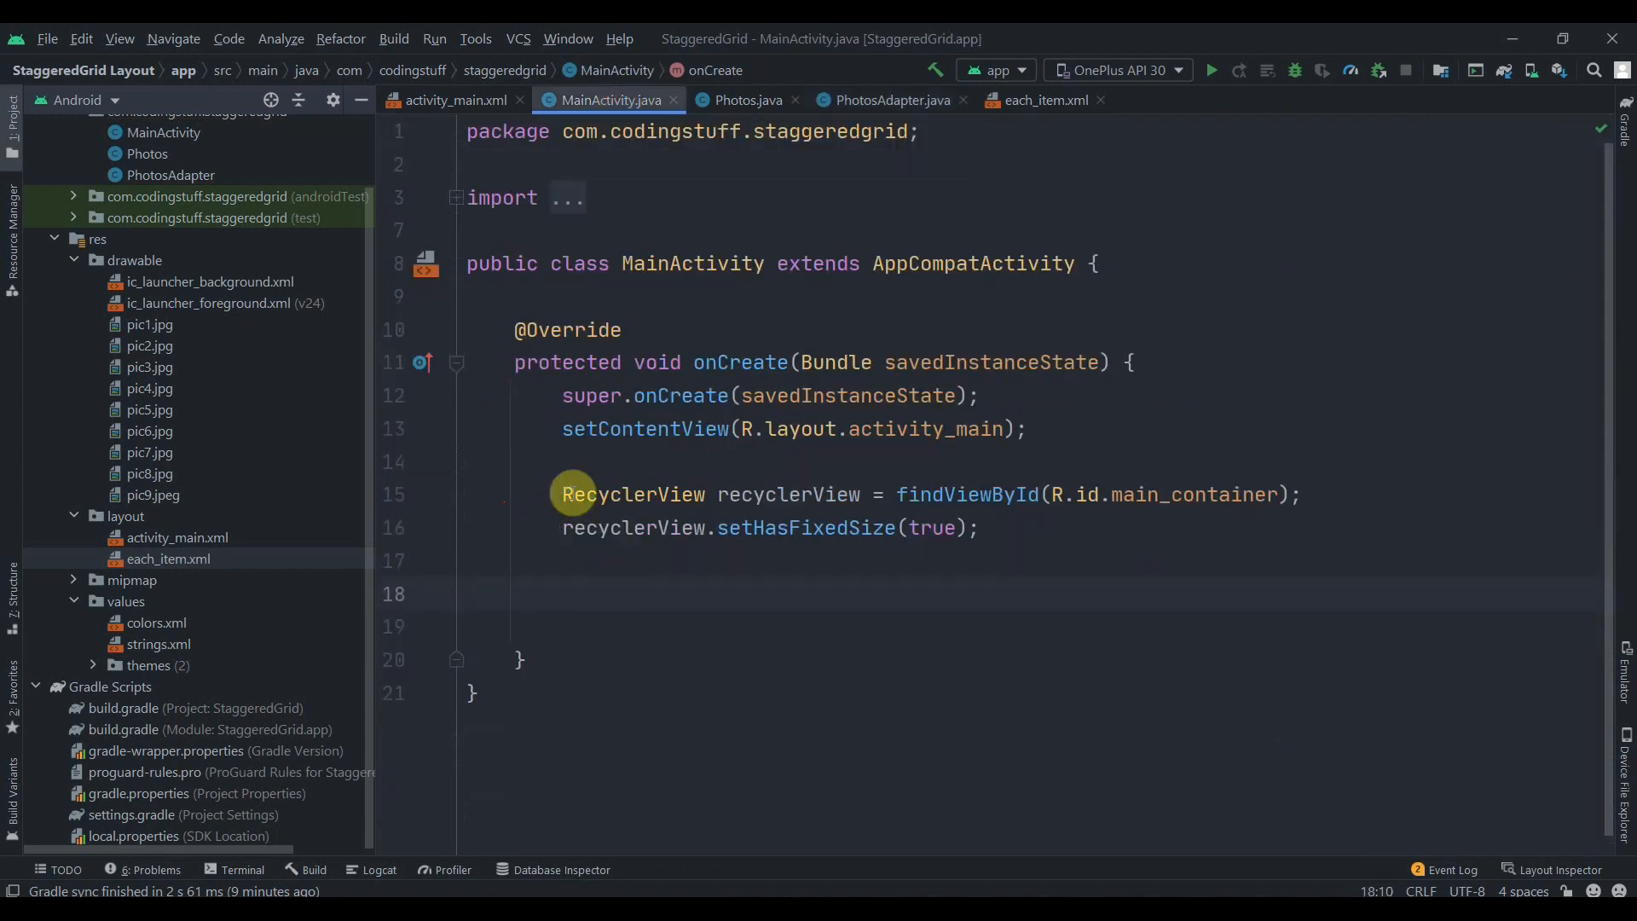
{"action": "type", "text": "List"}
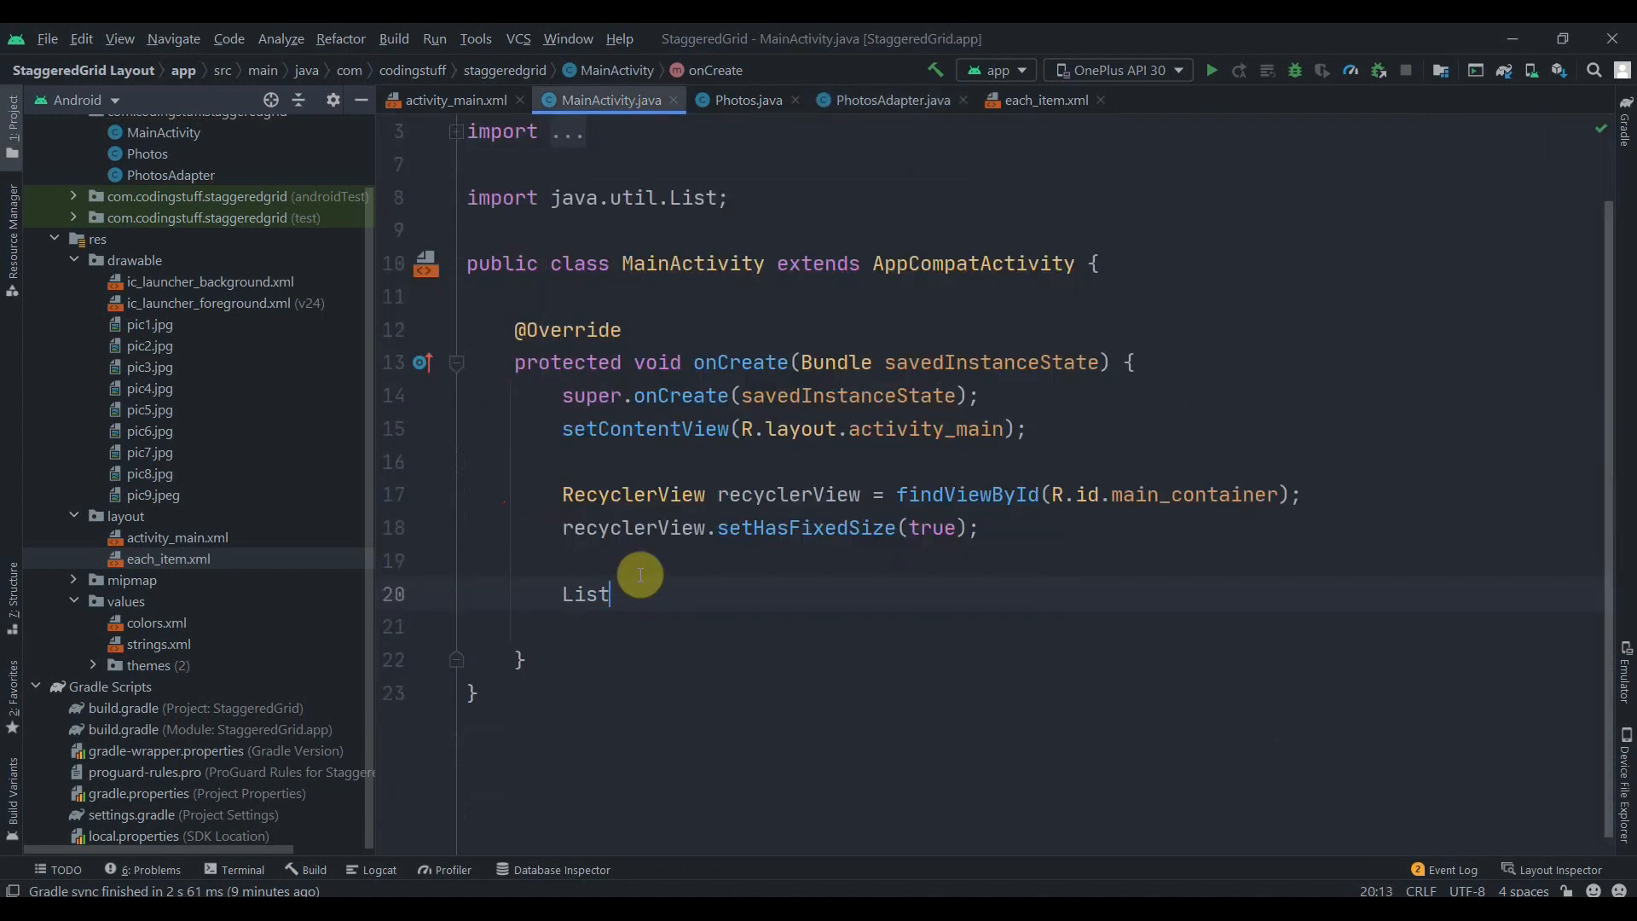
{"action": "type", "text": "<Photos> mList"}
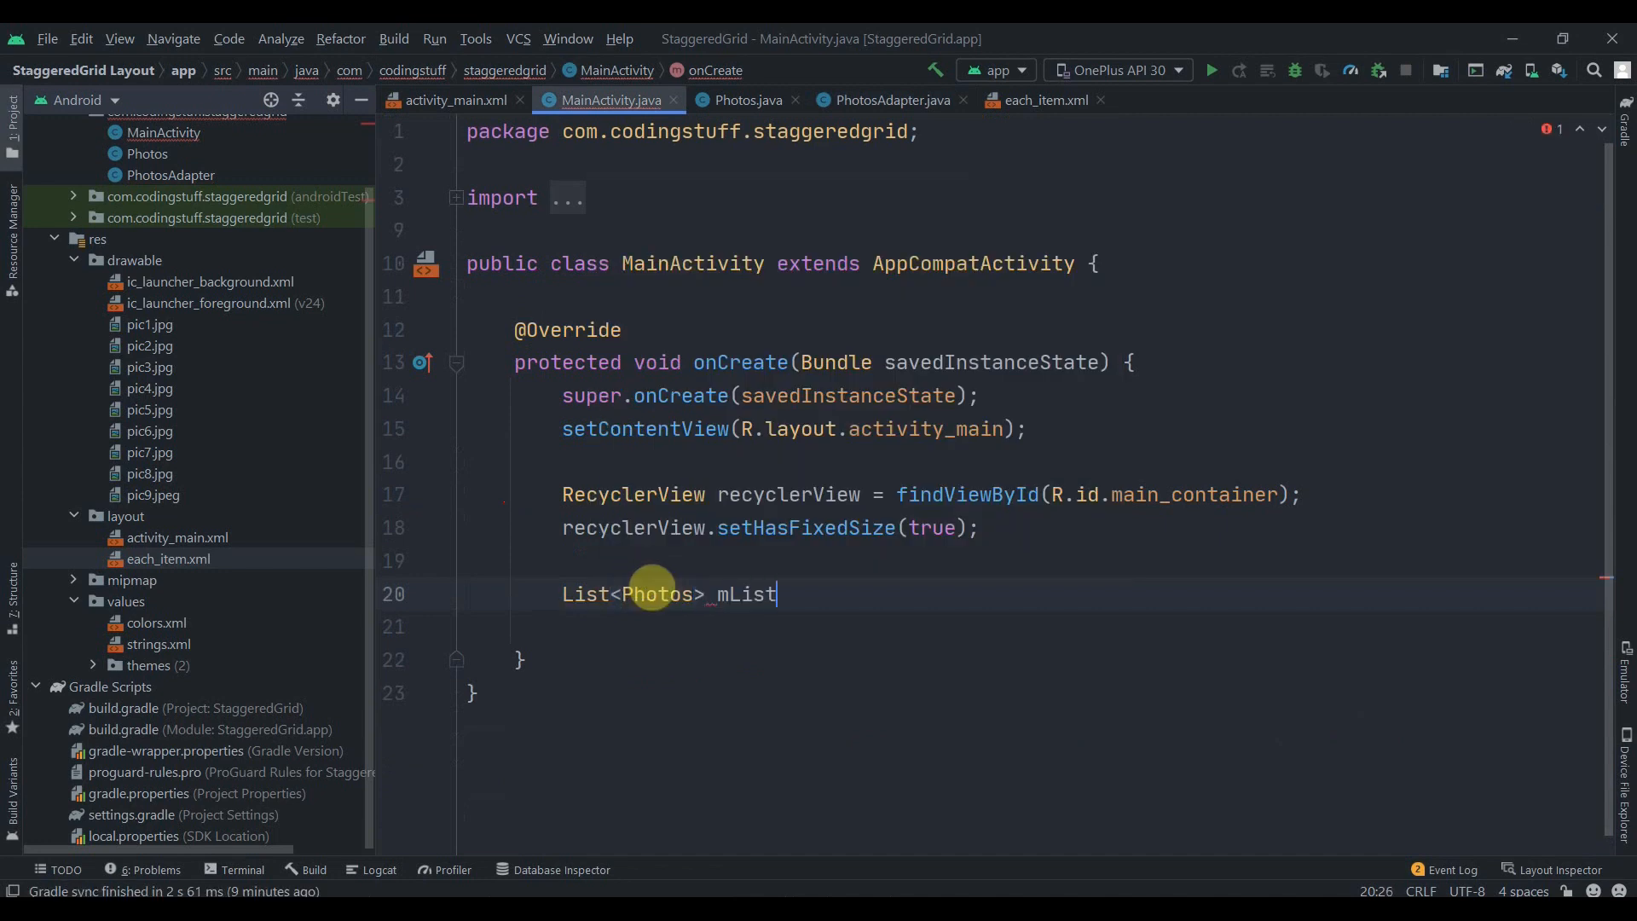
{"action": "type", "text": "= new ArrayList<>();"}
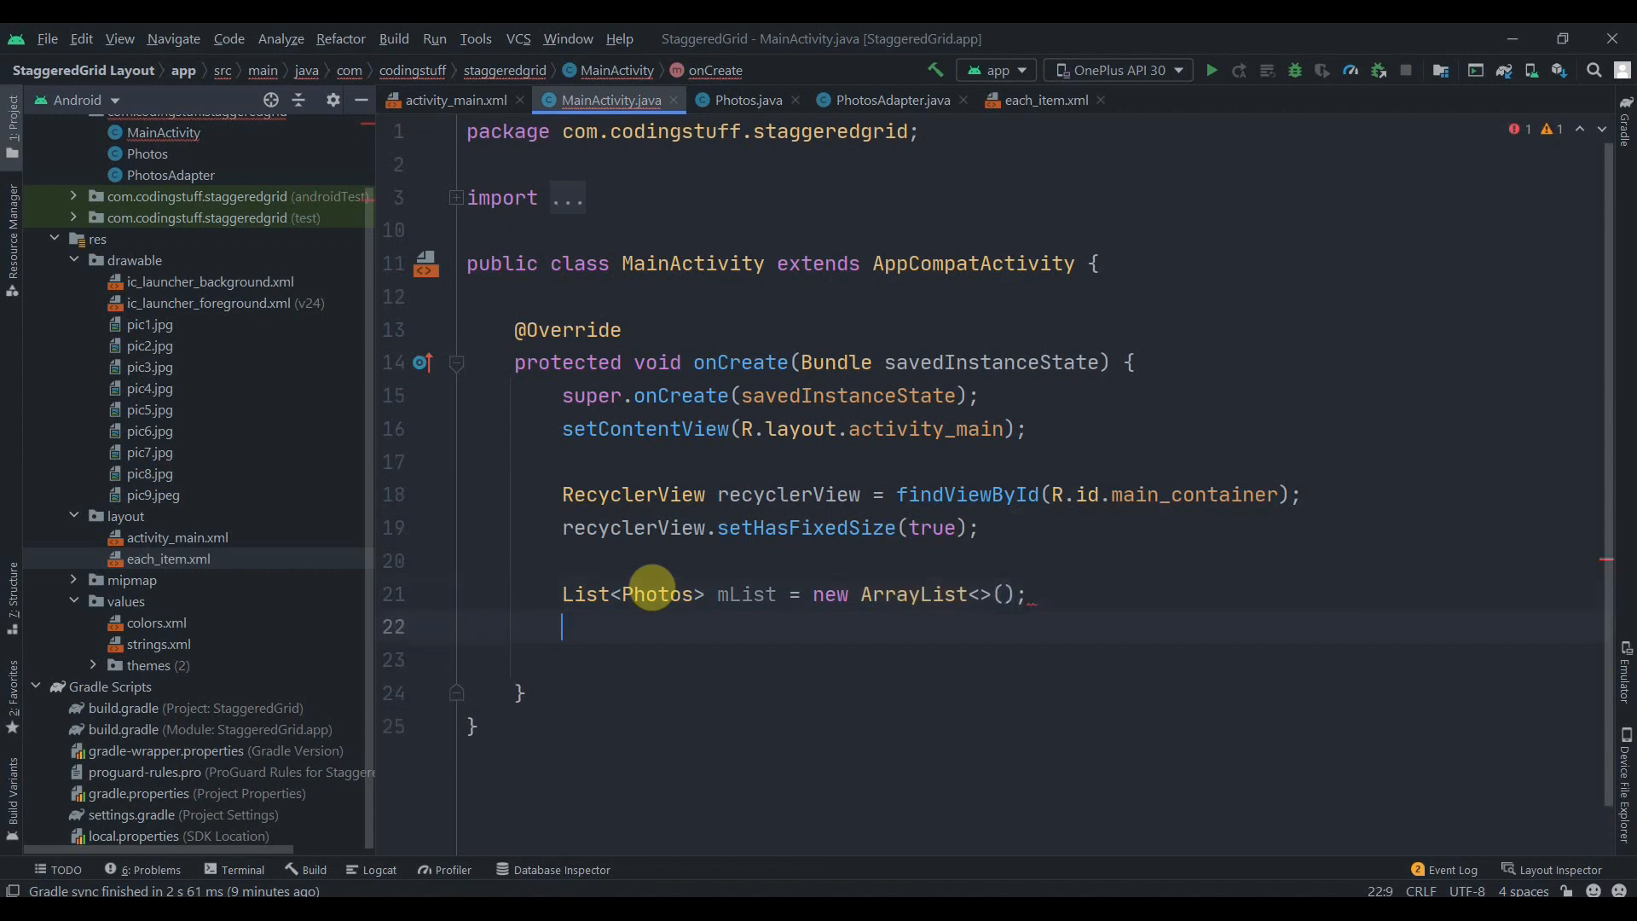
- Add nine Photos entries to mList for drawables pic1 through pic9
{"action": "type", "text": "mList.add(n"}
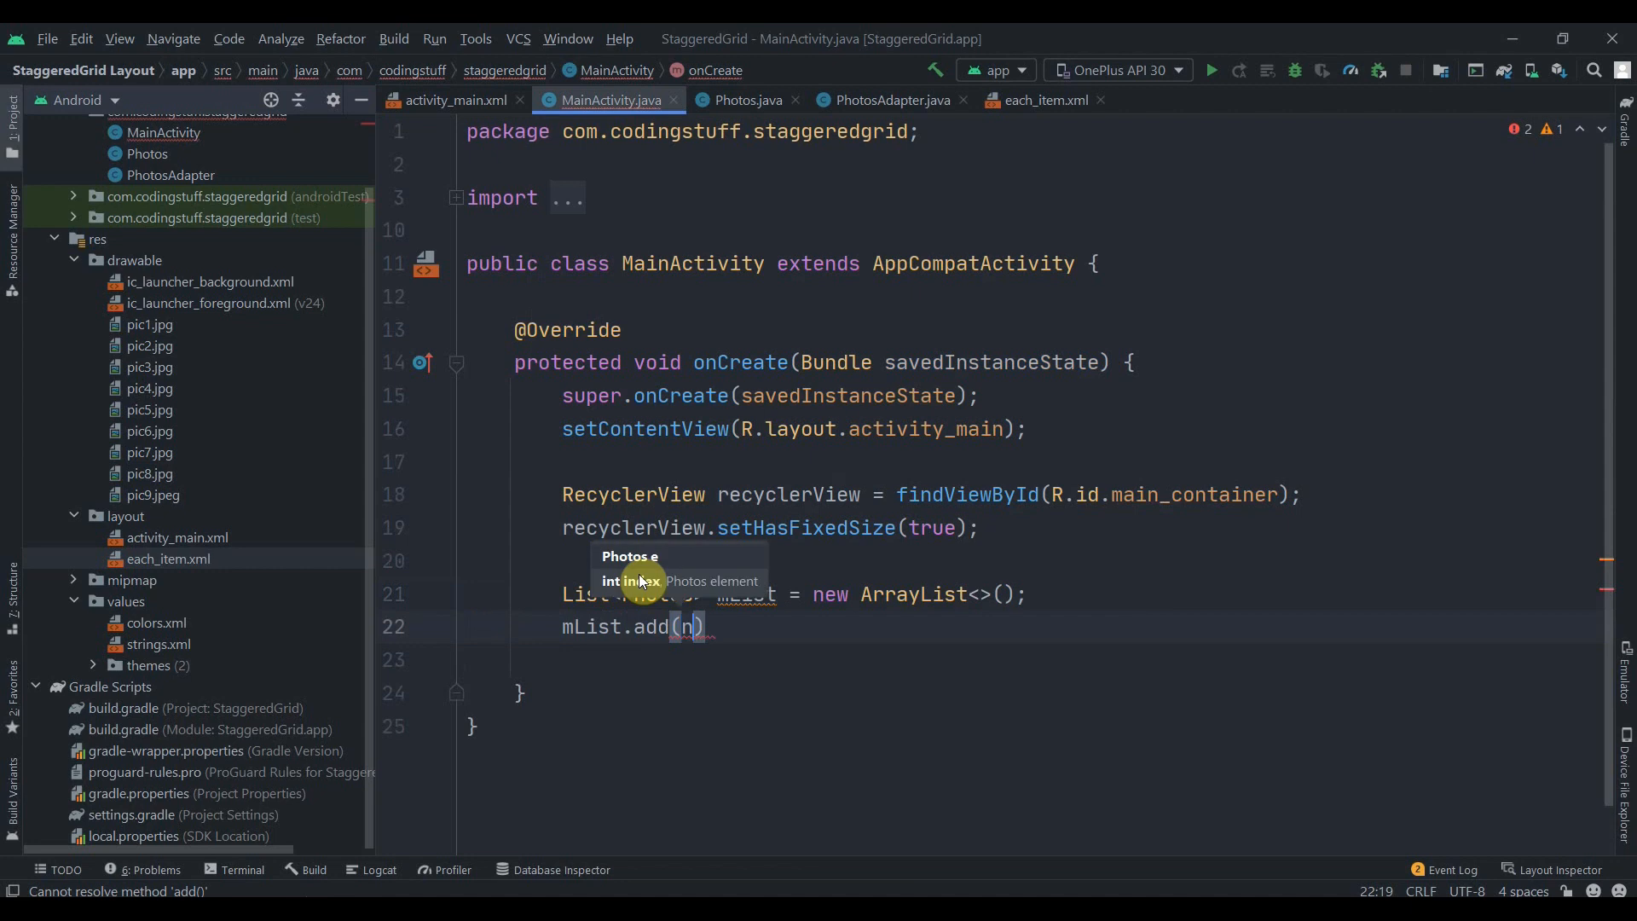
{"action": "type", "text": "new Photos()"}
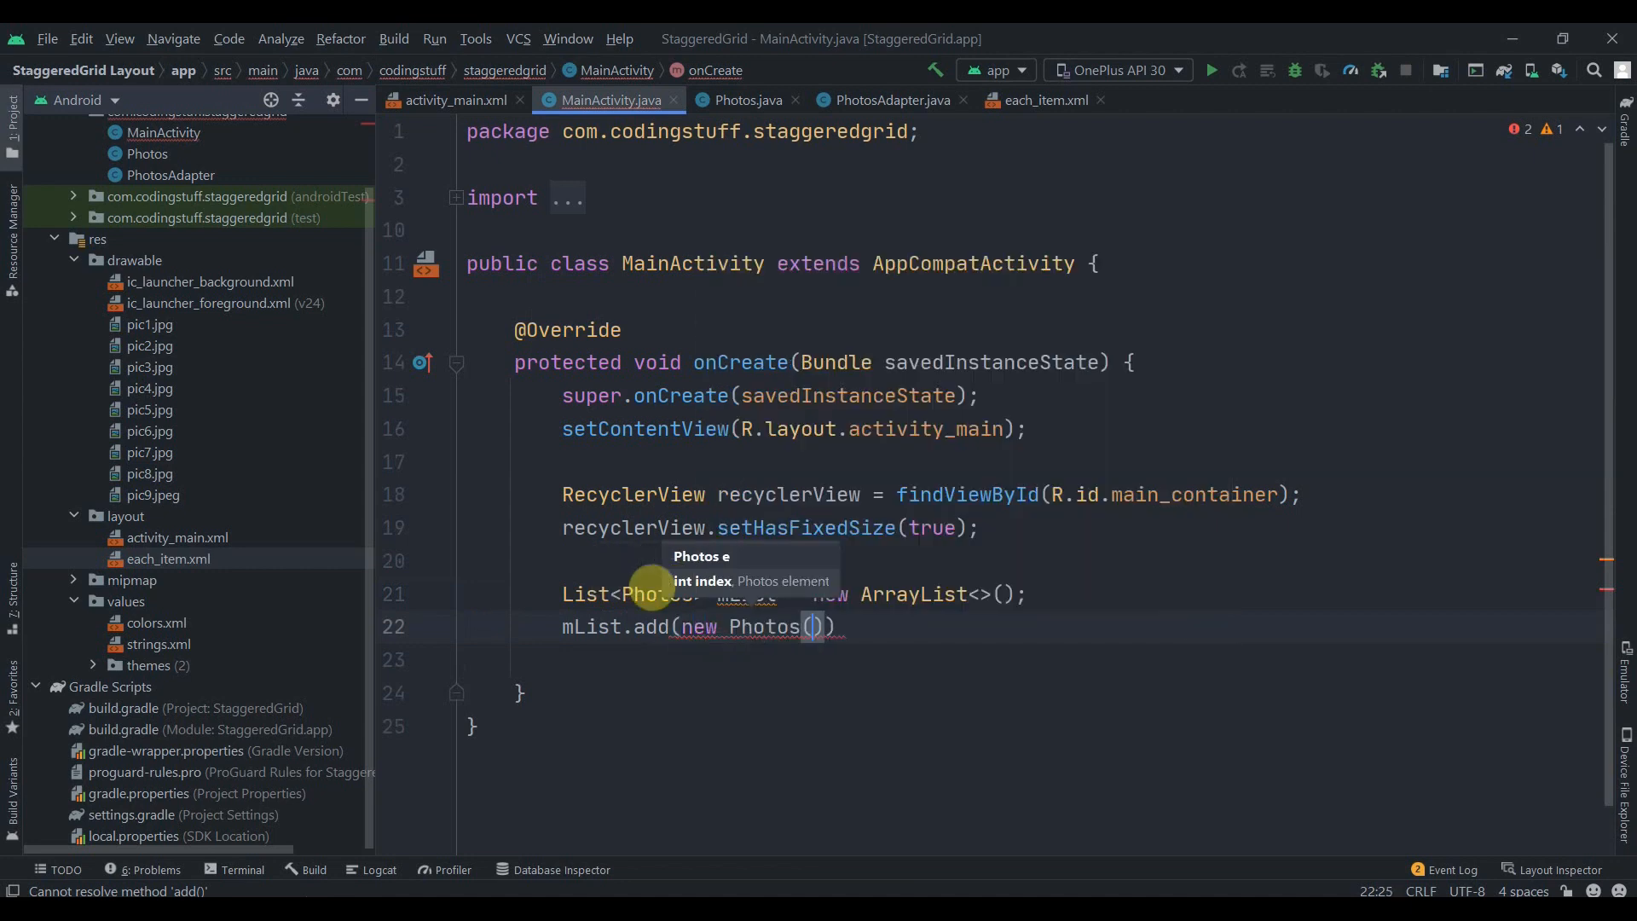
{"action": "type", "text": "R.drawable.pic1"}
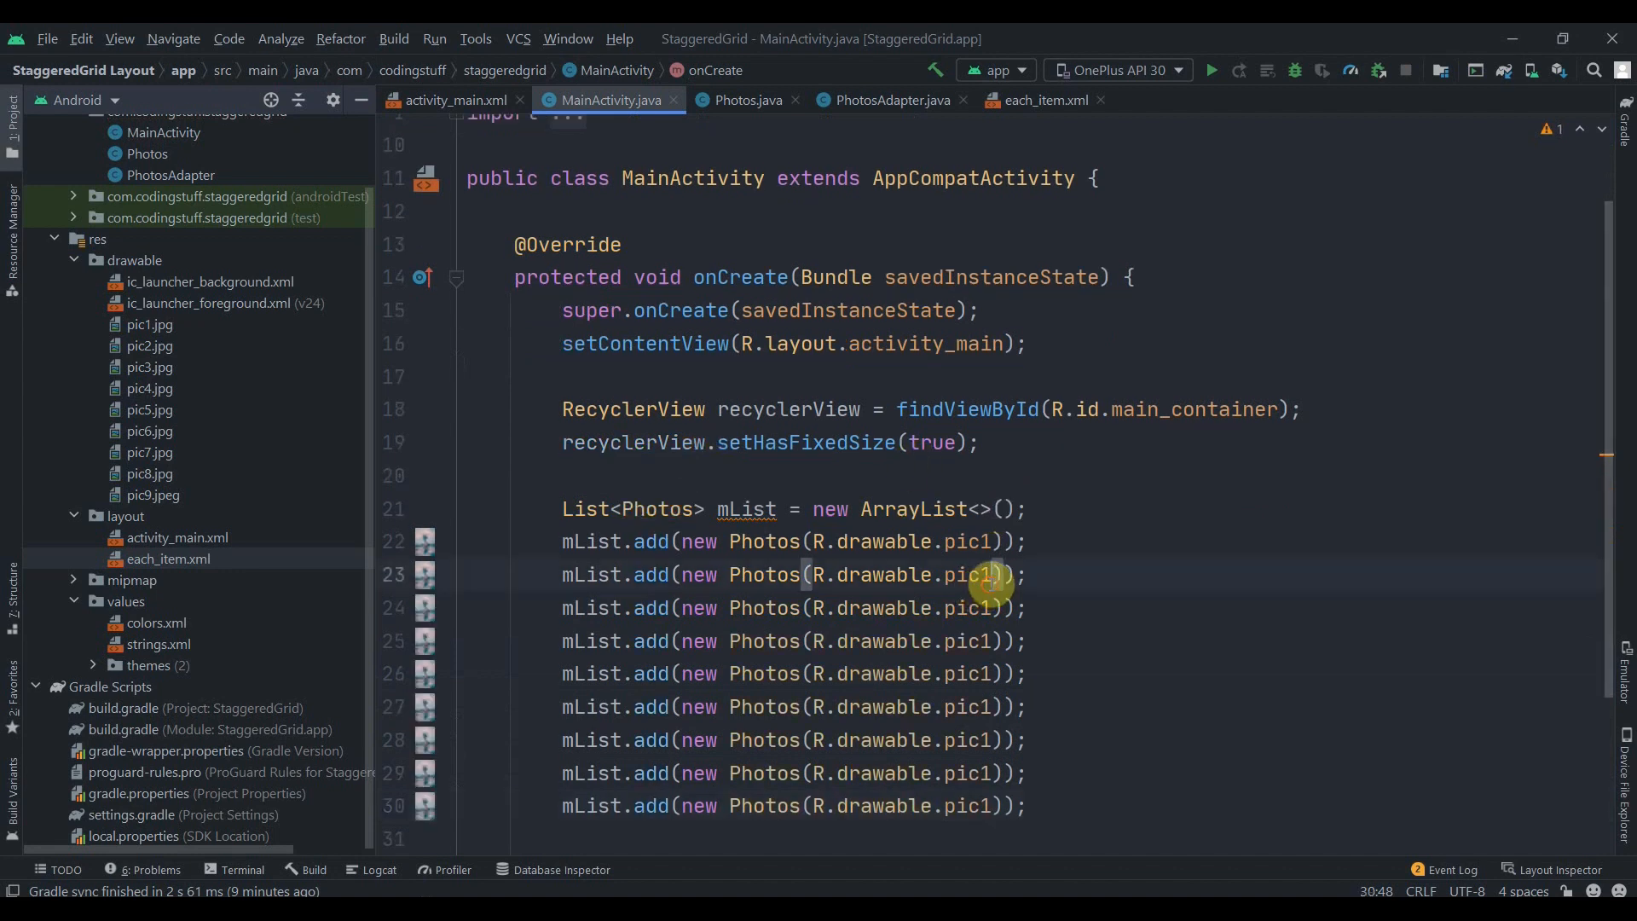
{"action": "type", "text": "2"}
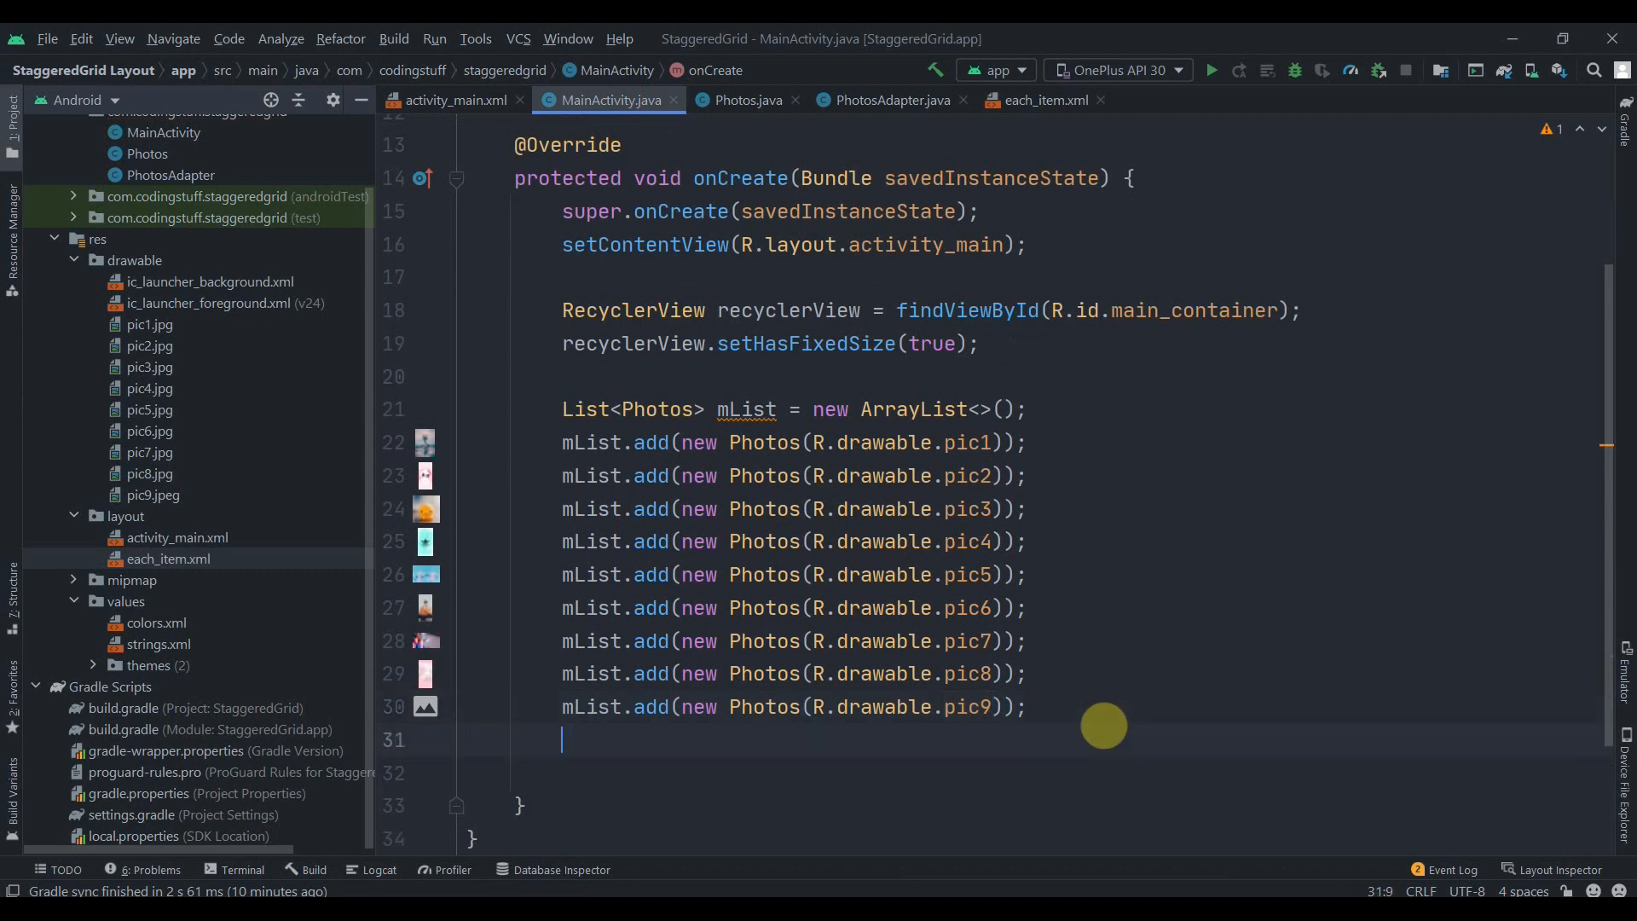
- Set the RecyclerView's layout manager to a two-span StaggeredGridLayoutManager
{"action": "type", "text": "re"}
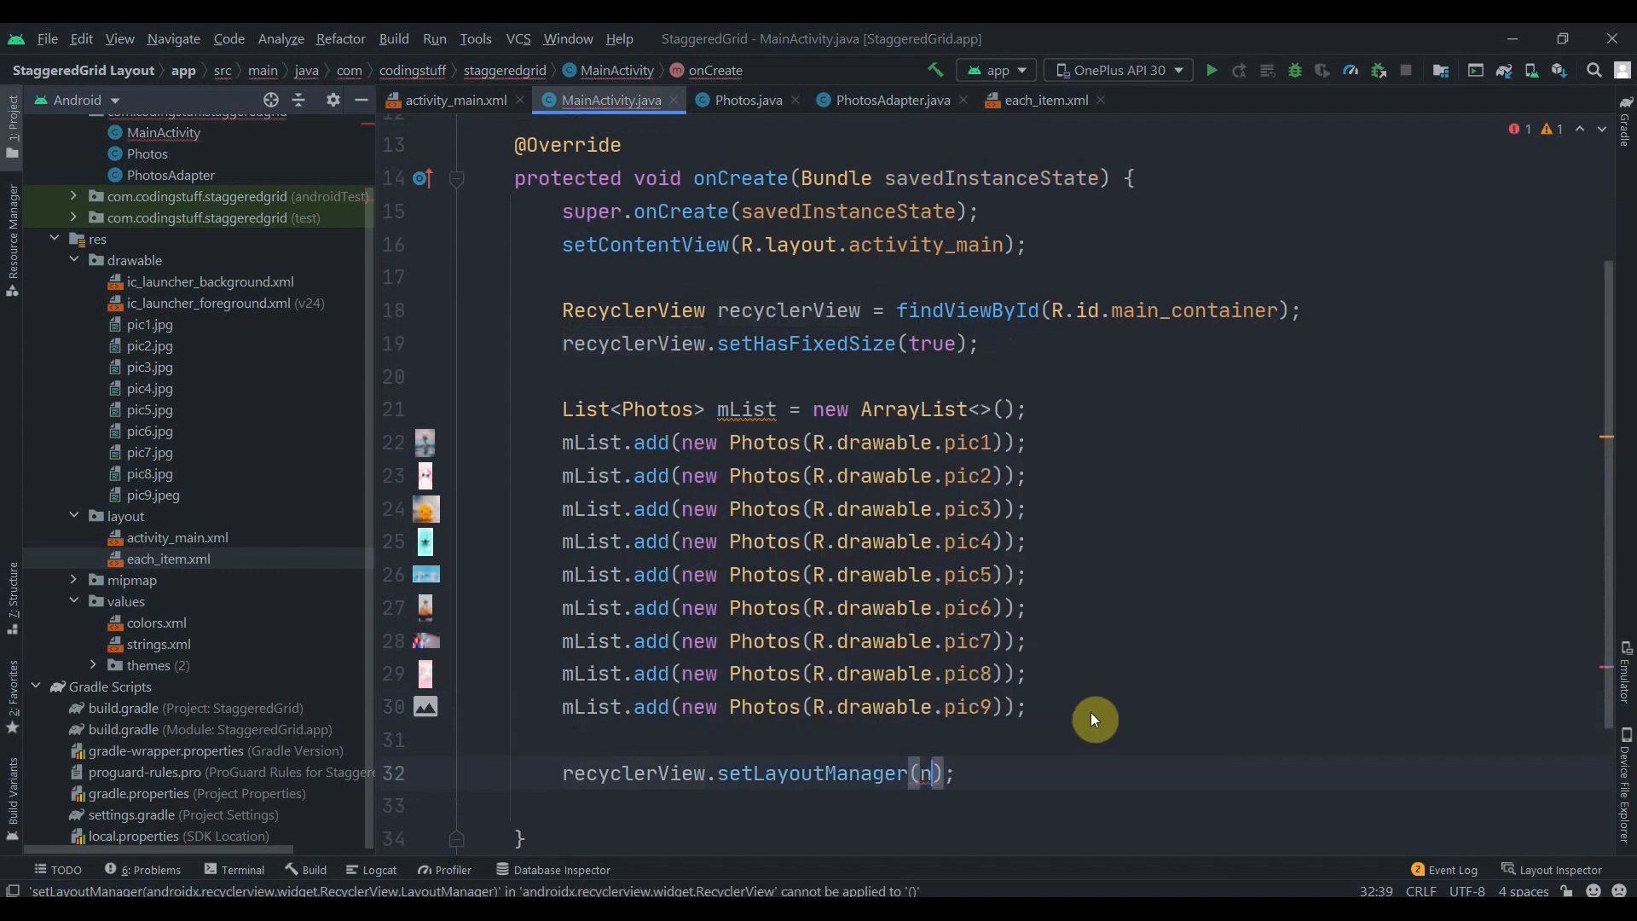
{"action": "type", "text": "new StaggeredGridLayoutManager(2,"}
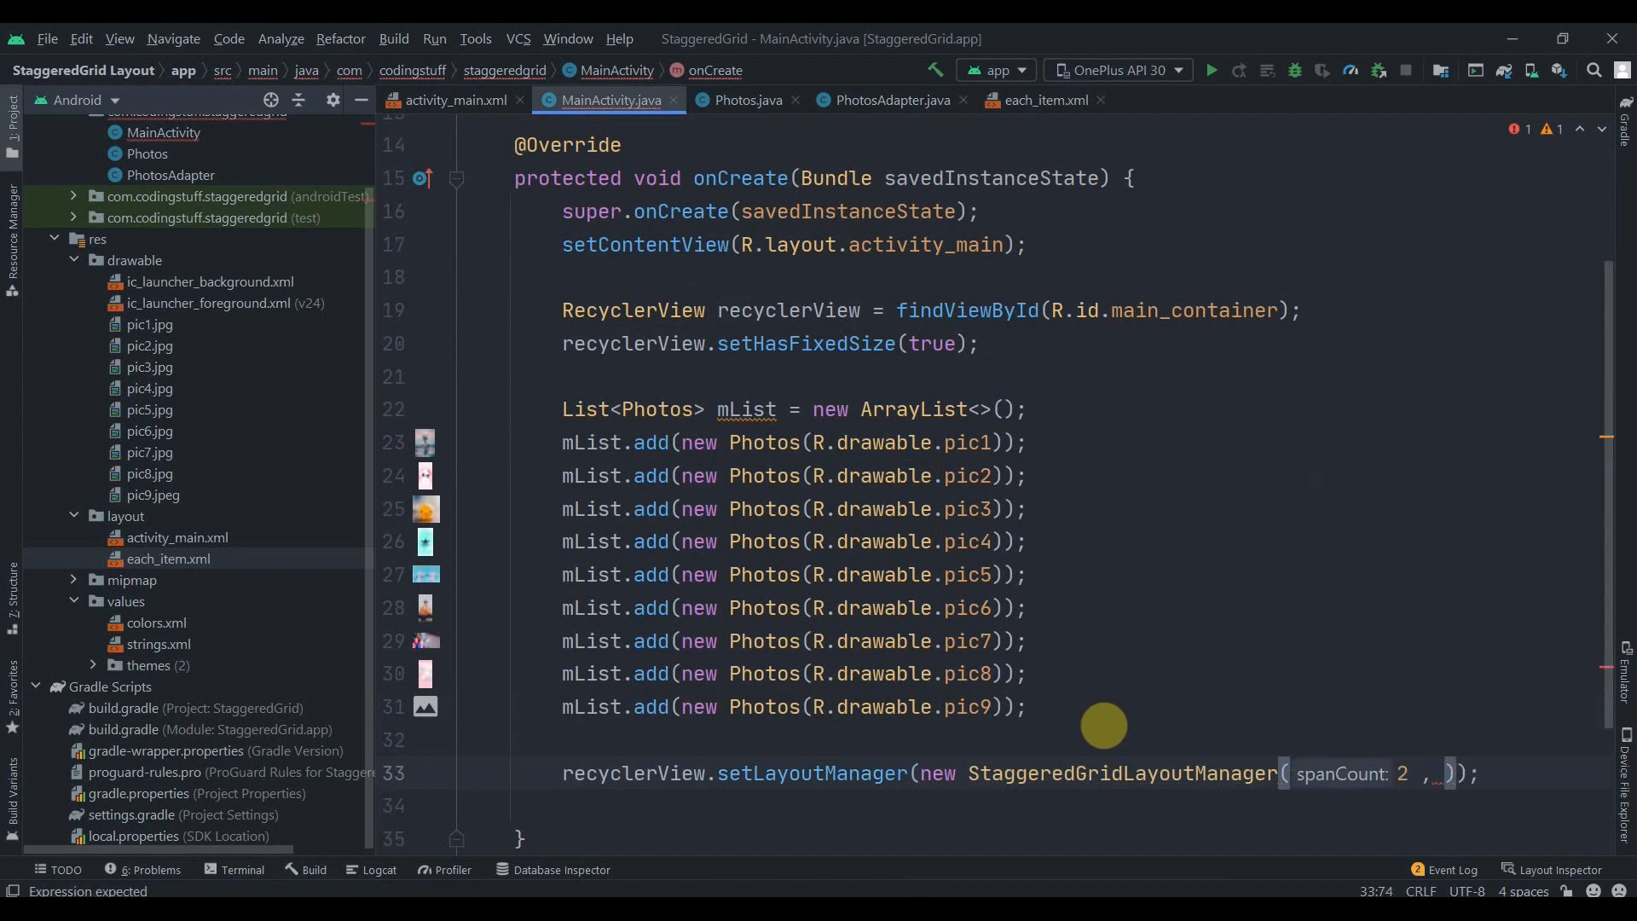
{"action": "type", "text": "StaggeredGridL"}
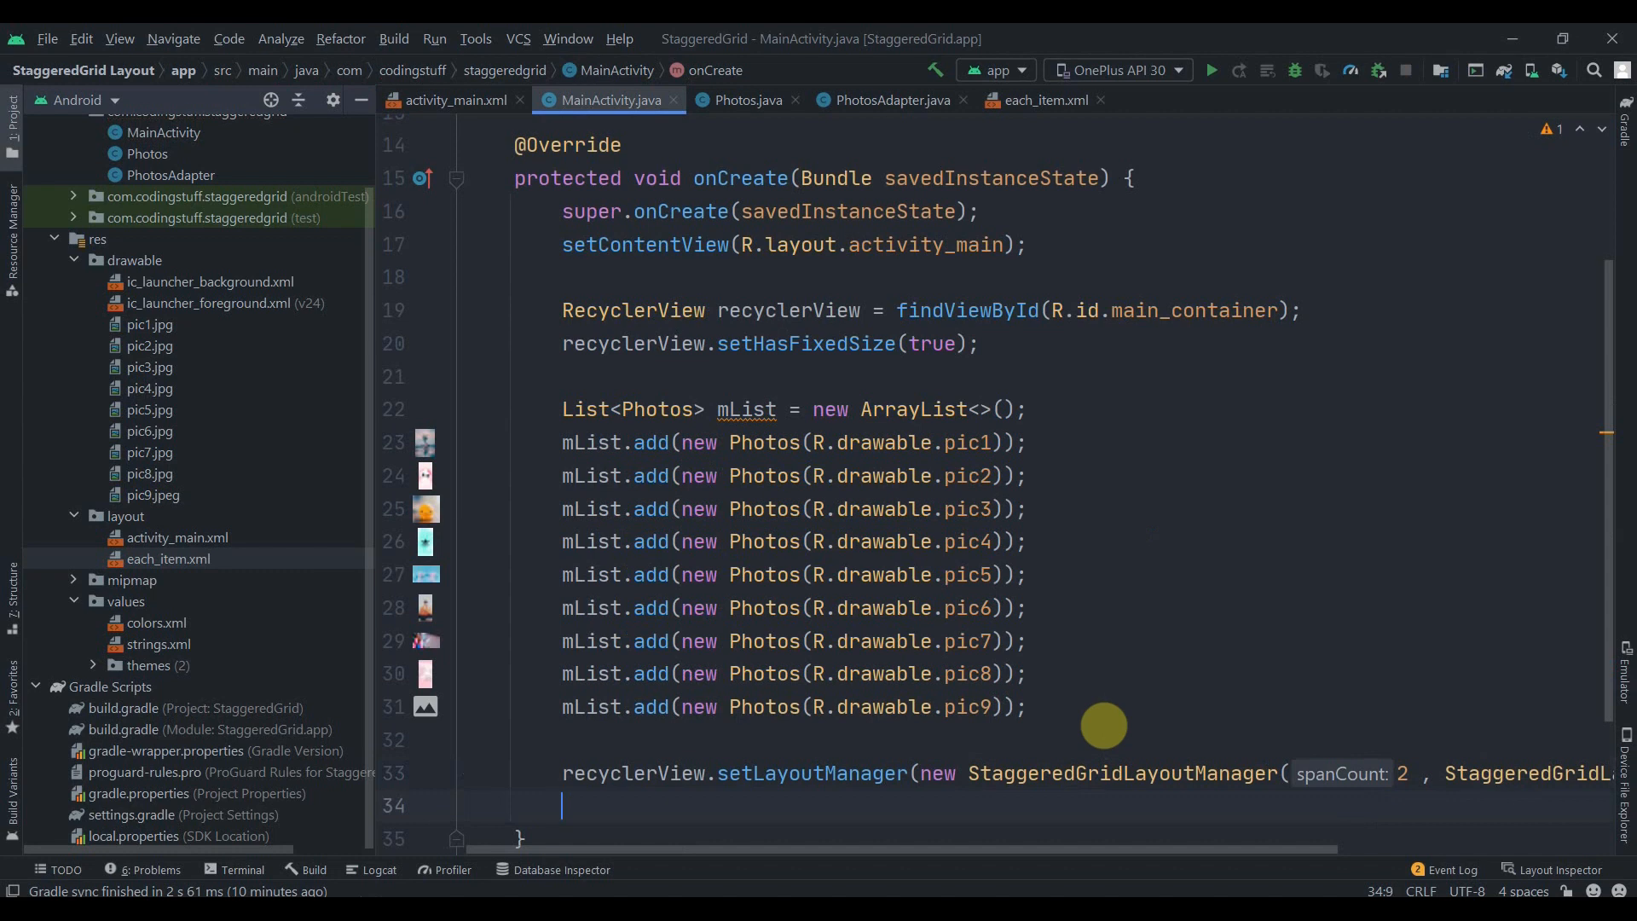
- Create a PhotosAdapter from mList and set it as the RecyclerView's adapter
{"action": "type", "text": "PhotosAdapter"}
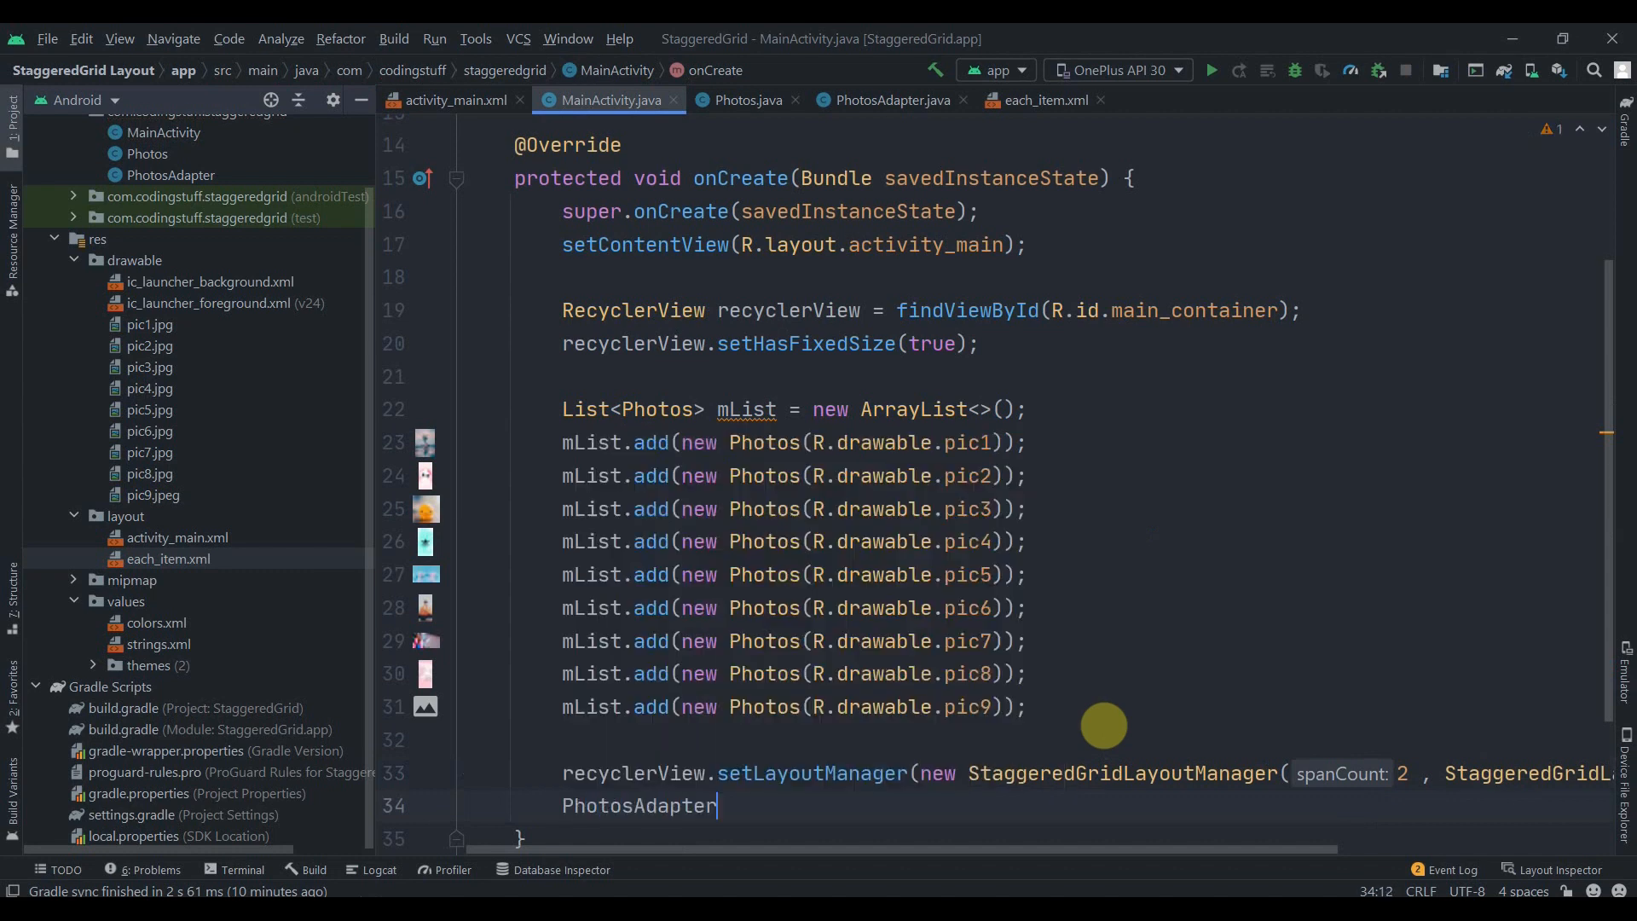
{"action": "type", "text": "adapter ="}
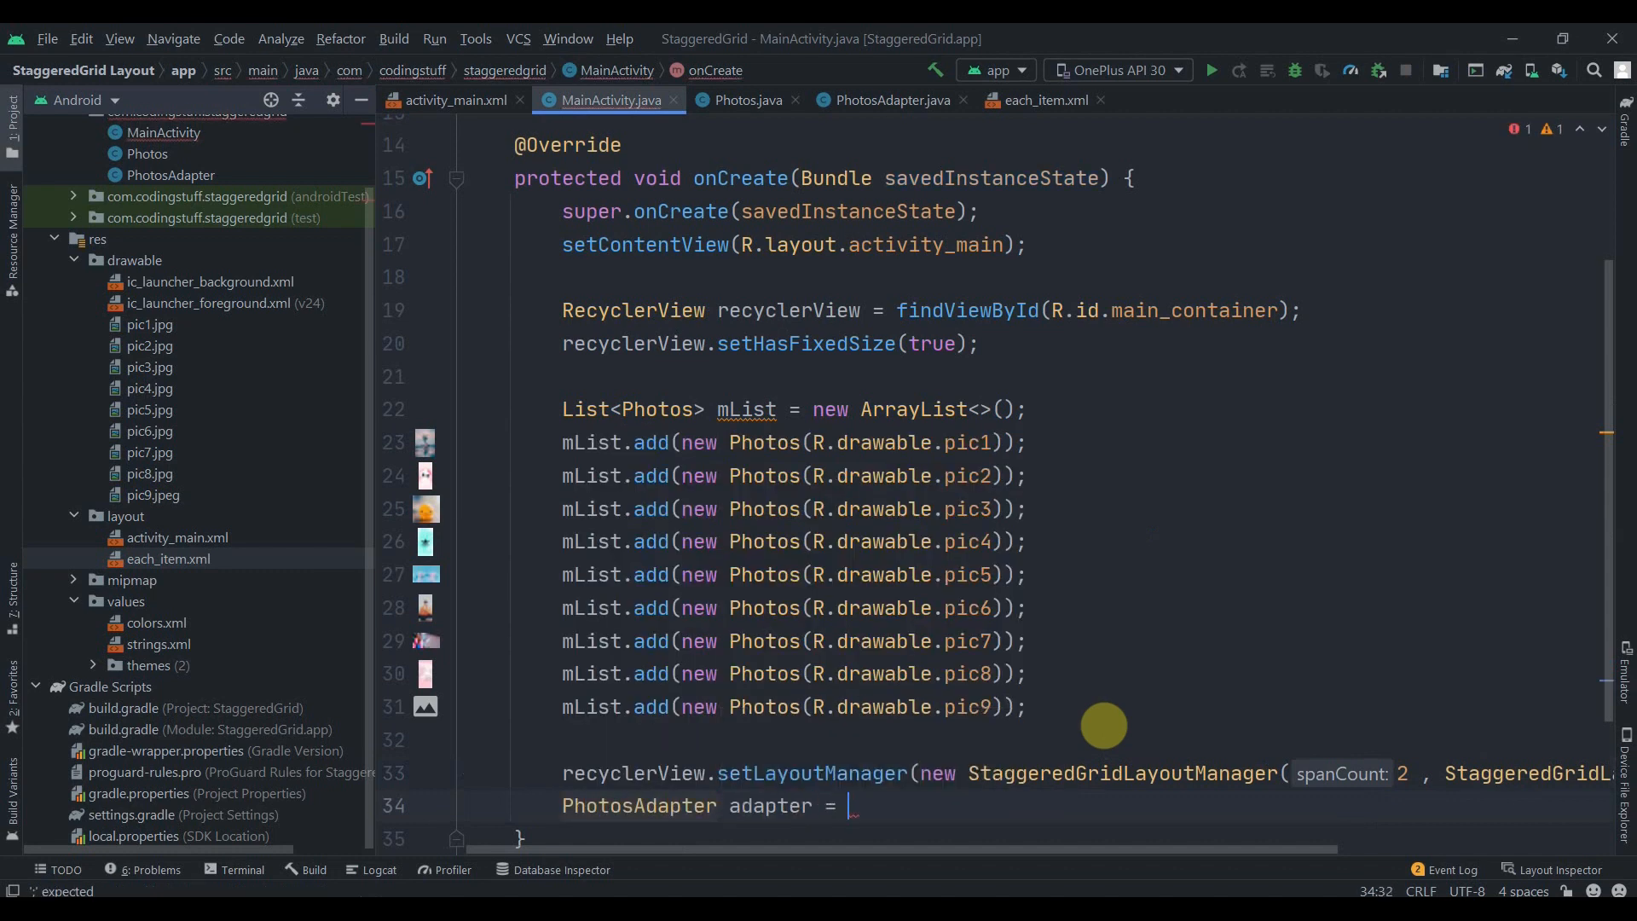
{"action": "type", "text": "new PhotosAdapter()"}
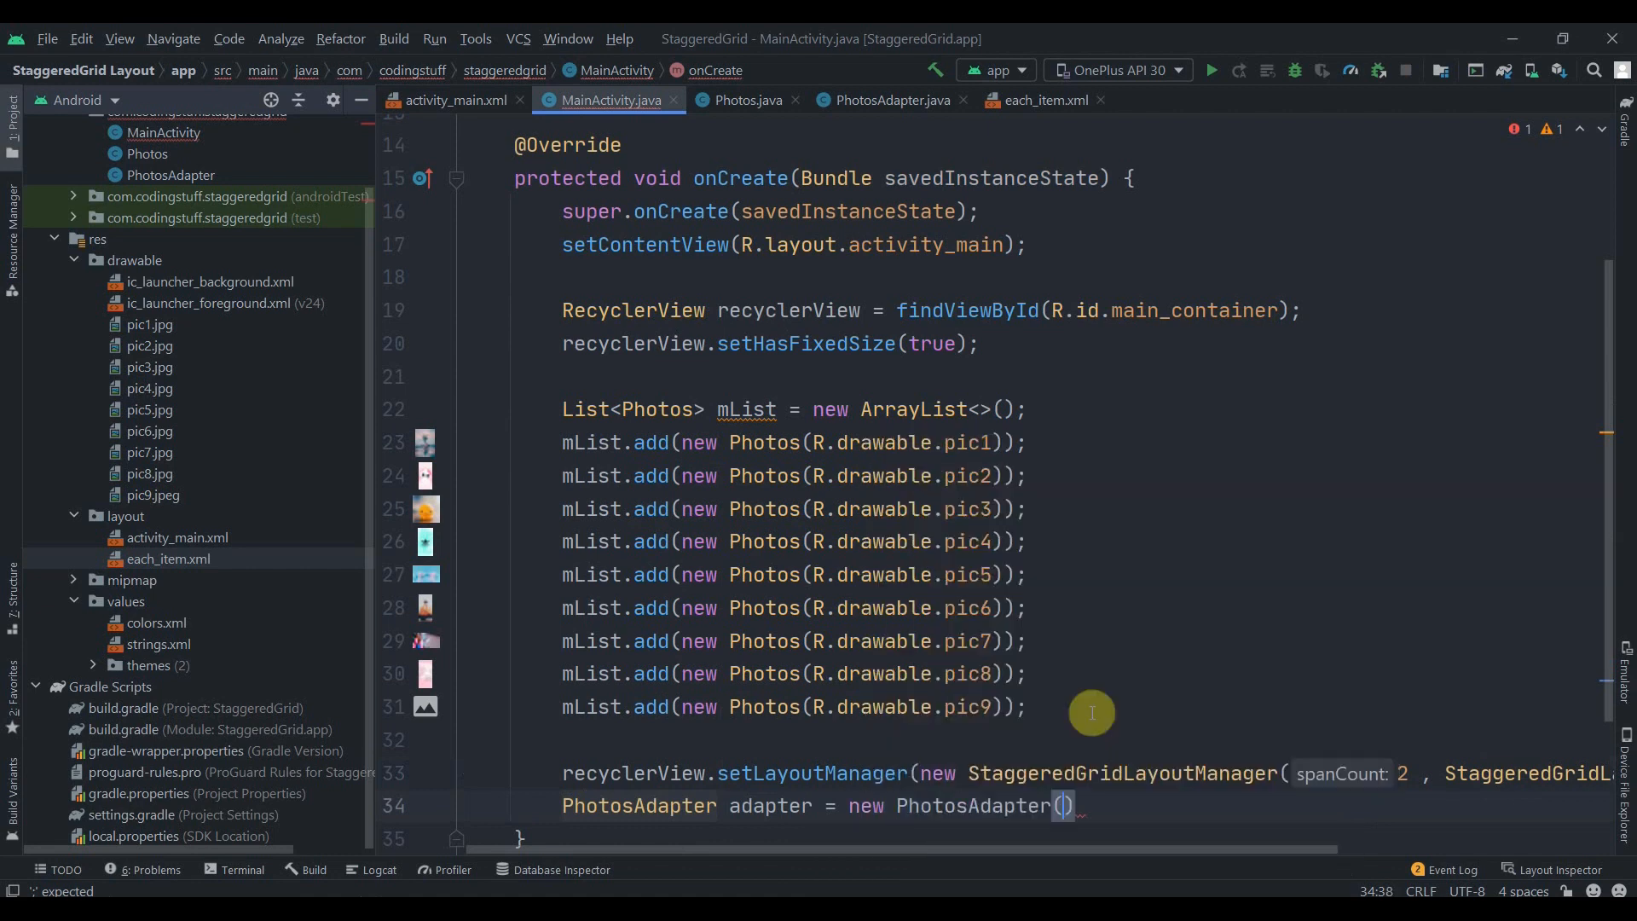
{"action": "type", "text": "mList"}
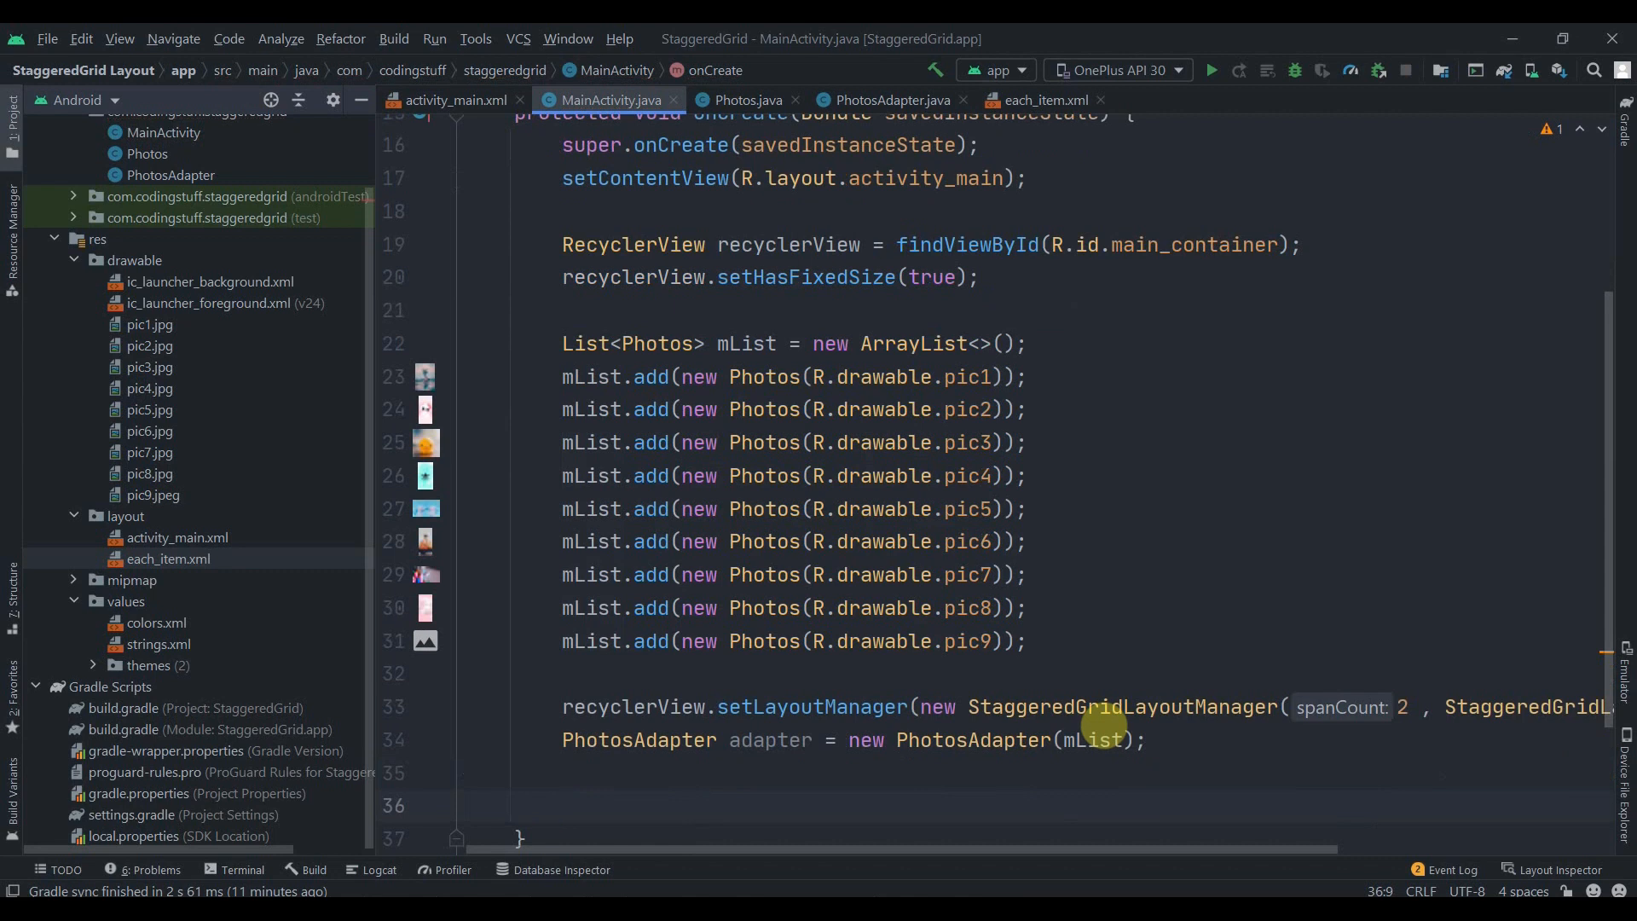
{"action": "type", "text": "recyclerView.setAdapter();"}
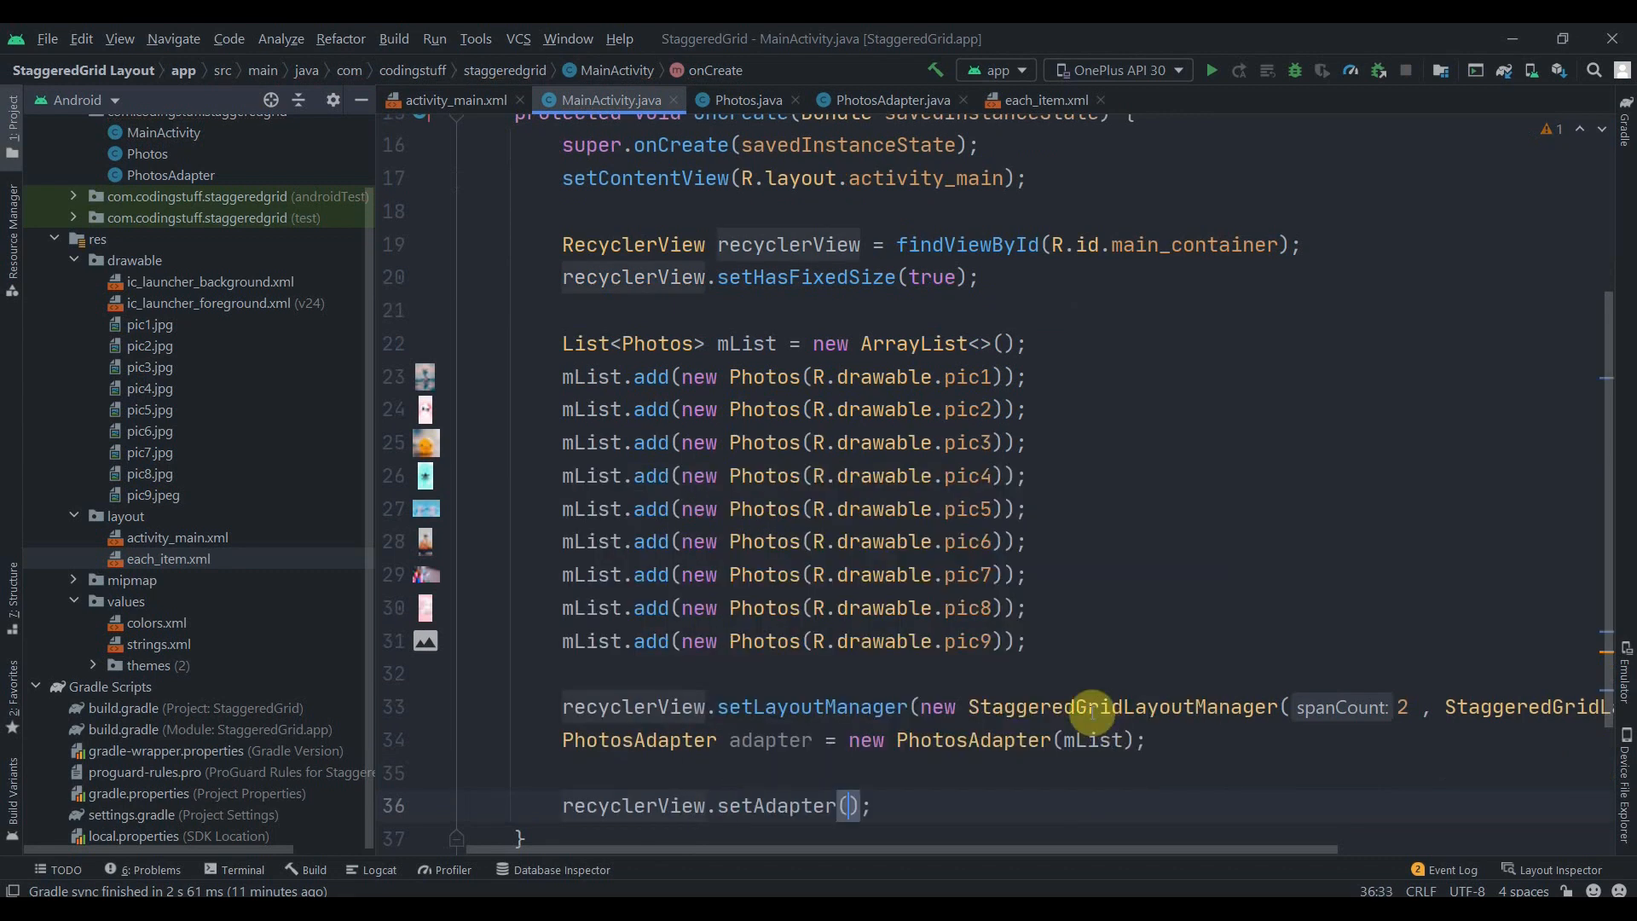
{"action": "type", "text": "adapter"}
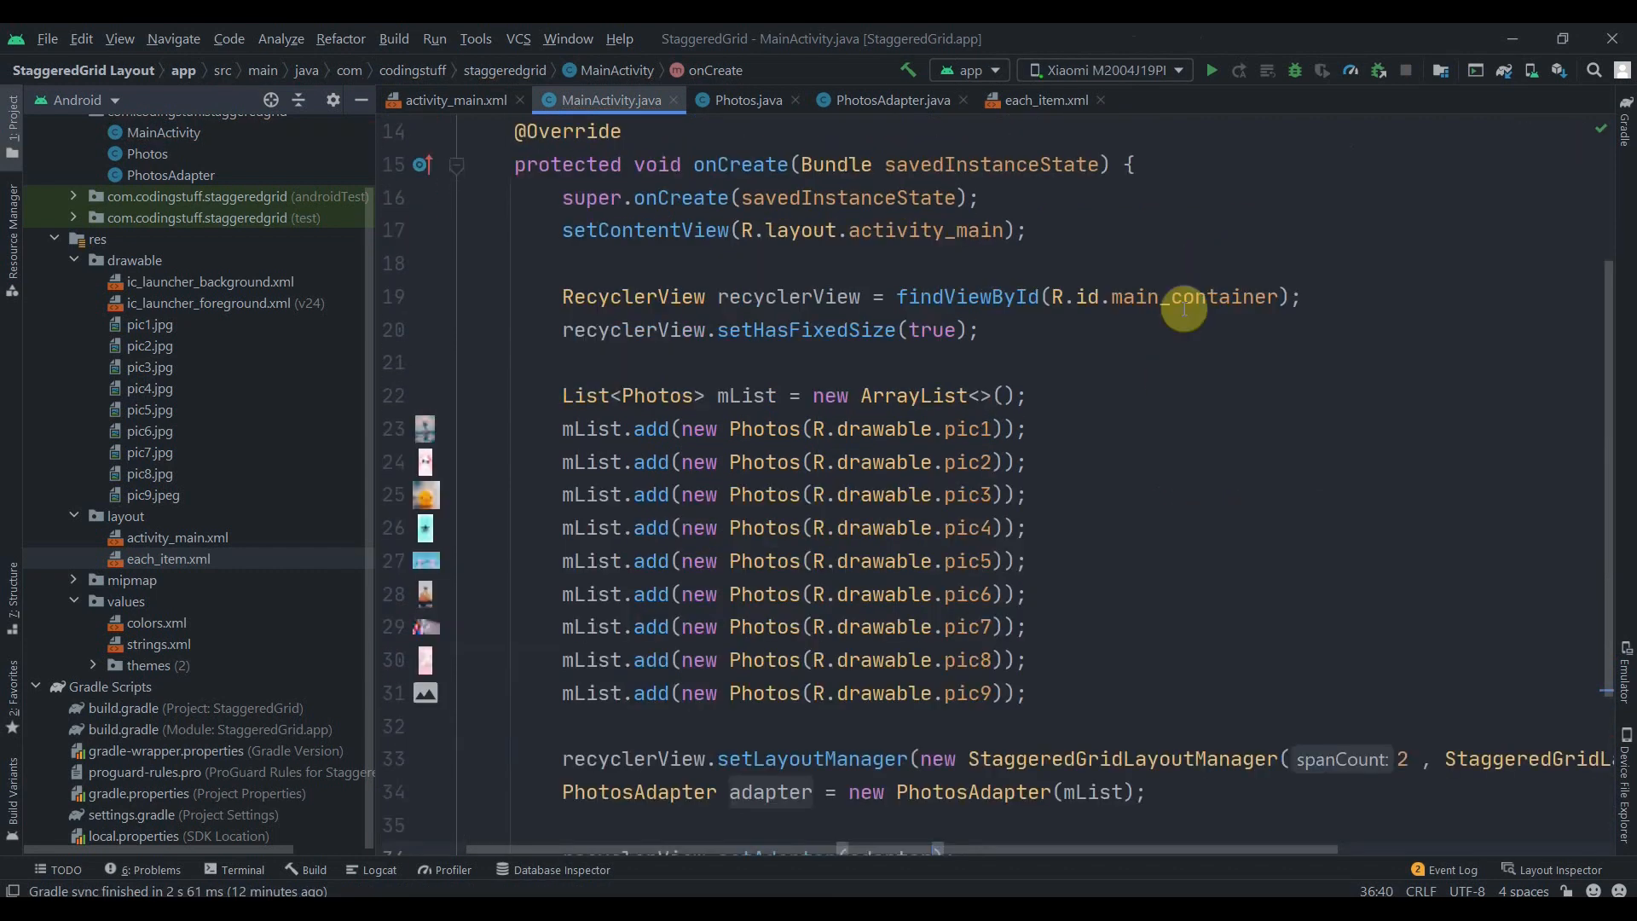
- Run the app on the connected phone and scroll the mirrored staggered grid of rounded photos
{"action": "left_click", "coordinate": [1211, 70]}
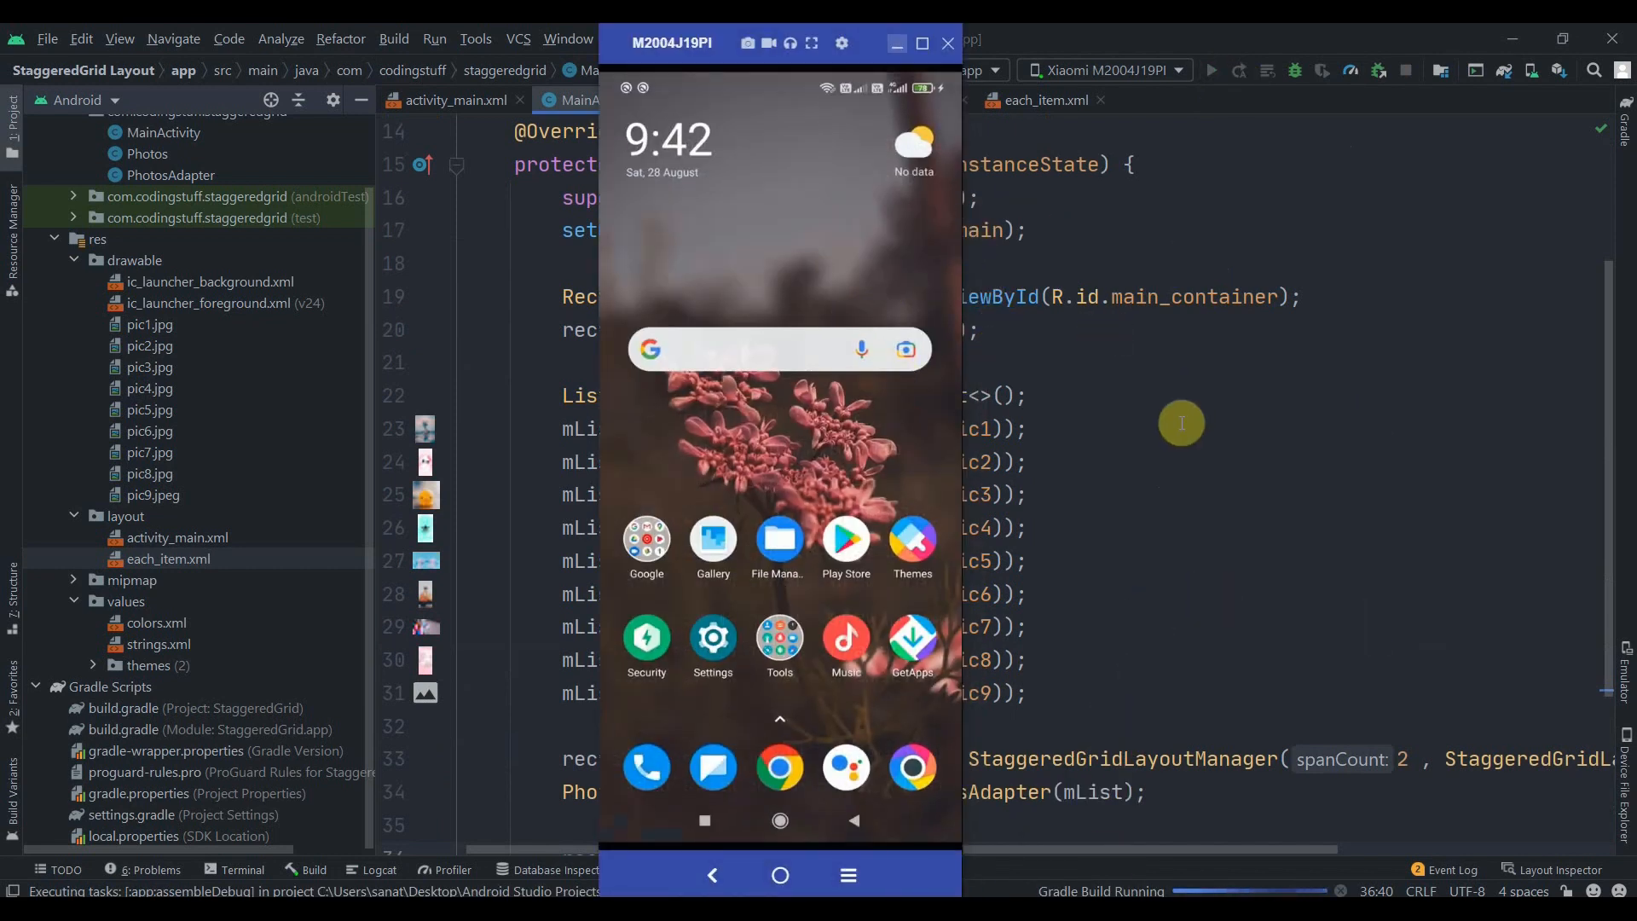
{"action": "left_click", "coordinate": [1213, 72]}
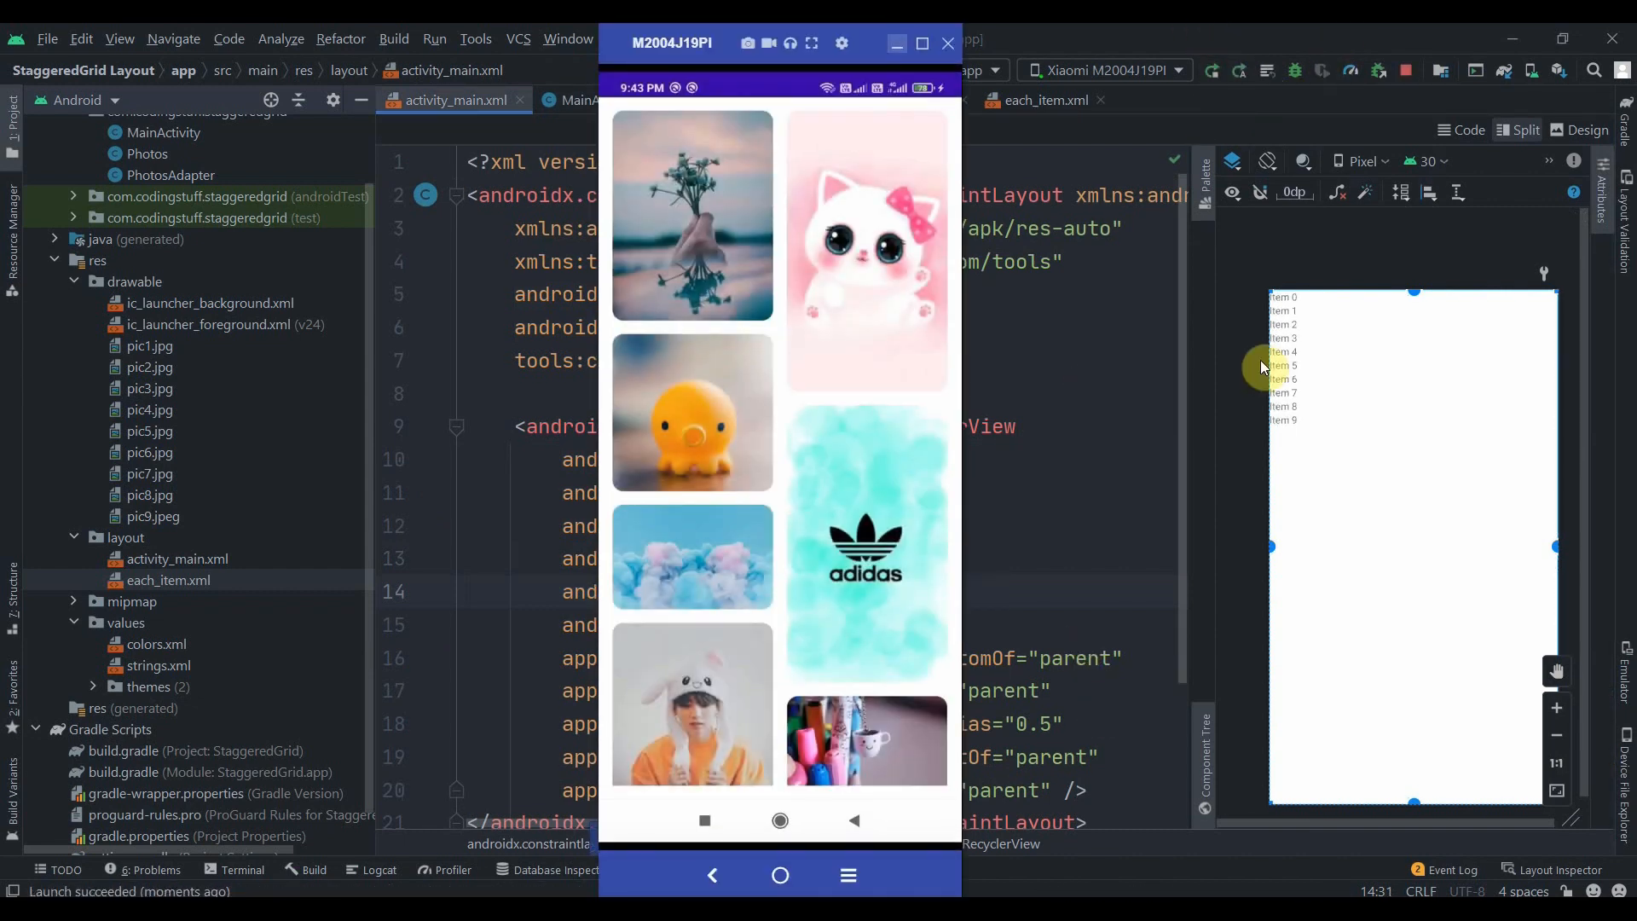
{"action": "scroll", "scroll_direction": "down", "scroll_amount": 3}
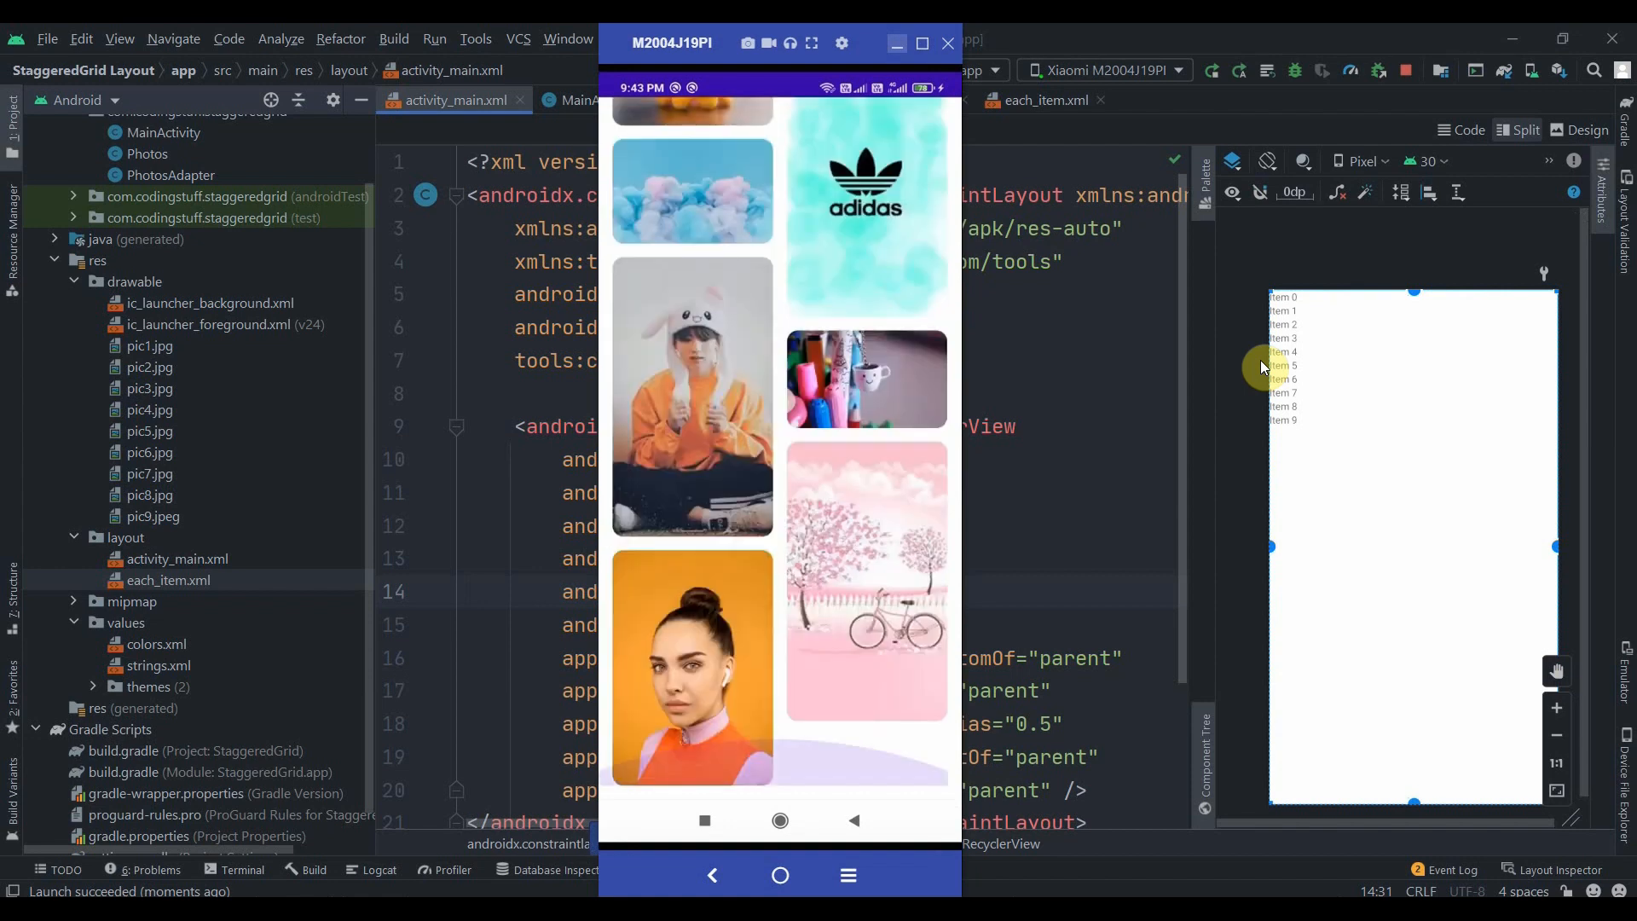